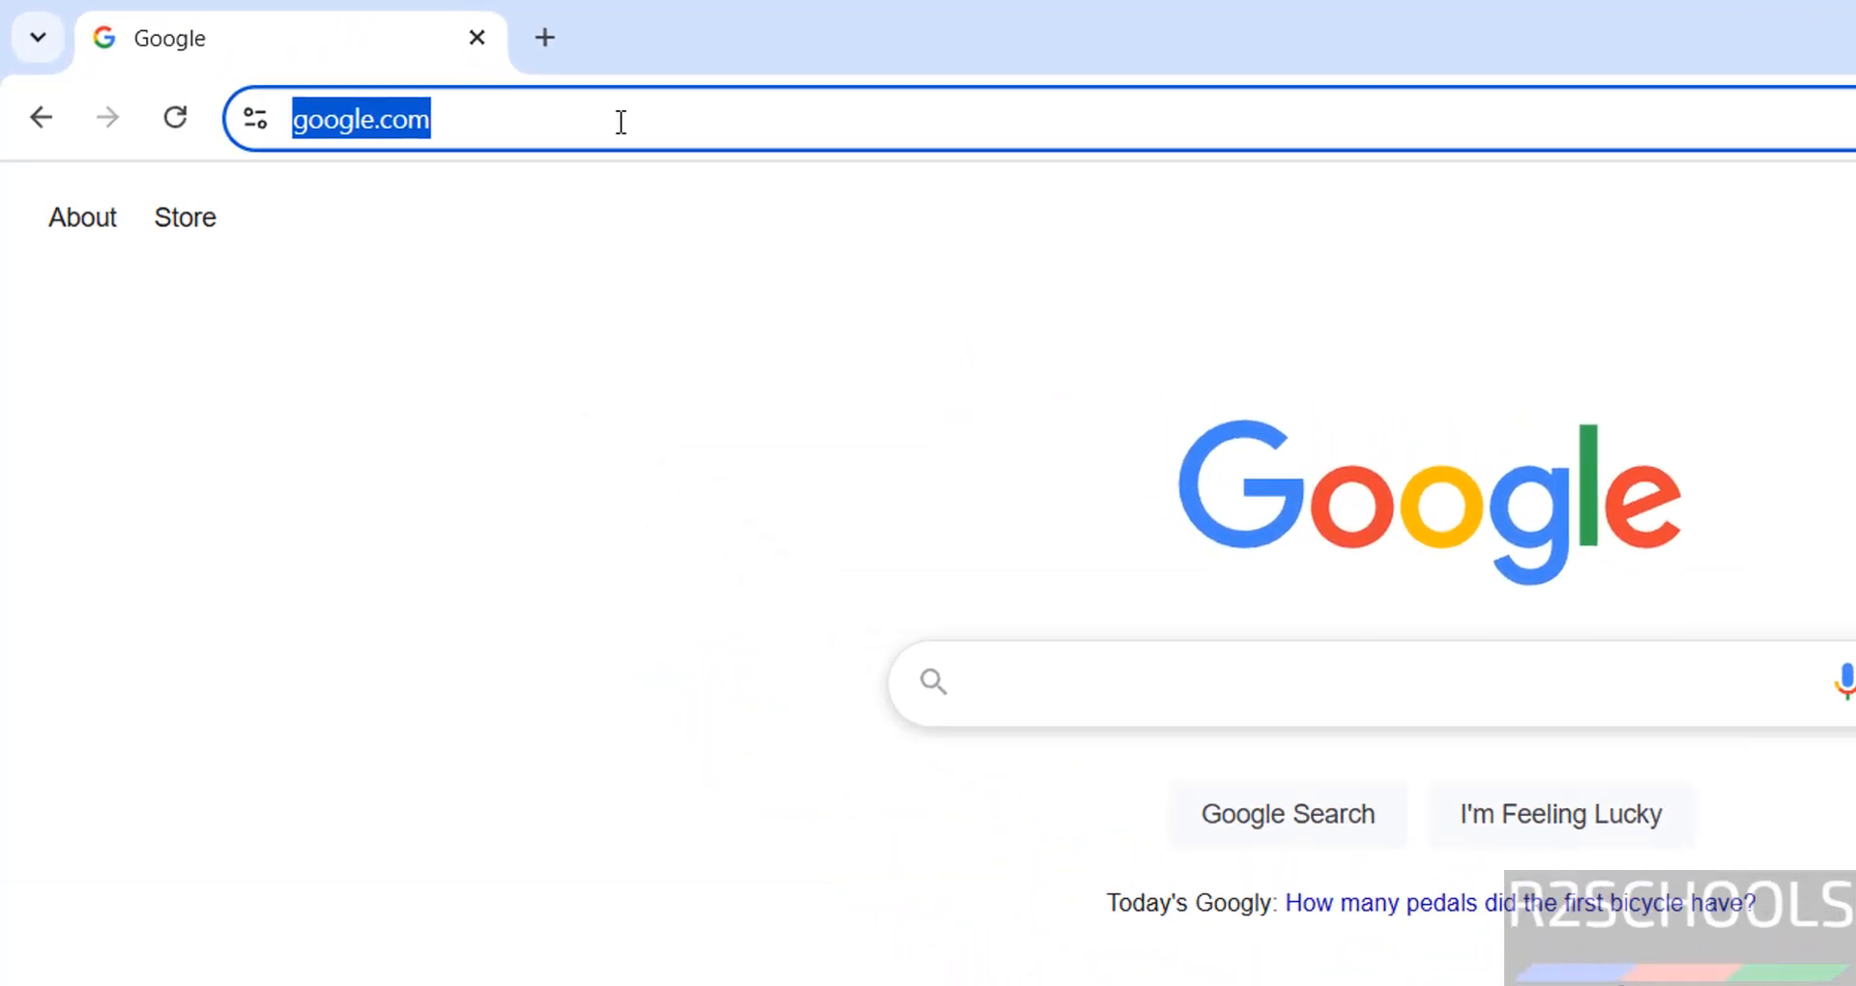
- Go to ubuntu.com in Chrome and bring up the Download Ubuntu menu
{"action": "type", "text": "ubun"}
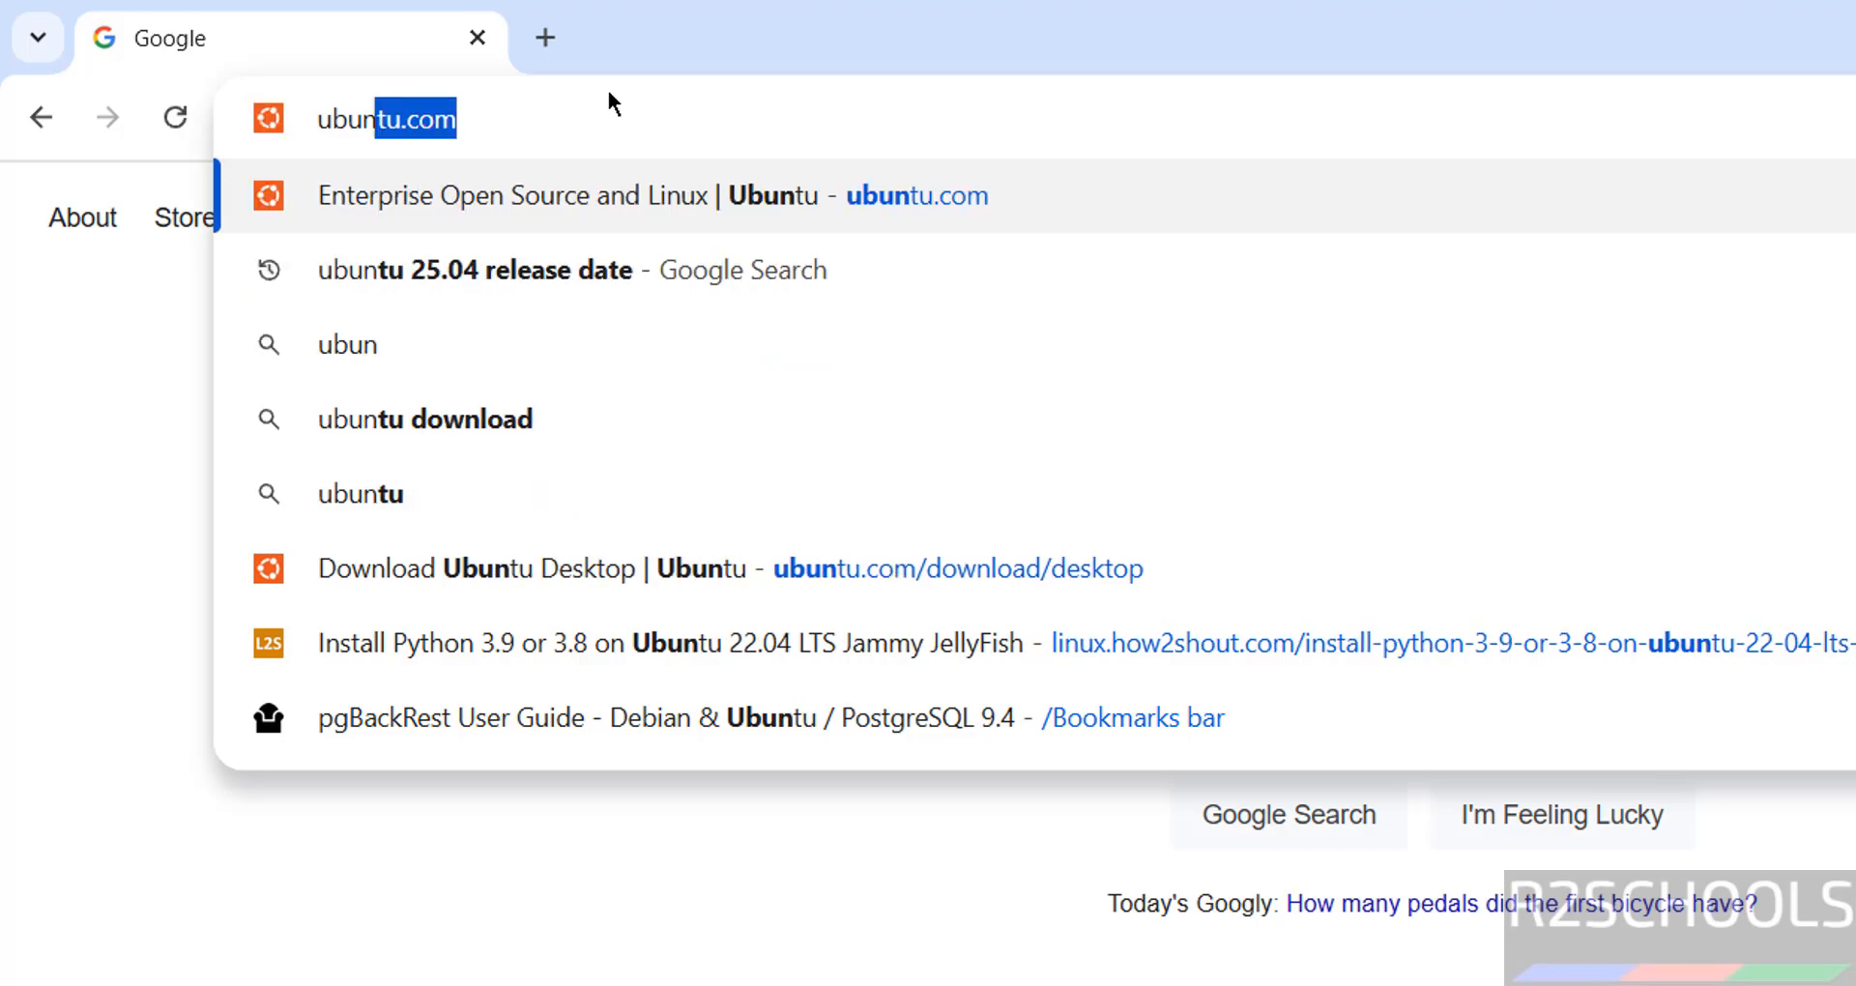
{"action": "left_click", "coordinate": [379, 118]}
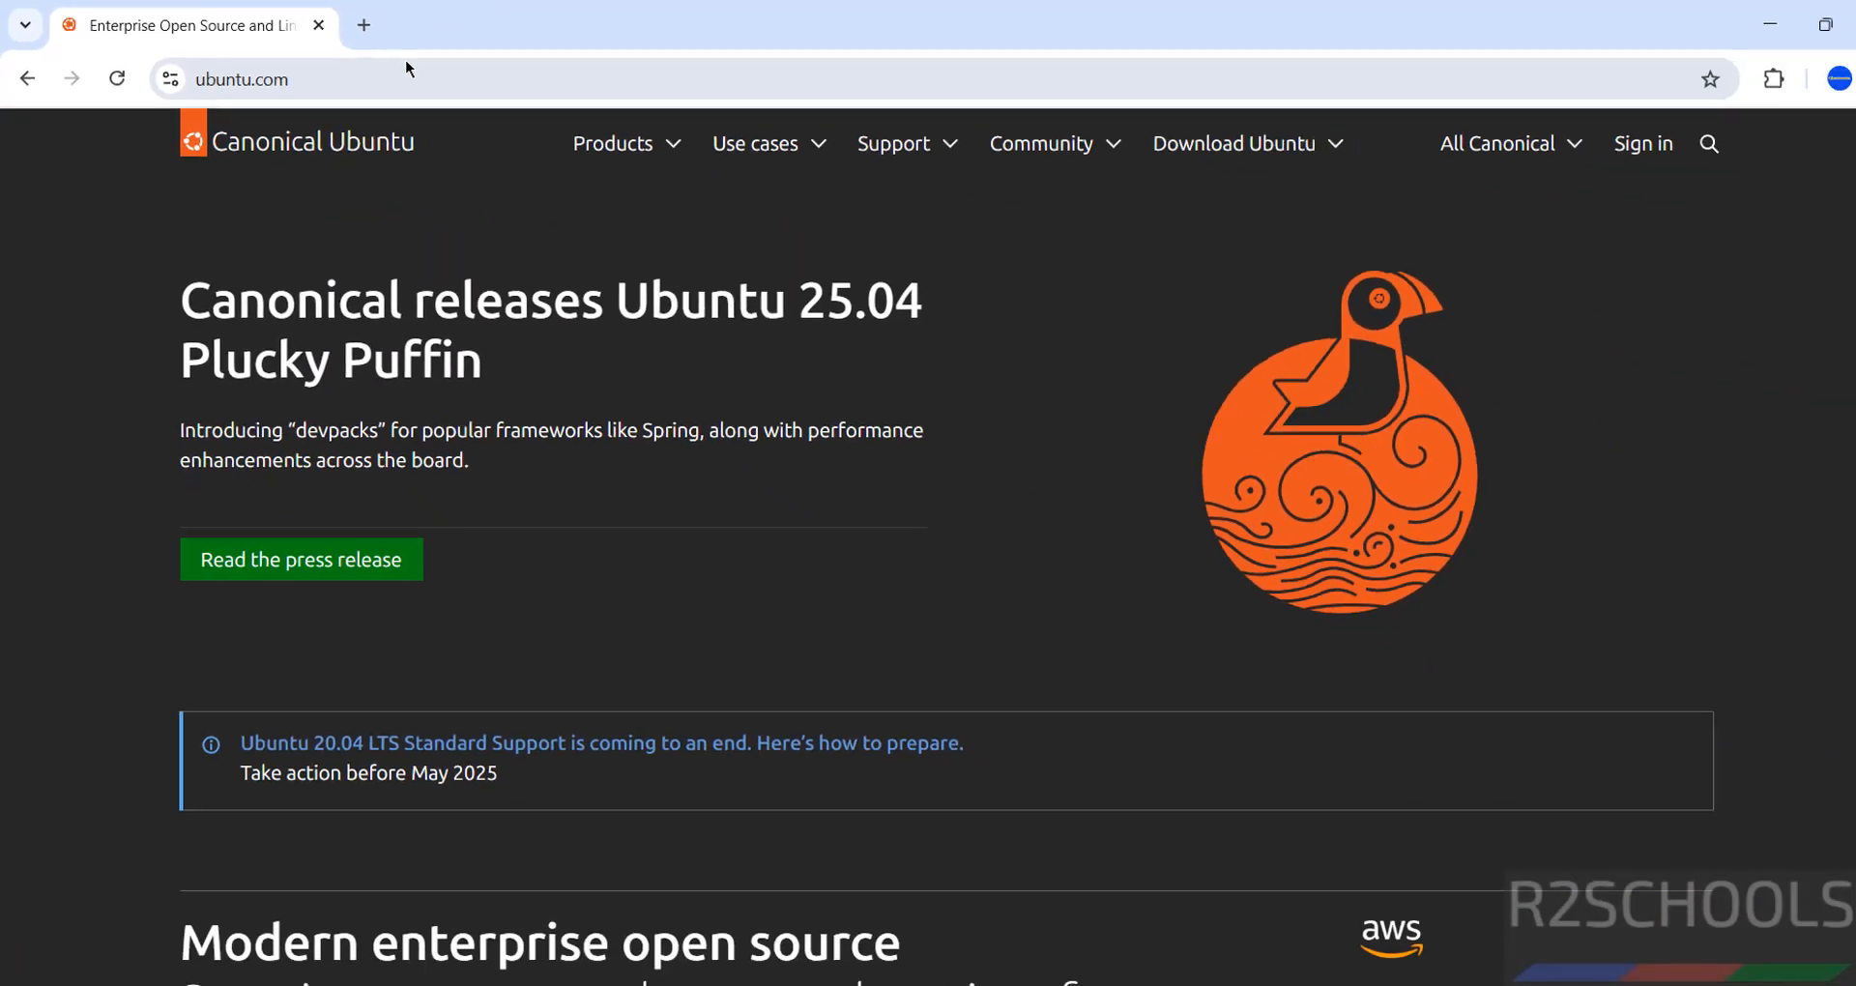
{"action": "left_click", "coordinate": [1233, 143]}
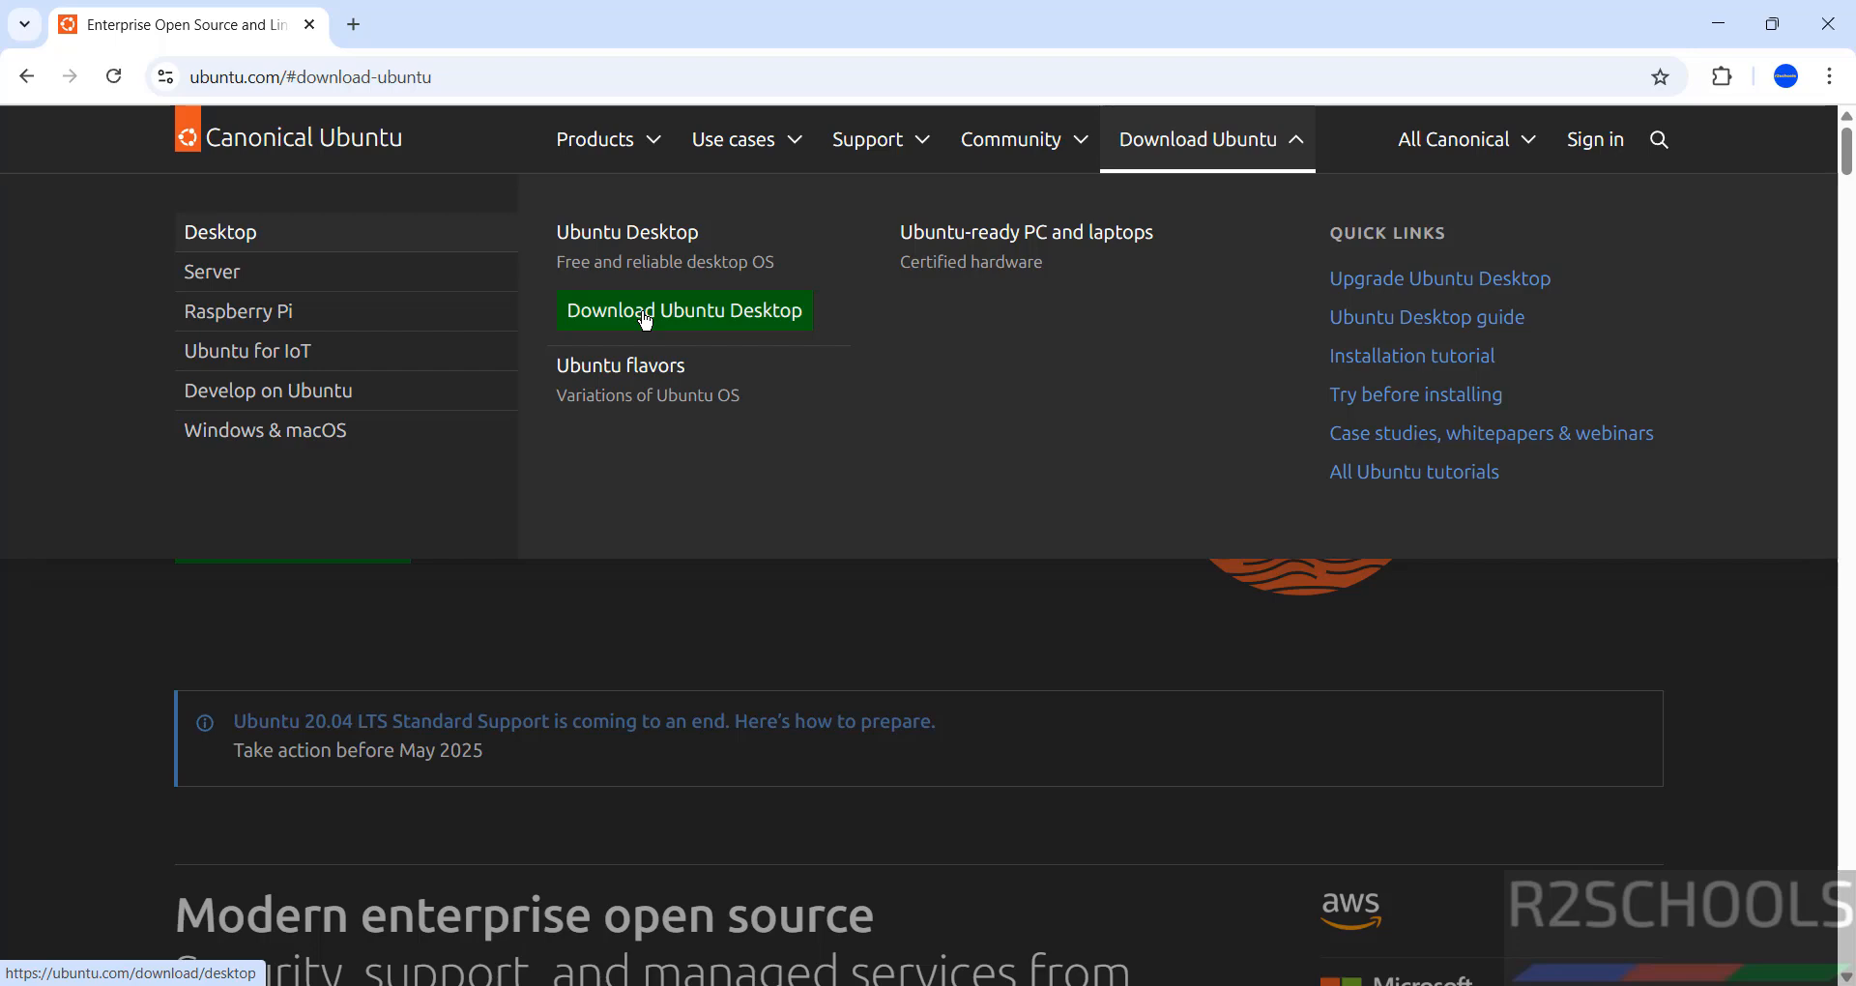
- Start downloading the Ubuntu 25.04 desktop ISO for 64-bit Intel or AMD
{"action": "left_click", "coordinate": [683, 311]}
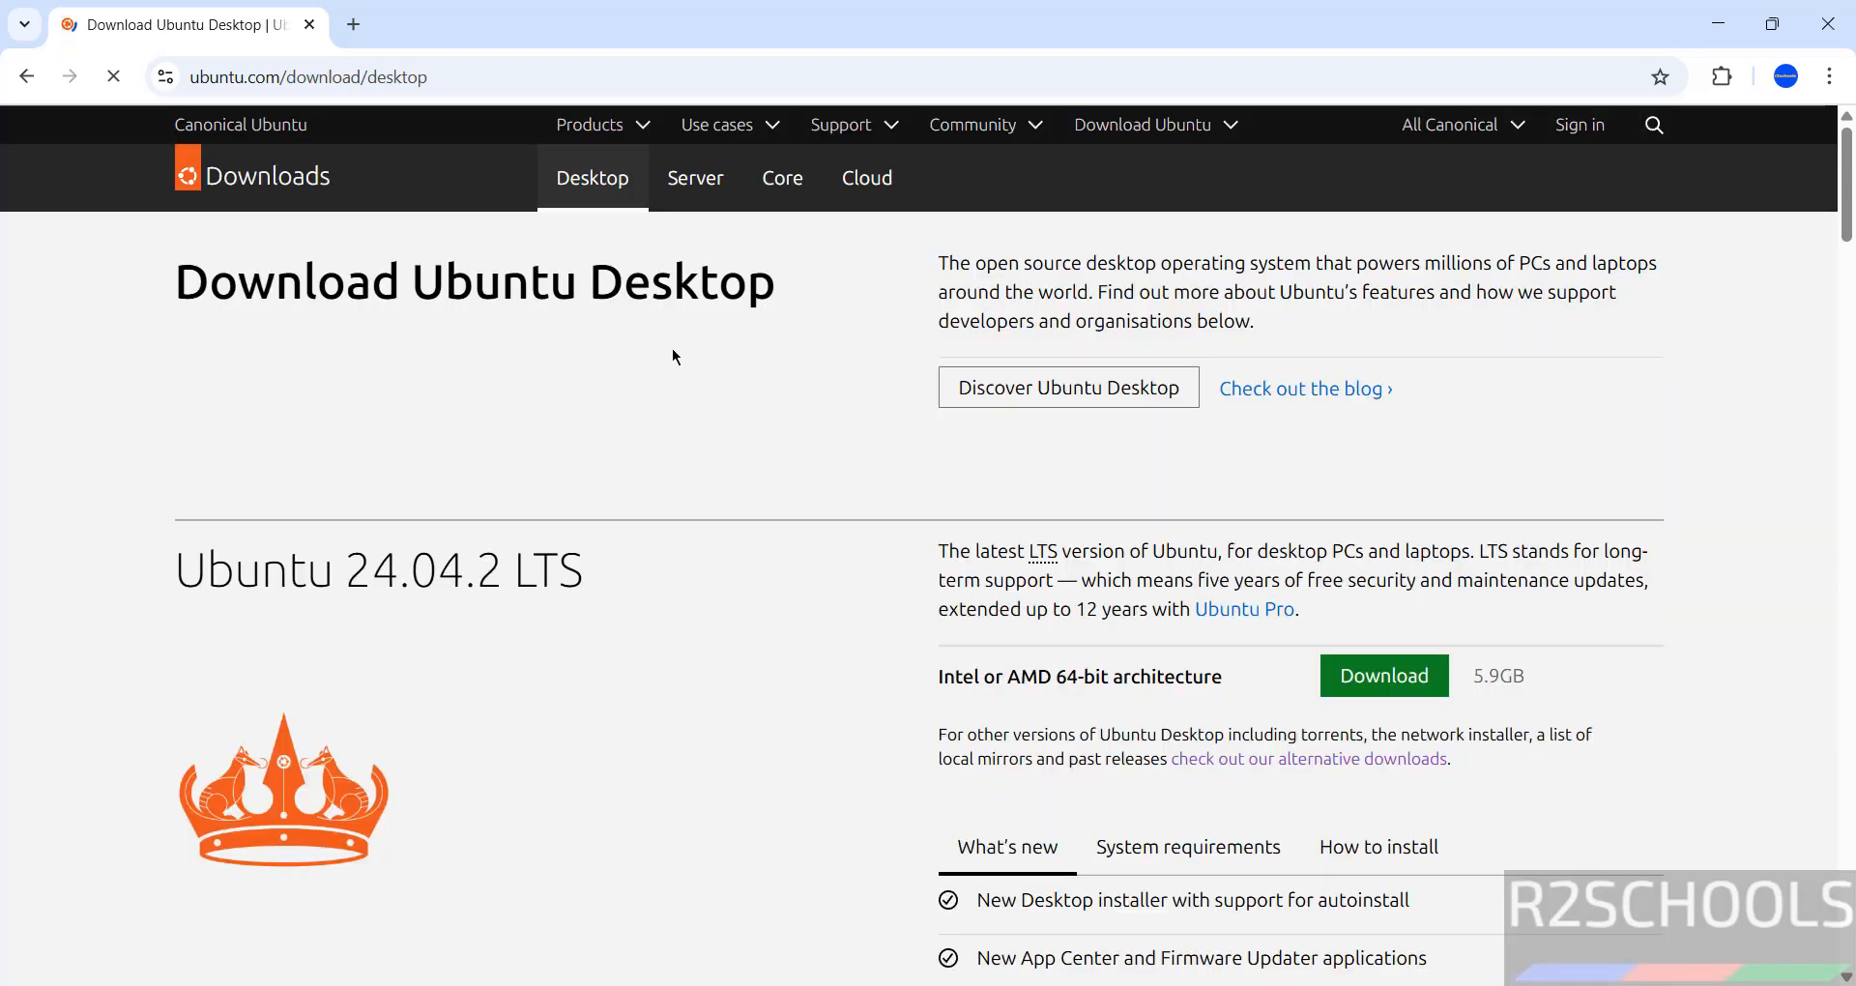
{"action": "scroll", "scroll_direction": "down", "scroll_amount": 3}
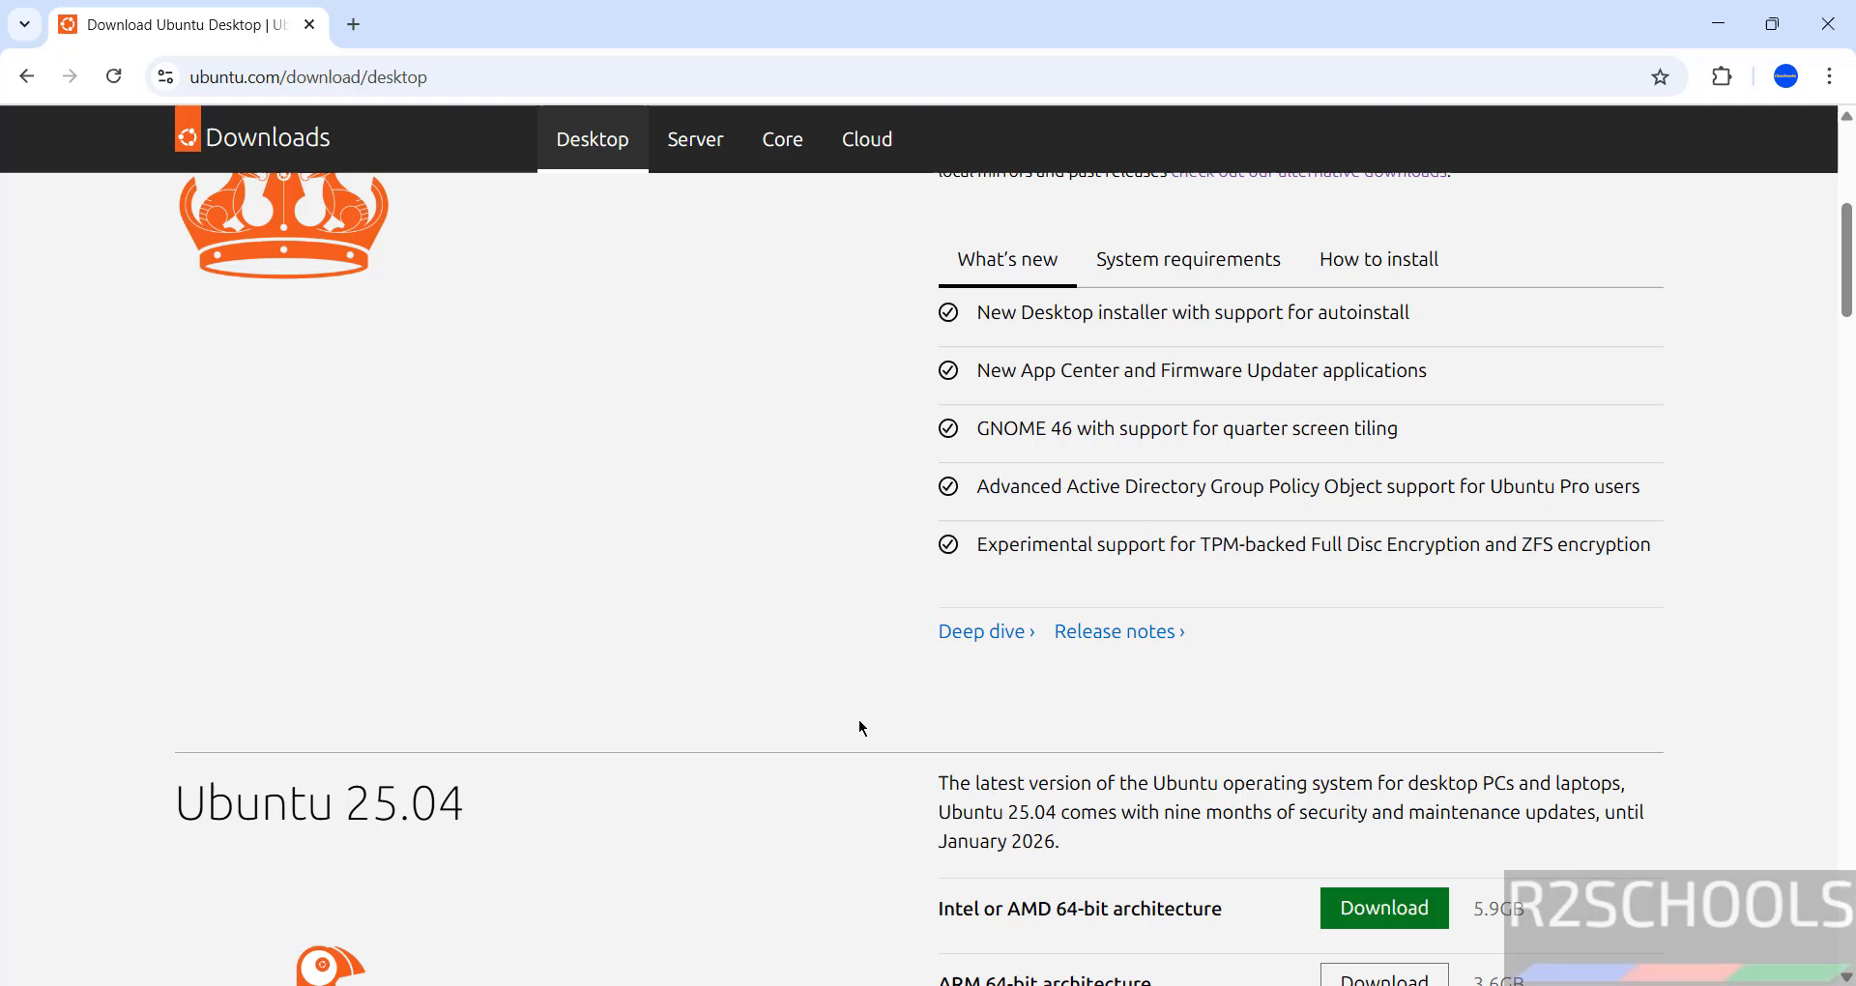
{"action": "scroll", "scroll_direction": "down", "scroll_amount": 3}
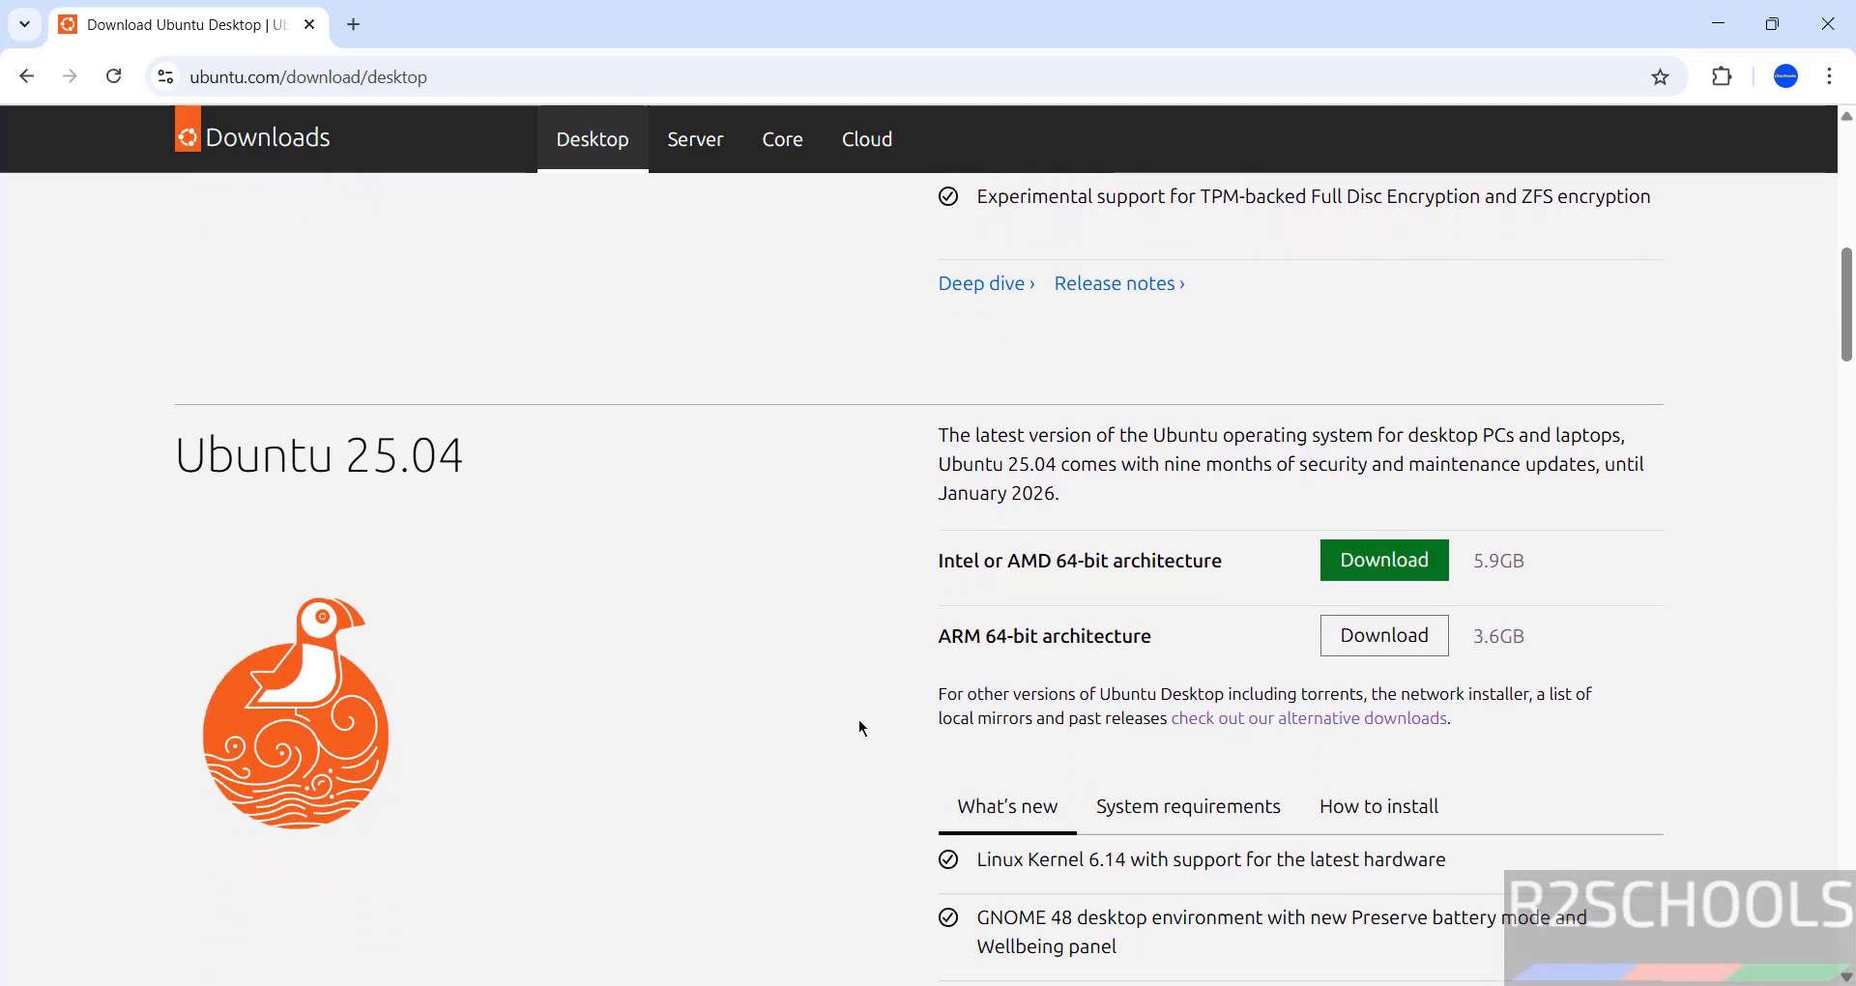
{"action": "scroll", "scroll_direction": "down", "scroll_amount": 3}
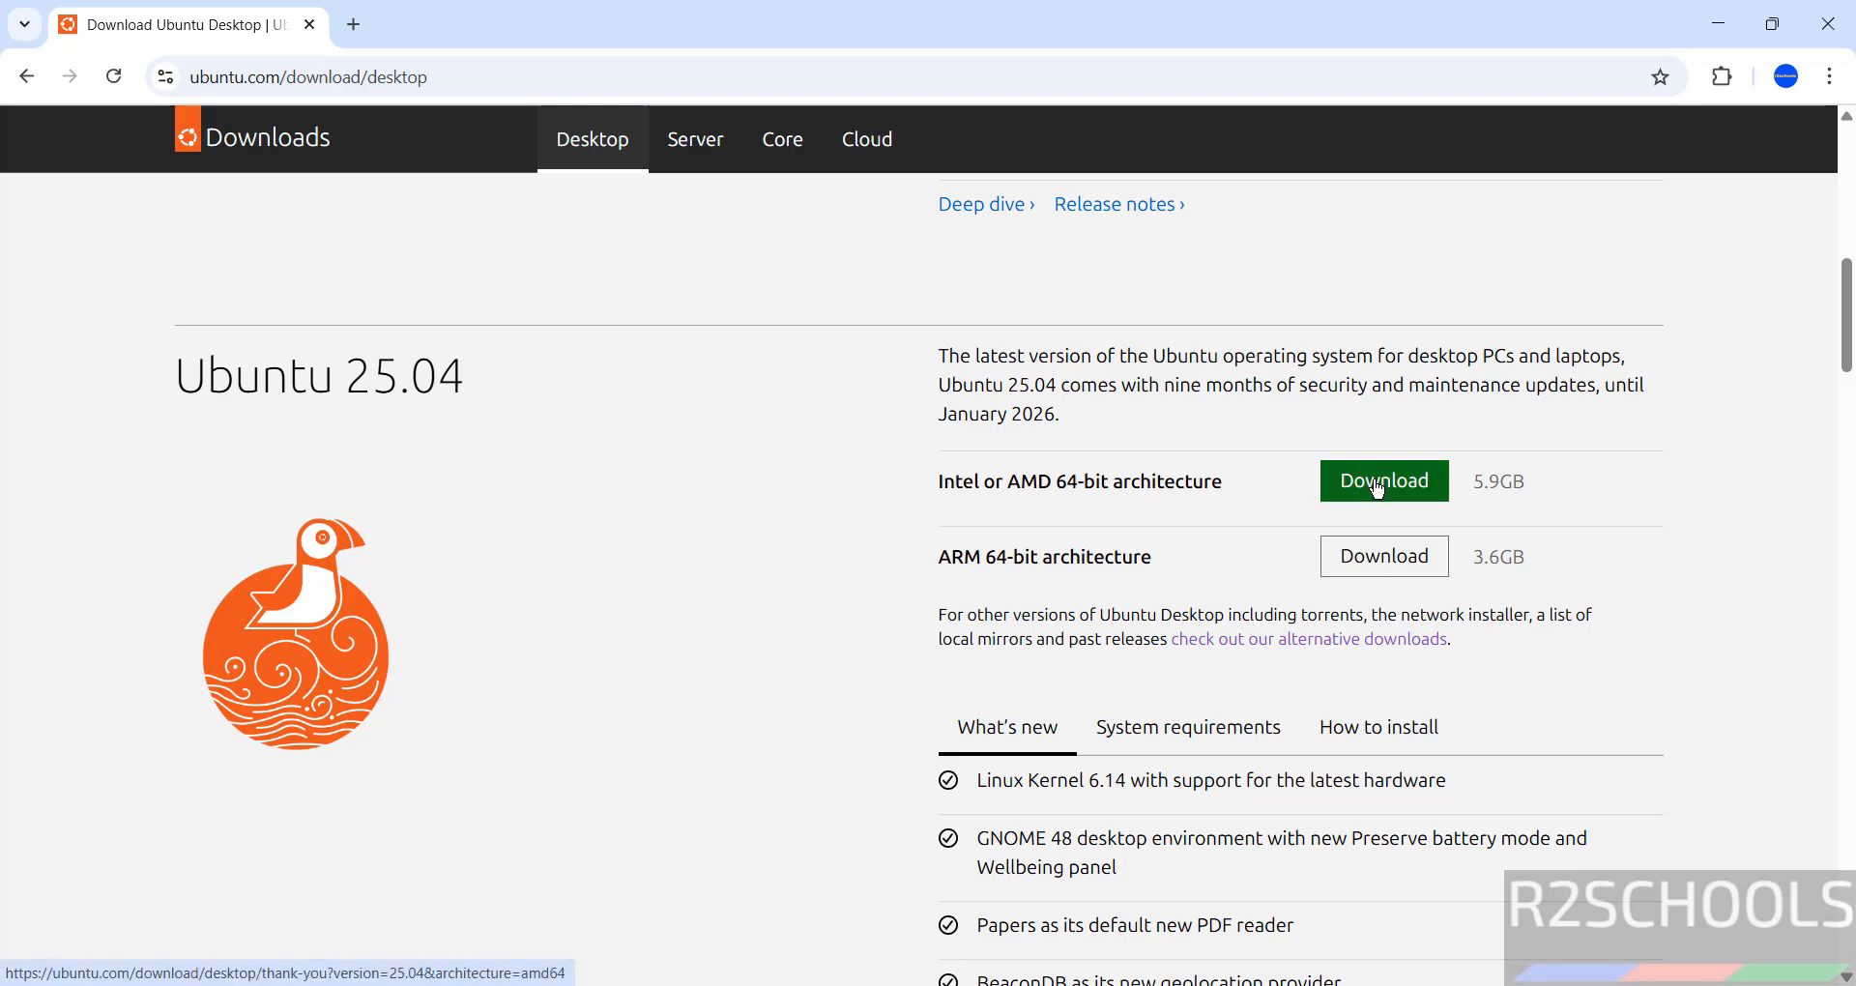
{"action": "left_click", "coordinate": [1383, 480]}
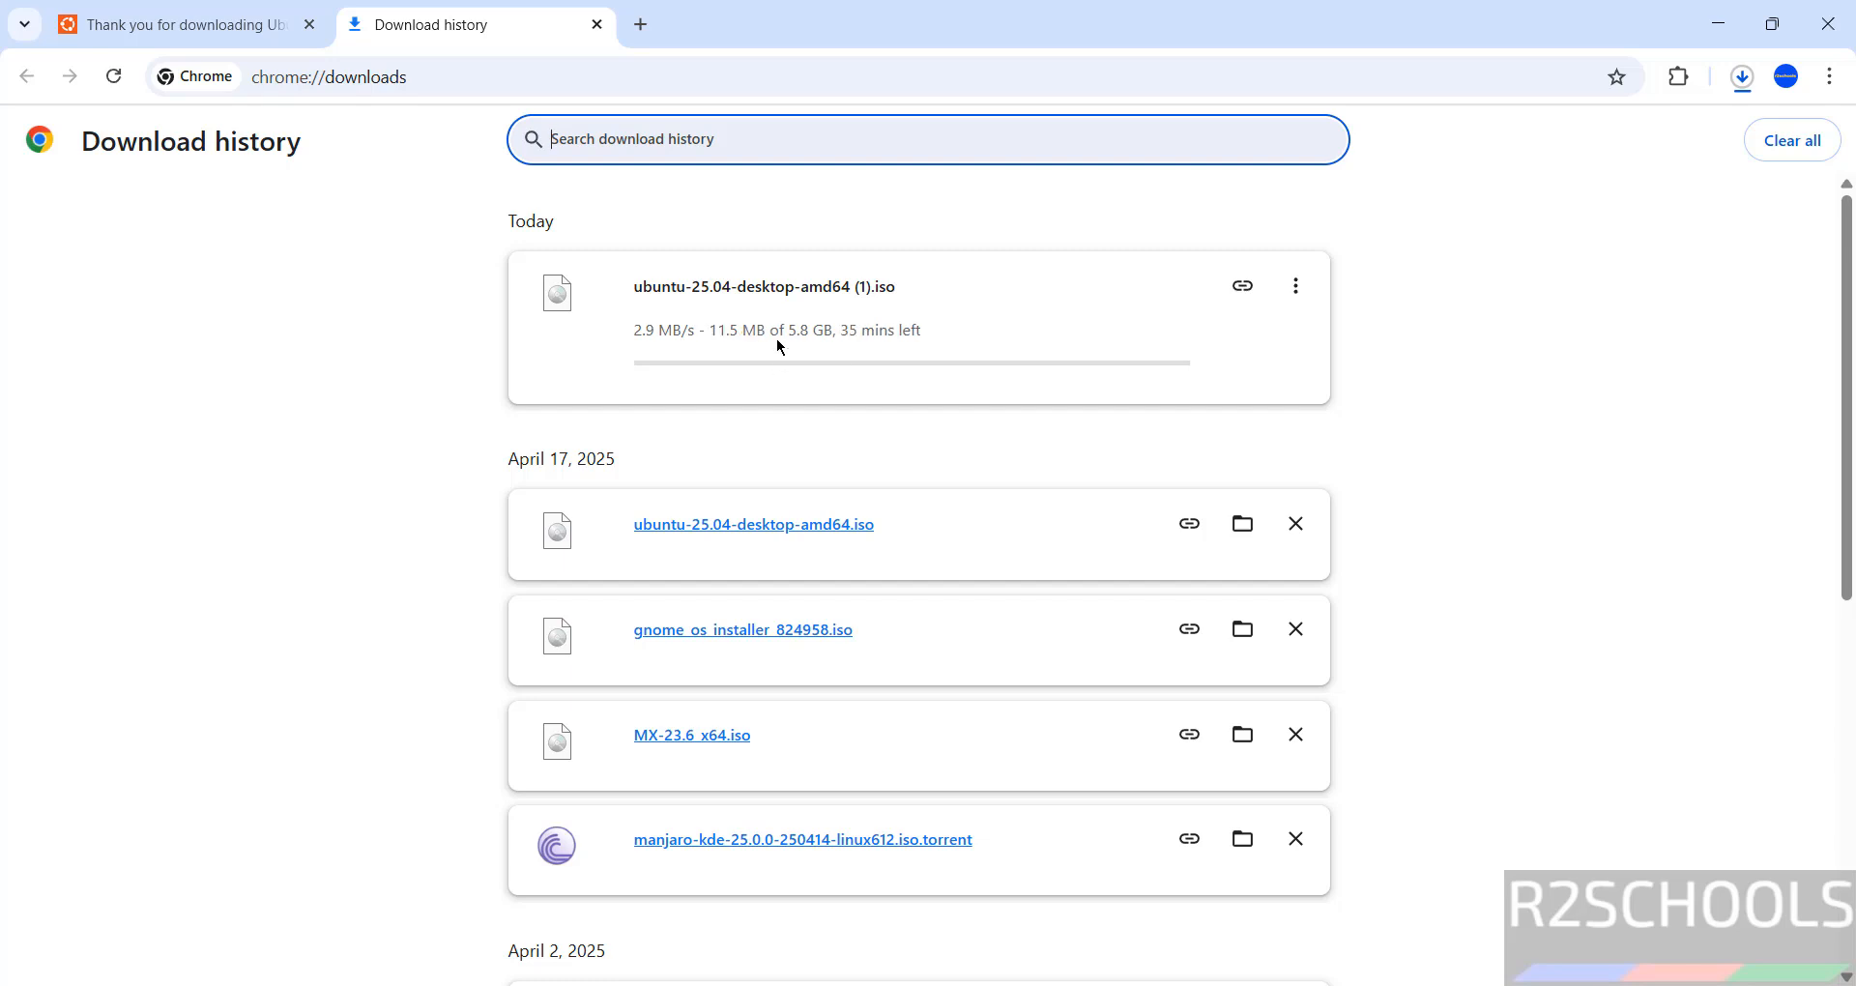
- Cancel the duplicate Ubuntu 25.04 download, keeping the earlier ubuntu-25.04-desktop-amd64.iso
{"action": "left_click", "coordinate": [1293, 285]}
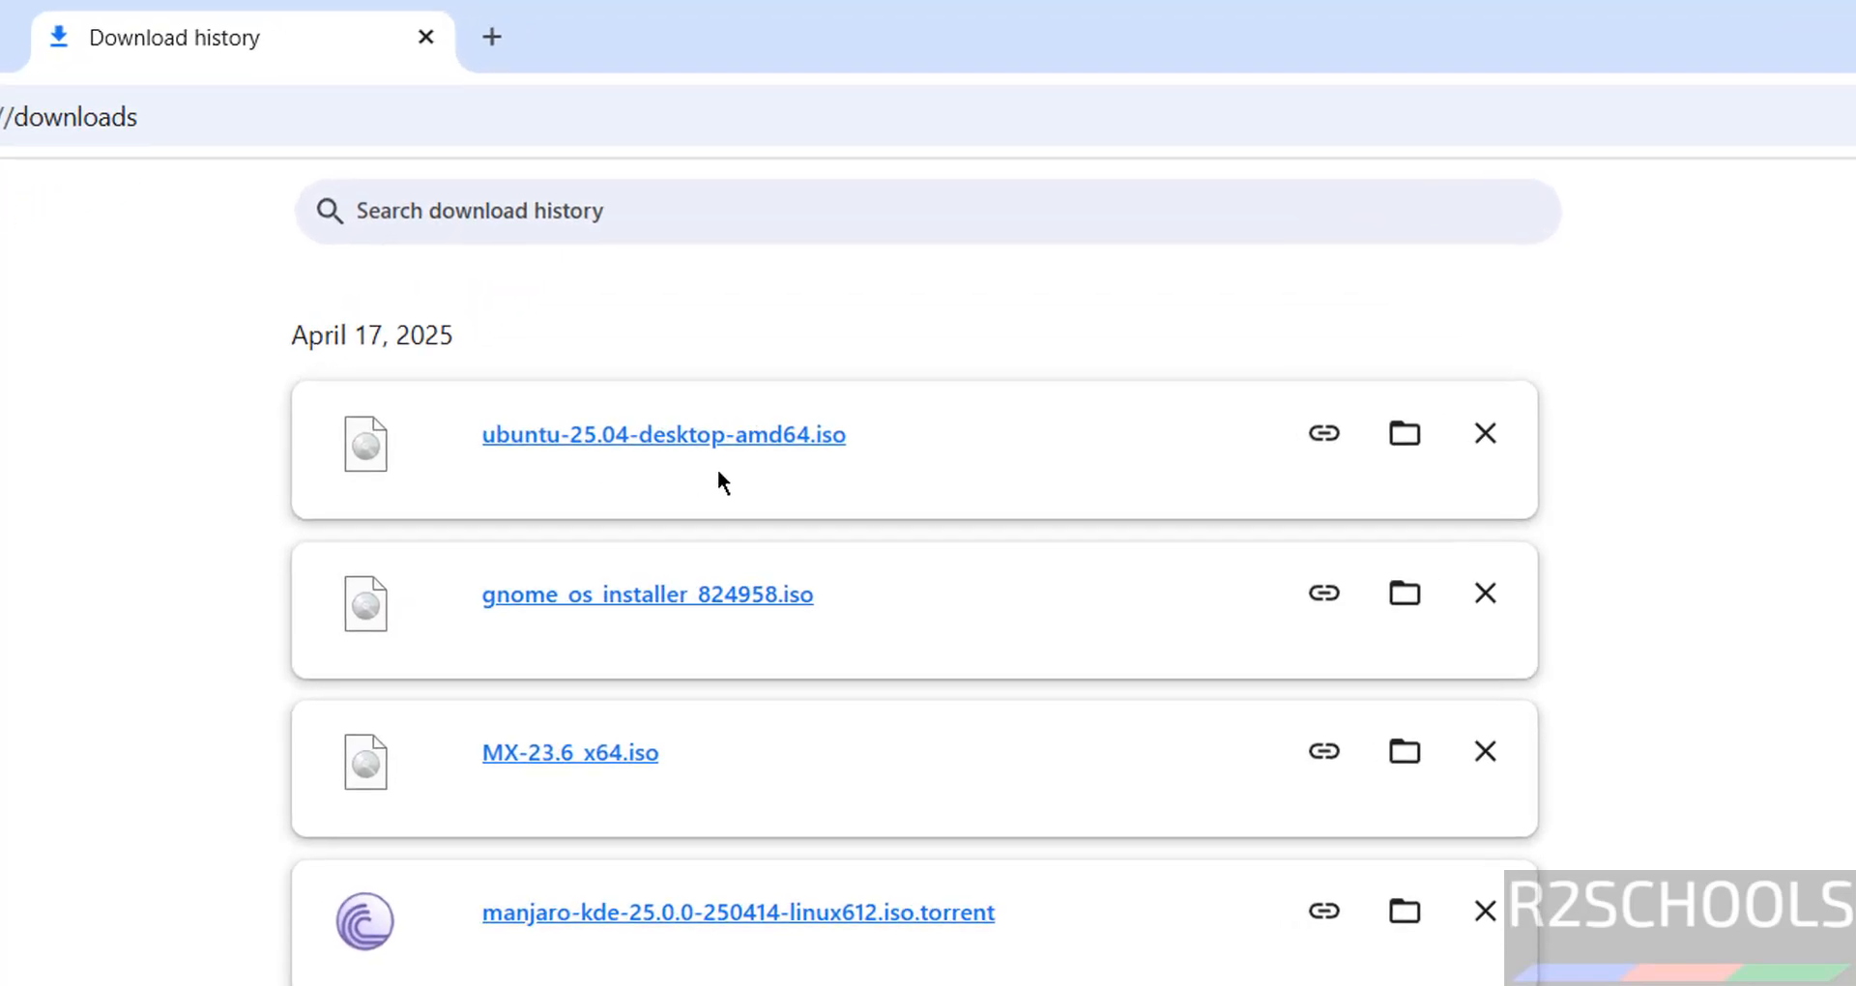
{"action": "mouse_move", "coordinate": [62, 515]}
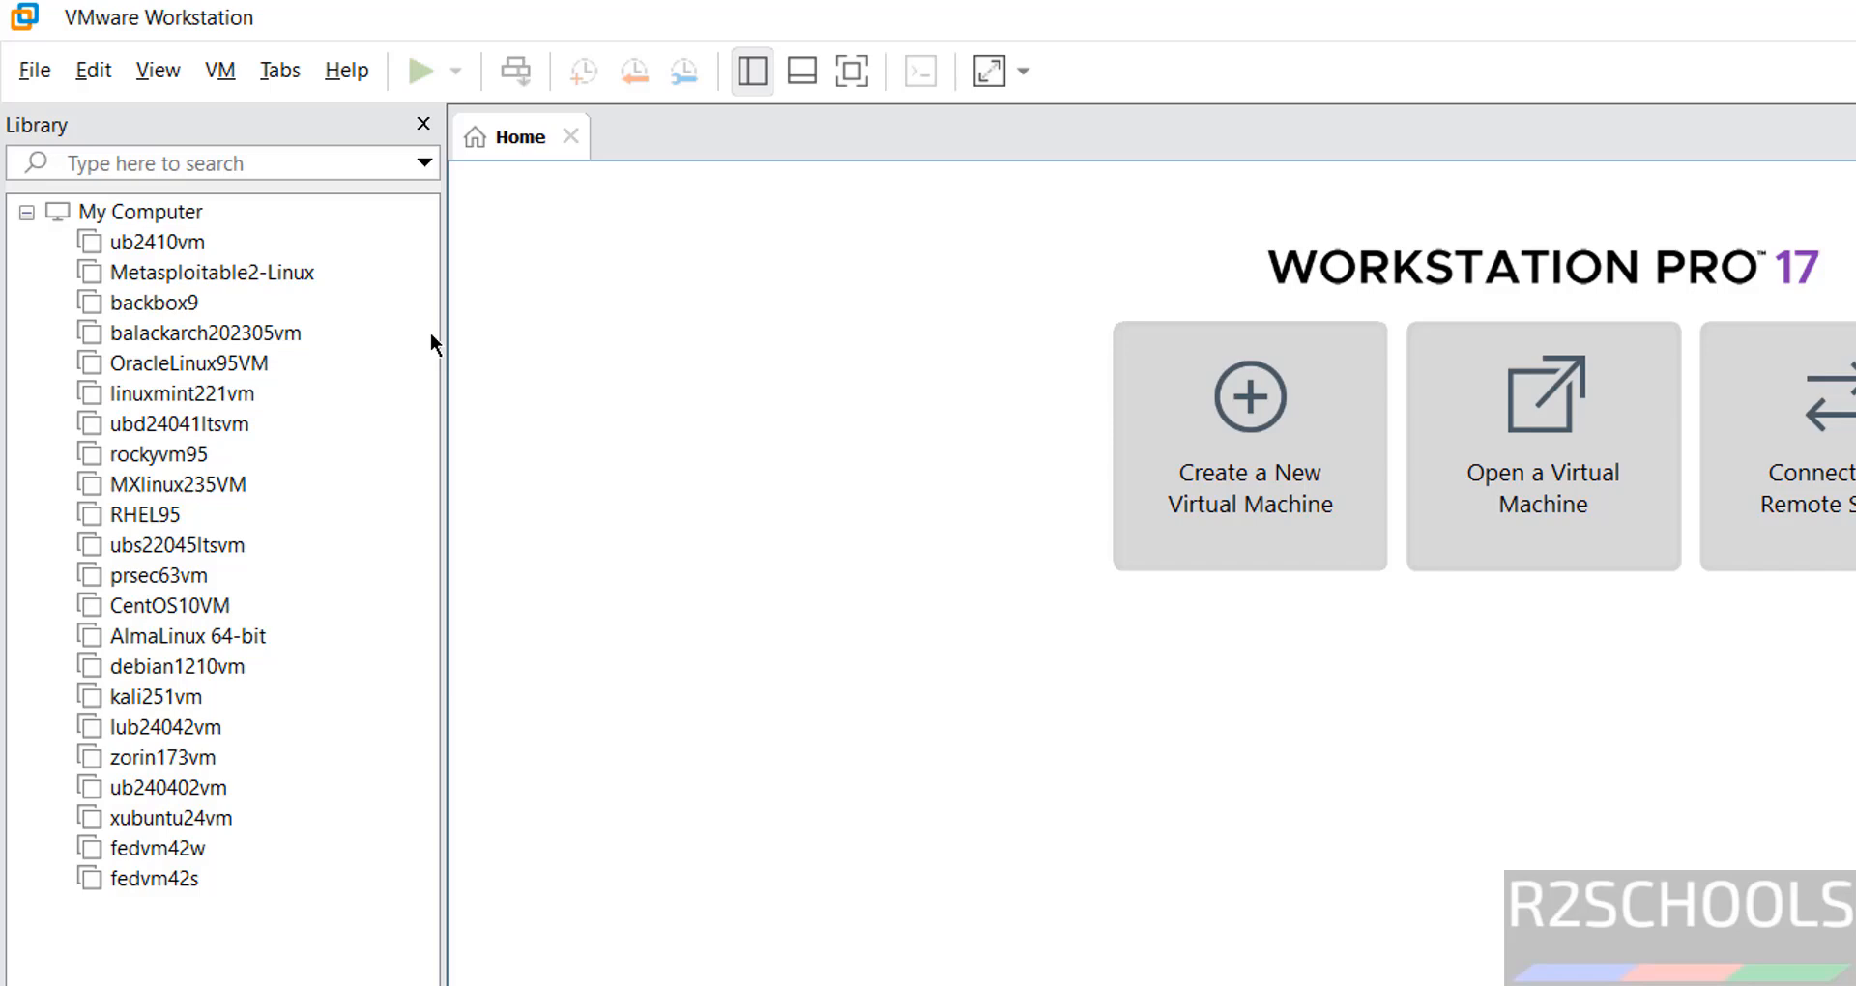
- Create a new typical virtual machine installing from ubuntu-25.04-desktop-amd64.iso in Downloads
{"action": "left_click", "coordinate": [33, 69]}
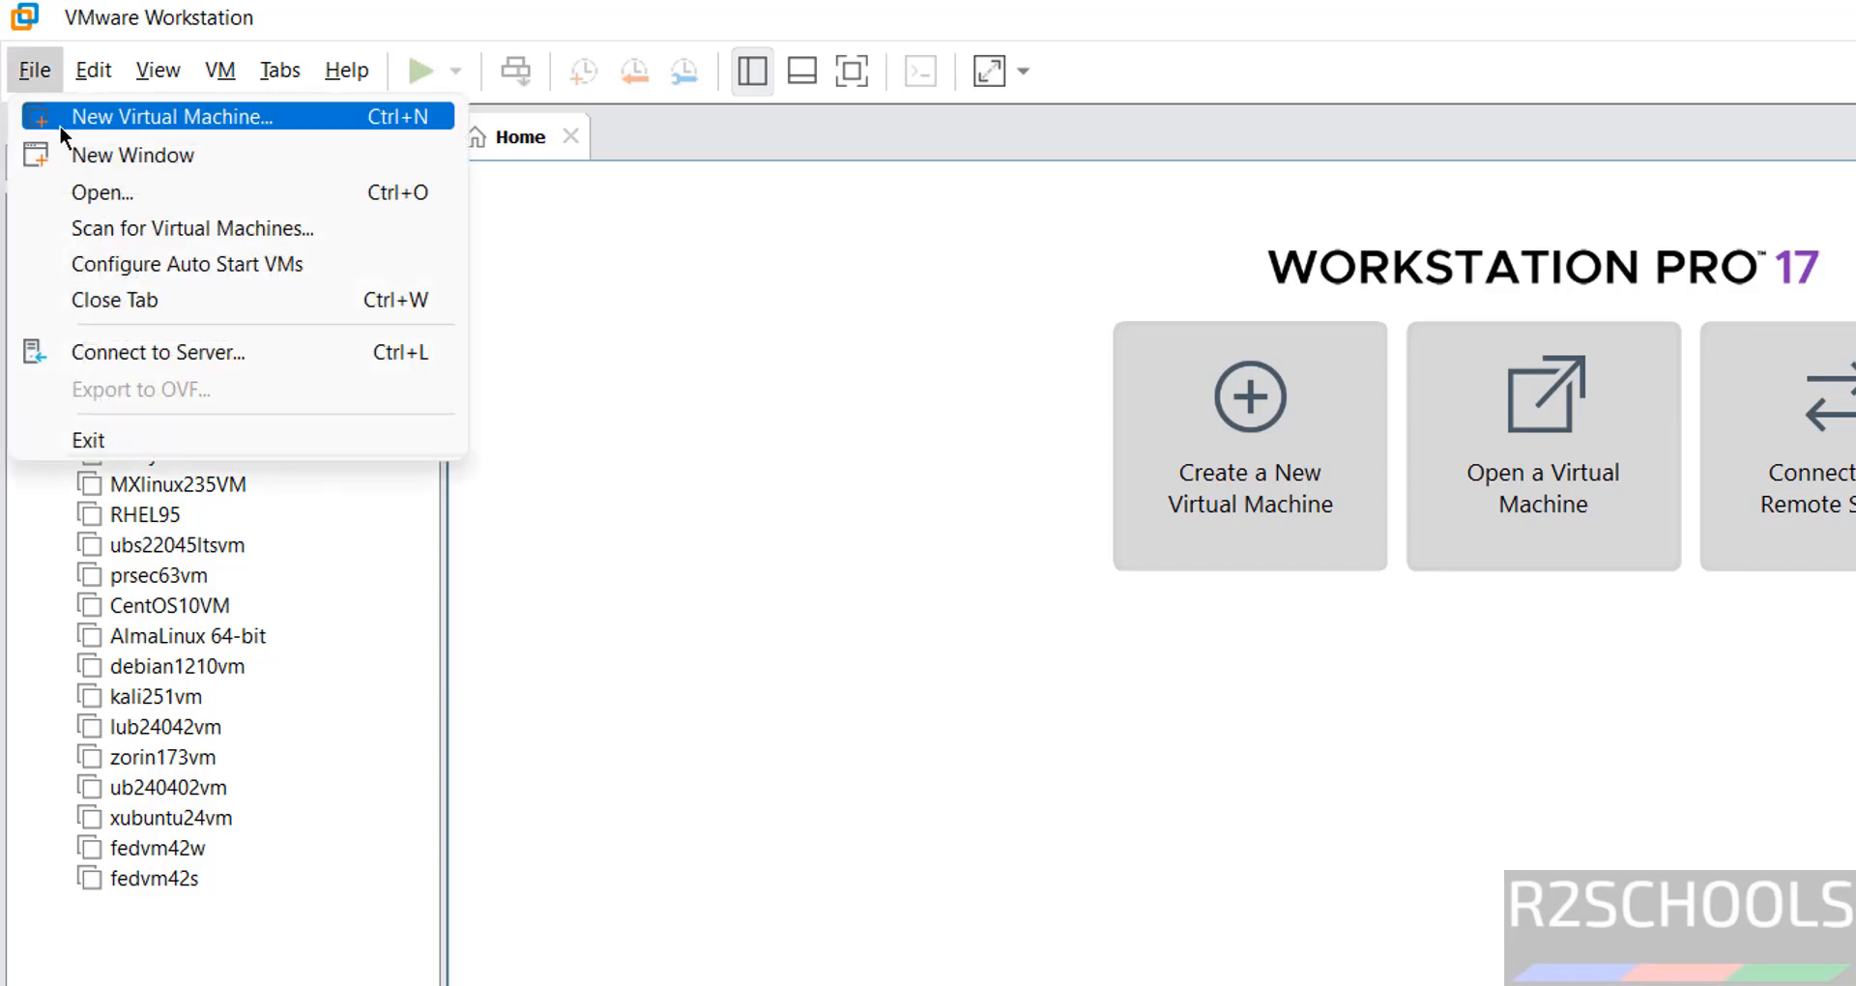
{"action": "left_click", "coordinate": [173, 116]}
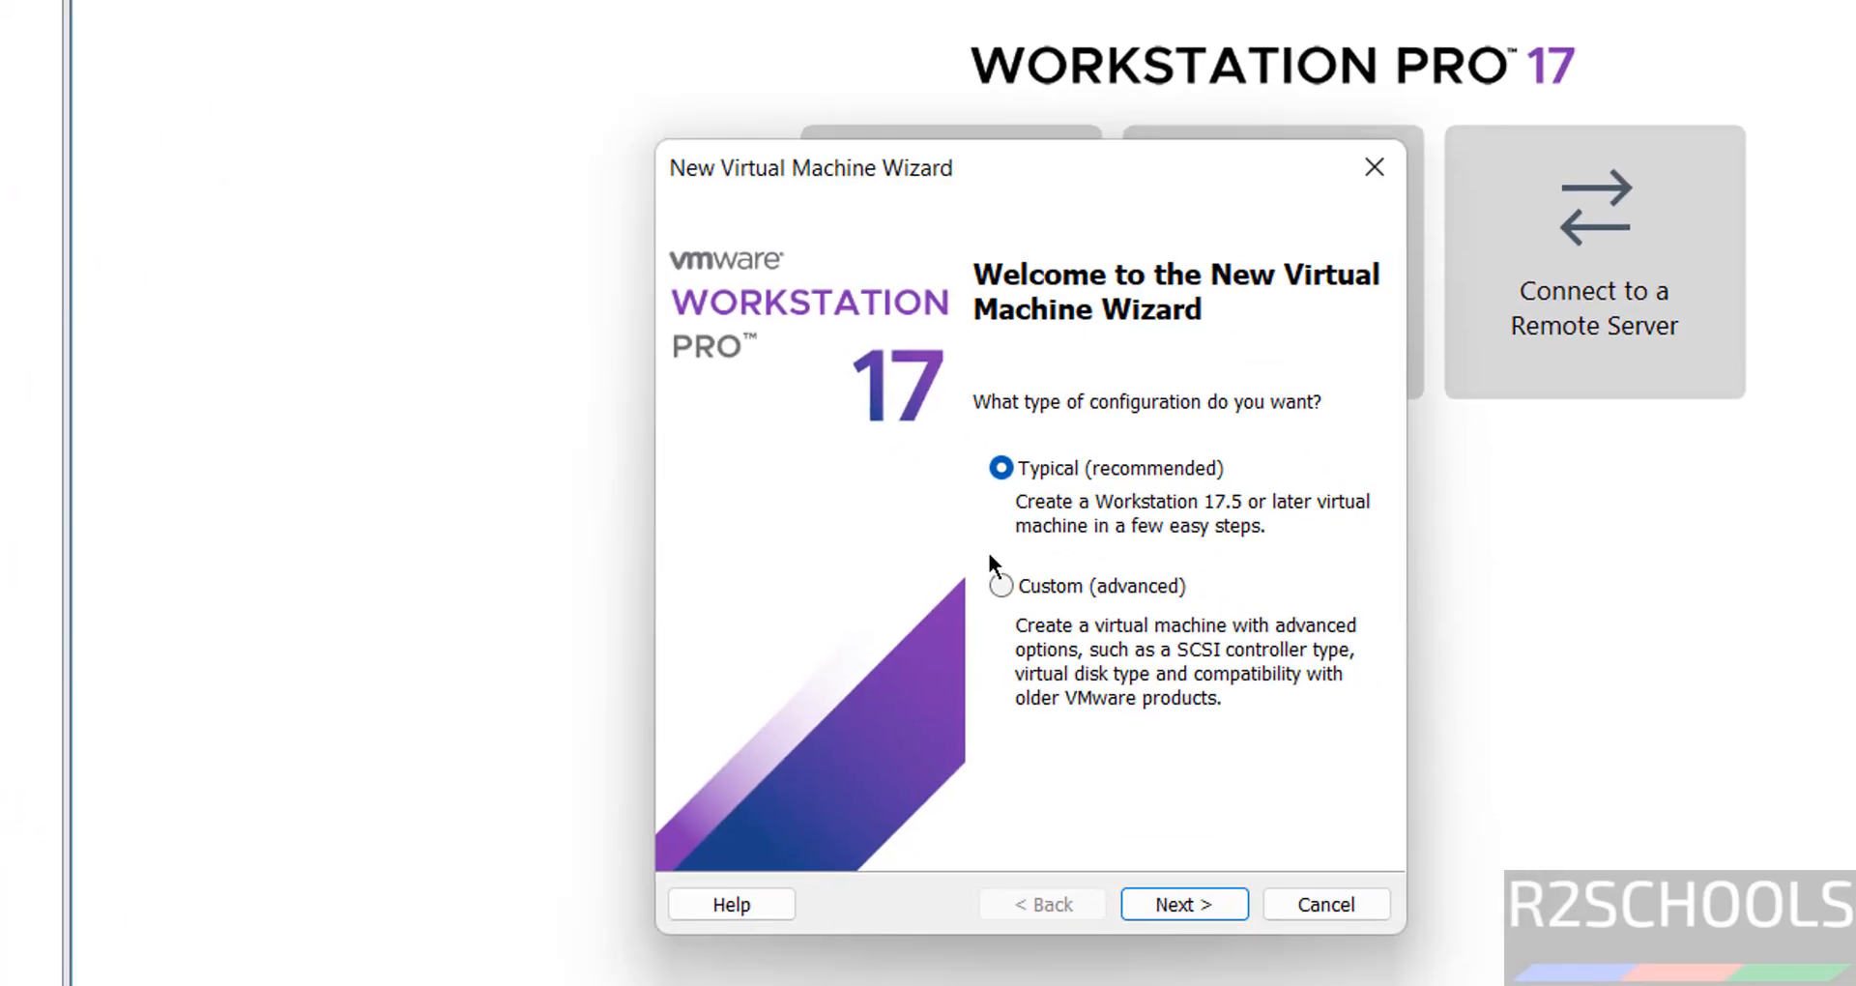
{"action": "left_click", "coordinate": [1182, 903]}
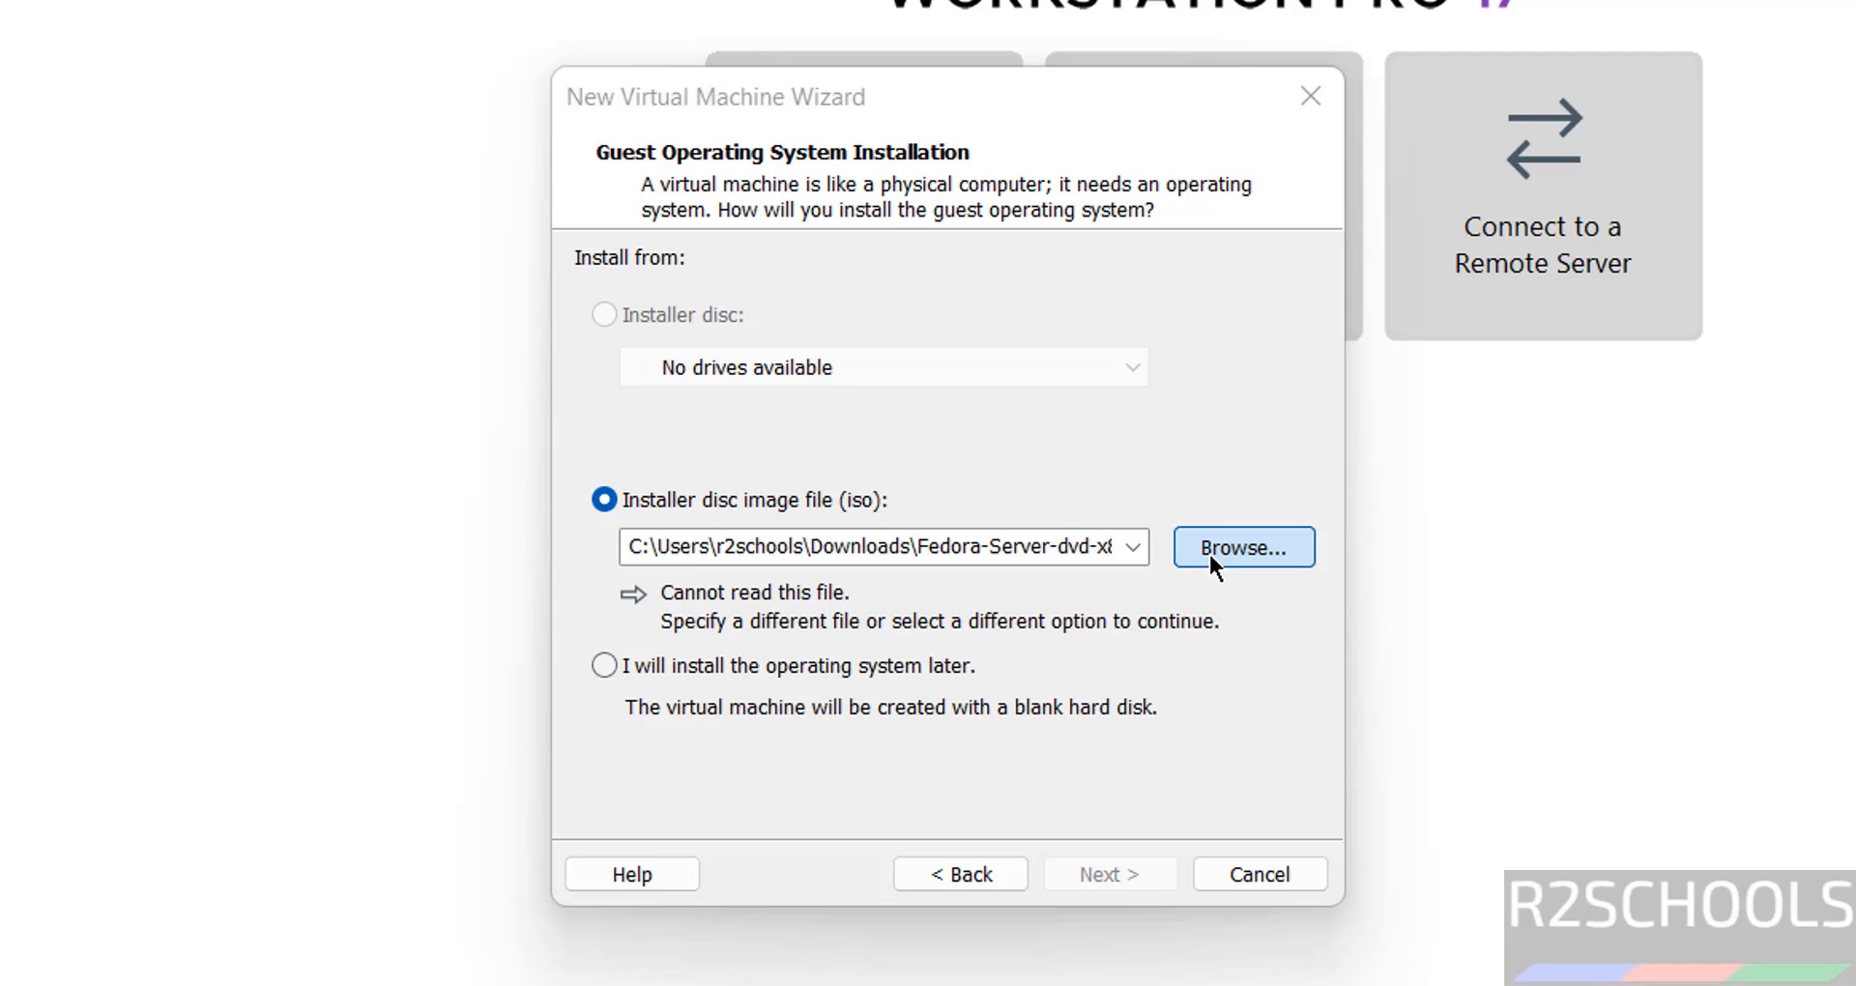
{"action": "left_click", "coordinate": [1241, 547]}
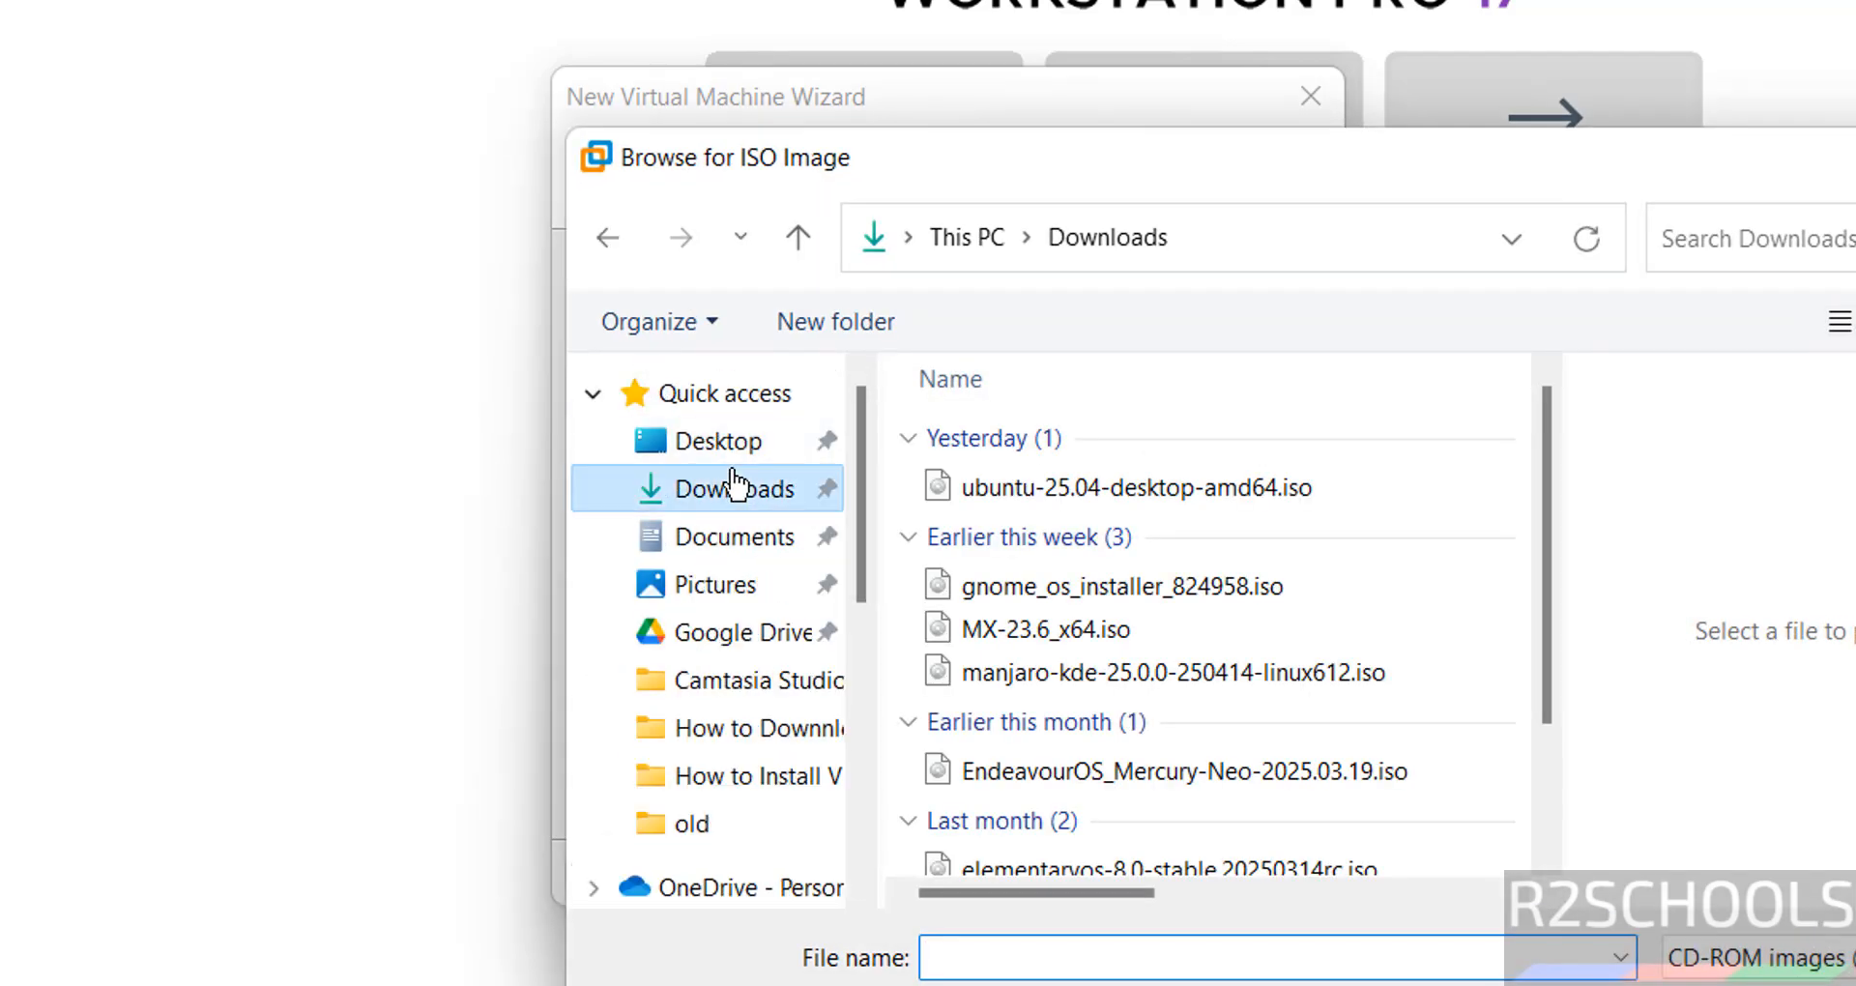
{"action": "left_click", "coordinate": [1129, 486]}
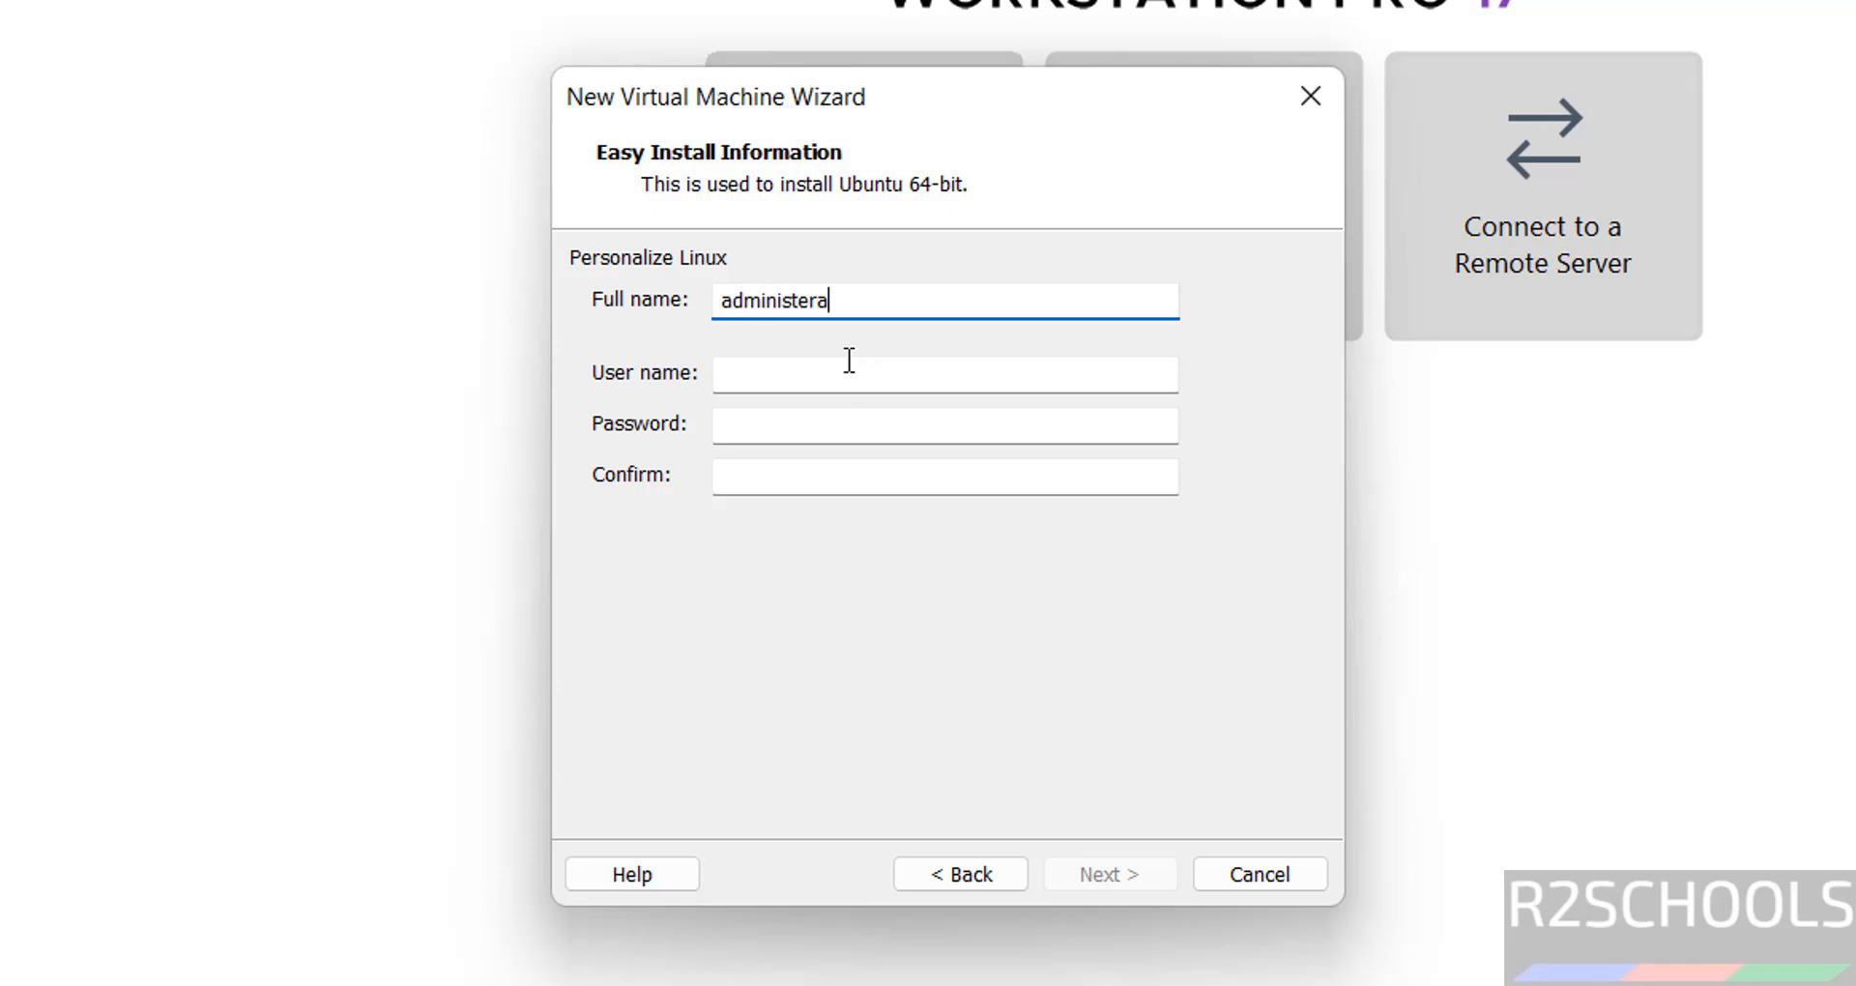
- Fill in the Easy Install full name, user name and password for the Linux account and continue
{"action": "key", "text": "BackSpace"}
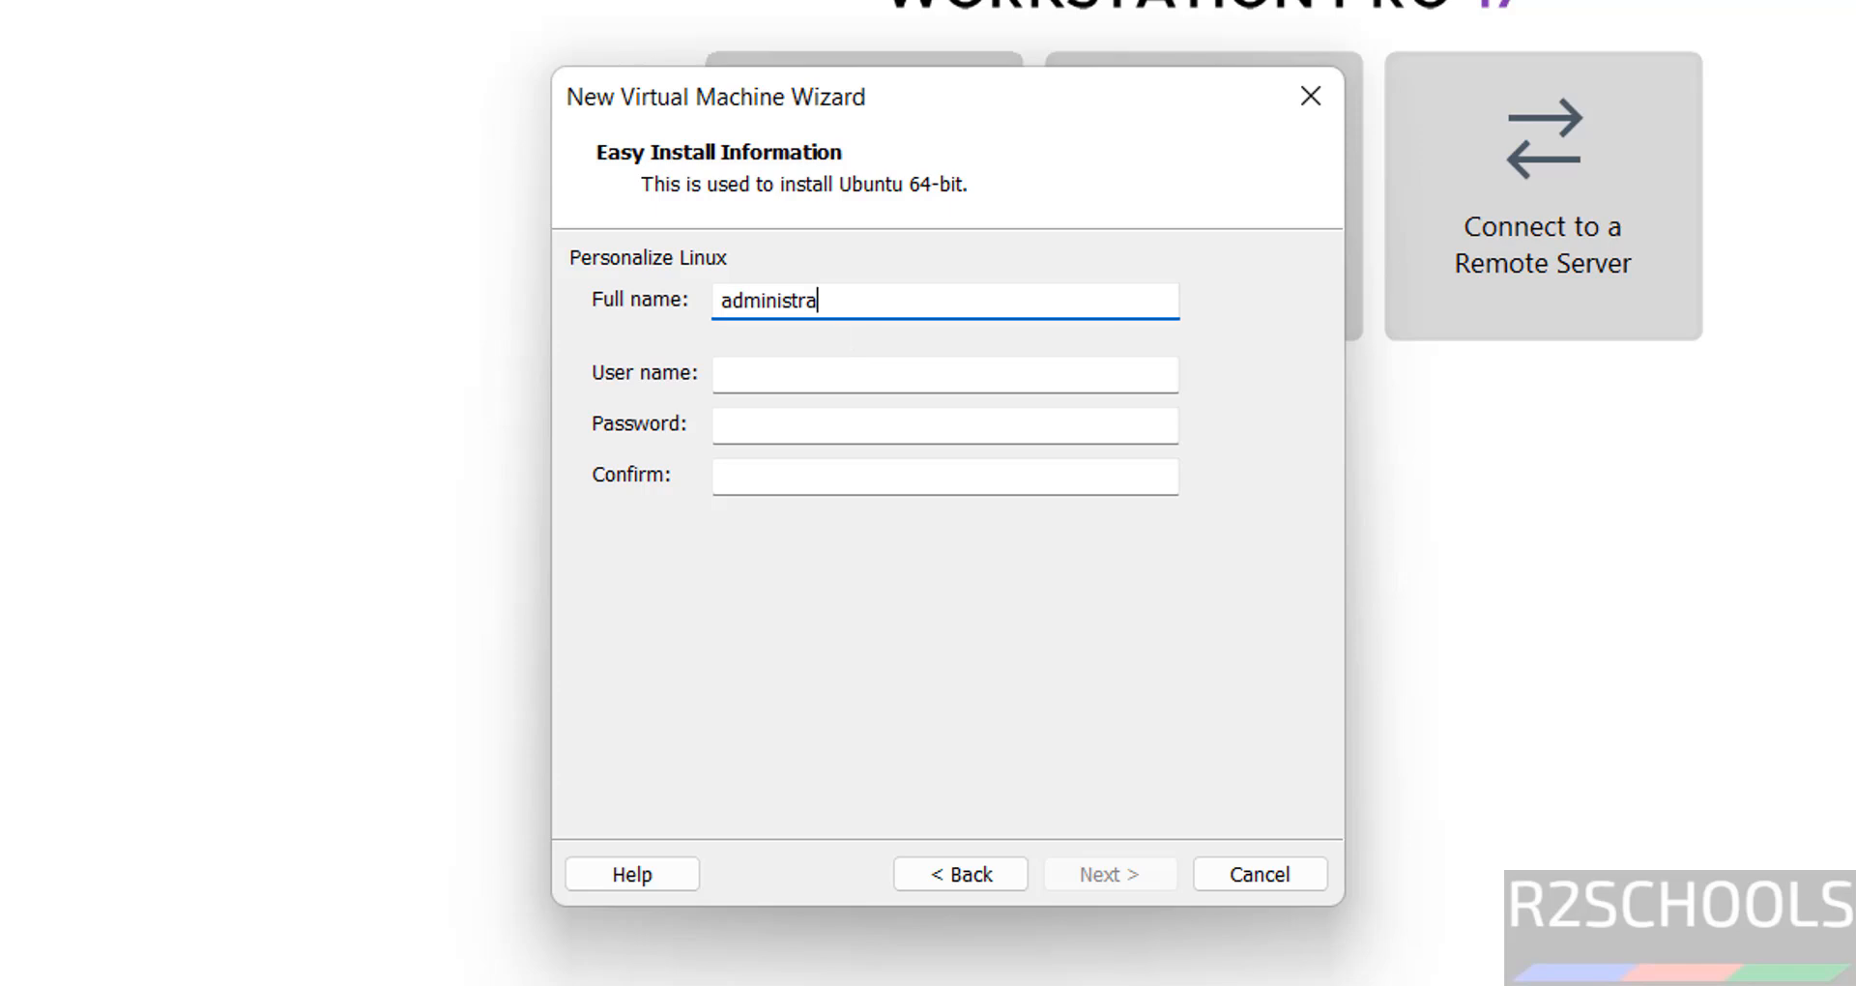
{"action": "type", "text": "ti"}
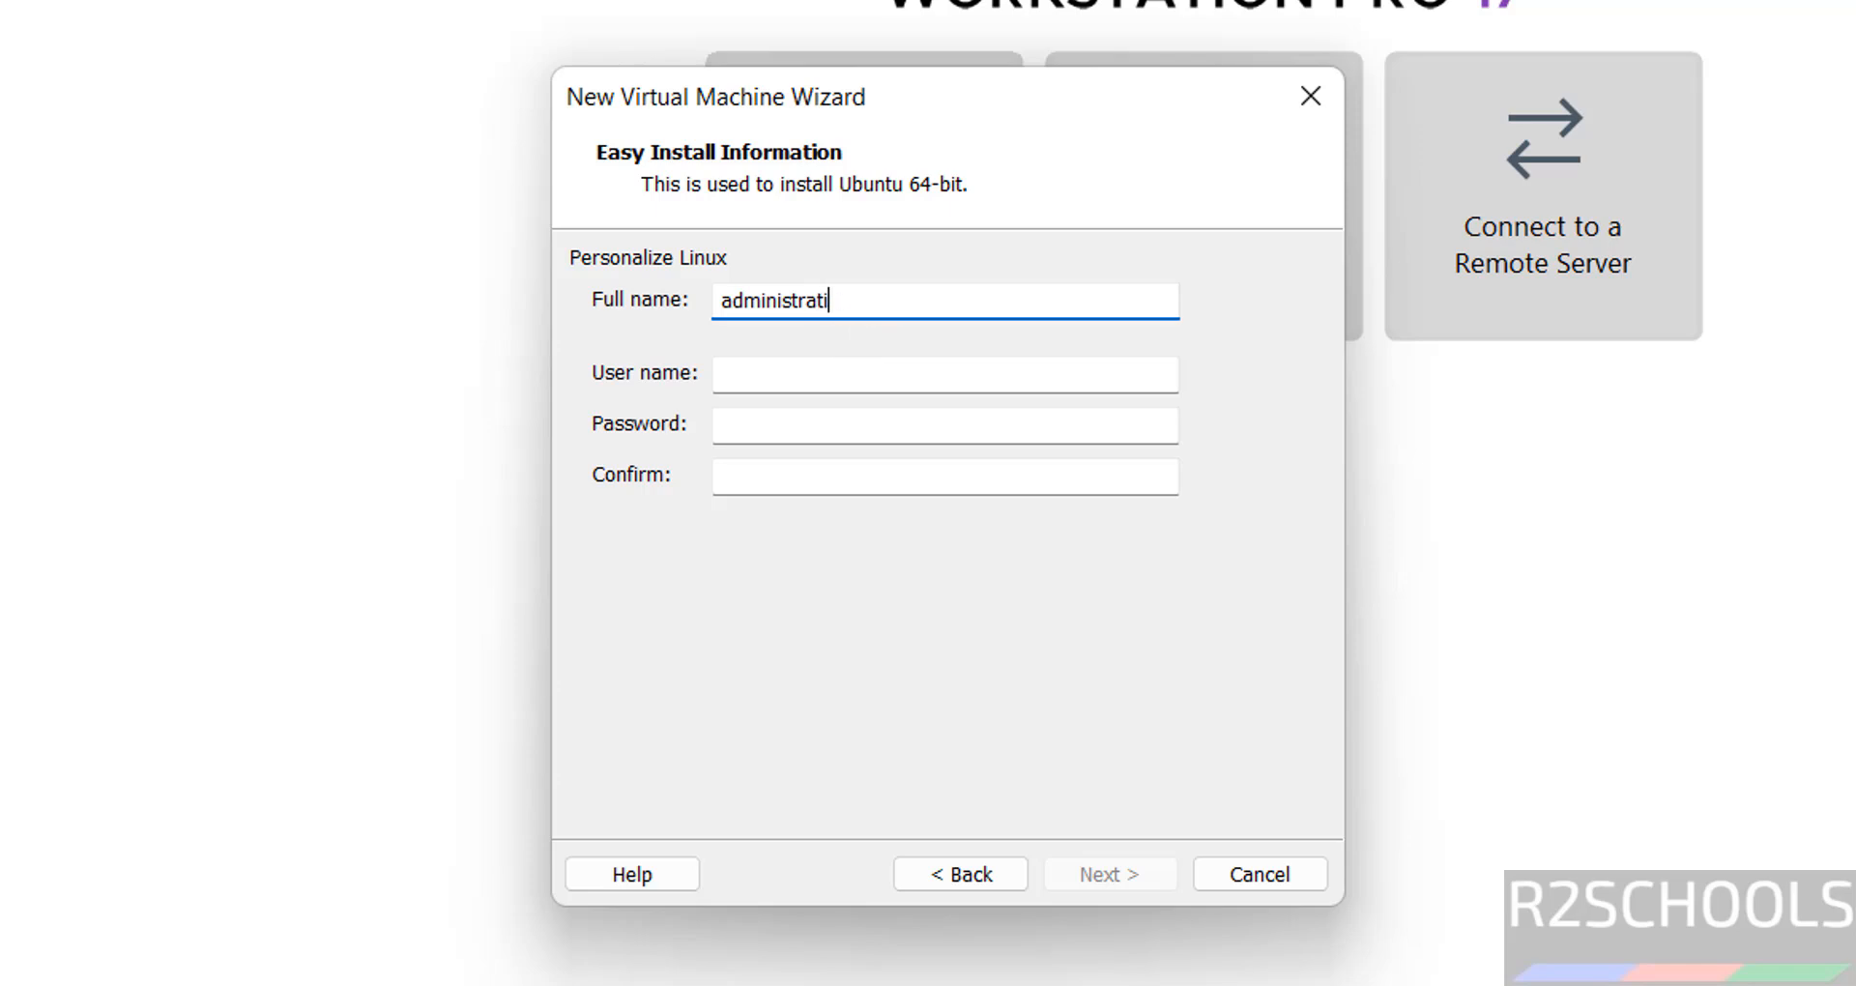
{"action": "type", "text": "ad"}
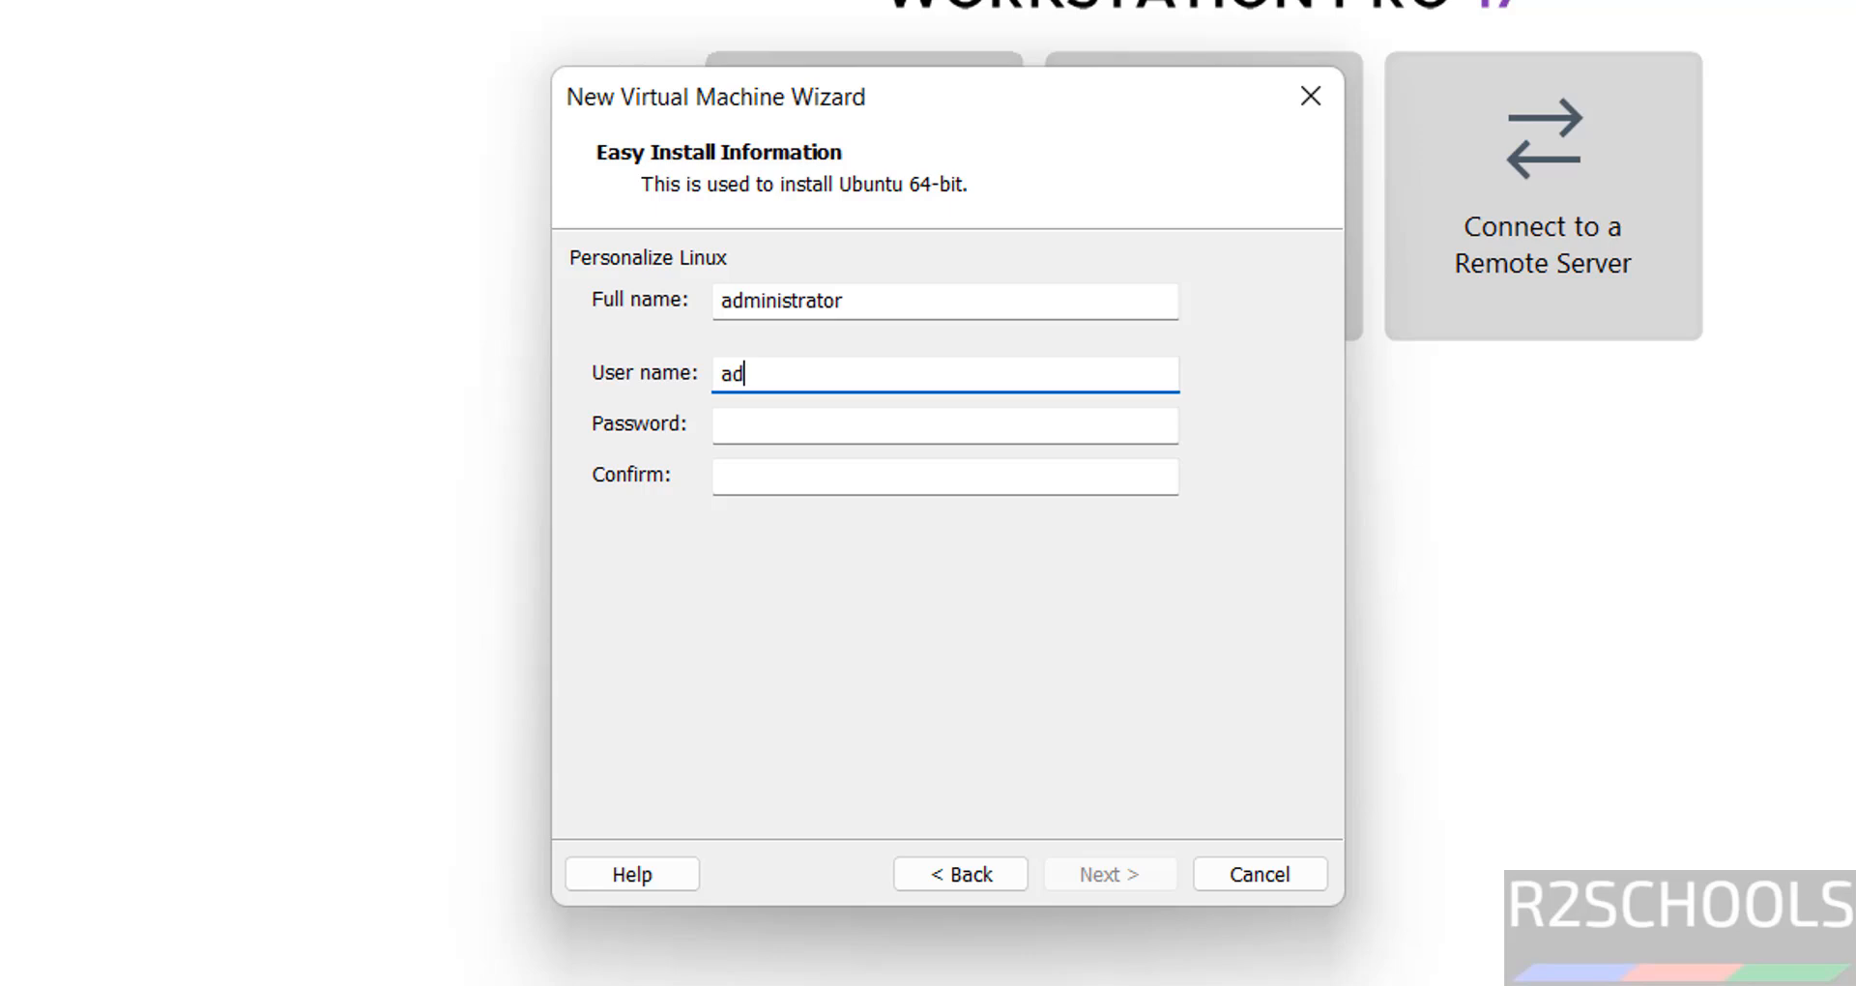
{"action": "type", "text": "ministrar"}
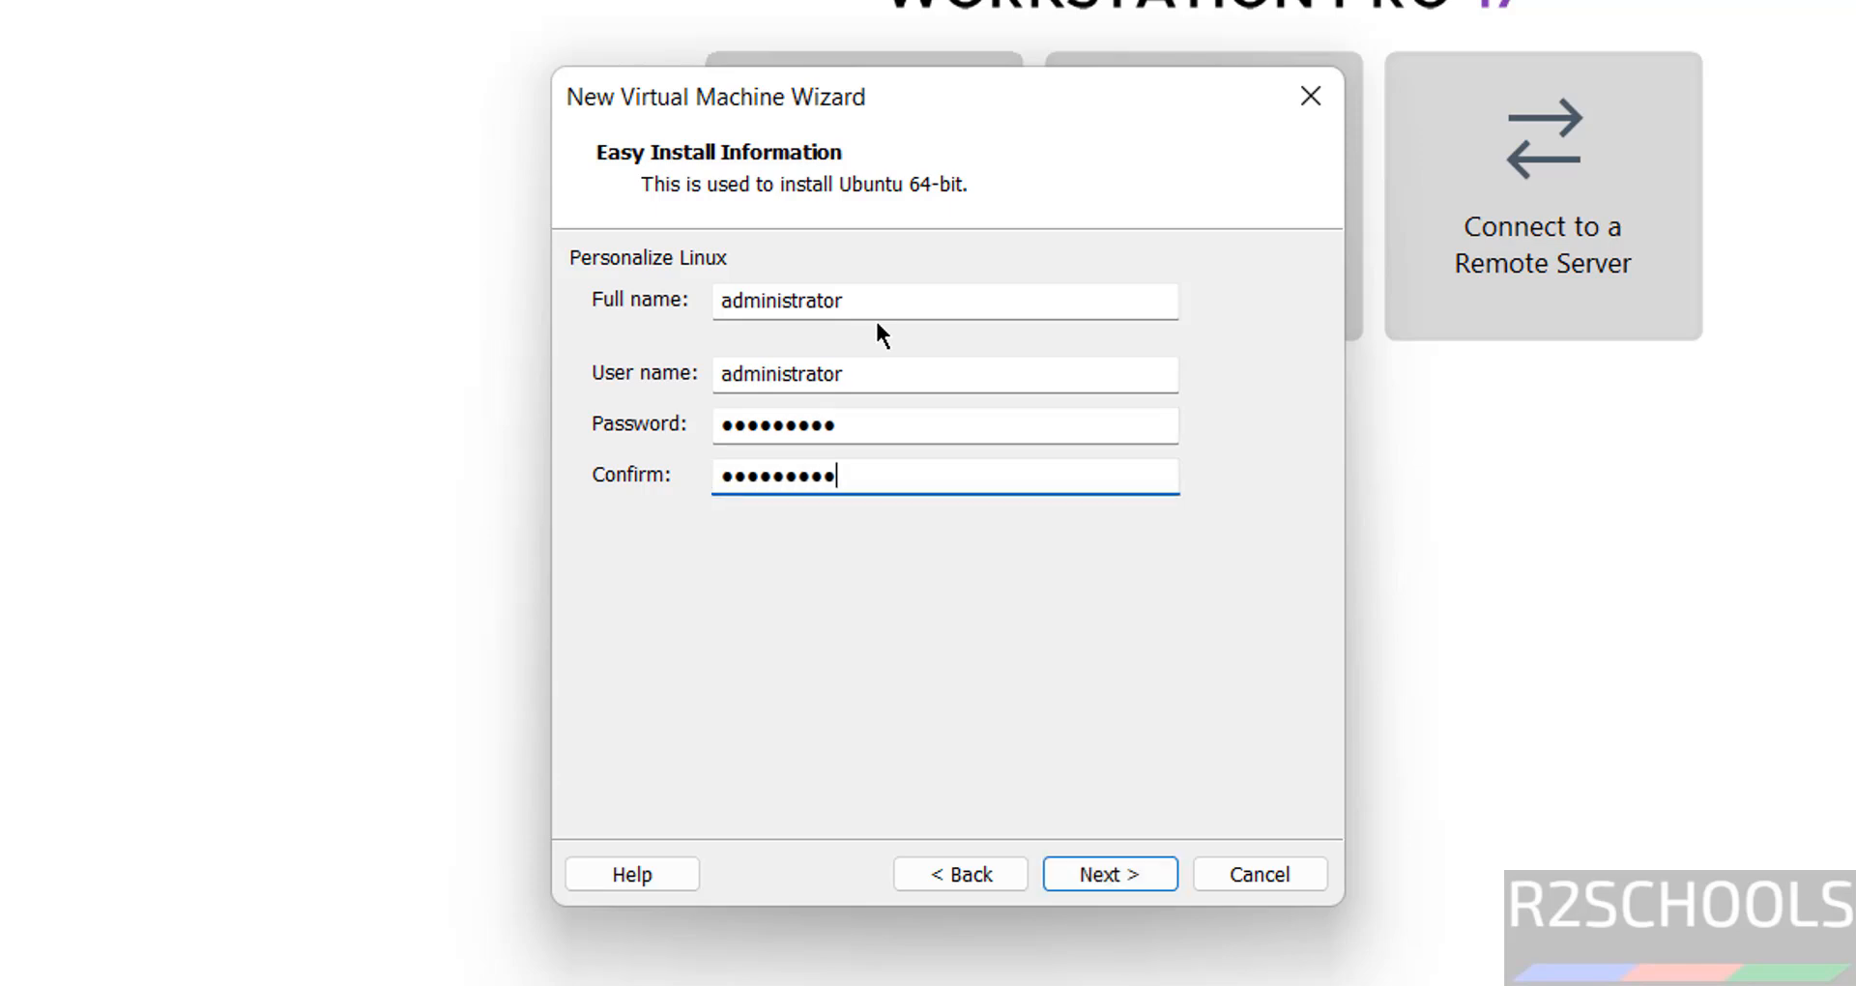
{"action": "left_click", "coordinate": [1109, 874]}
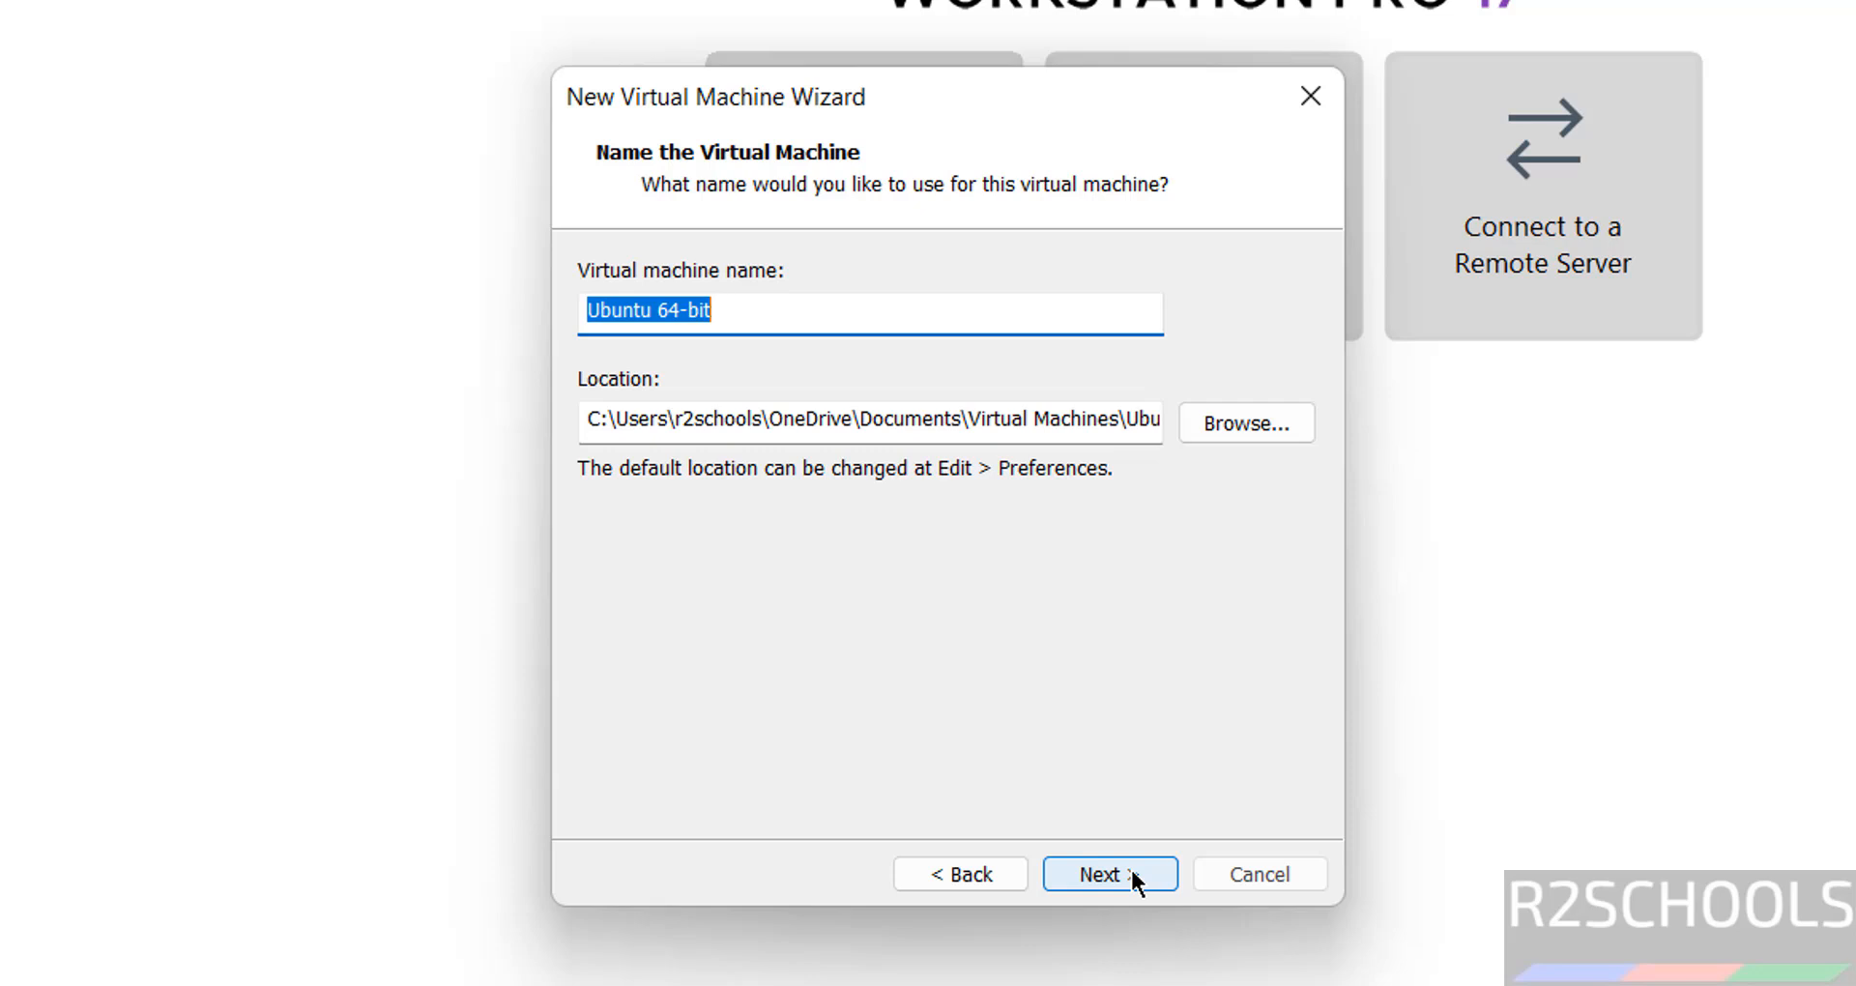
{"action": "mouse_move", "coordinate": [870, 373]}
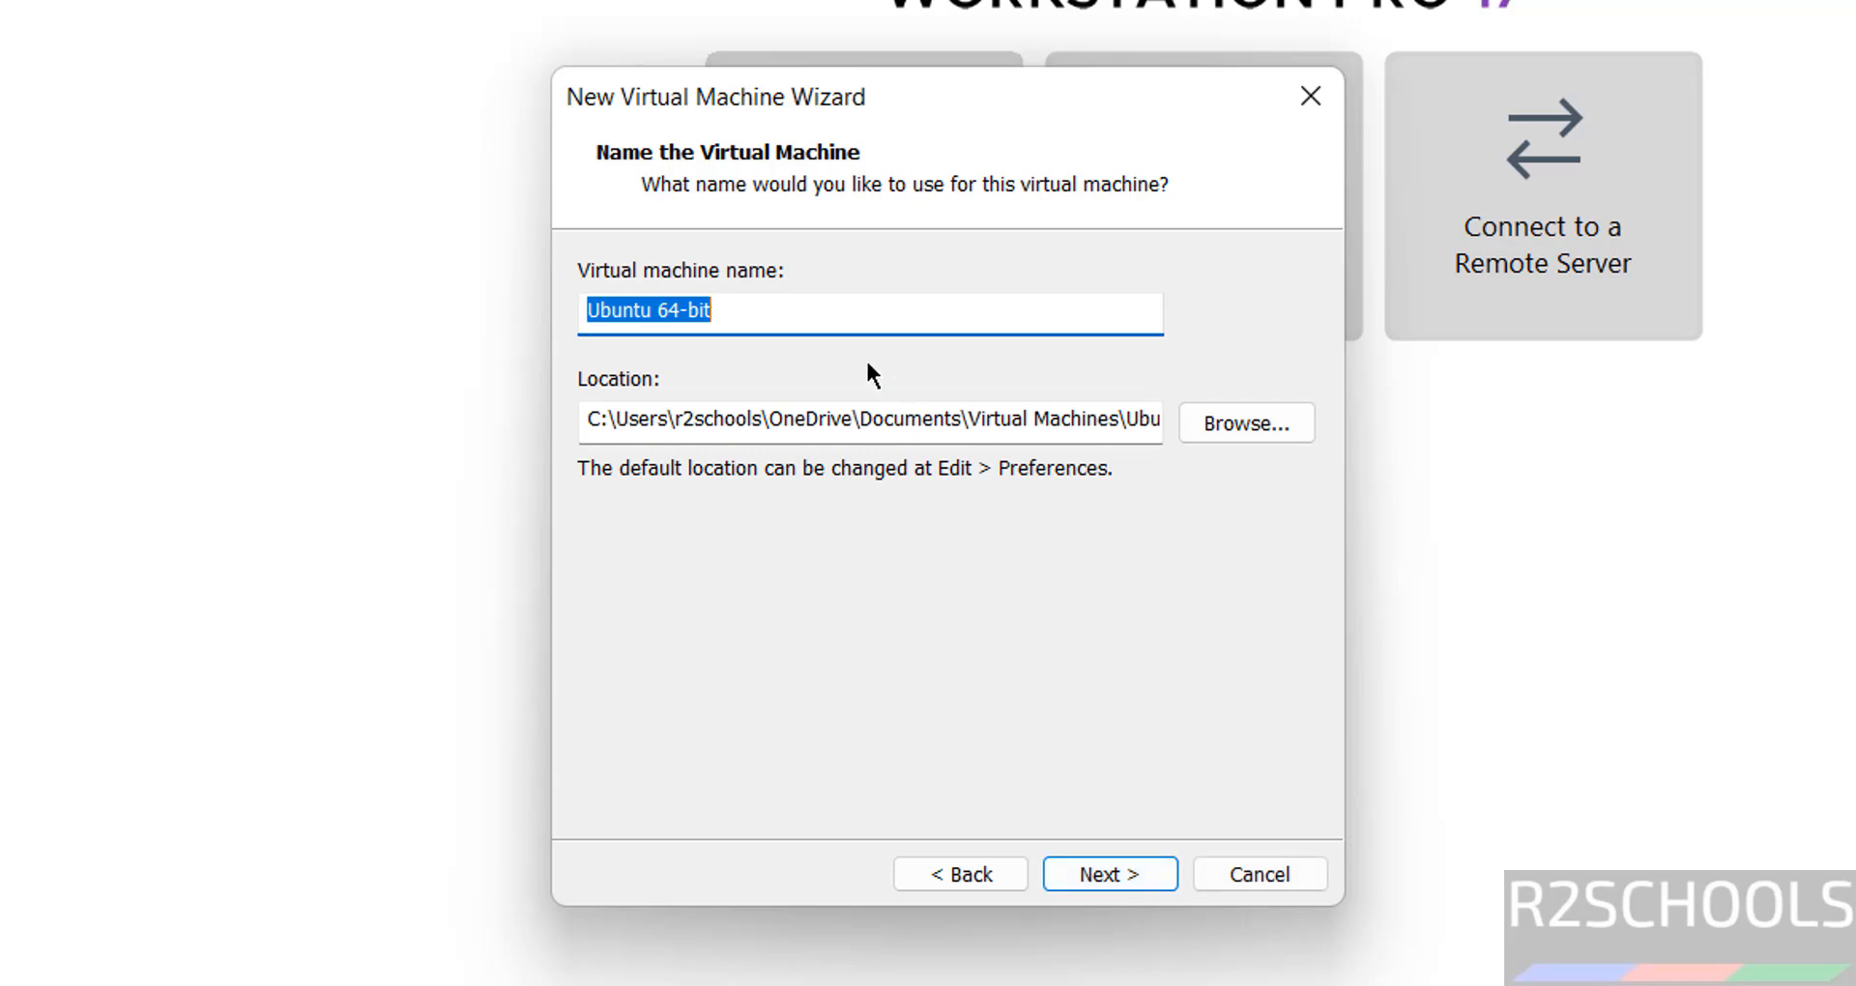
- Name the machine ub2504vm, store it at E:\VMS\ub2504vm and continue to disk capacity
{"action": "type", "text": "ub2504vm"}
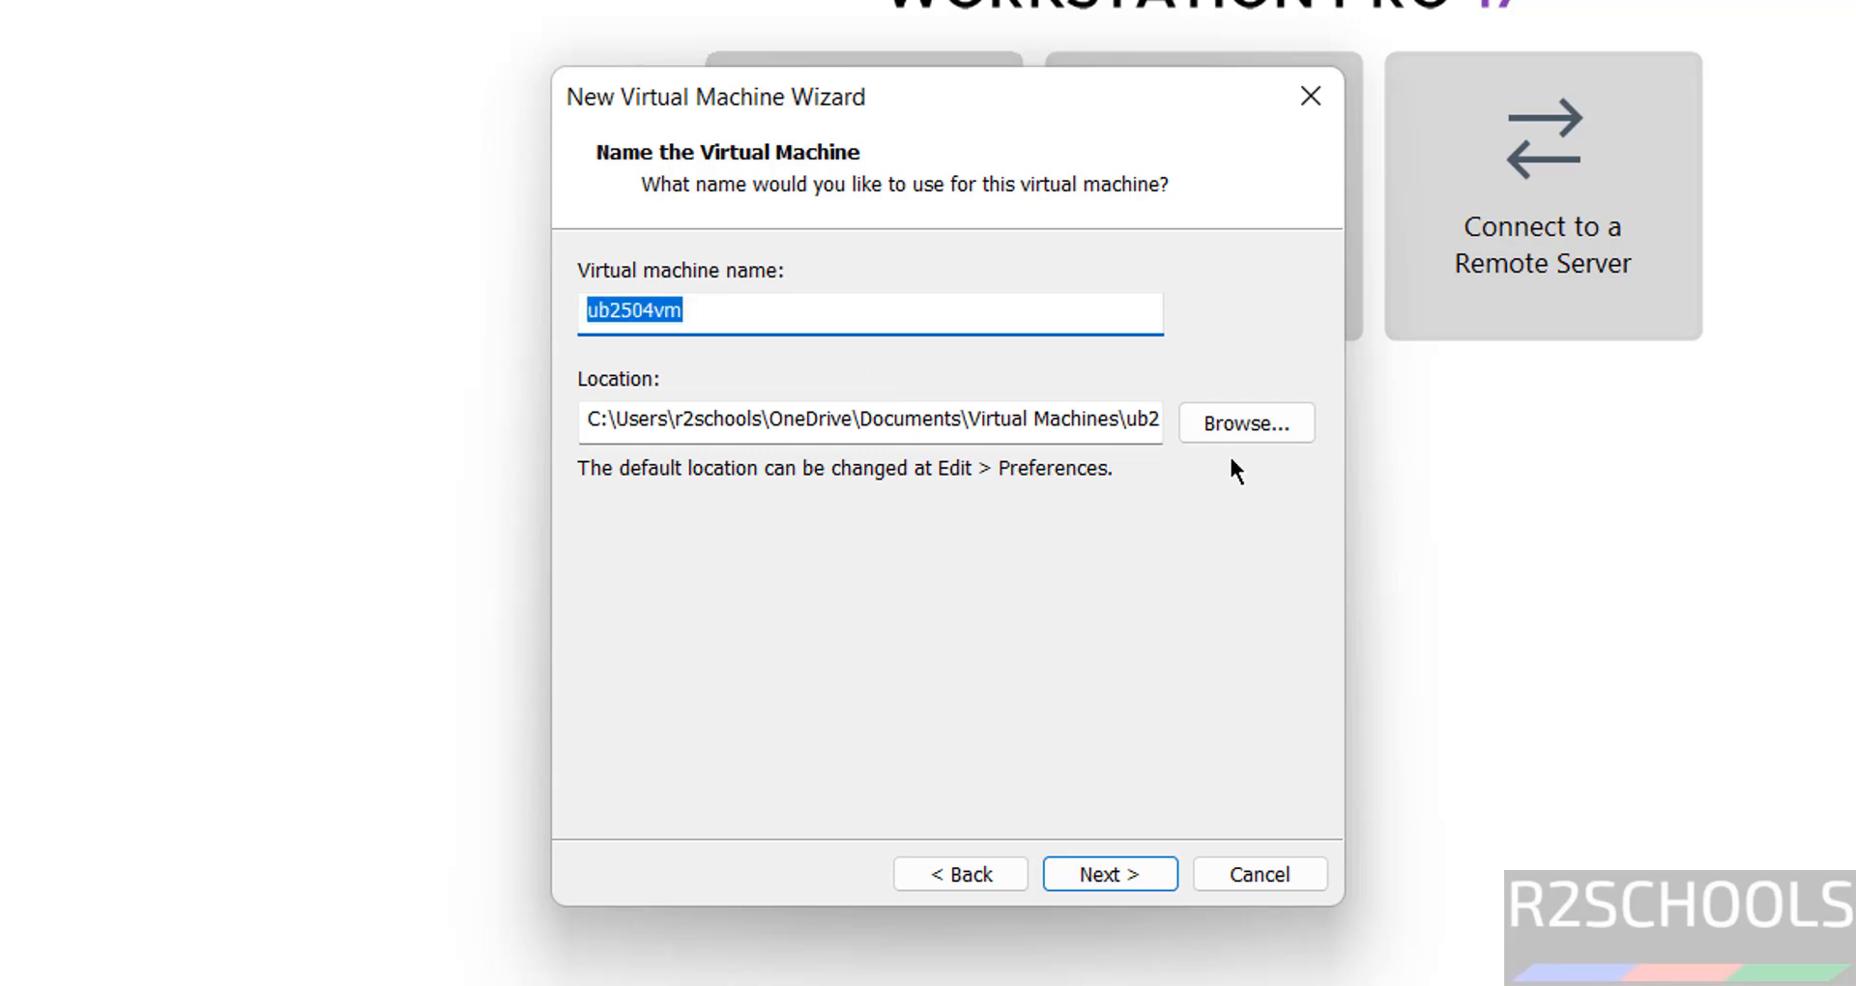
{"action": "left_click", "coordinate": [1244, 422]}
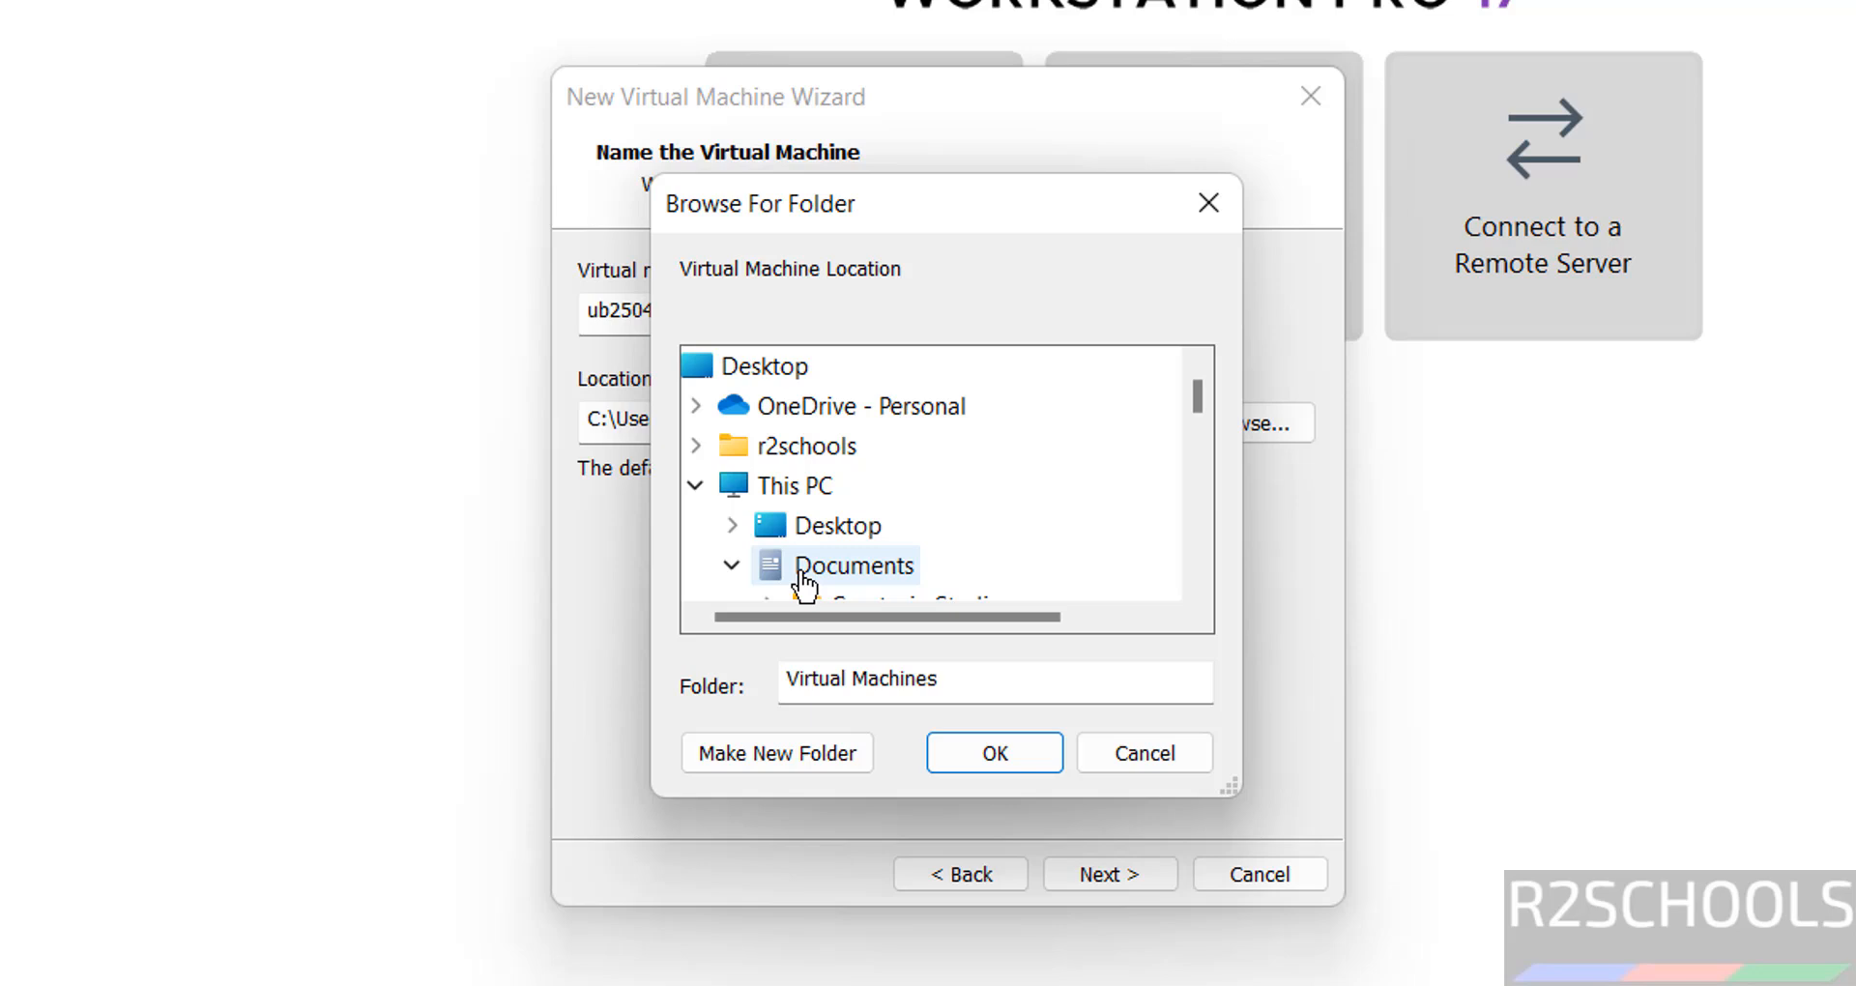
{"action": "left_click", "coordinate": [849, 564]}
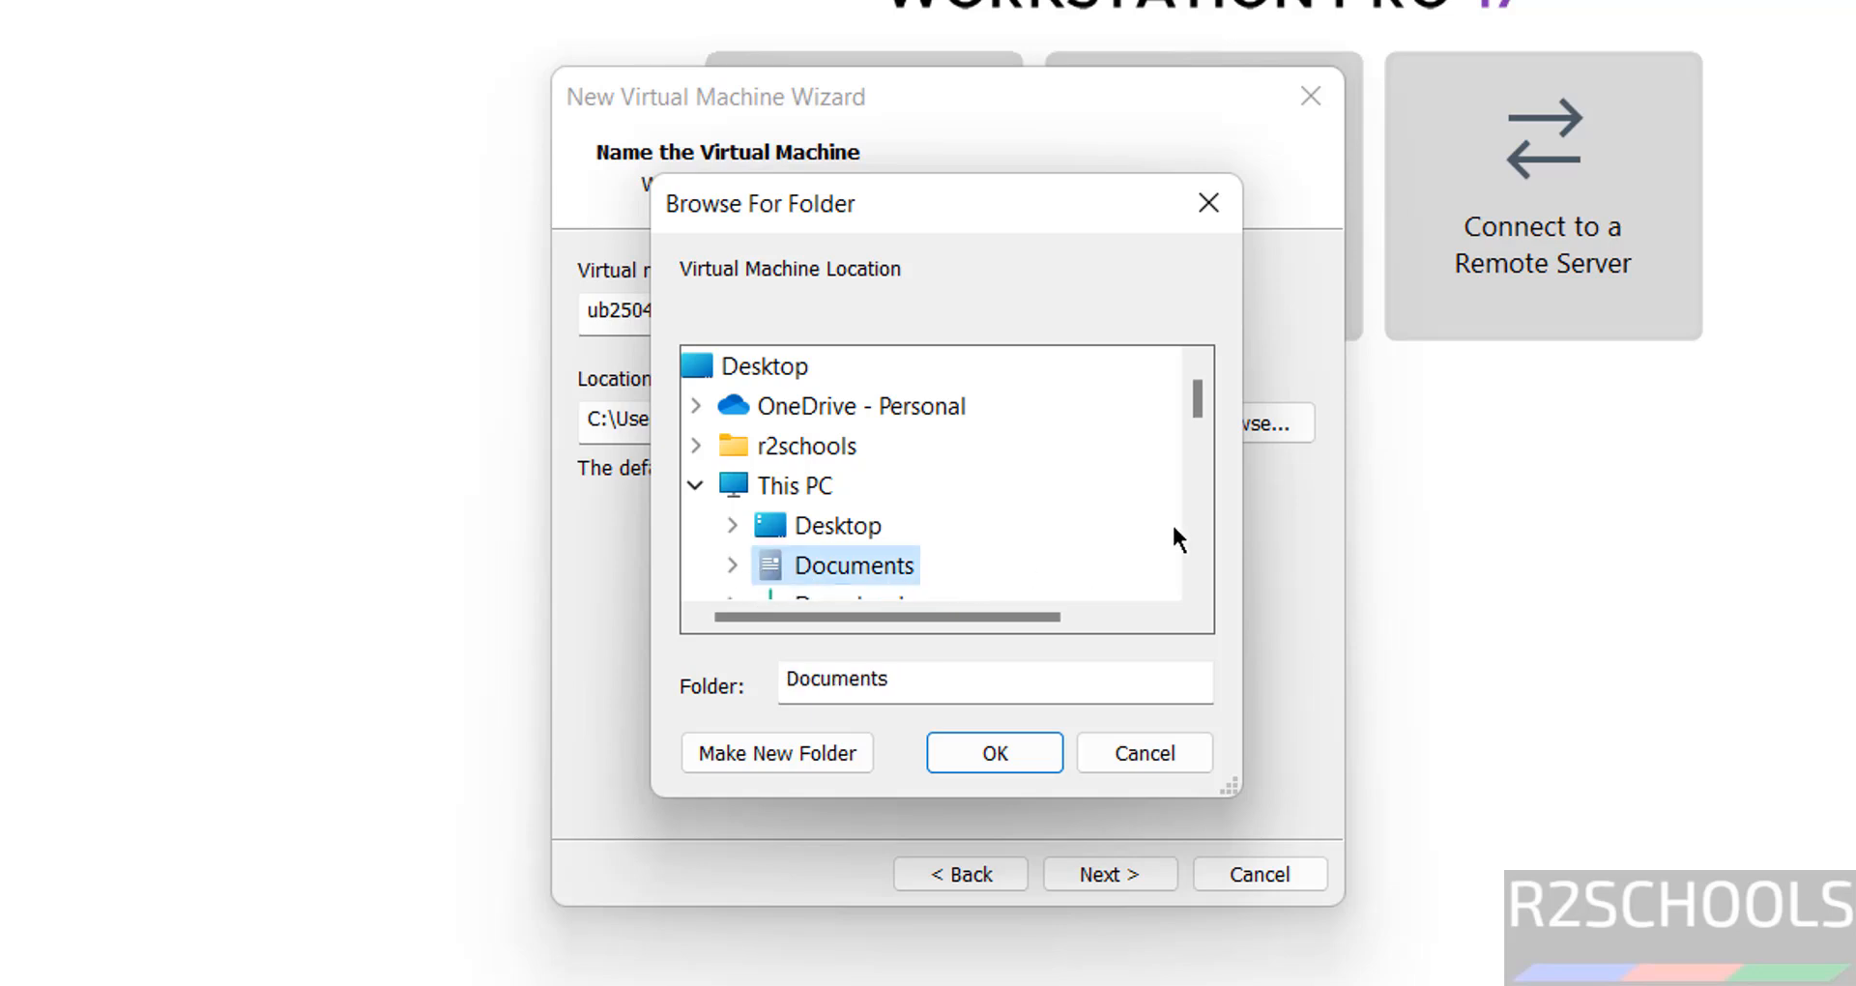
{"action": "scroll", "scroll_direction": "down", "scroll_amount": 3}
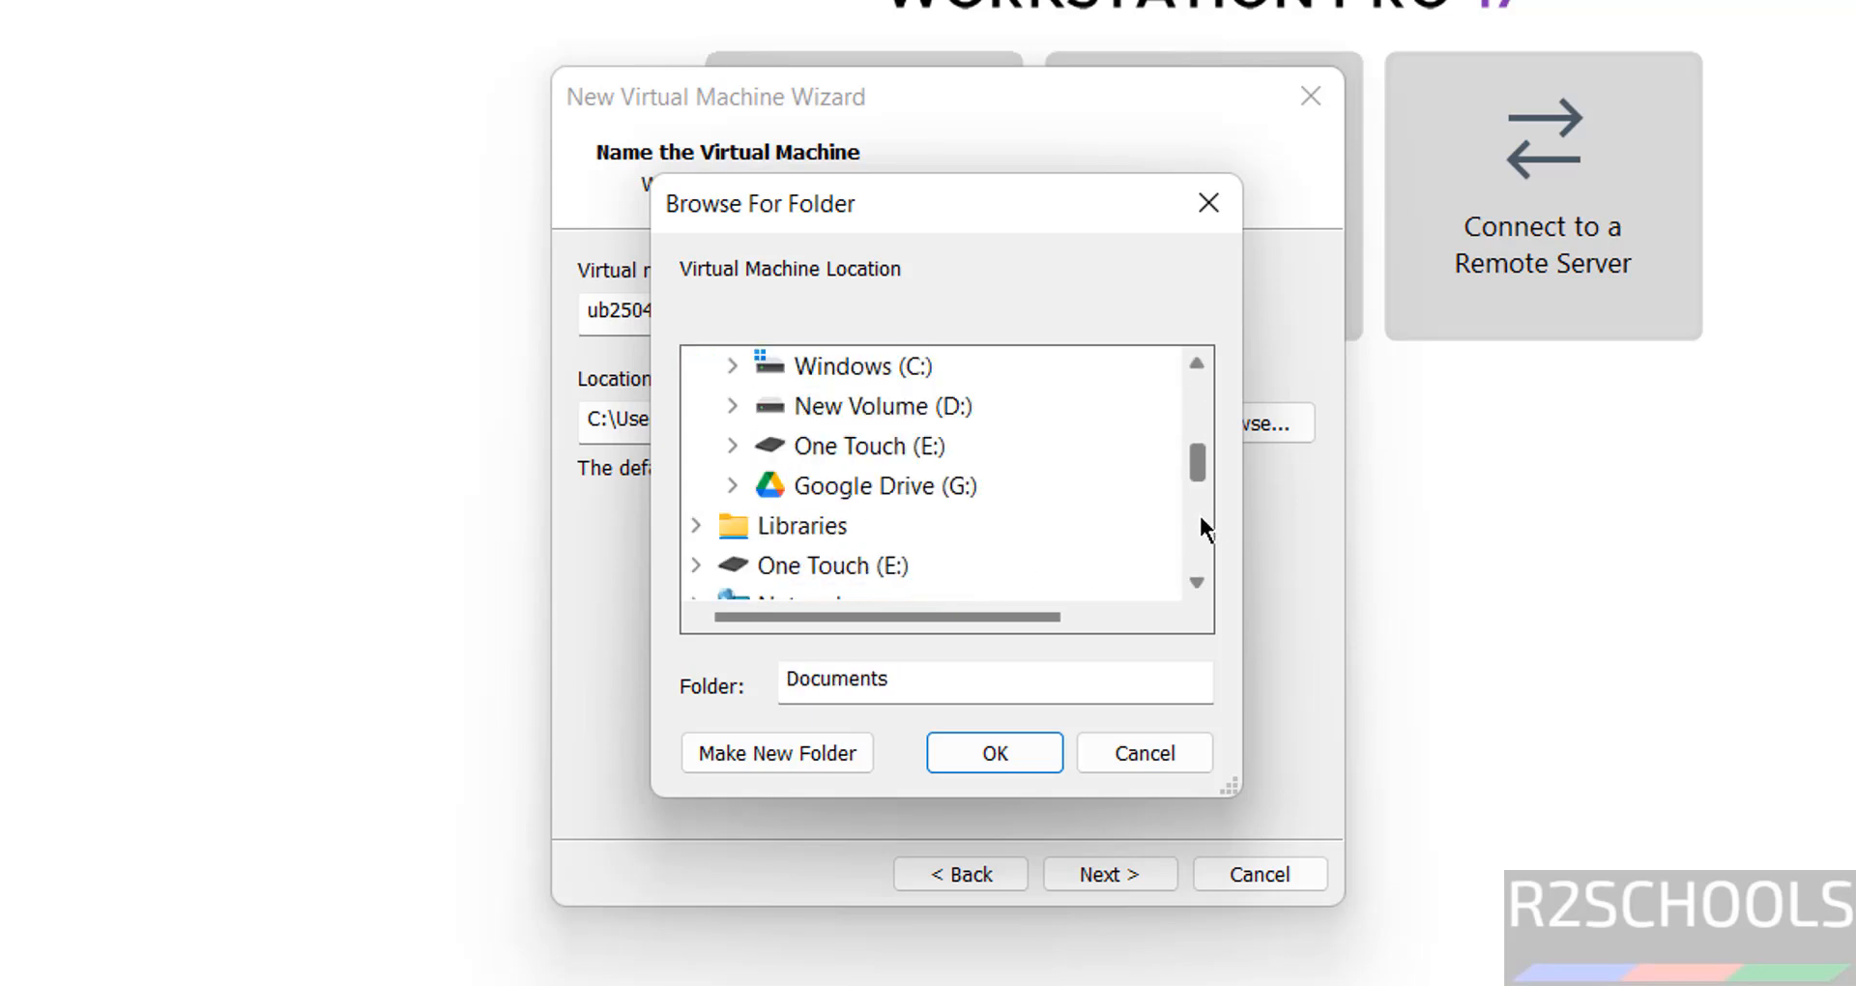
{"action": "left_click", "coordinate": [848, 366]}
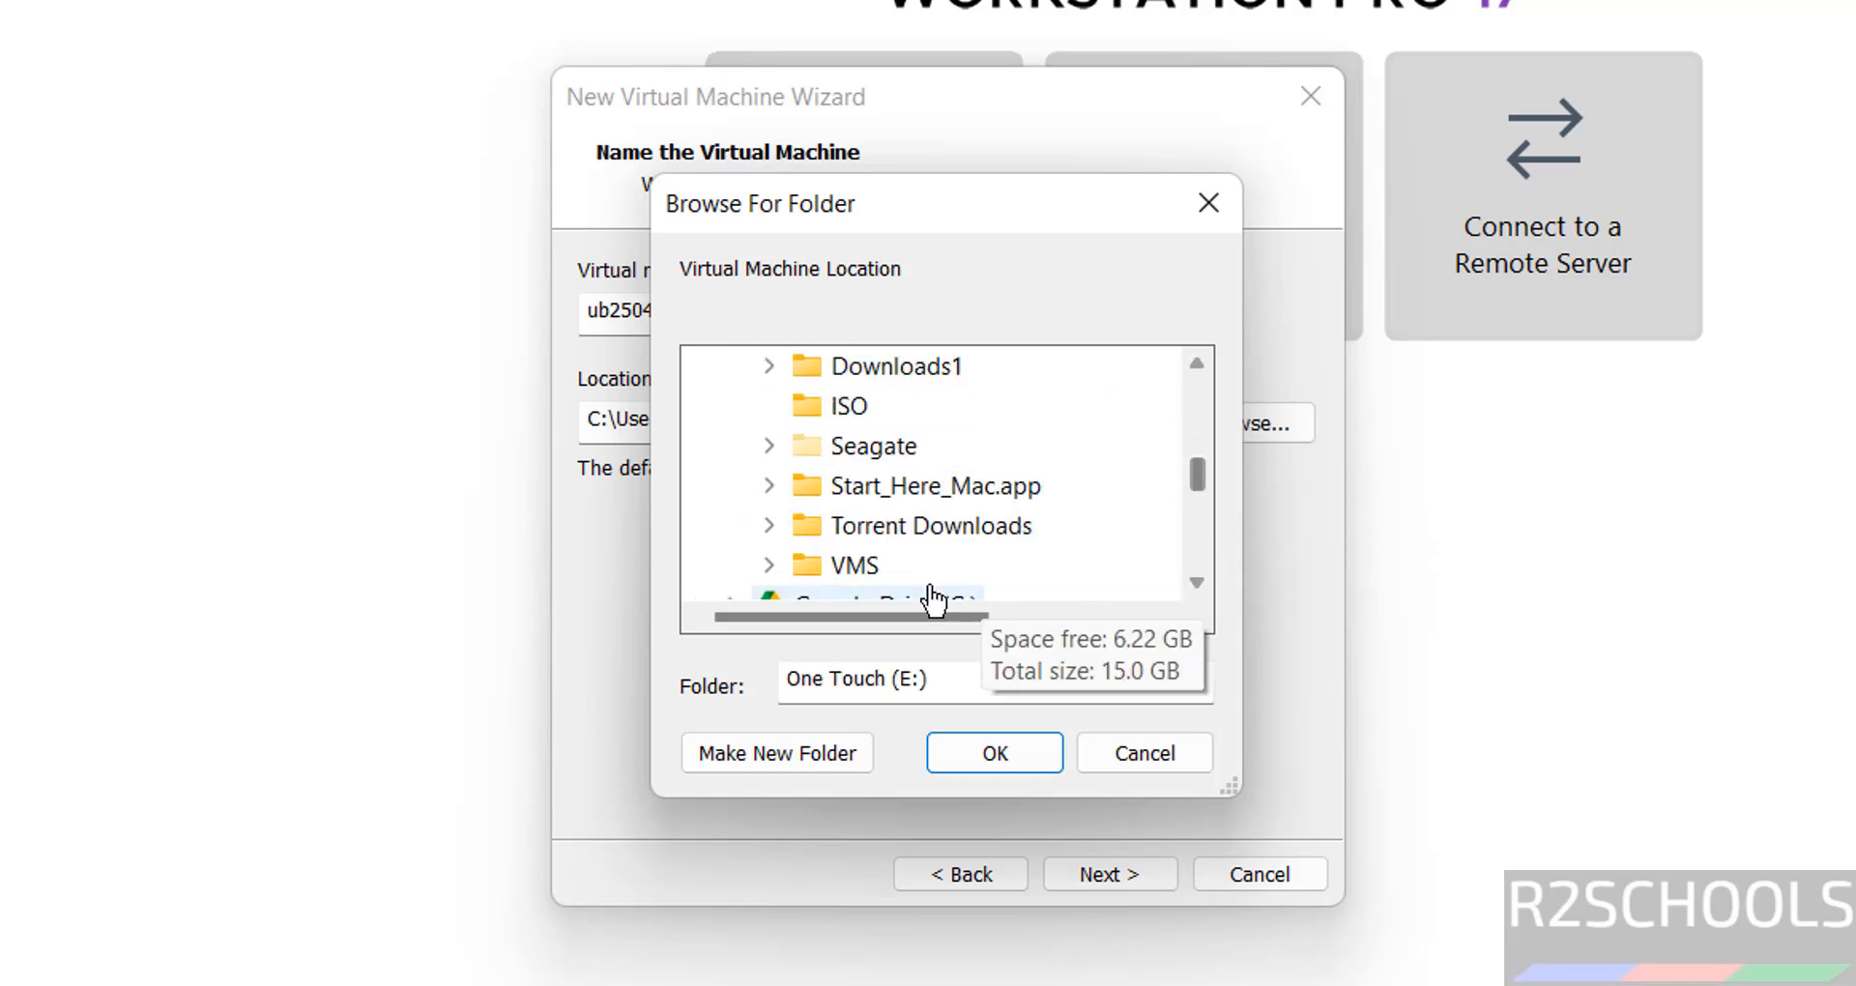
{"action": "left_click", "coordinate": [776, 752]}
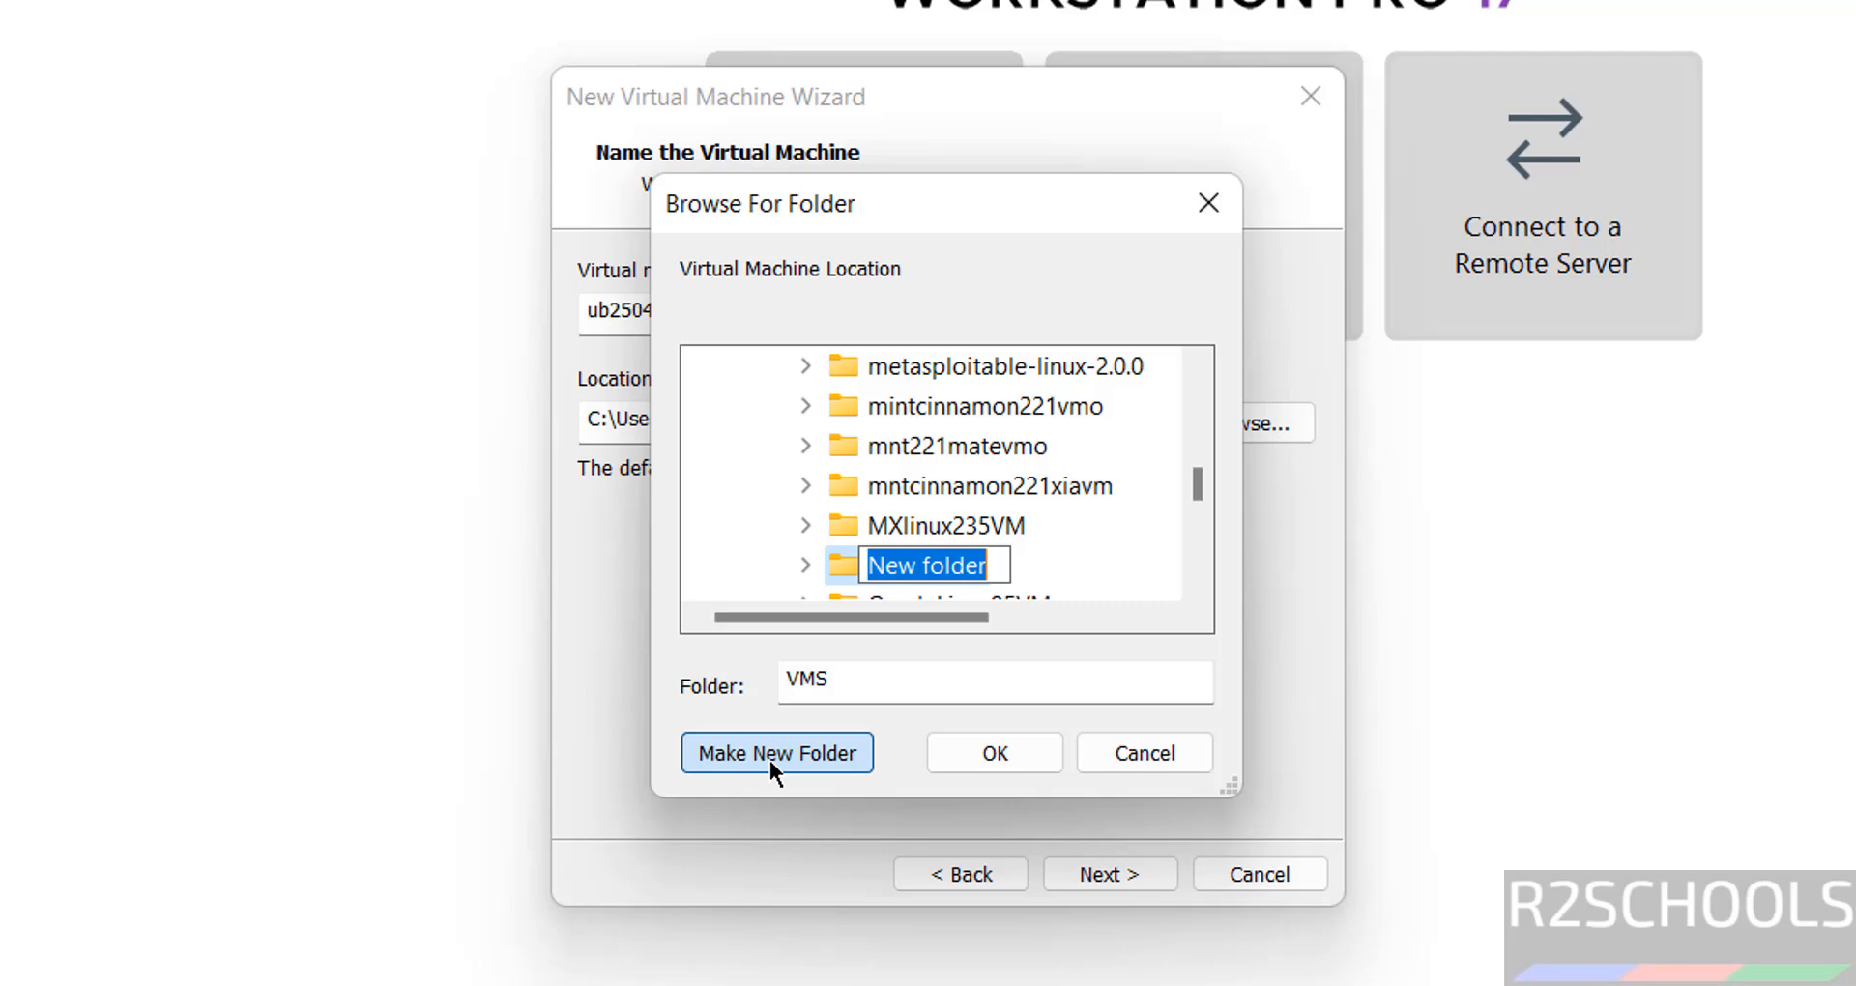
{"action": "left_click", "coordinate": [777, 752]}
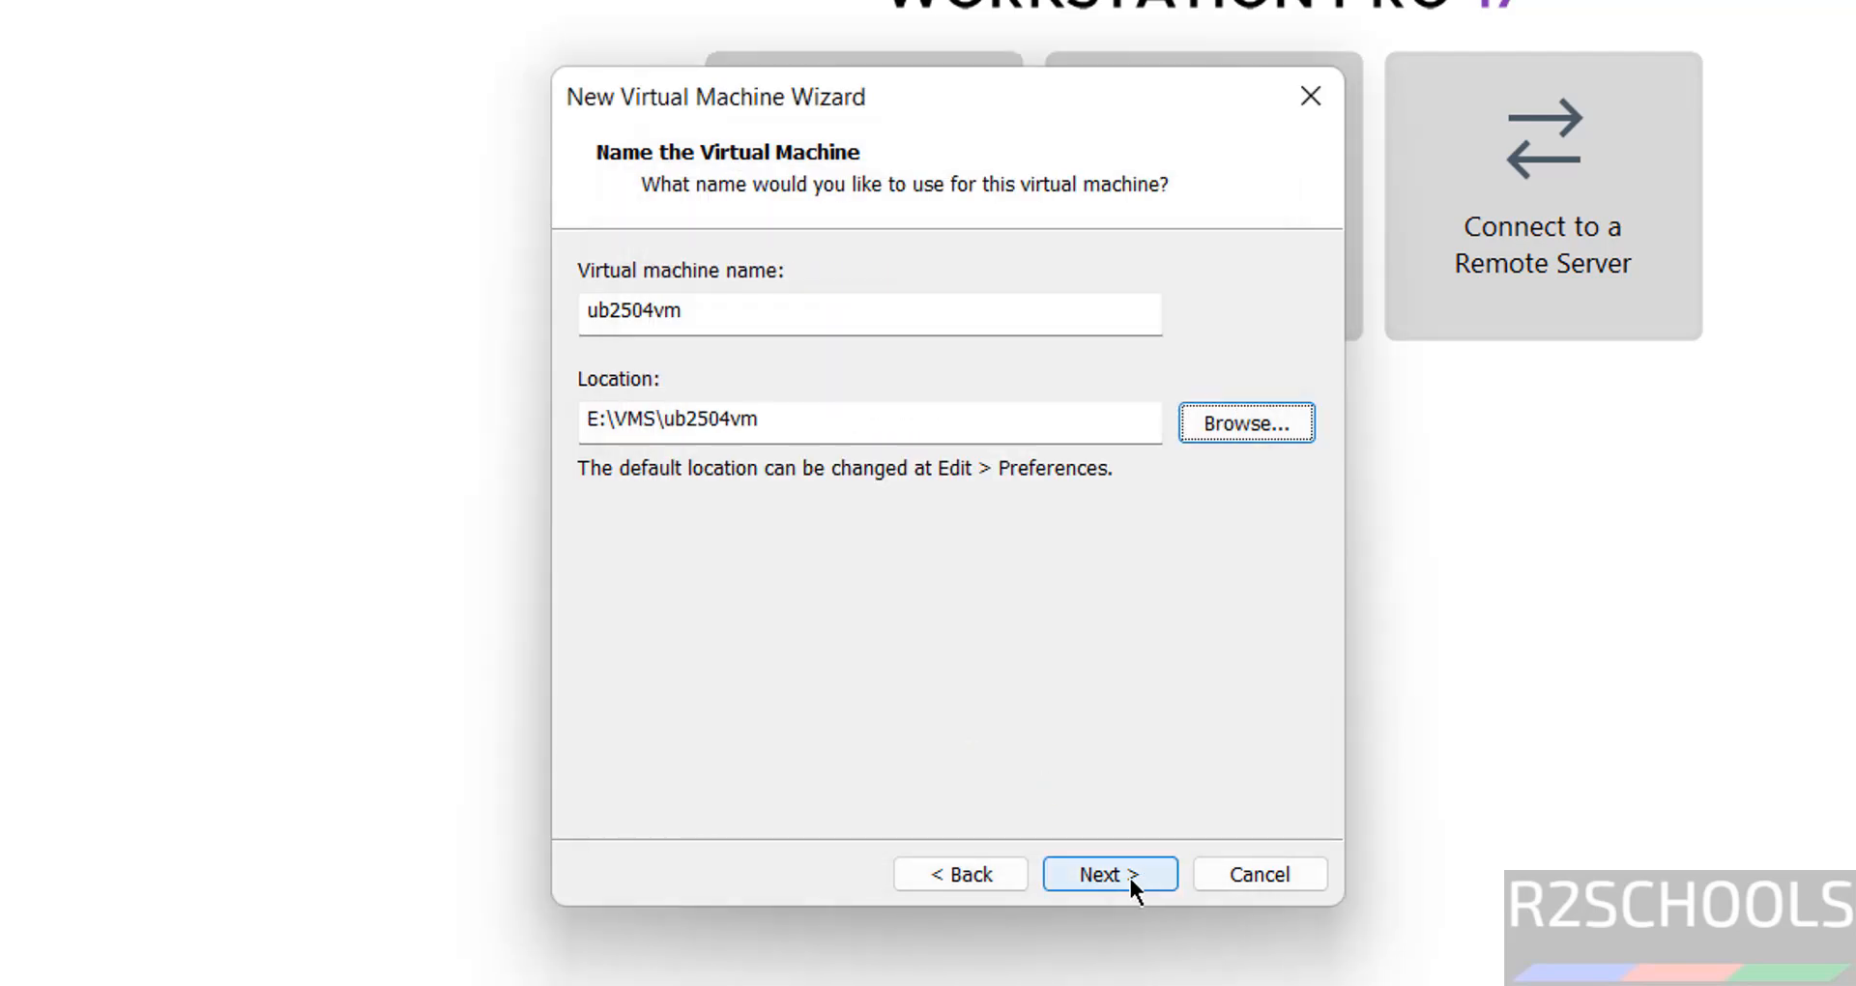
{"action": "left_click", "coordinate": [1108, 874]}
{"action": "type", "text": "5"}
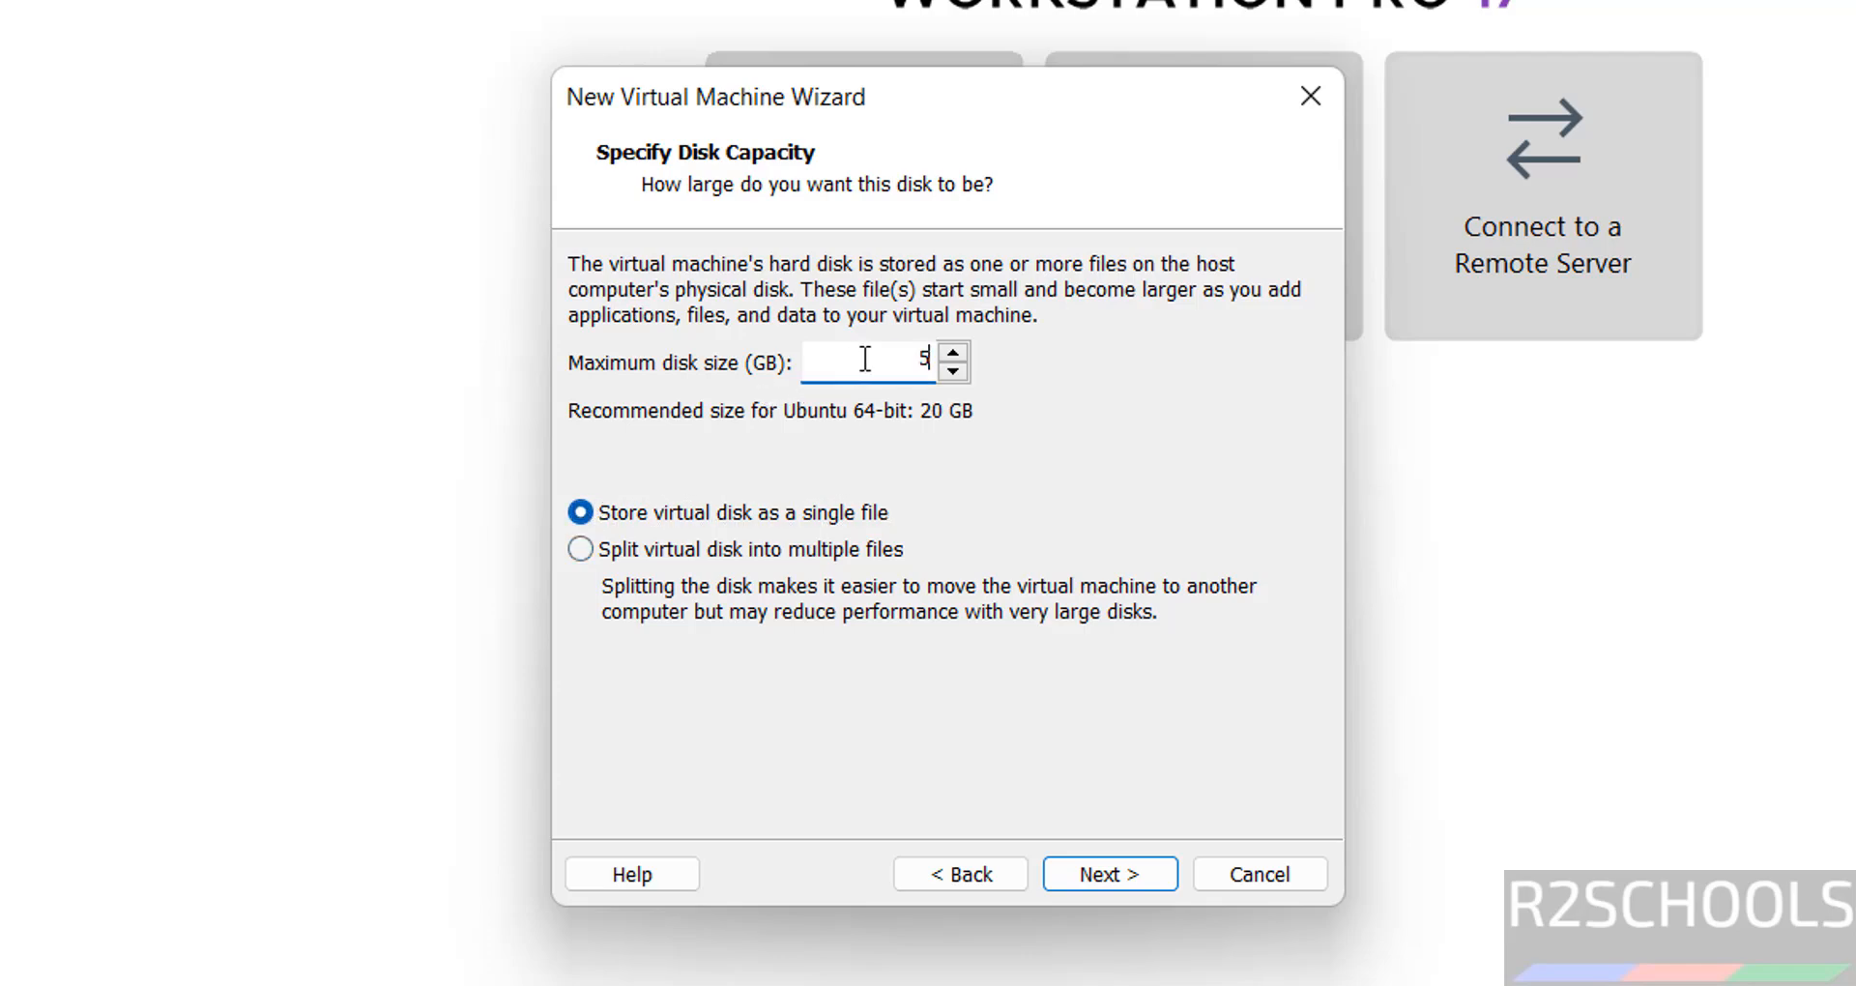
- Accept the 50 GB disk and finish creating ub2504vm without powering it on
{"action": "left_click", "coordinate": [1108, 874]}
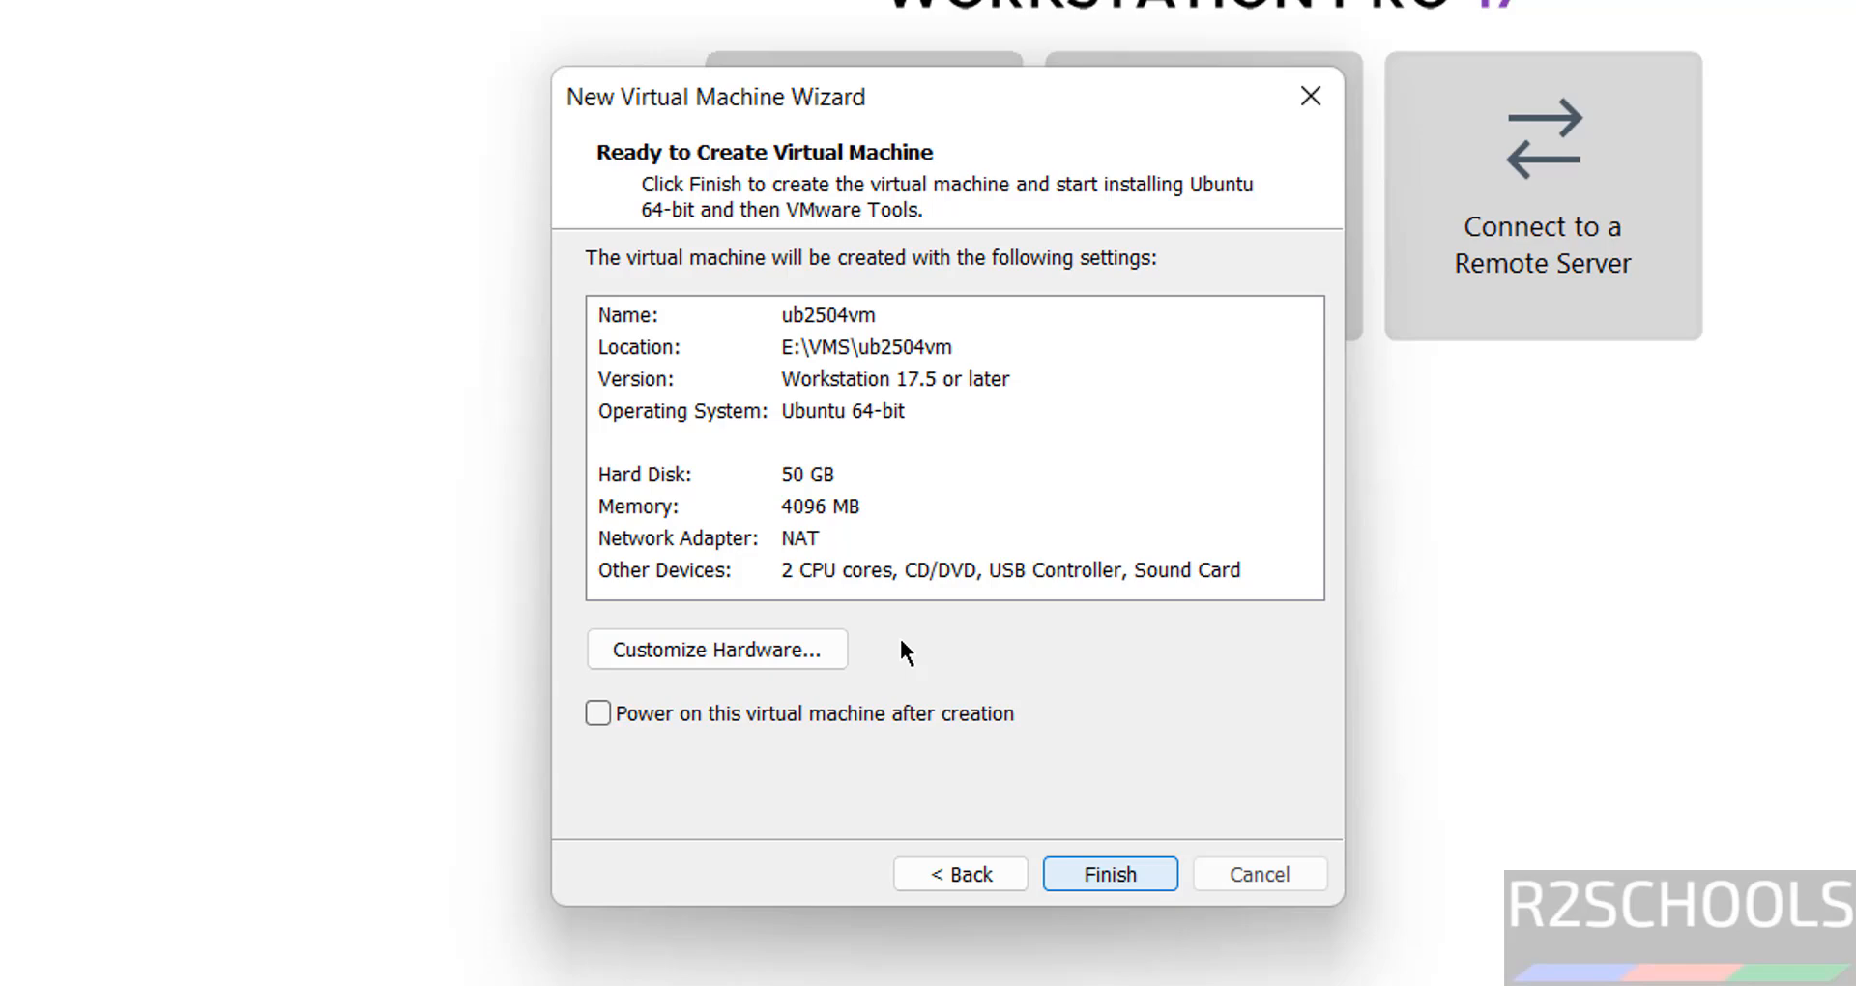
{"action": "mouse_move", "coordinate": [772, 521]}
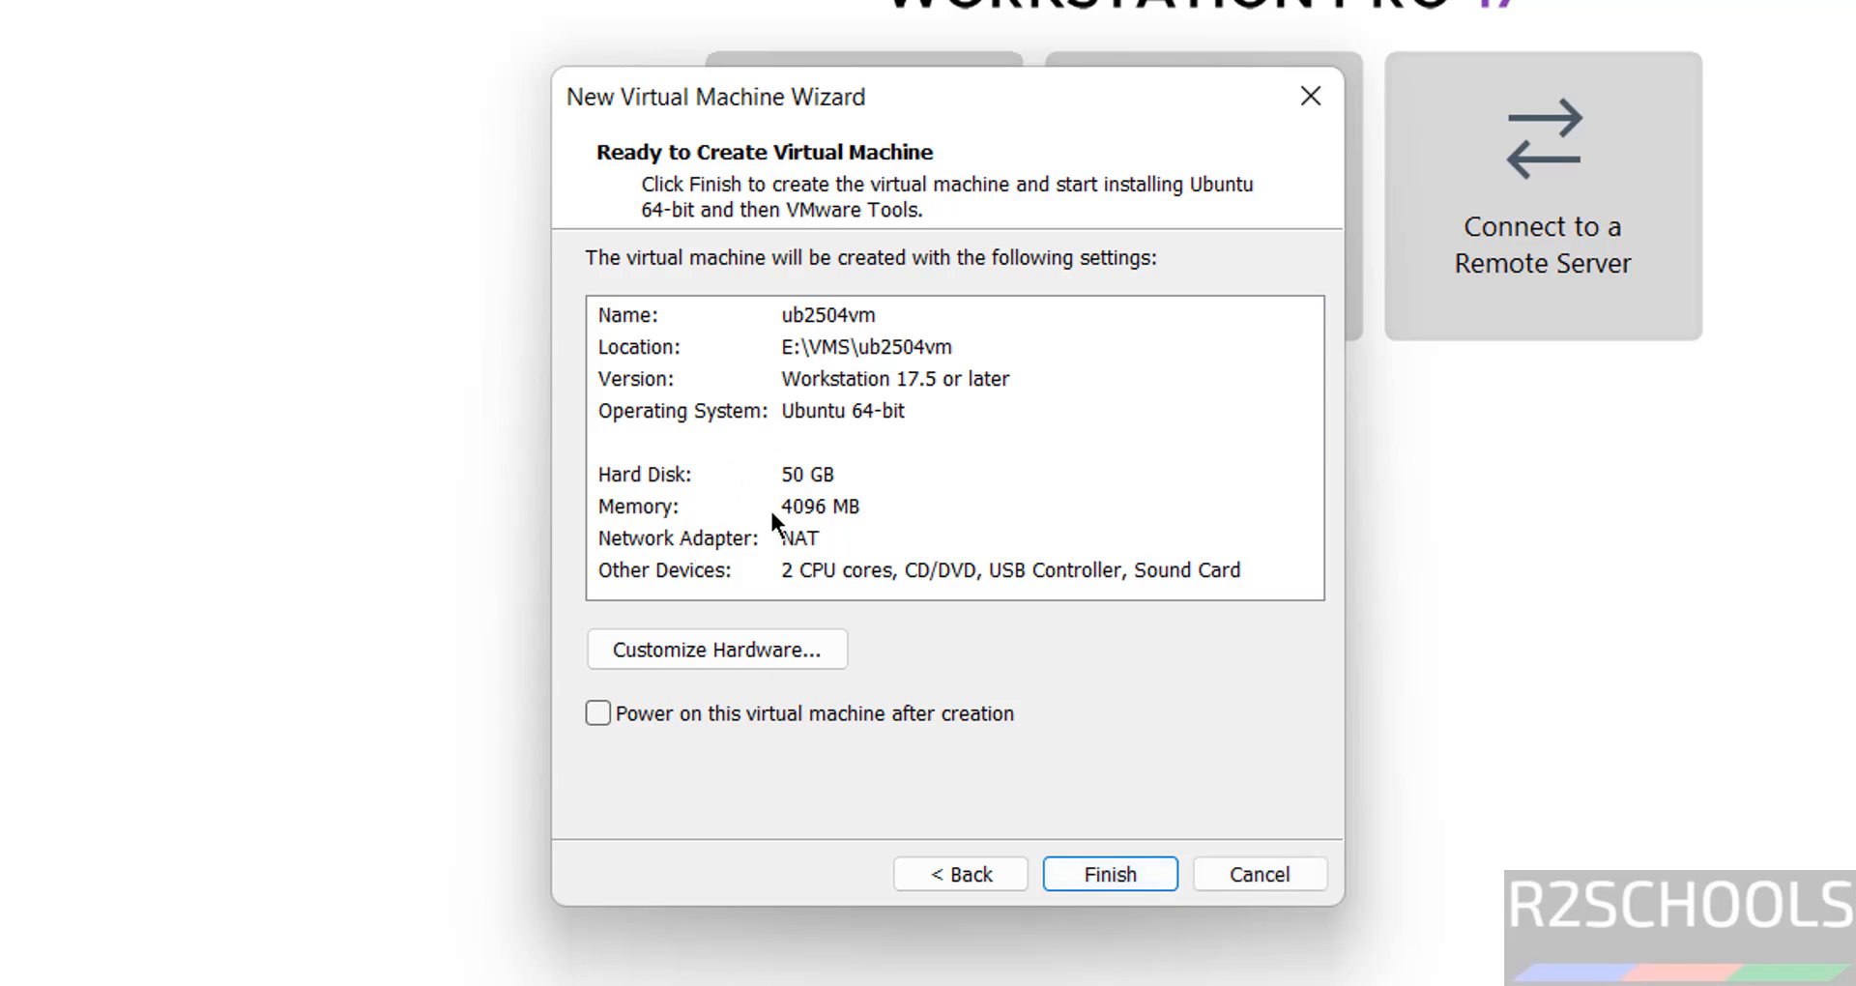
{"action": "mouse_move", "coordinate": [639, 589]}
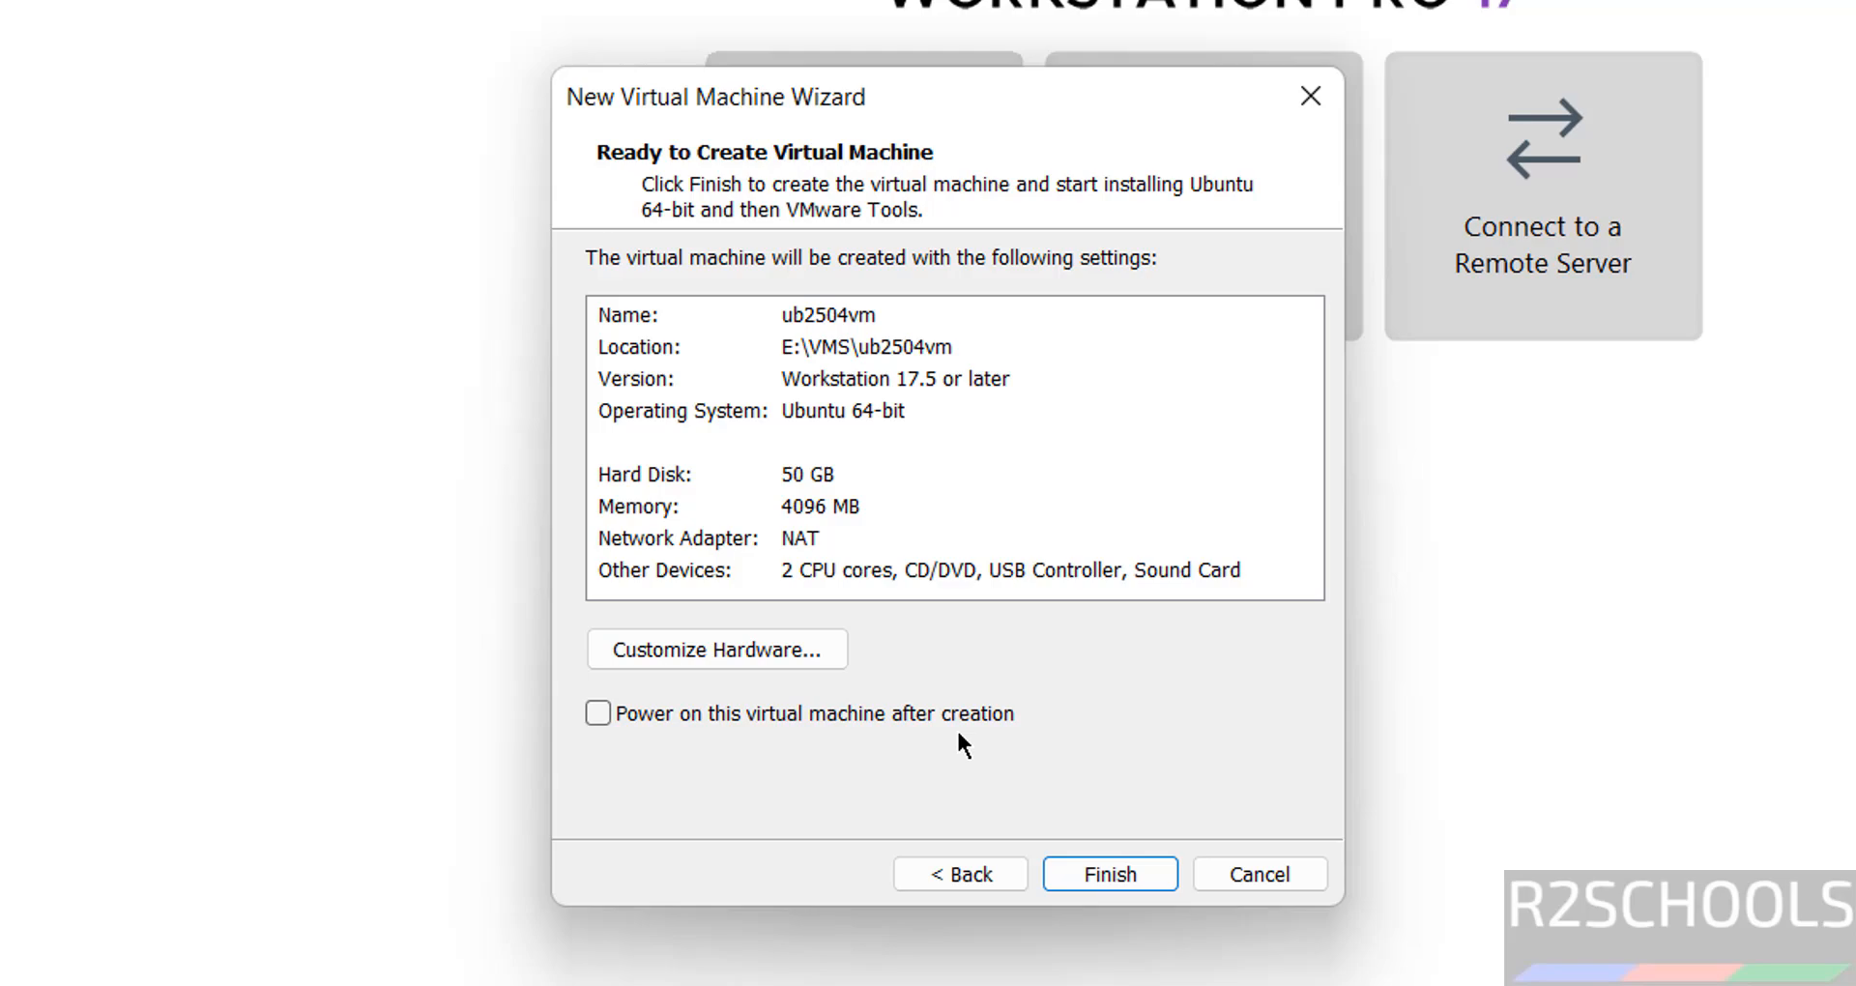
{"action": "mouse_move", "coordinate": [639, 758]}
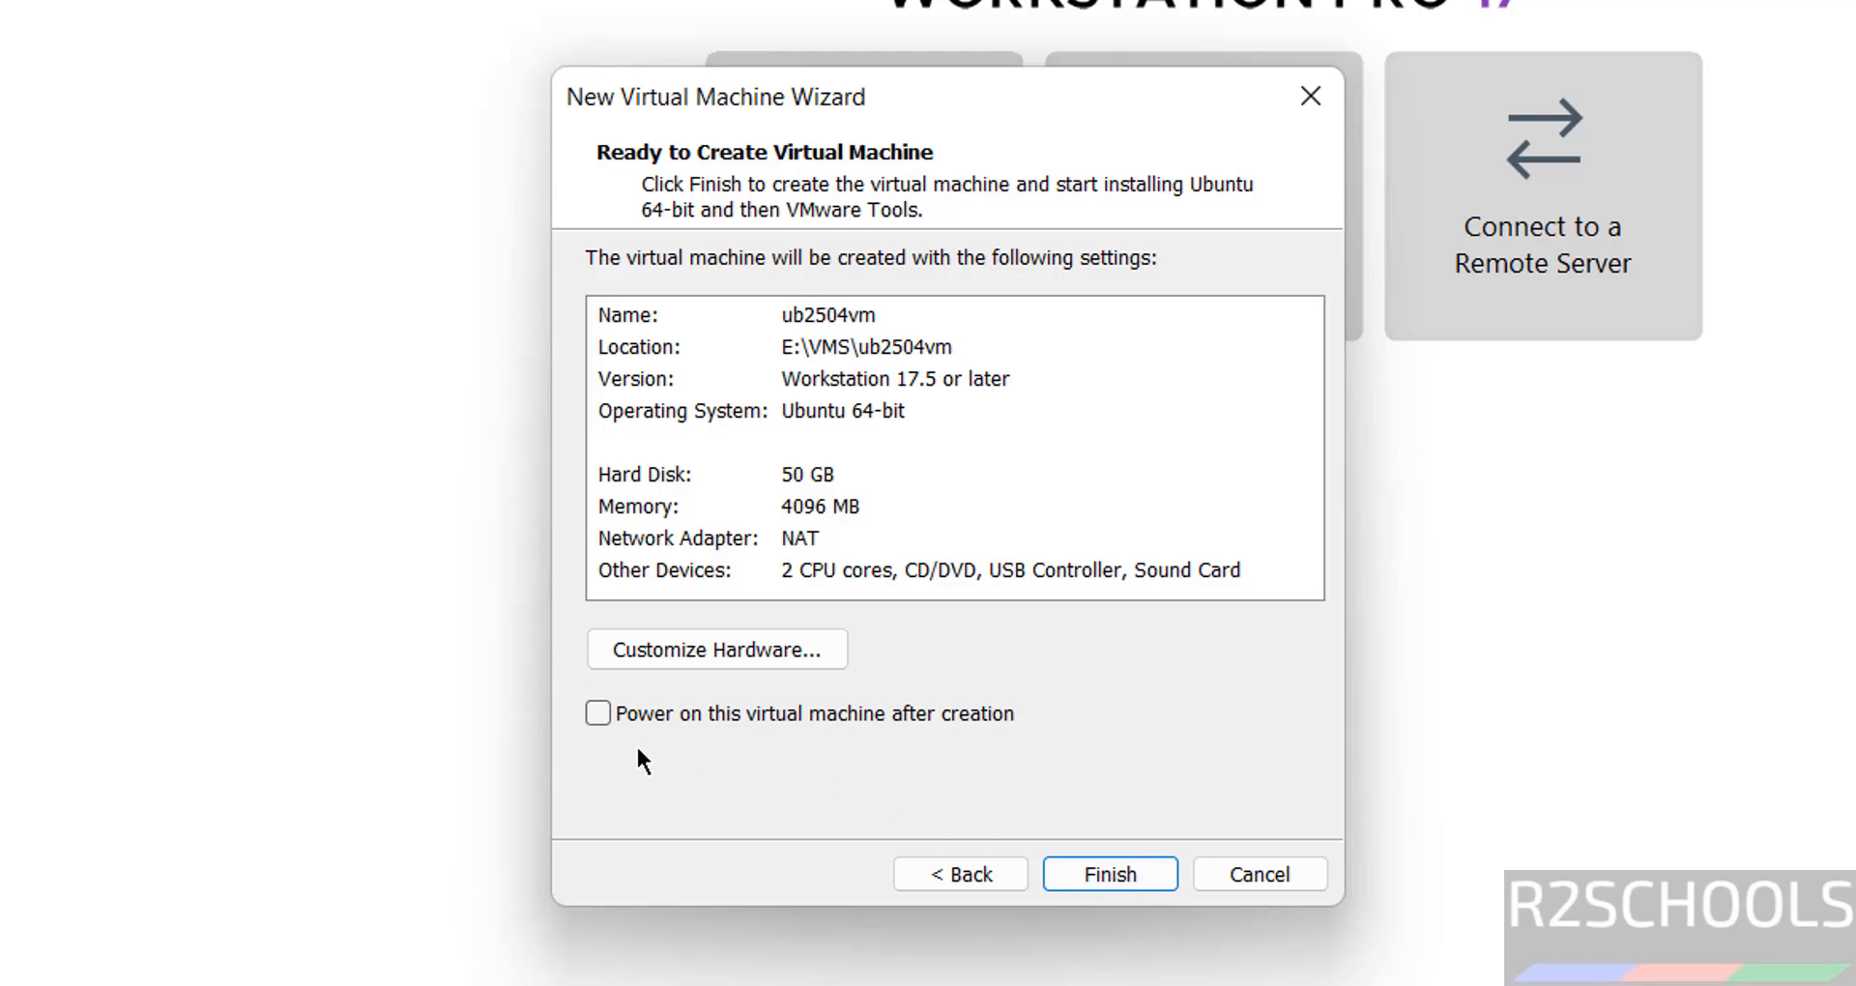
{"action": "left_click", "coordinate": [1108, 874]}
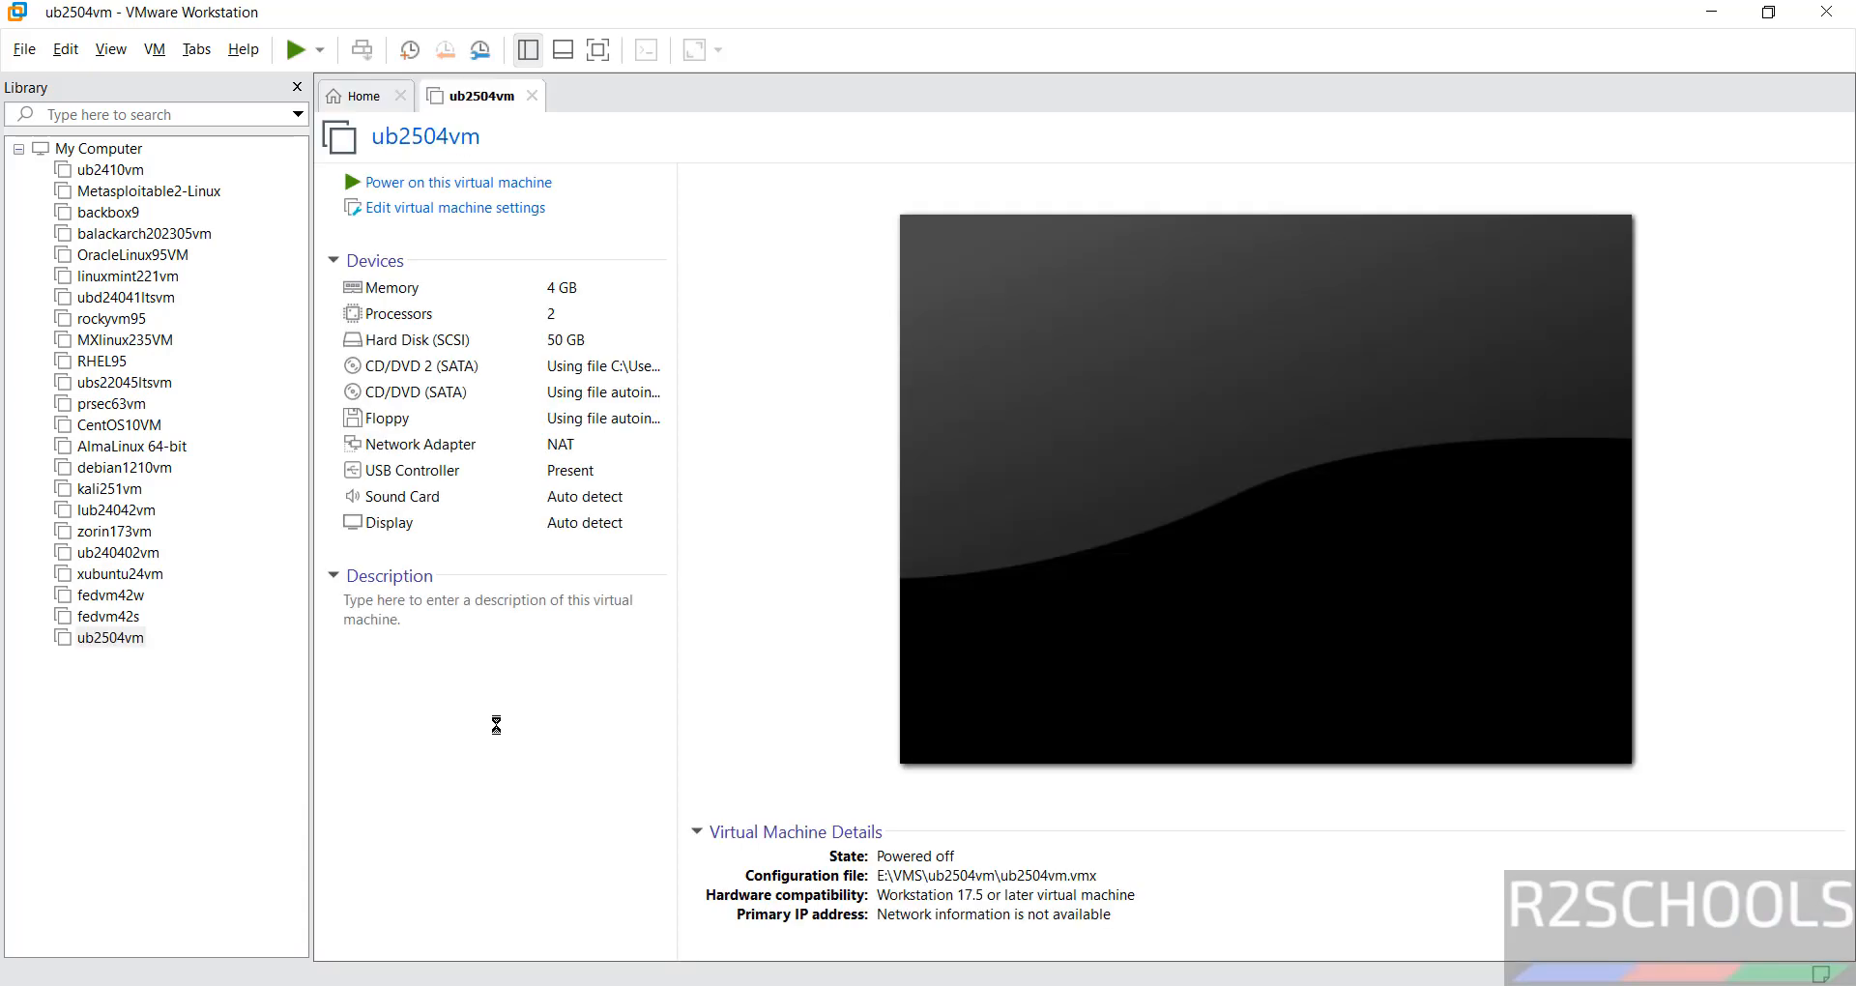
{"action": "mouse_move", "coordinate": [565, 228]}
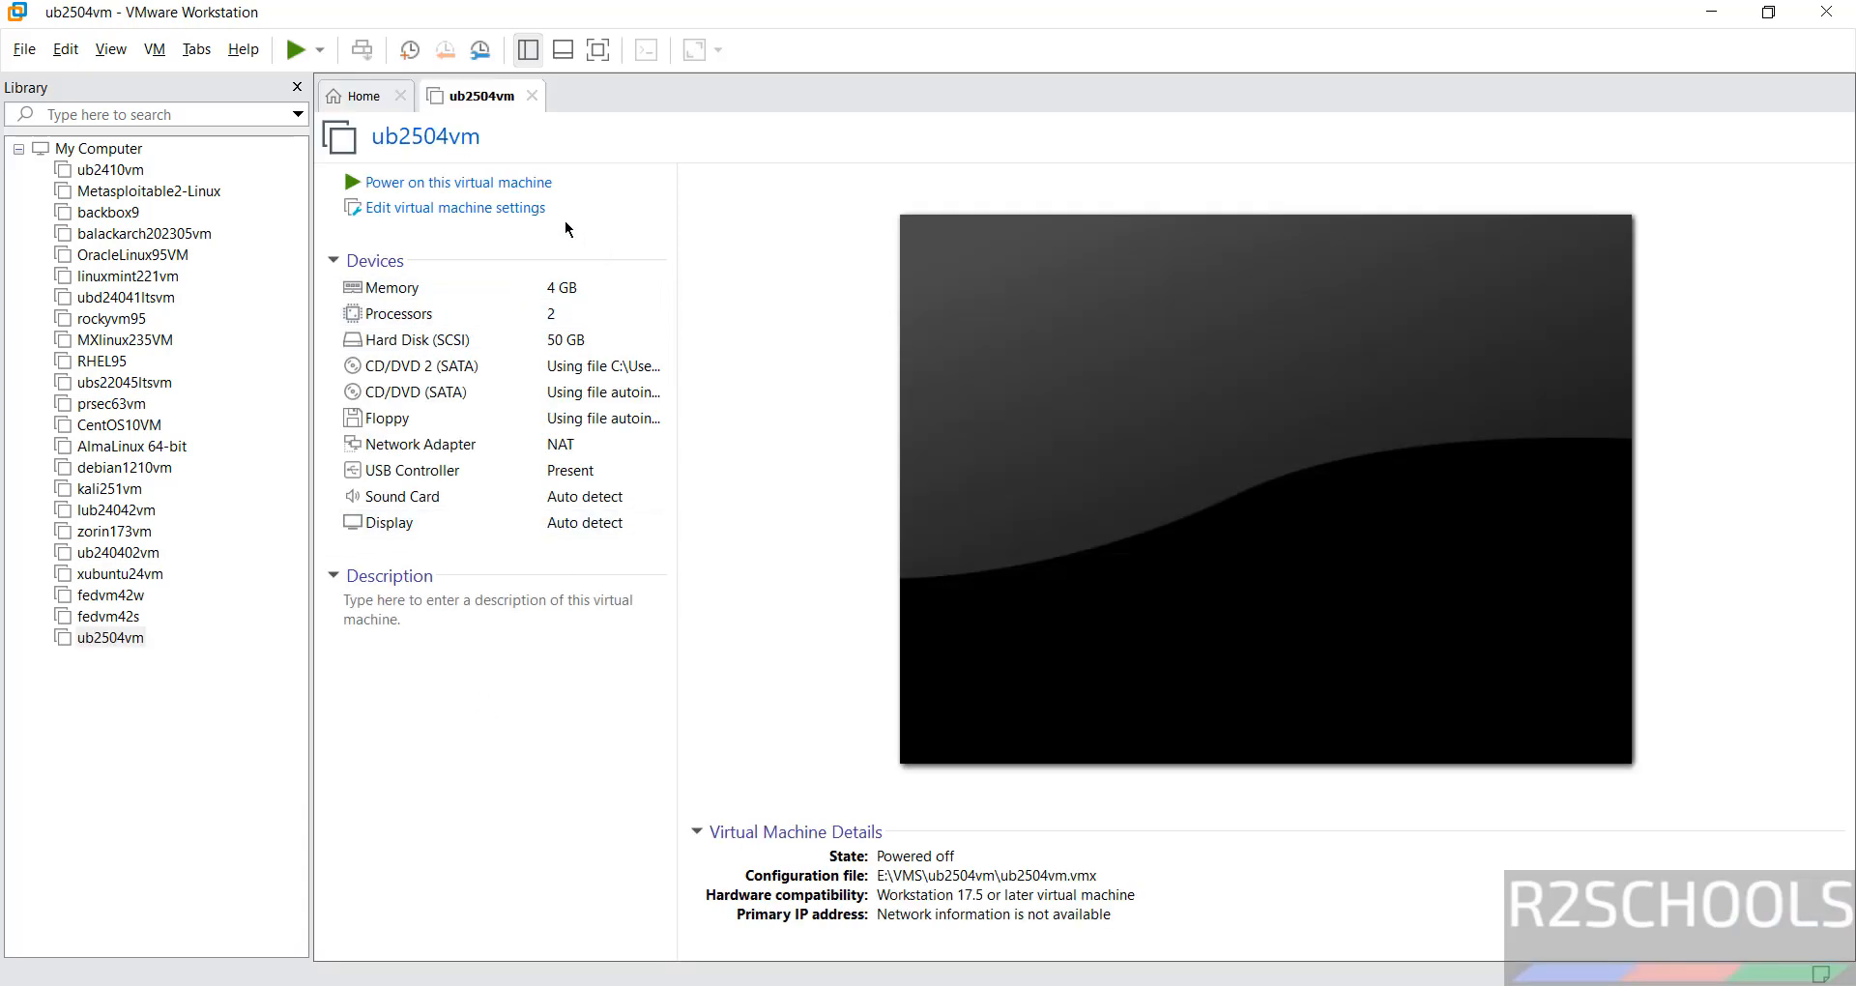
- Review ub2504vm's settings and power on the virtual machine
{"action": "left_click", "coordinate": [408, 339]}
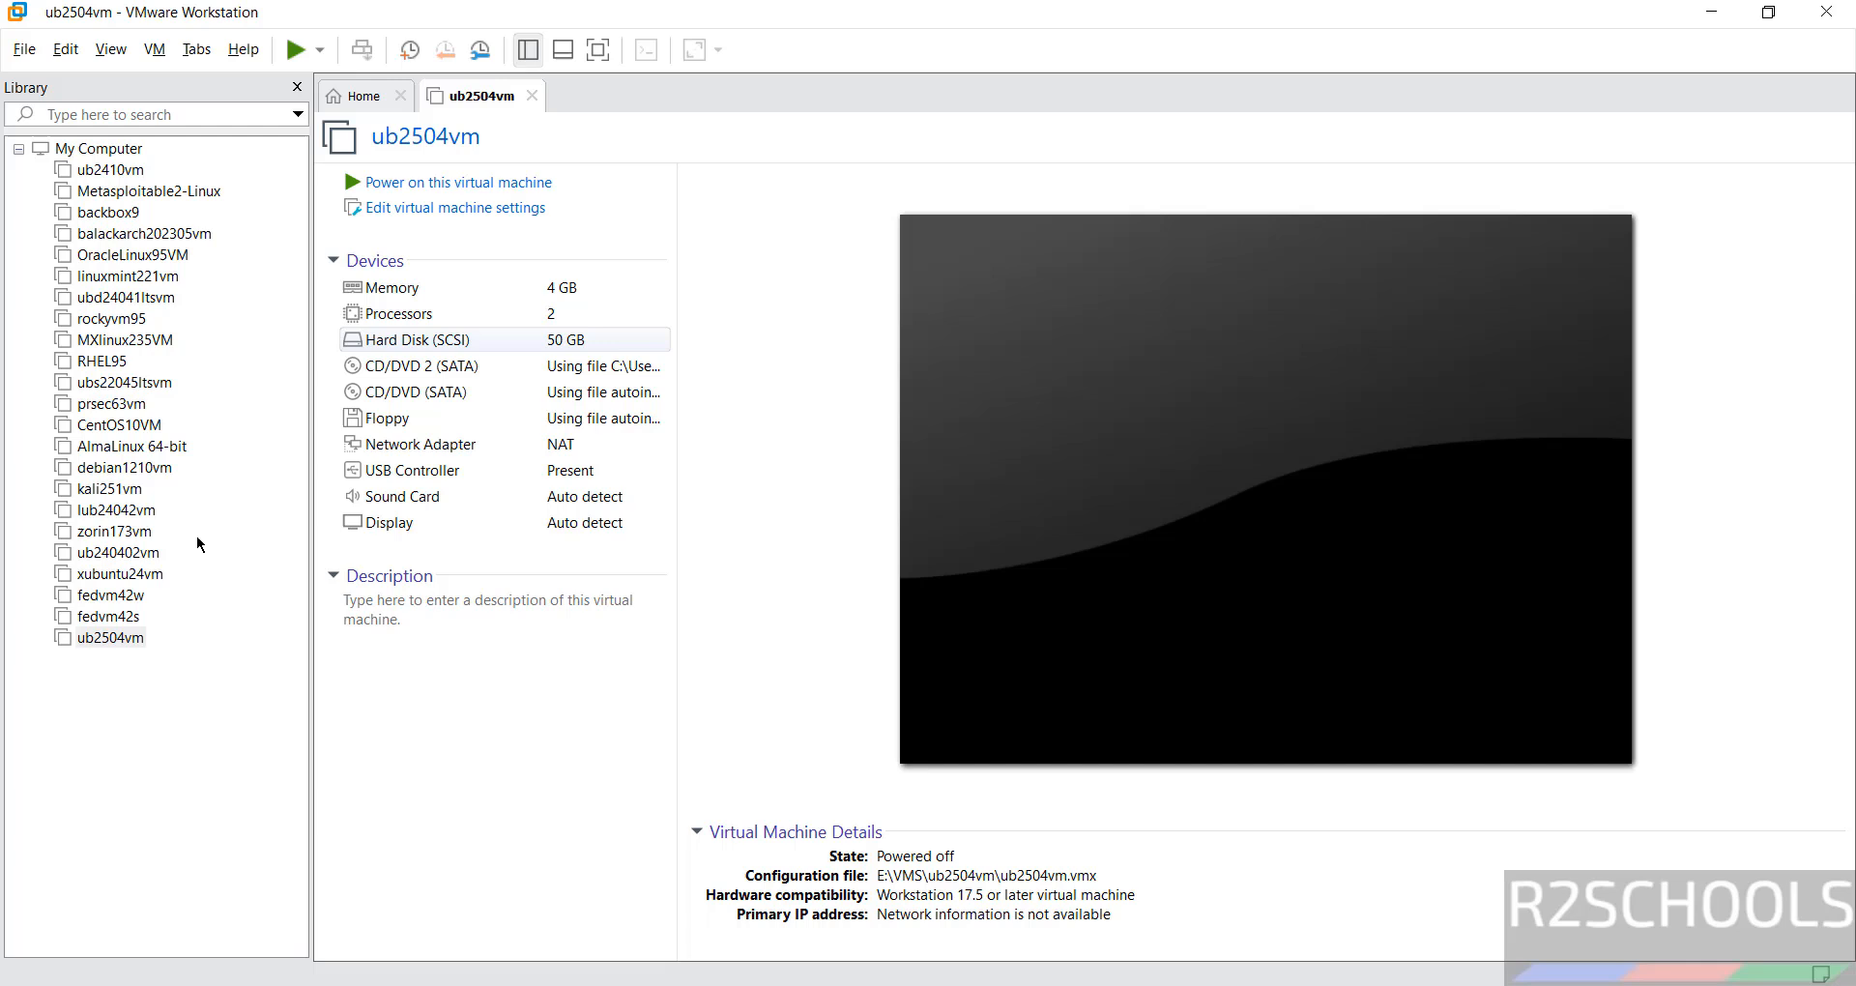
{"action": "right_click", "coordinate": [109, 637]}
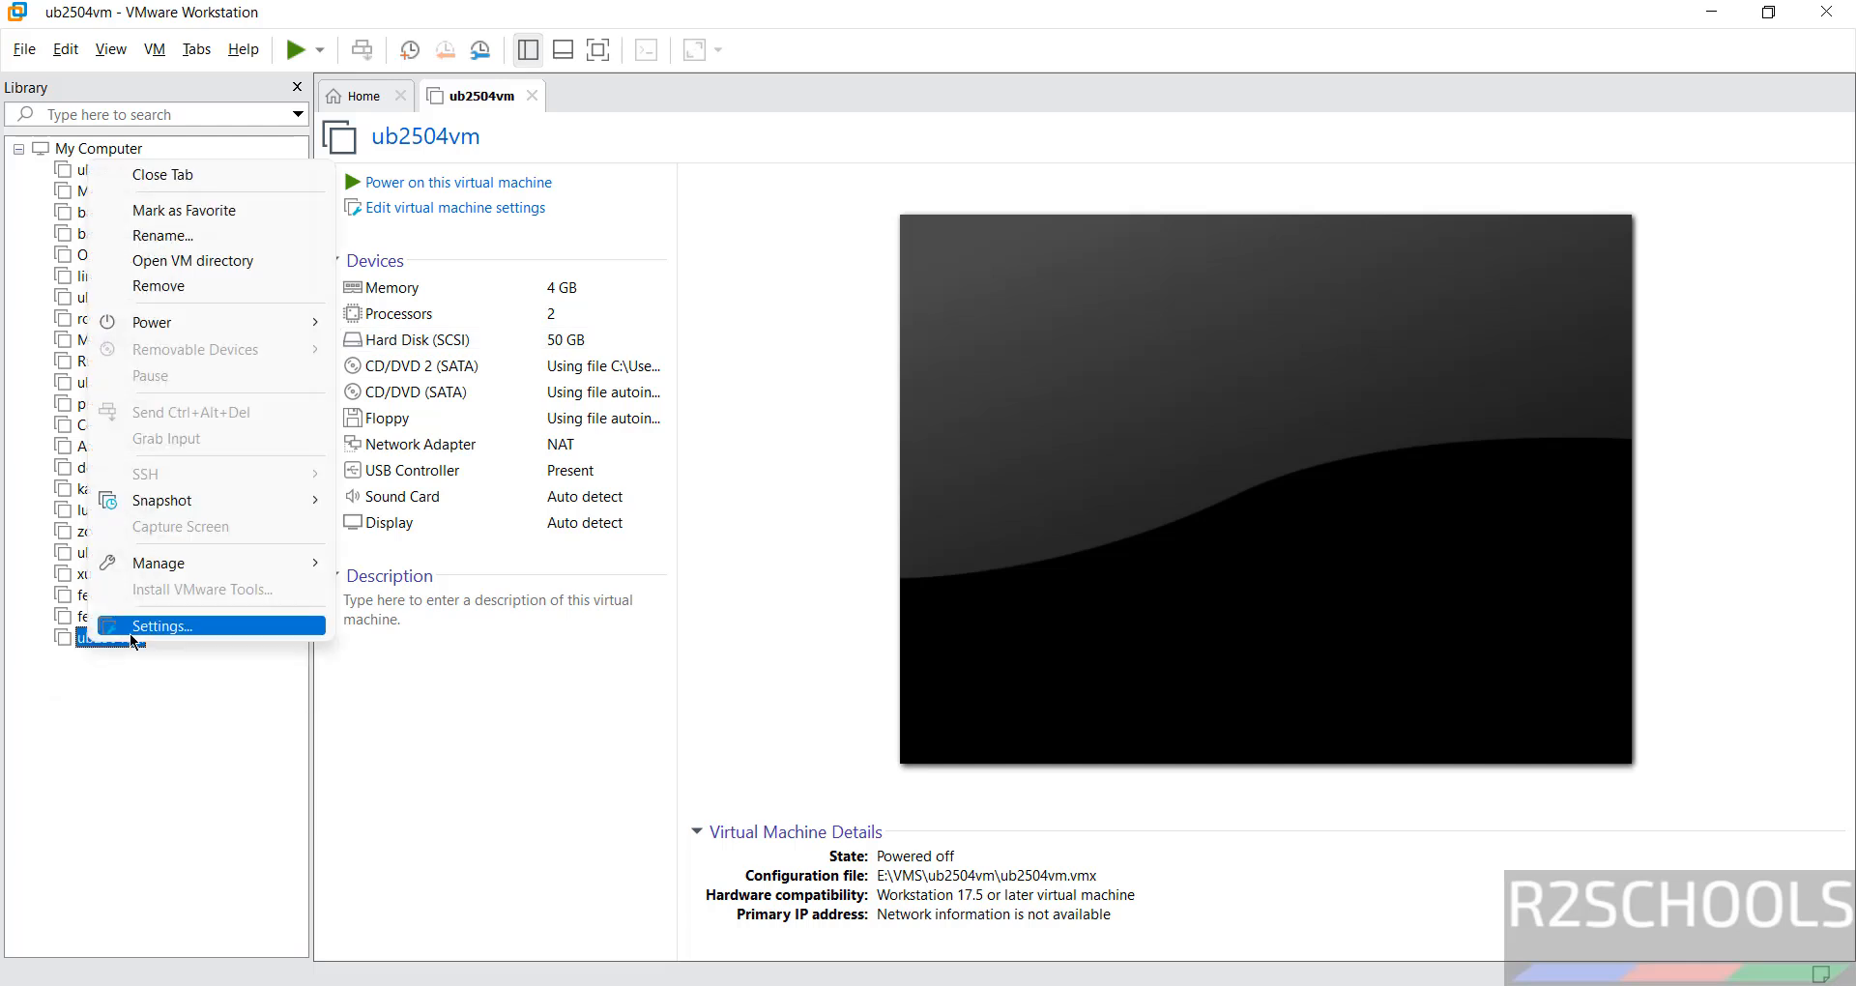
{"action": "left_click", "coordinate": [153, 48]}
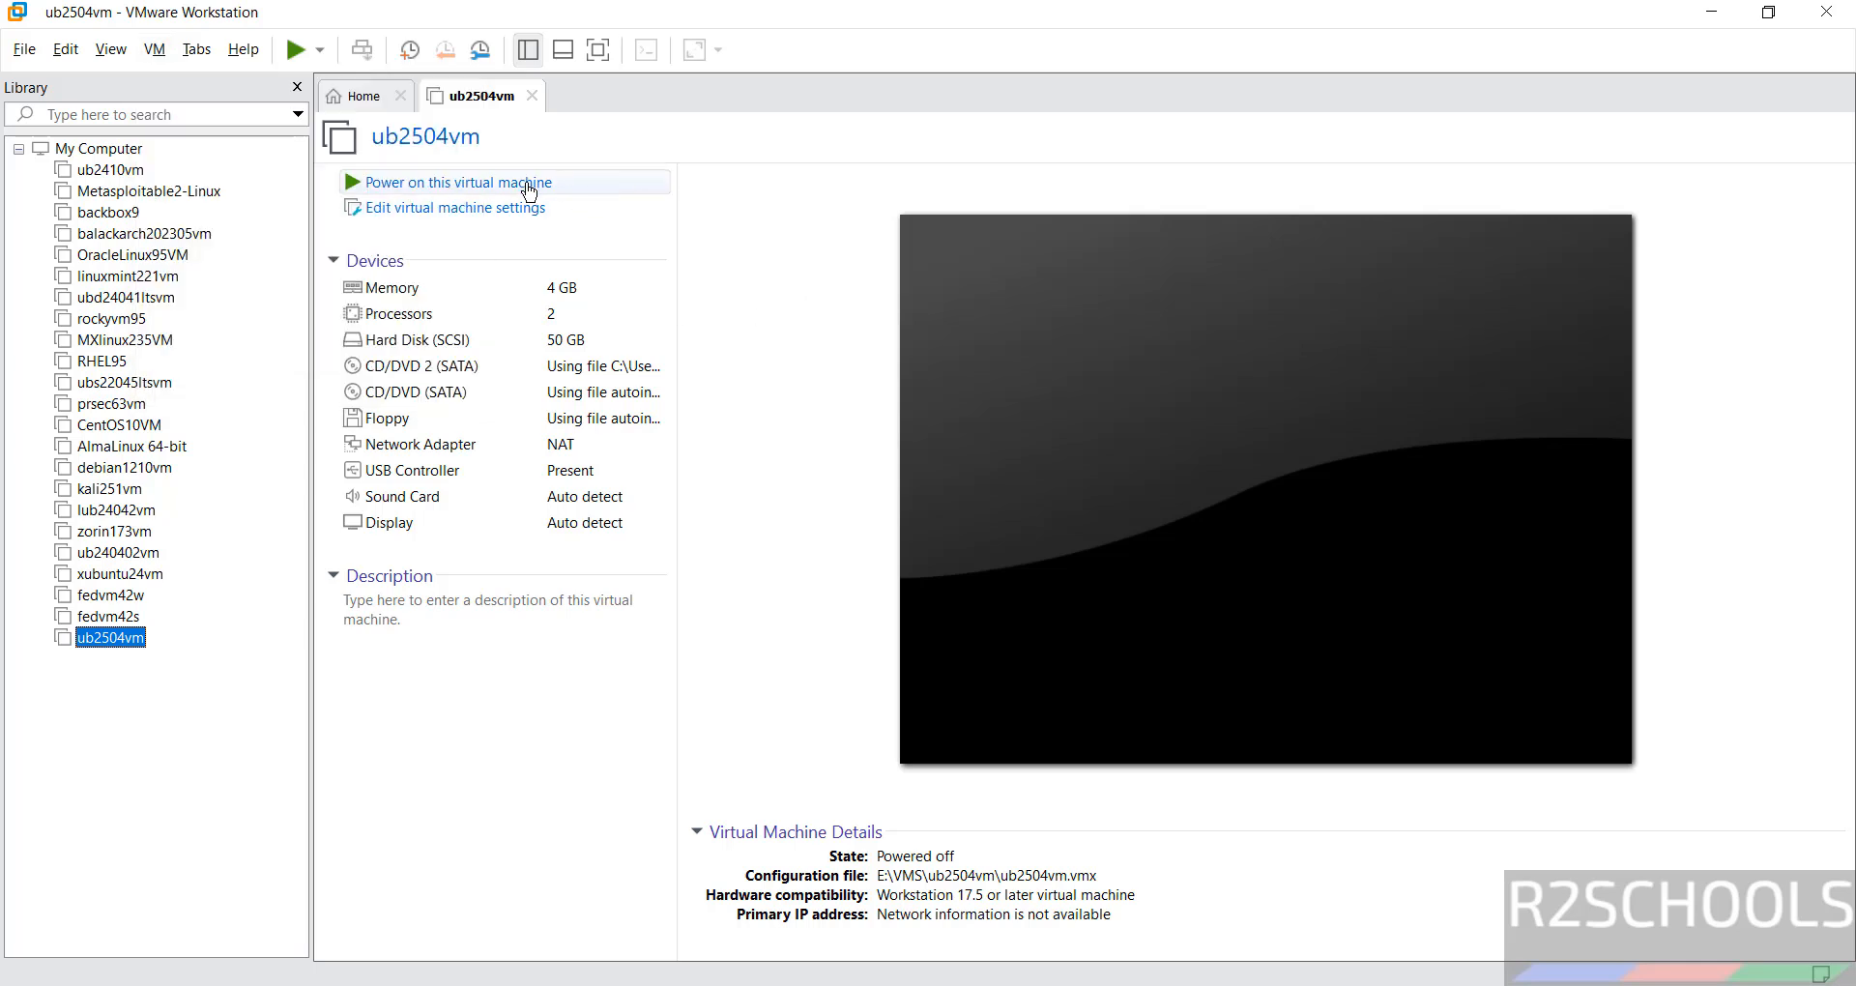
{"action": "left_click", "coordinate": [453, 182]}
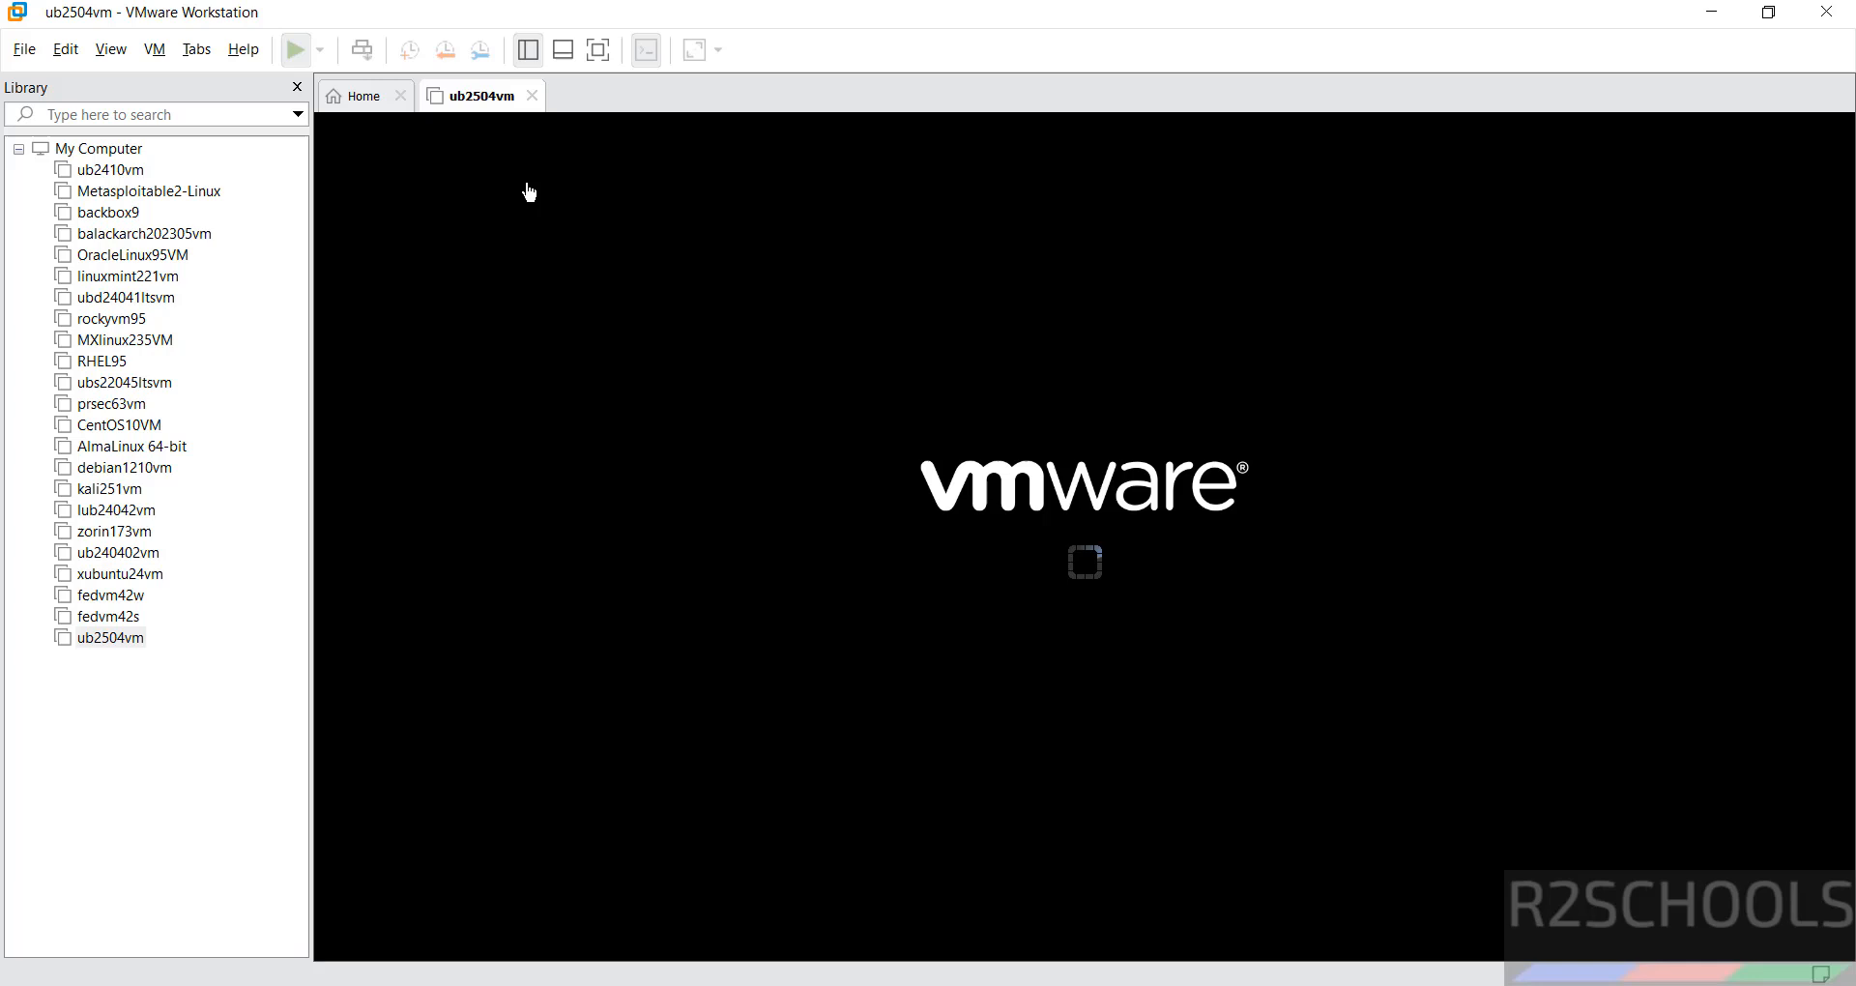
{"action": "left_click", "coordinate": [293, 49]}
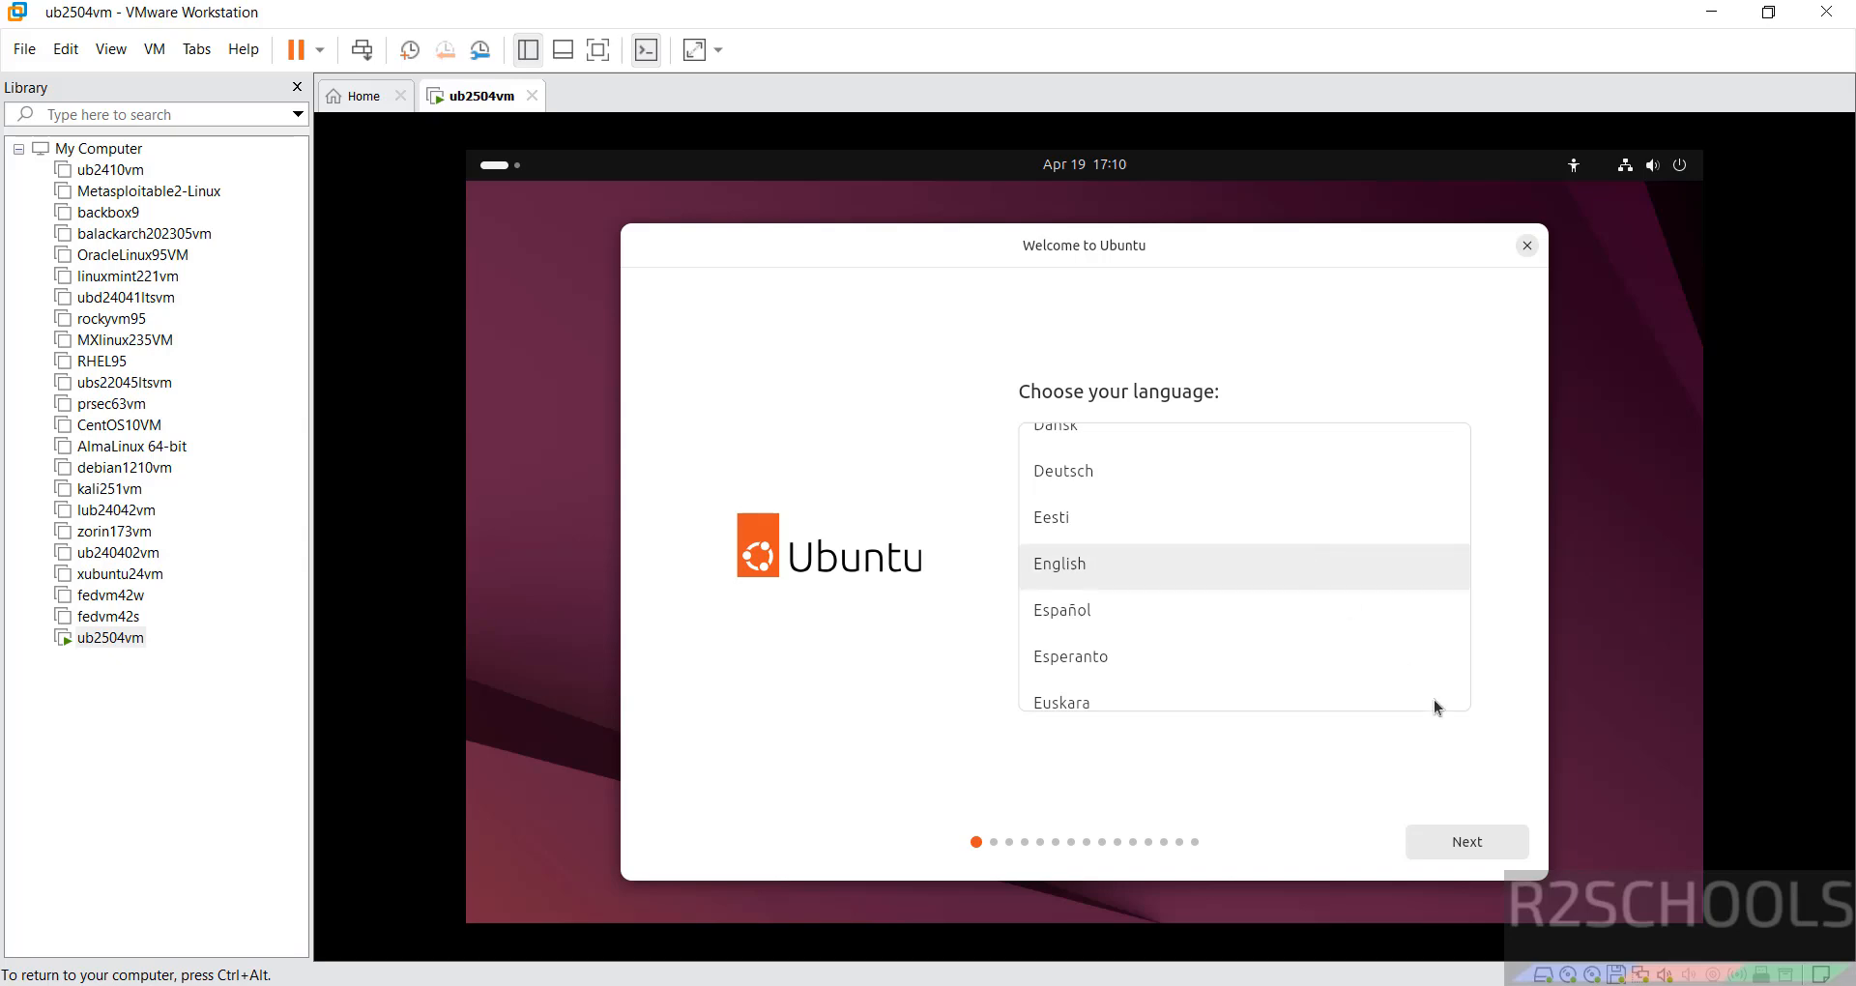
- Accept English language, accessibility defaults, English (US) keyboard and wired connection in the installer
{"action": "left_click", "coordinate": [1466, 842]}
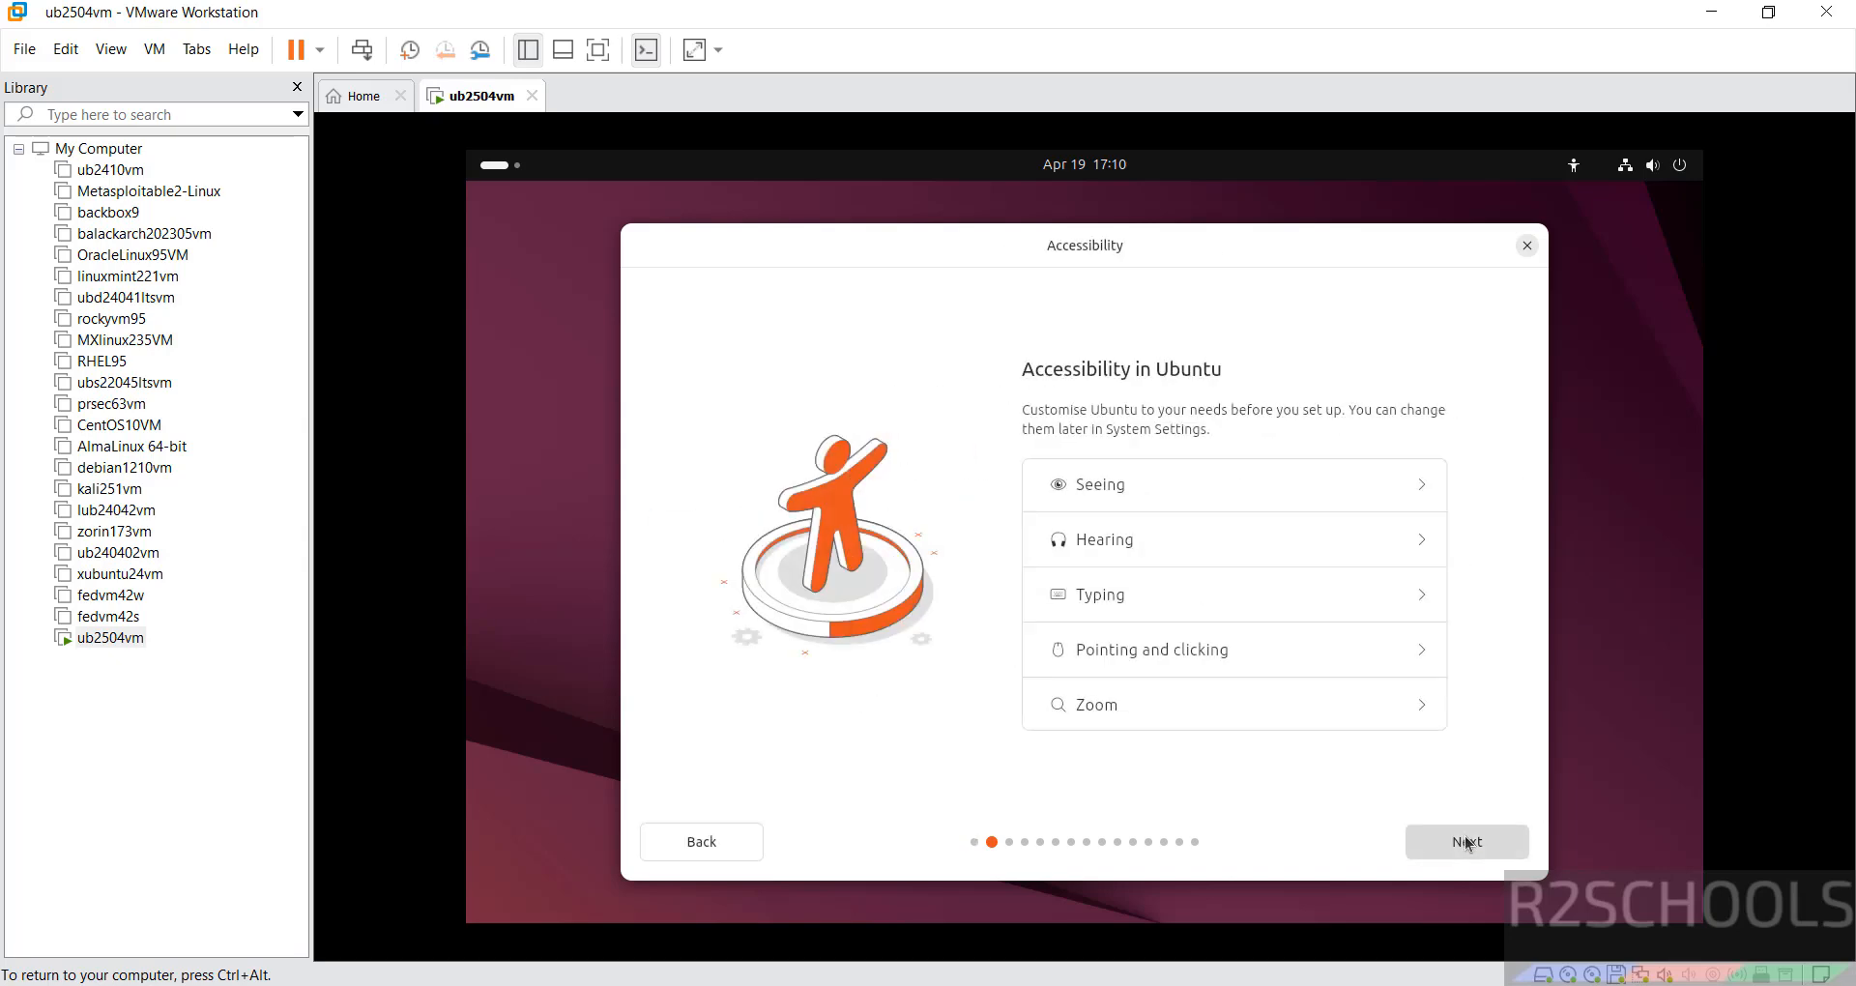
{"action": "left_click", "coordinate": [1465, 842]}
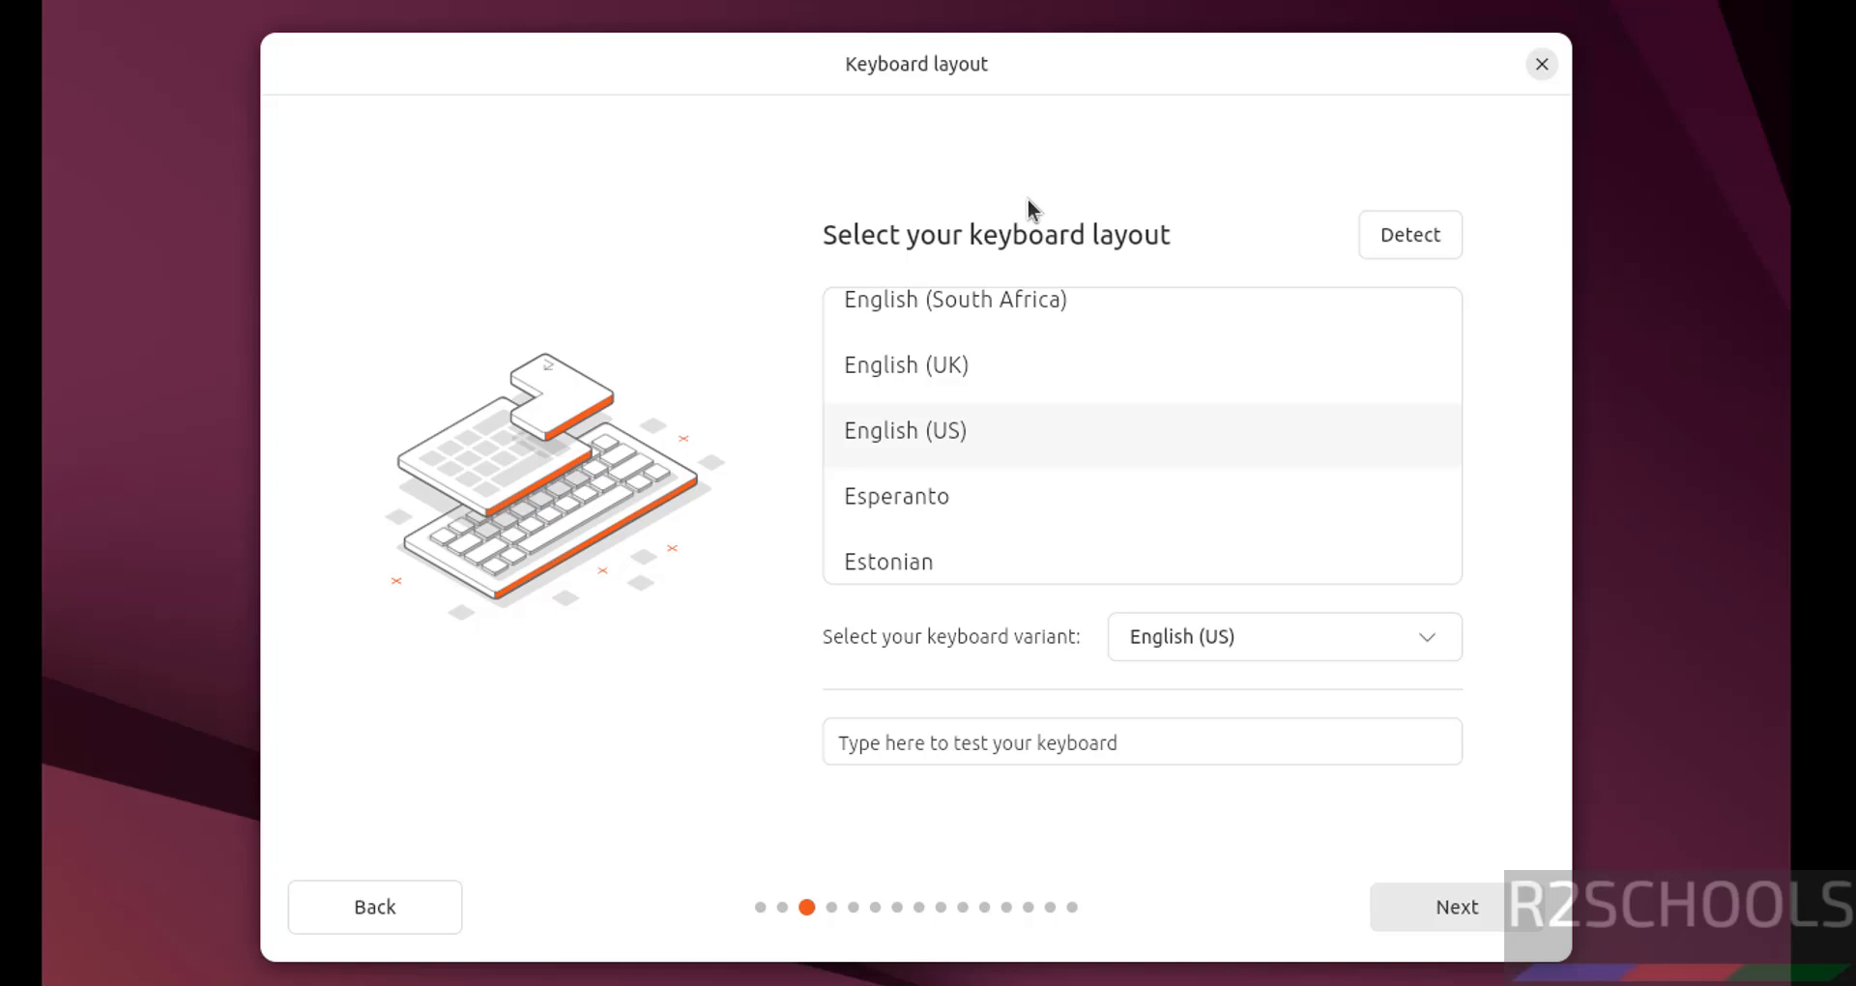
{"action": "mouse_move", "coordinate": [927, 450]}
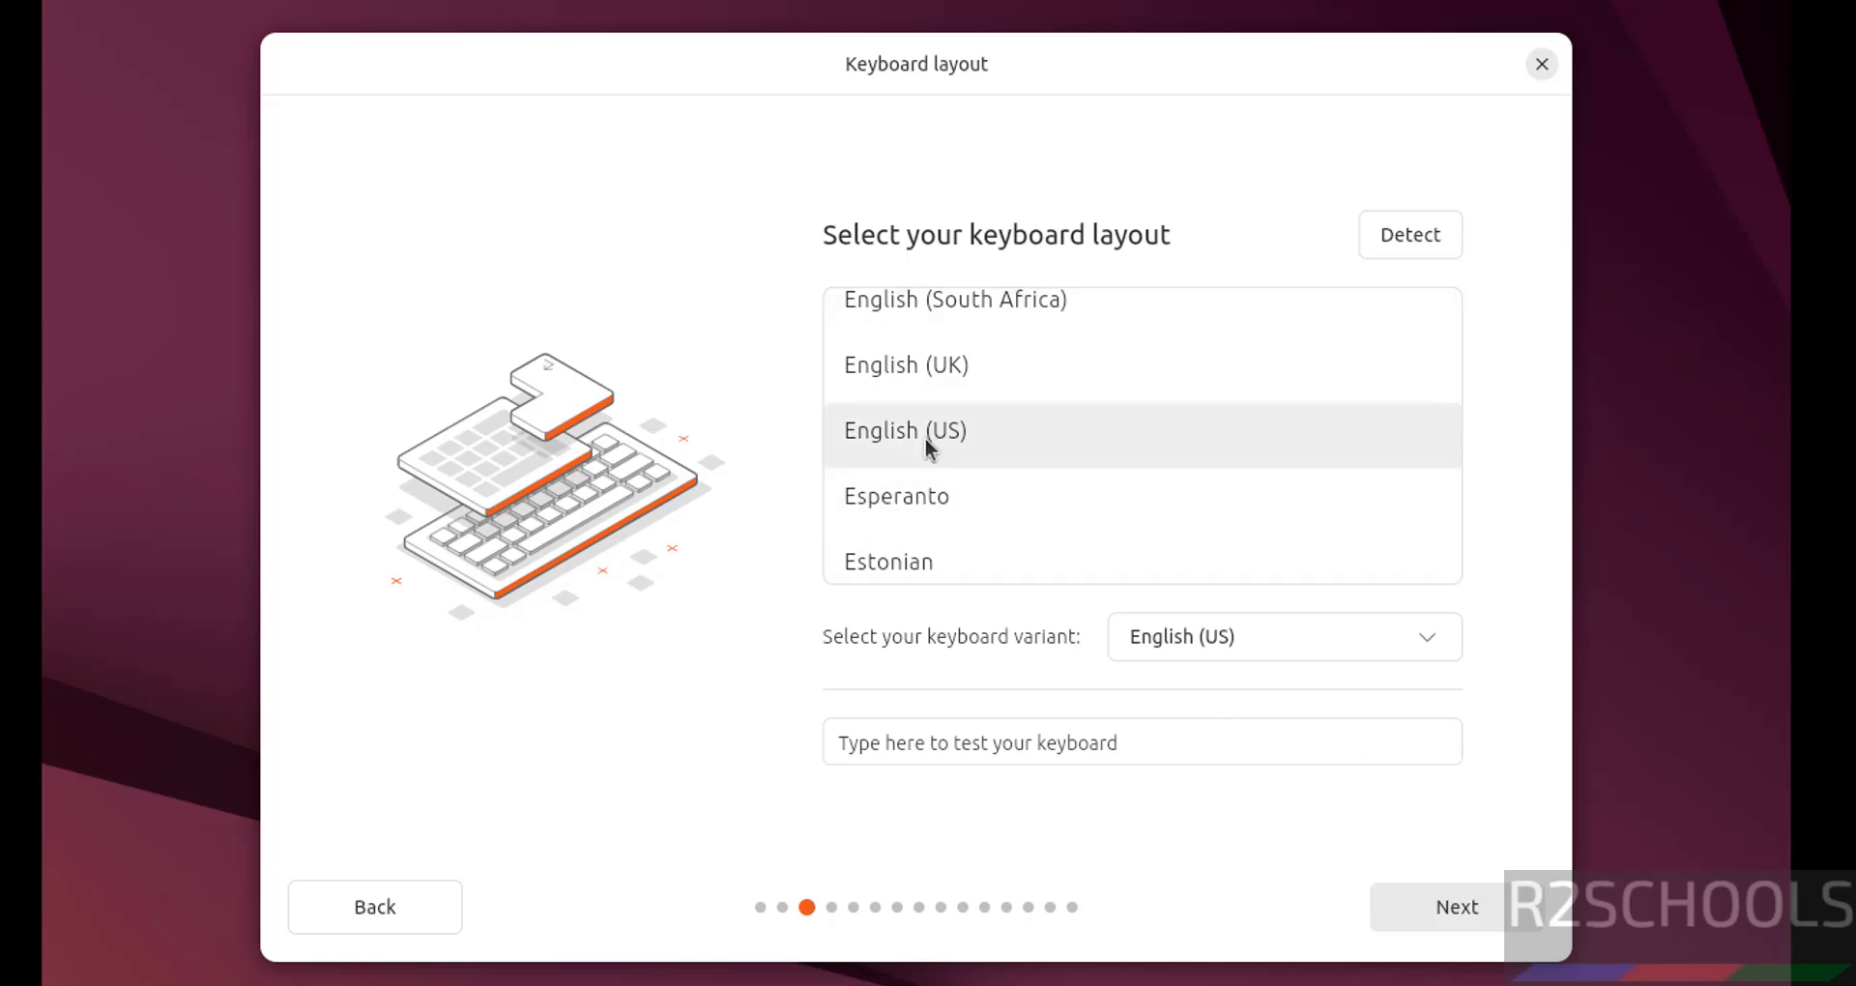
{"action": "left_click", "coordinate": [1455, 906]}
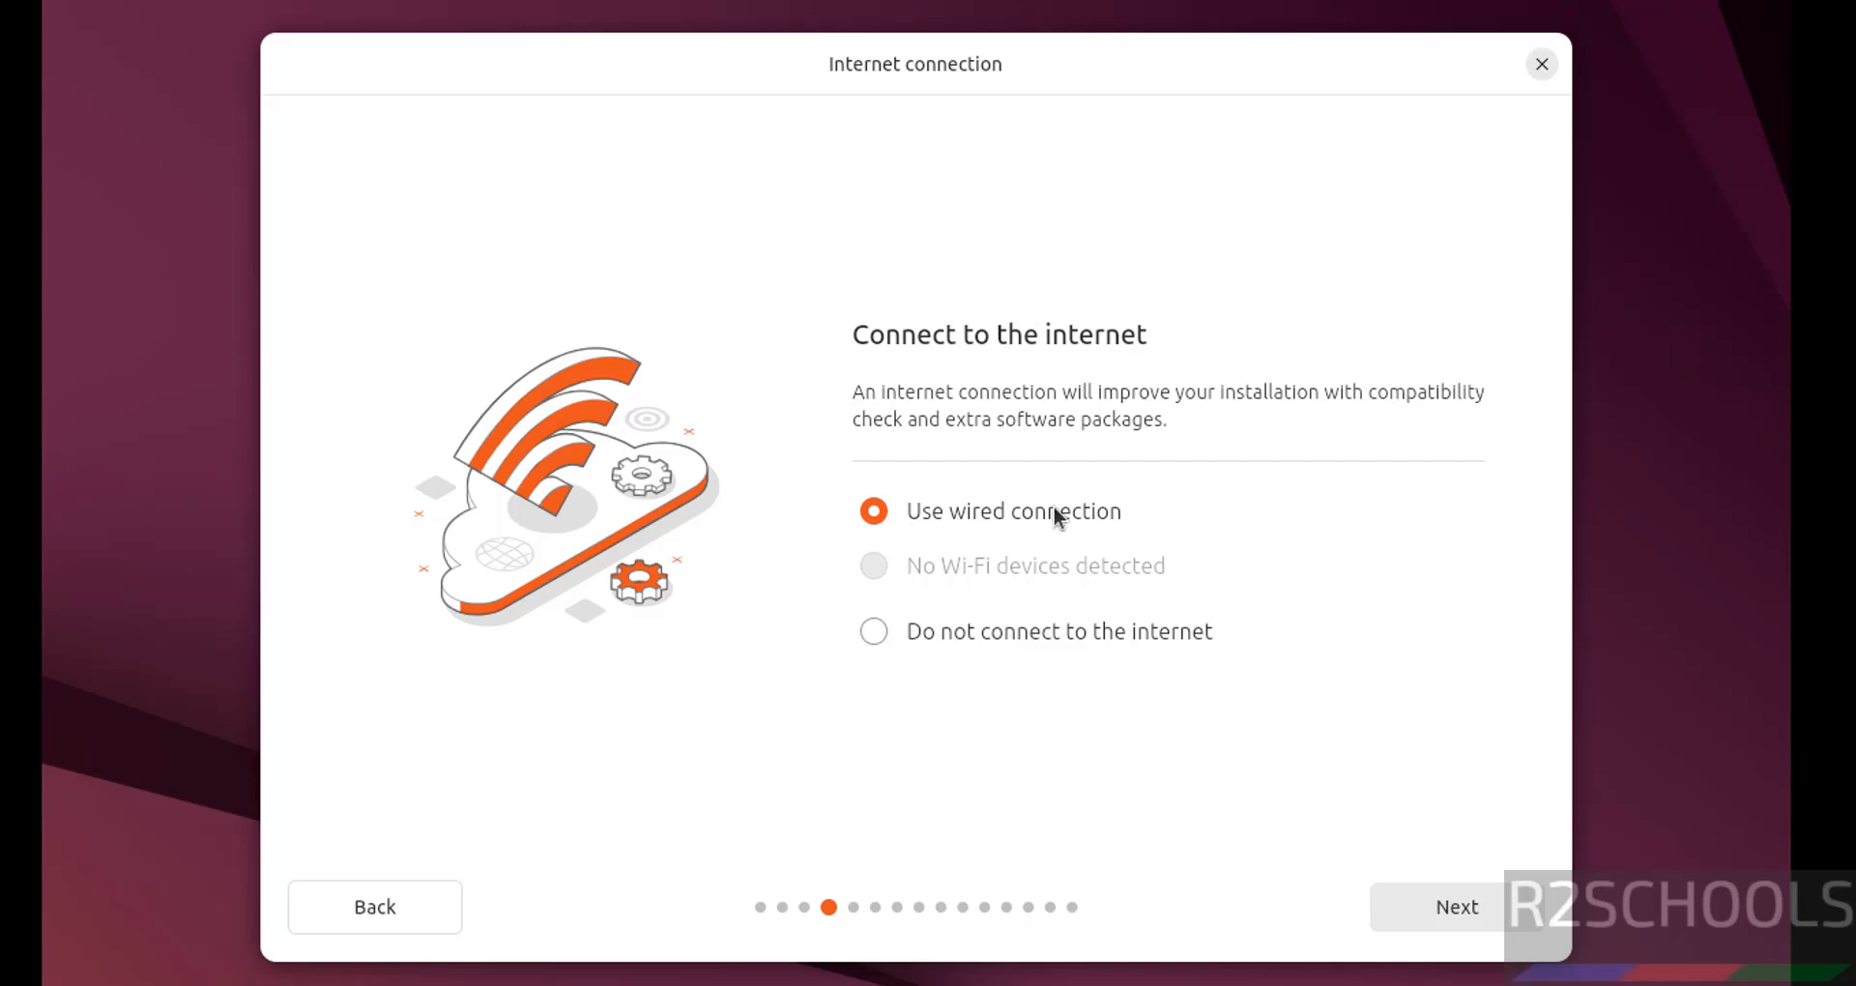
{"action": "mouse_move", "coordinate": [1357, 801]}
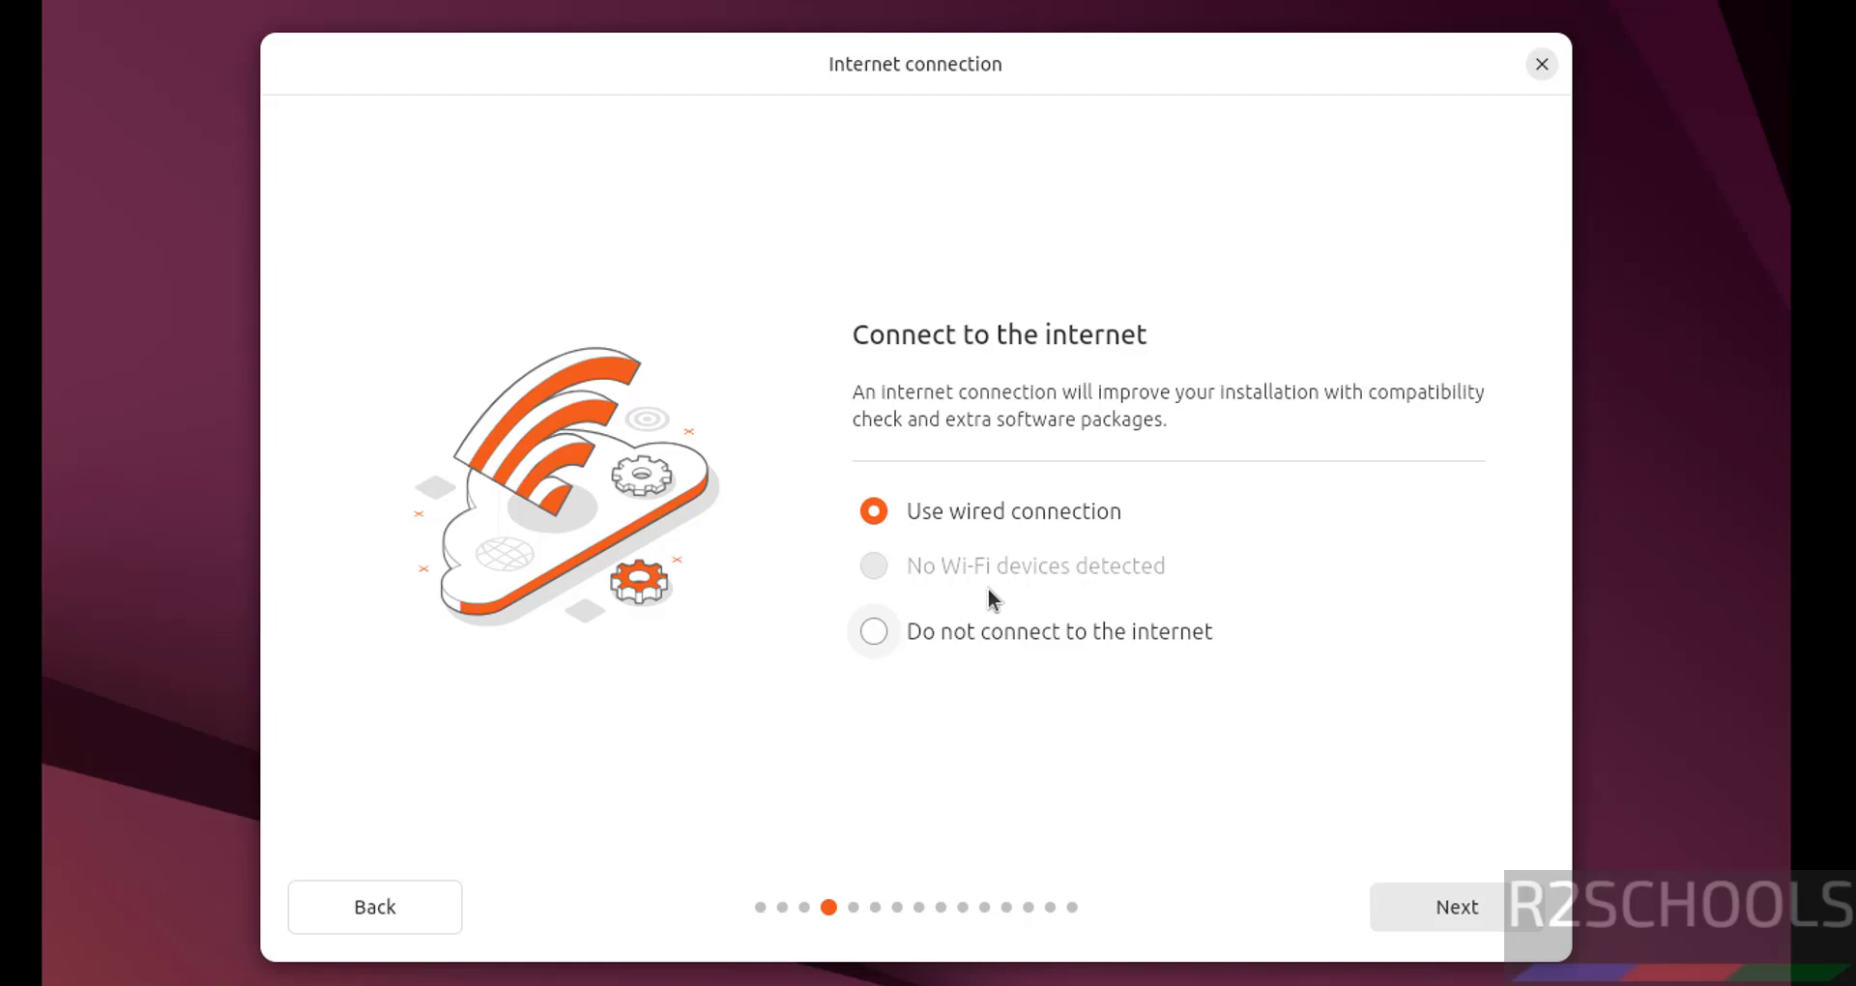
{"action": "mouse_move", "coordinate": [1335, 805]}
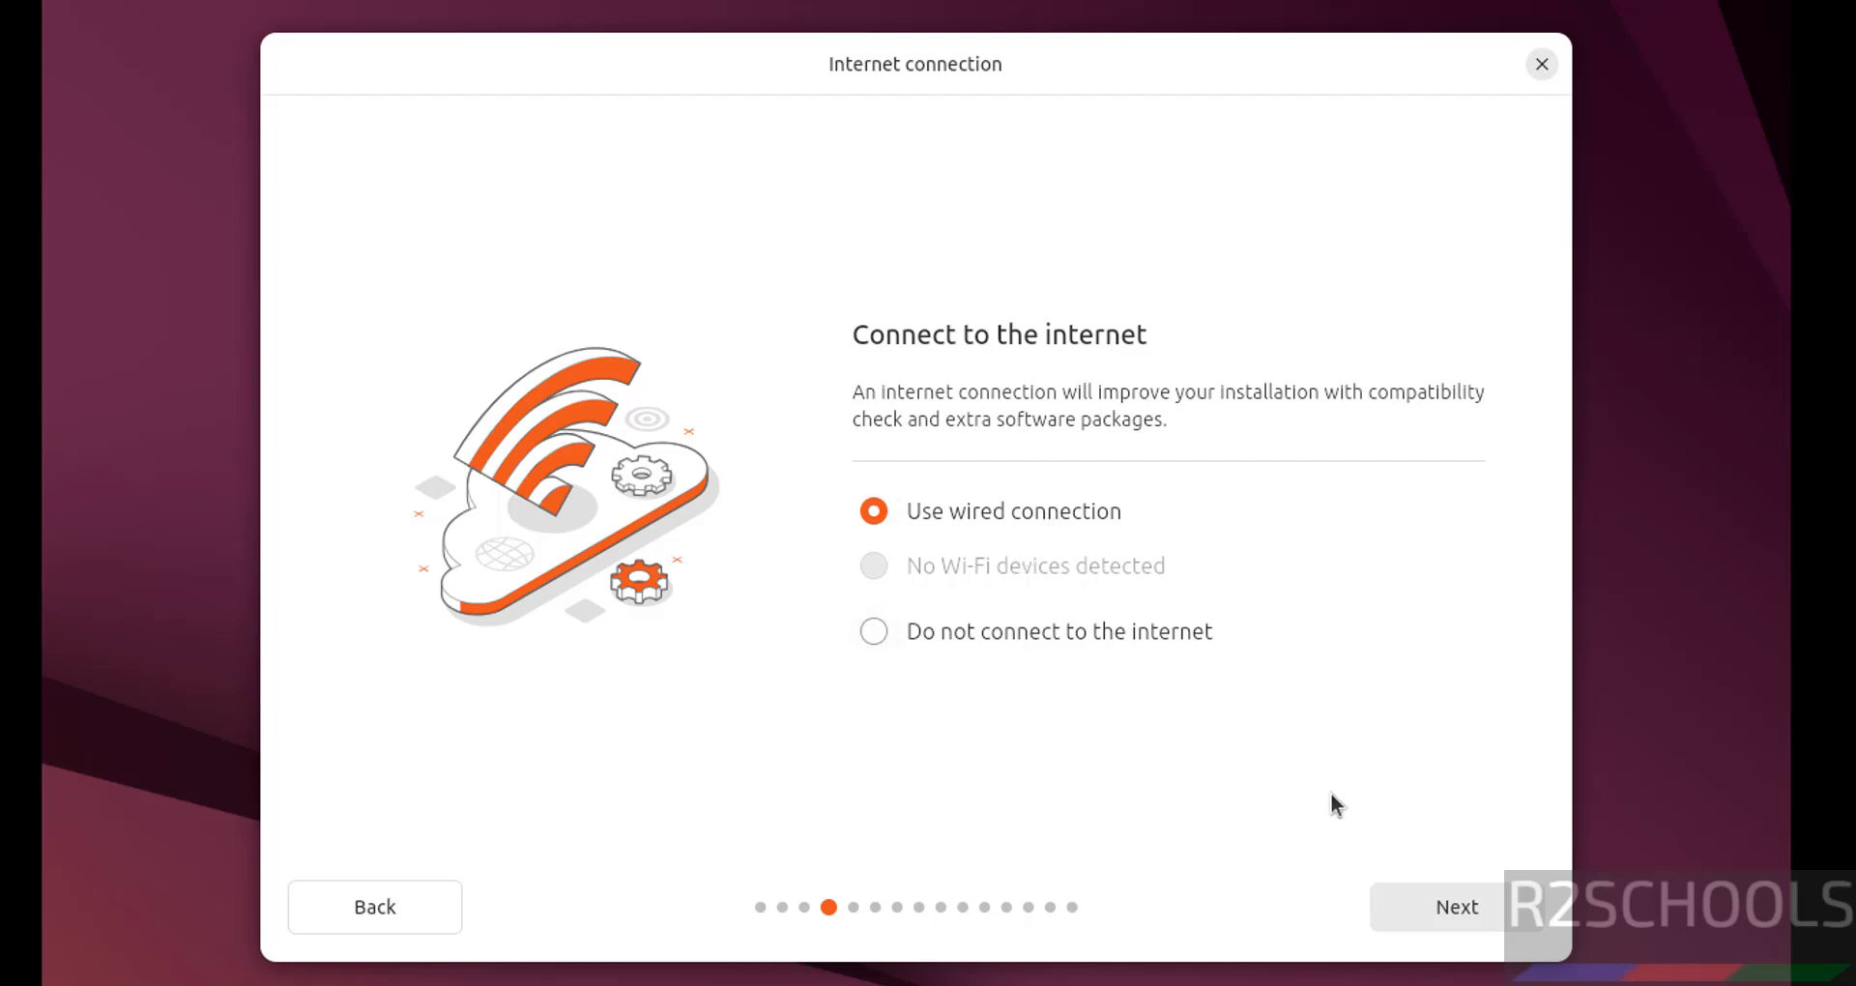
{"action": "mouse_move", "coordinate": [1170, 609]}
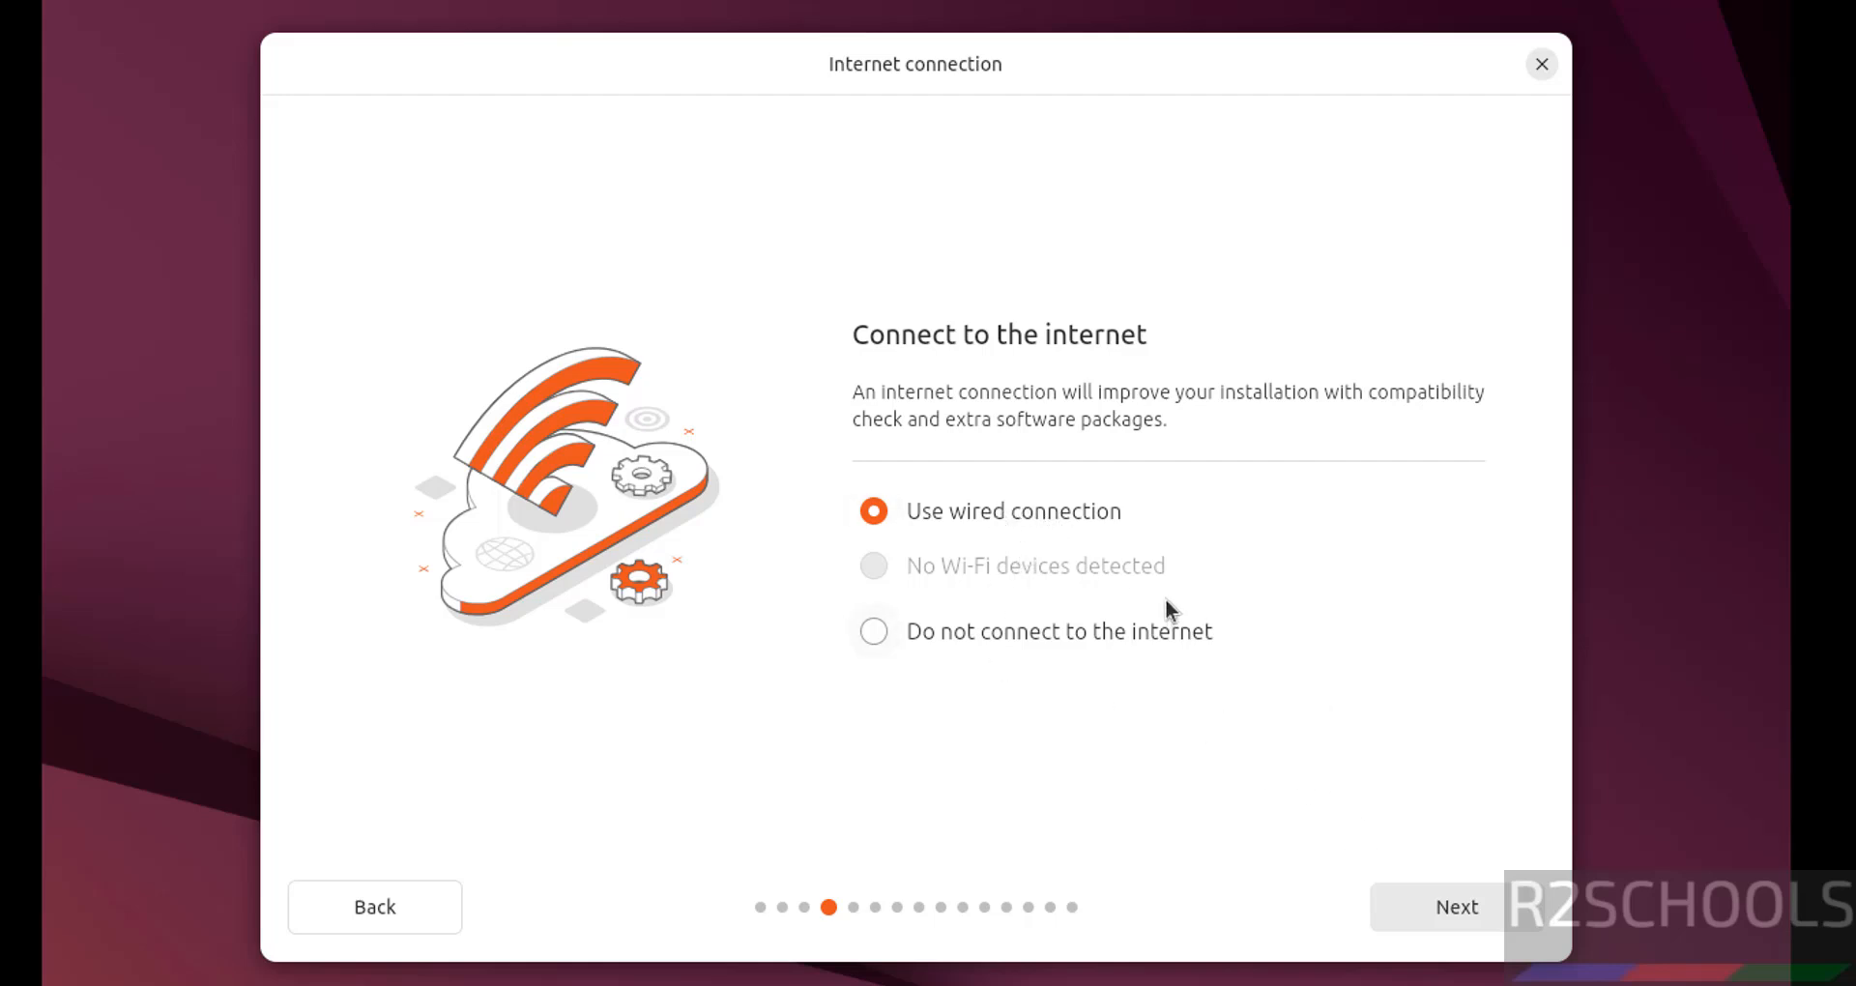
{"action": "left_click", "coordinate": [1456, 907]}
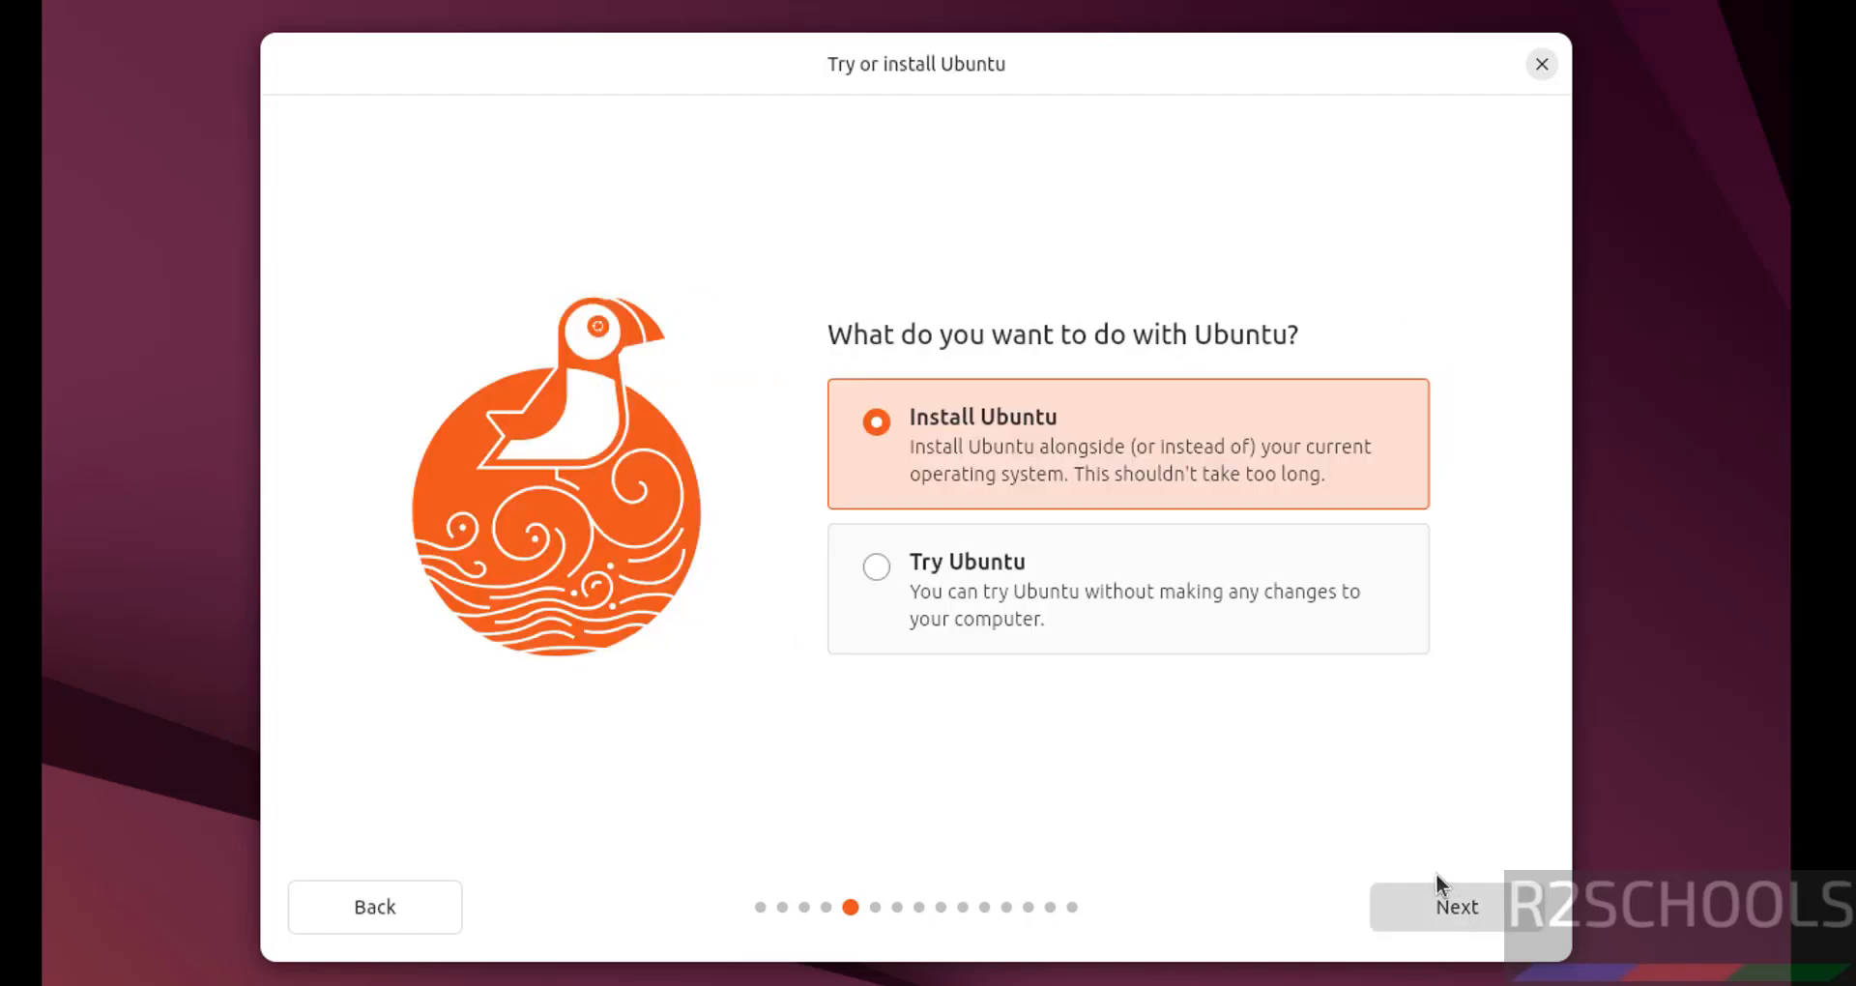
{"action": "mouse_move", "coordinate": [955, 99]}
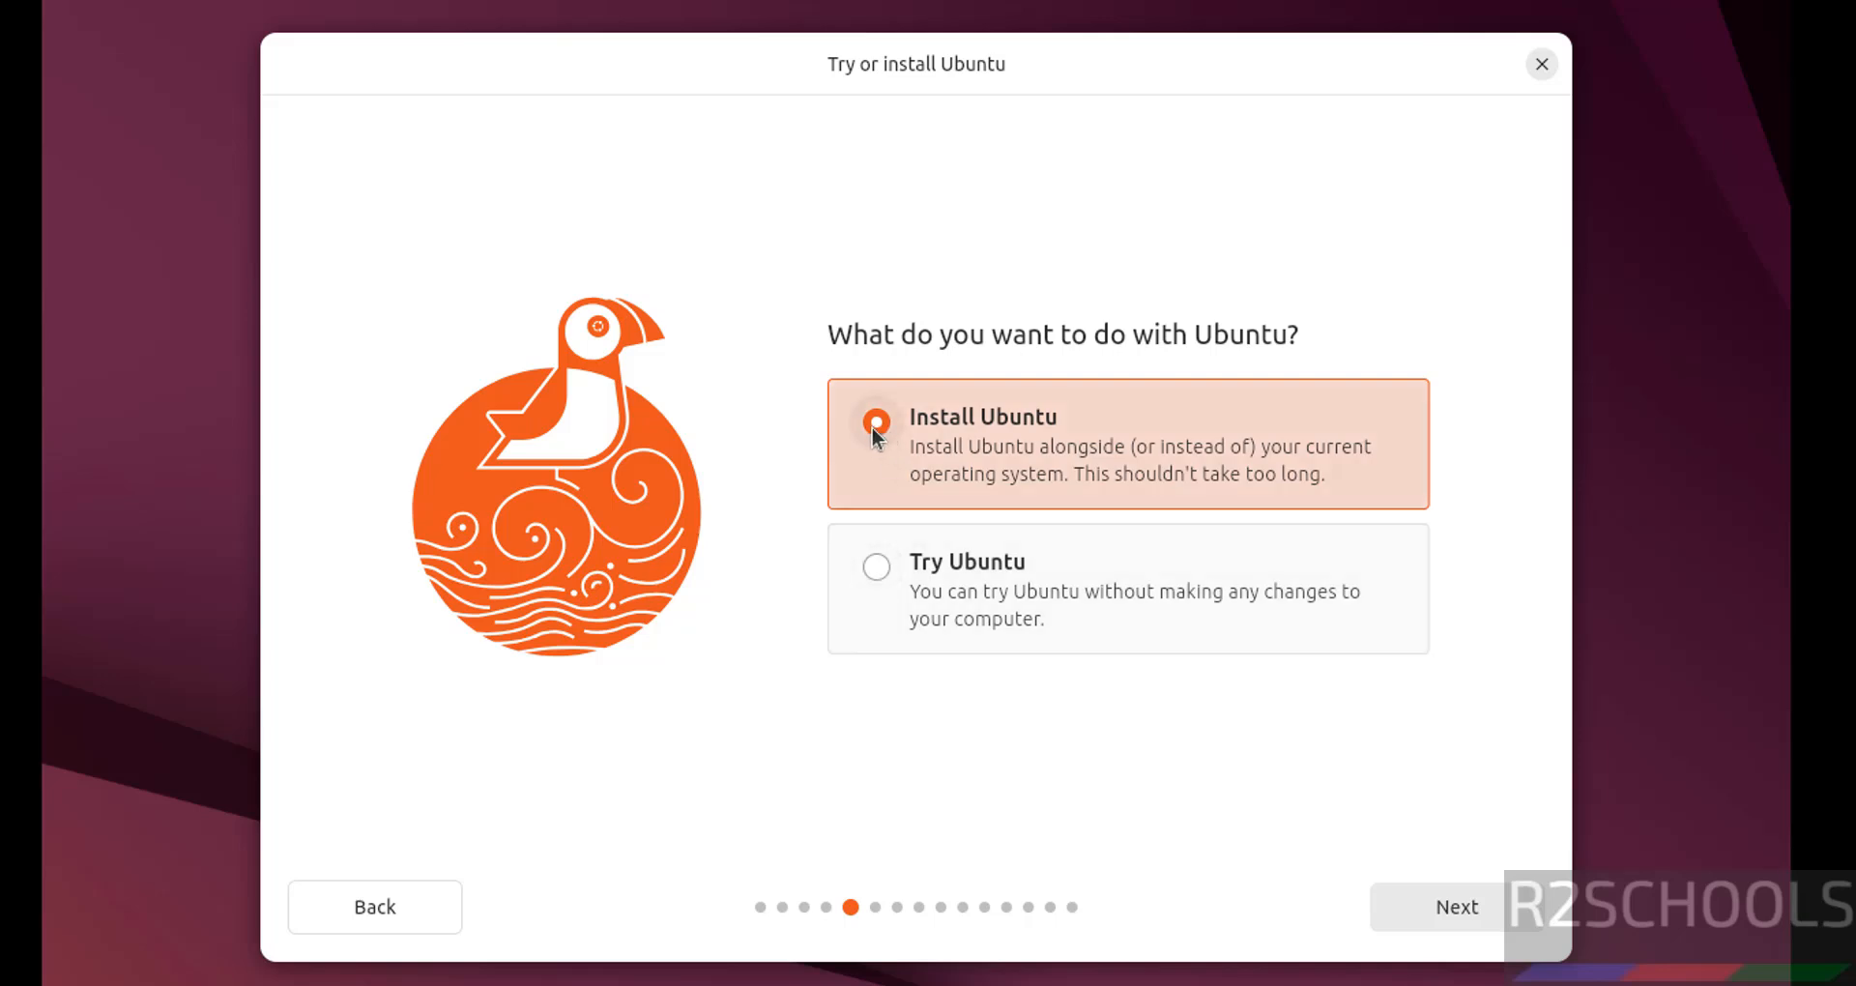
- Choose Install Ubuntu with interactive installation and the default app selection
{"action": "left_click", "coordinate": [876, 423]}
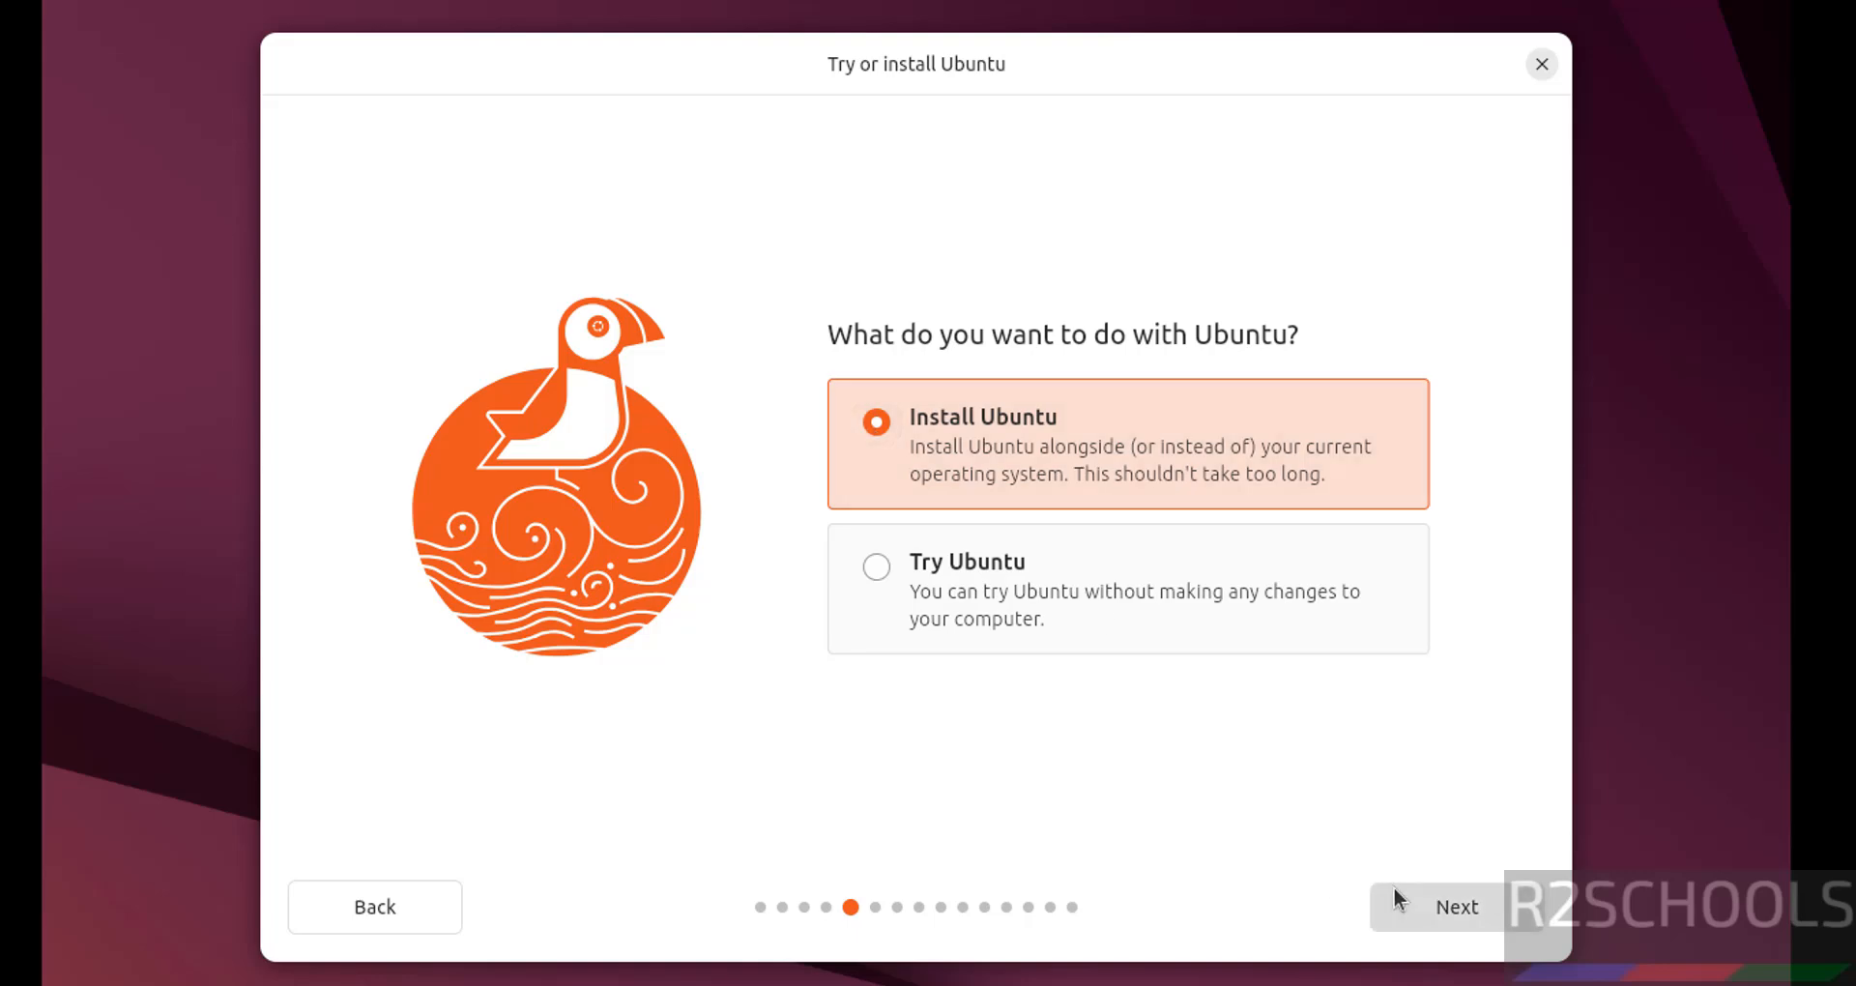
{"action": "left_click", "coordinate": [1455, 907]}
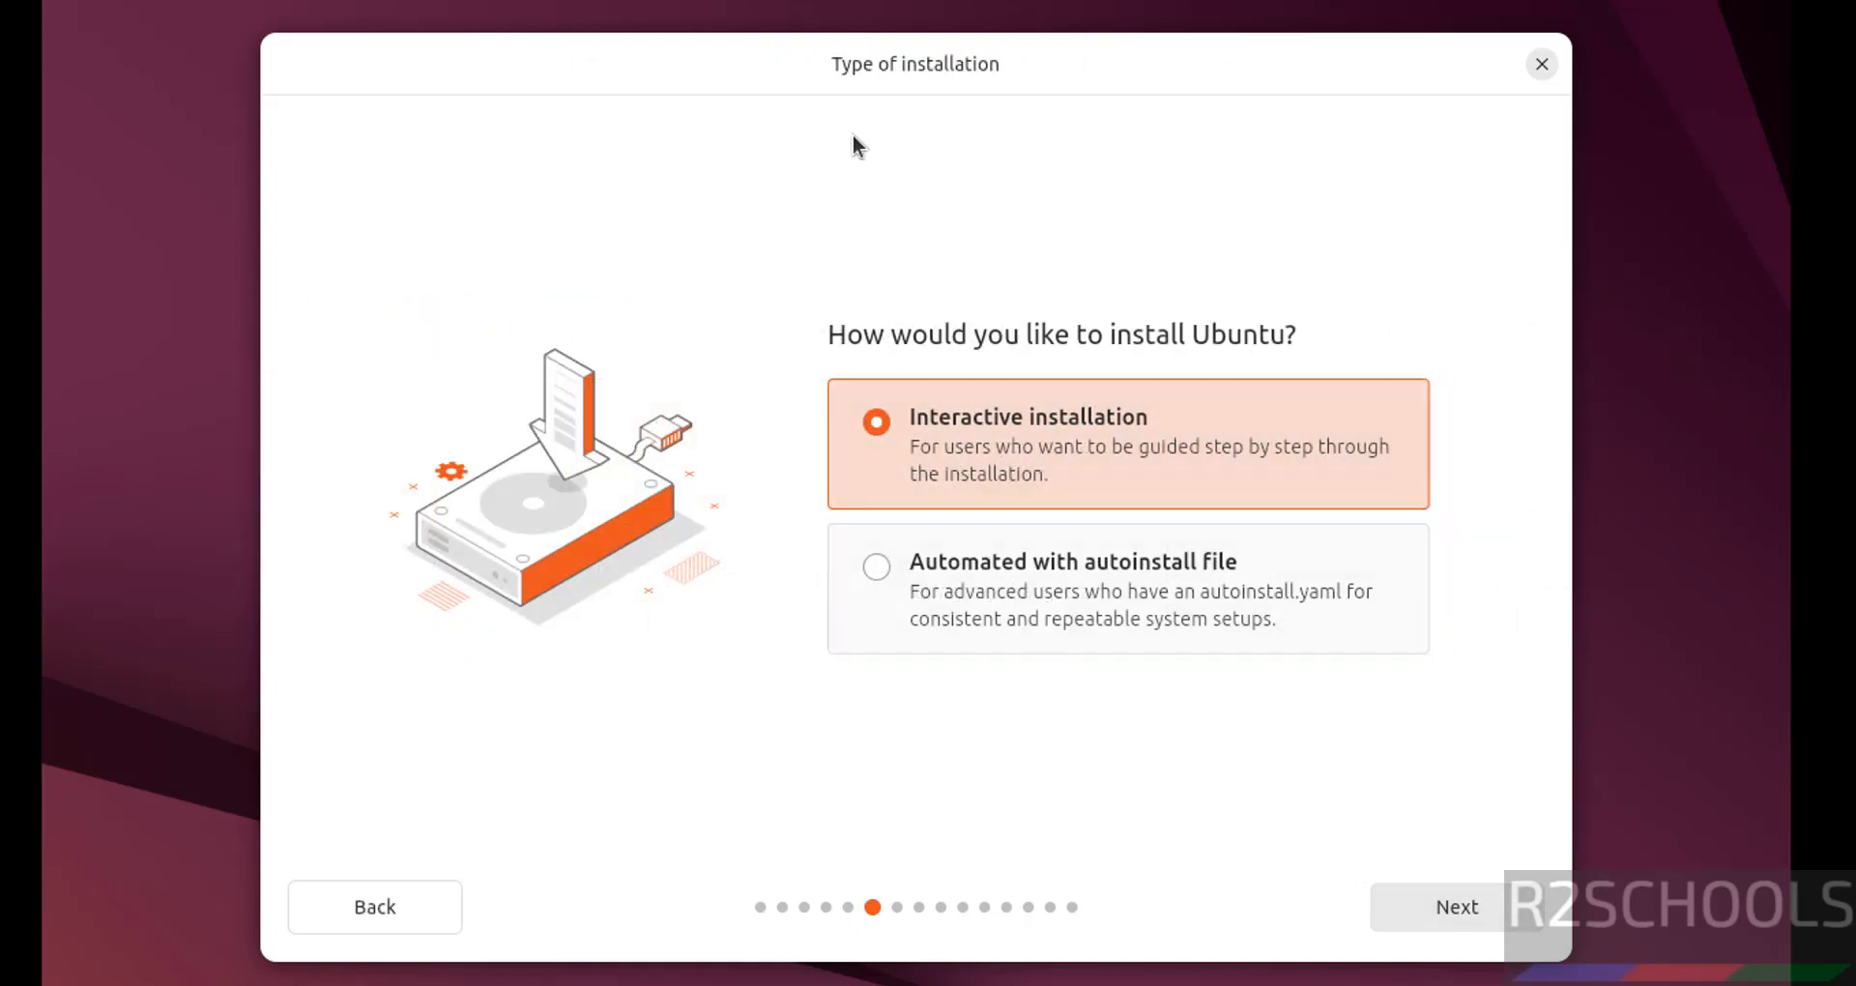
{"action": "mouse_move", "coordinate": [959, 565]}
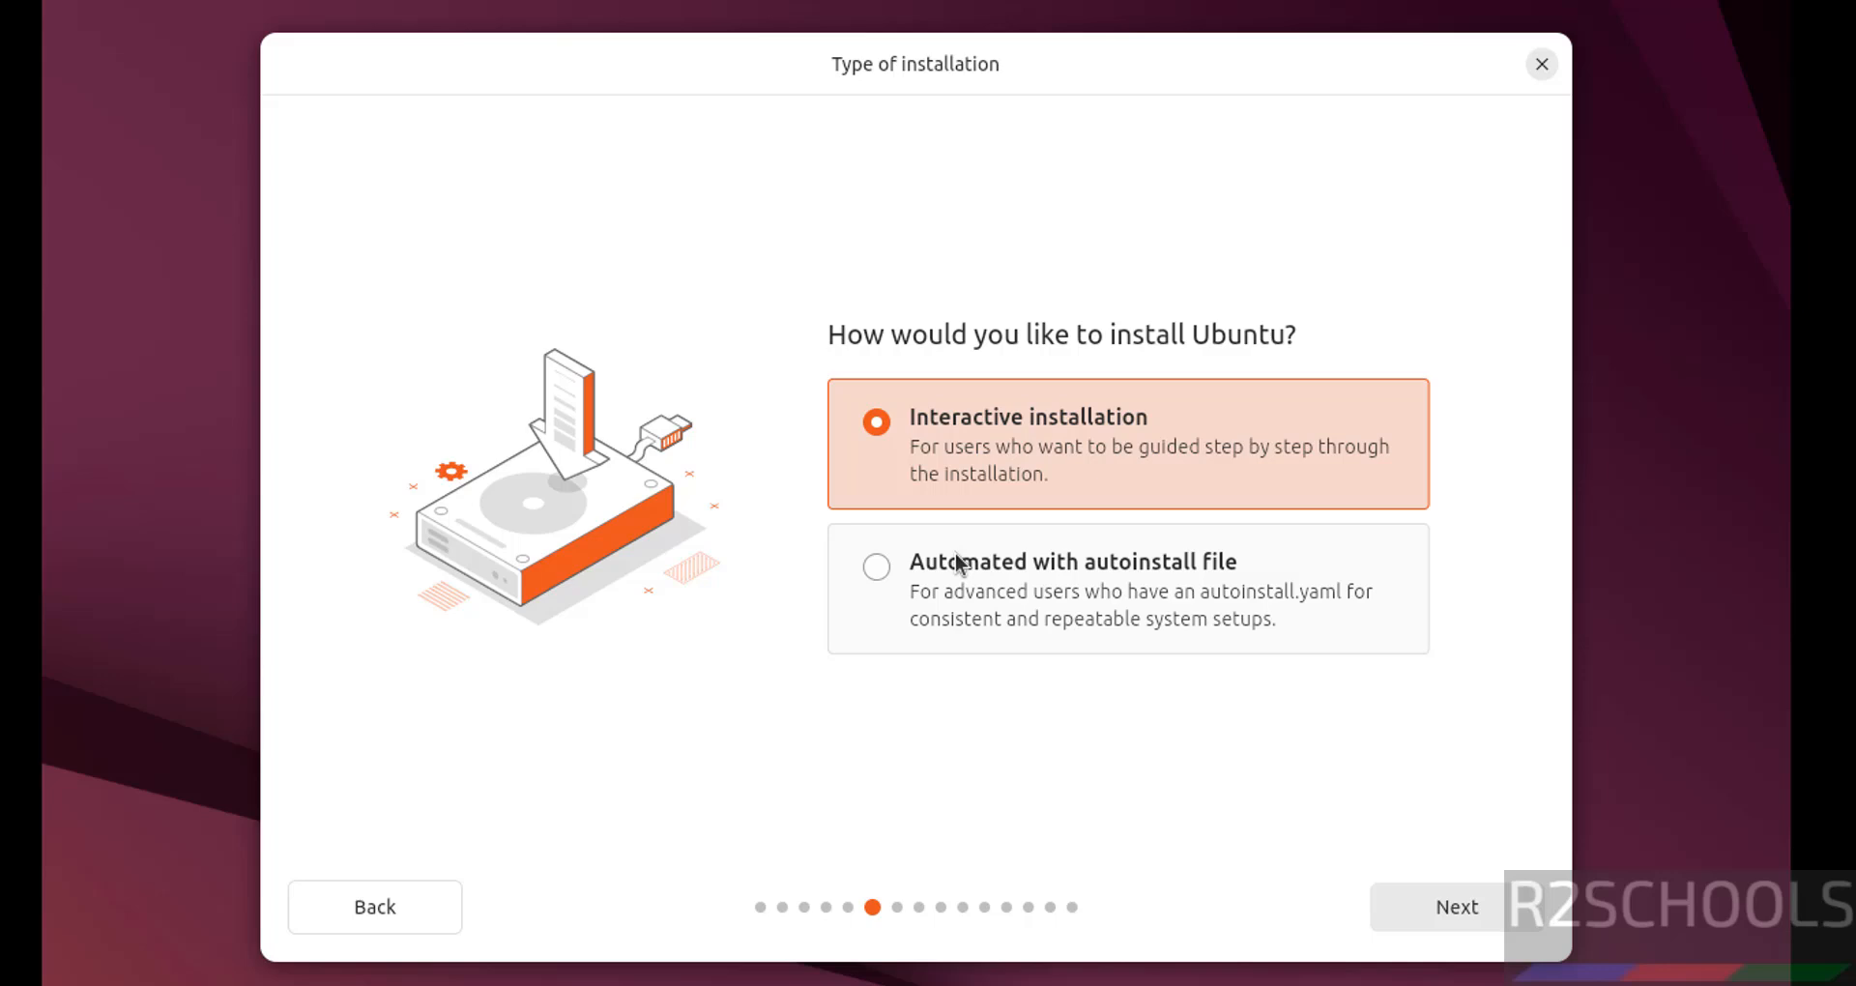
{"action": "mouse_move", "coordinate": [950, 572]}
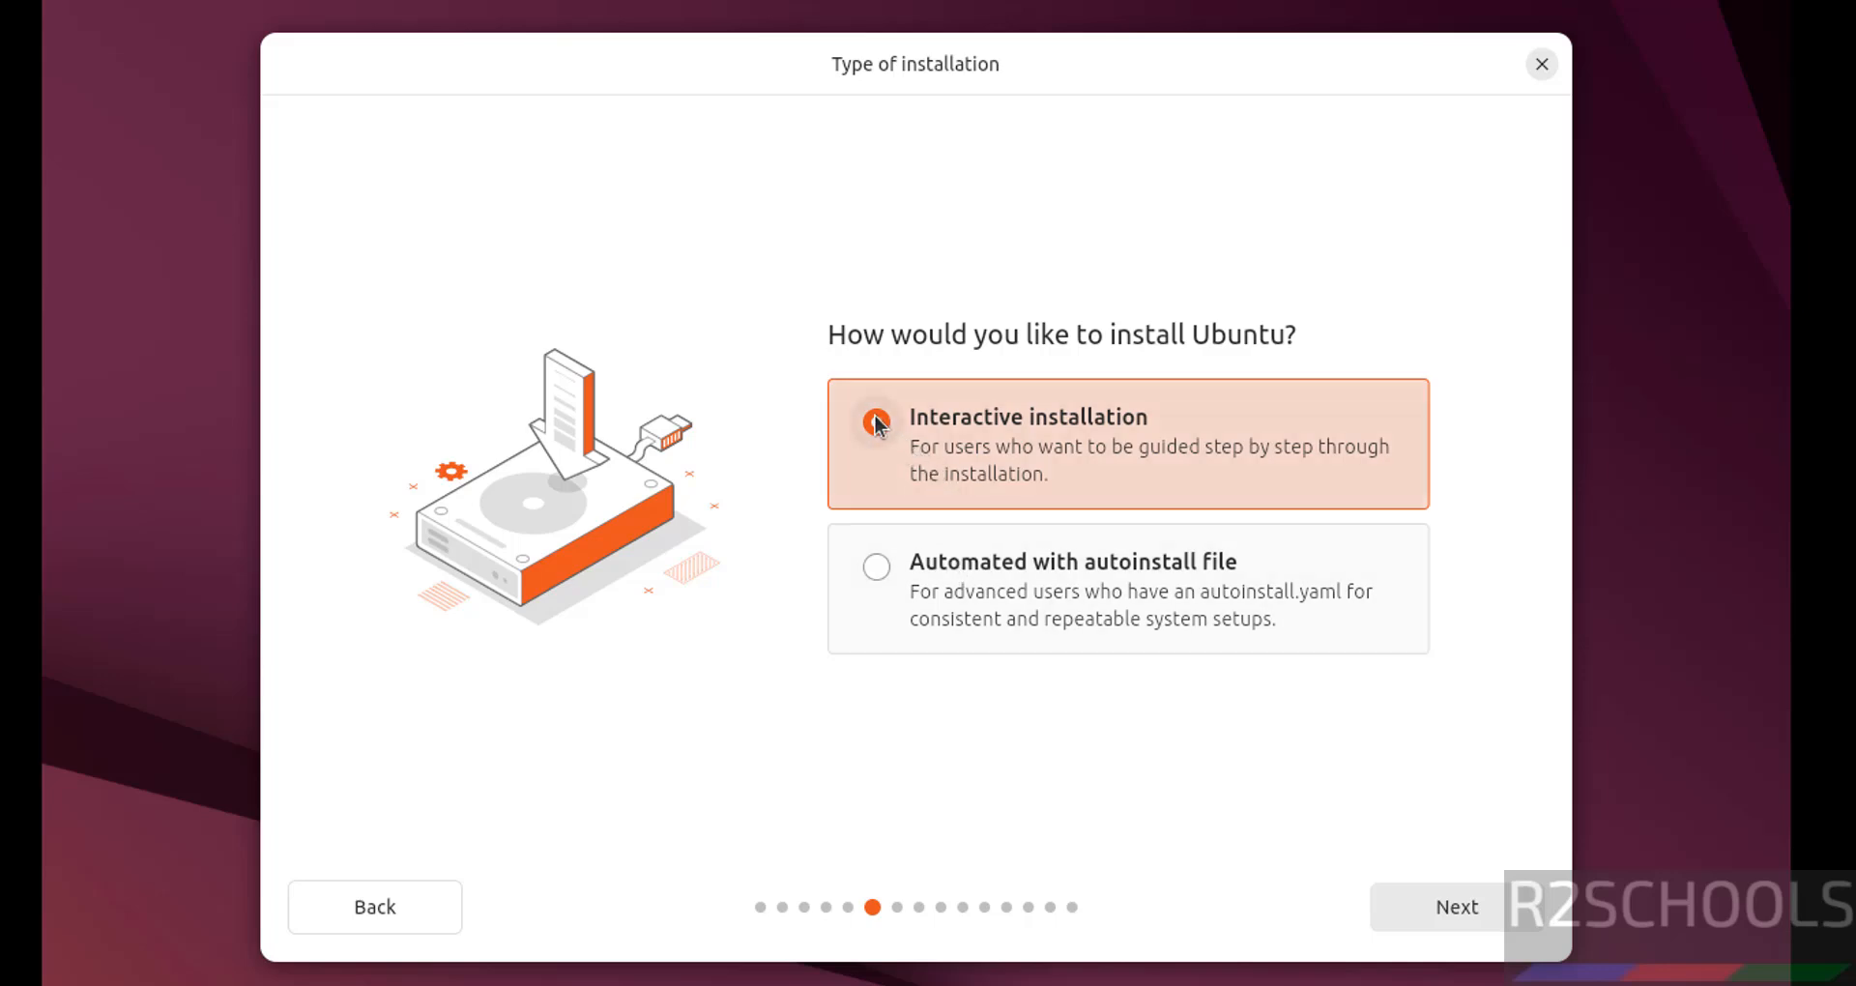
{"action": "left_click", "coordinate": [1454, 906]}
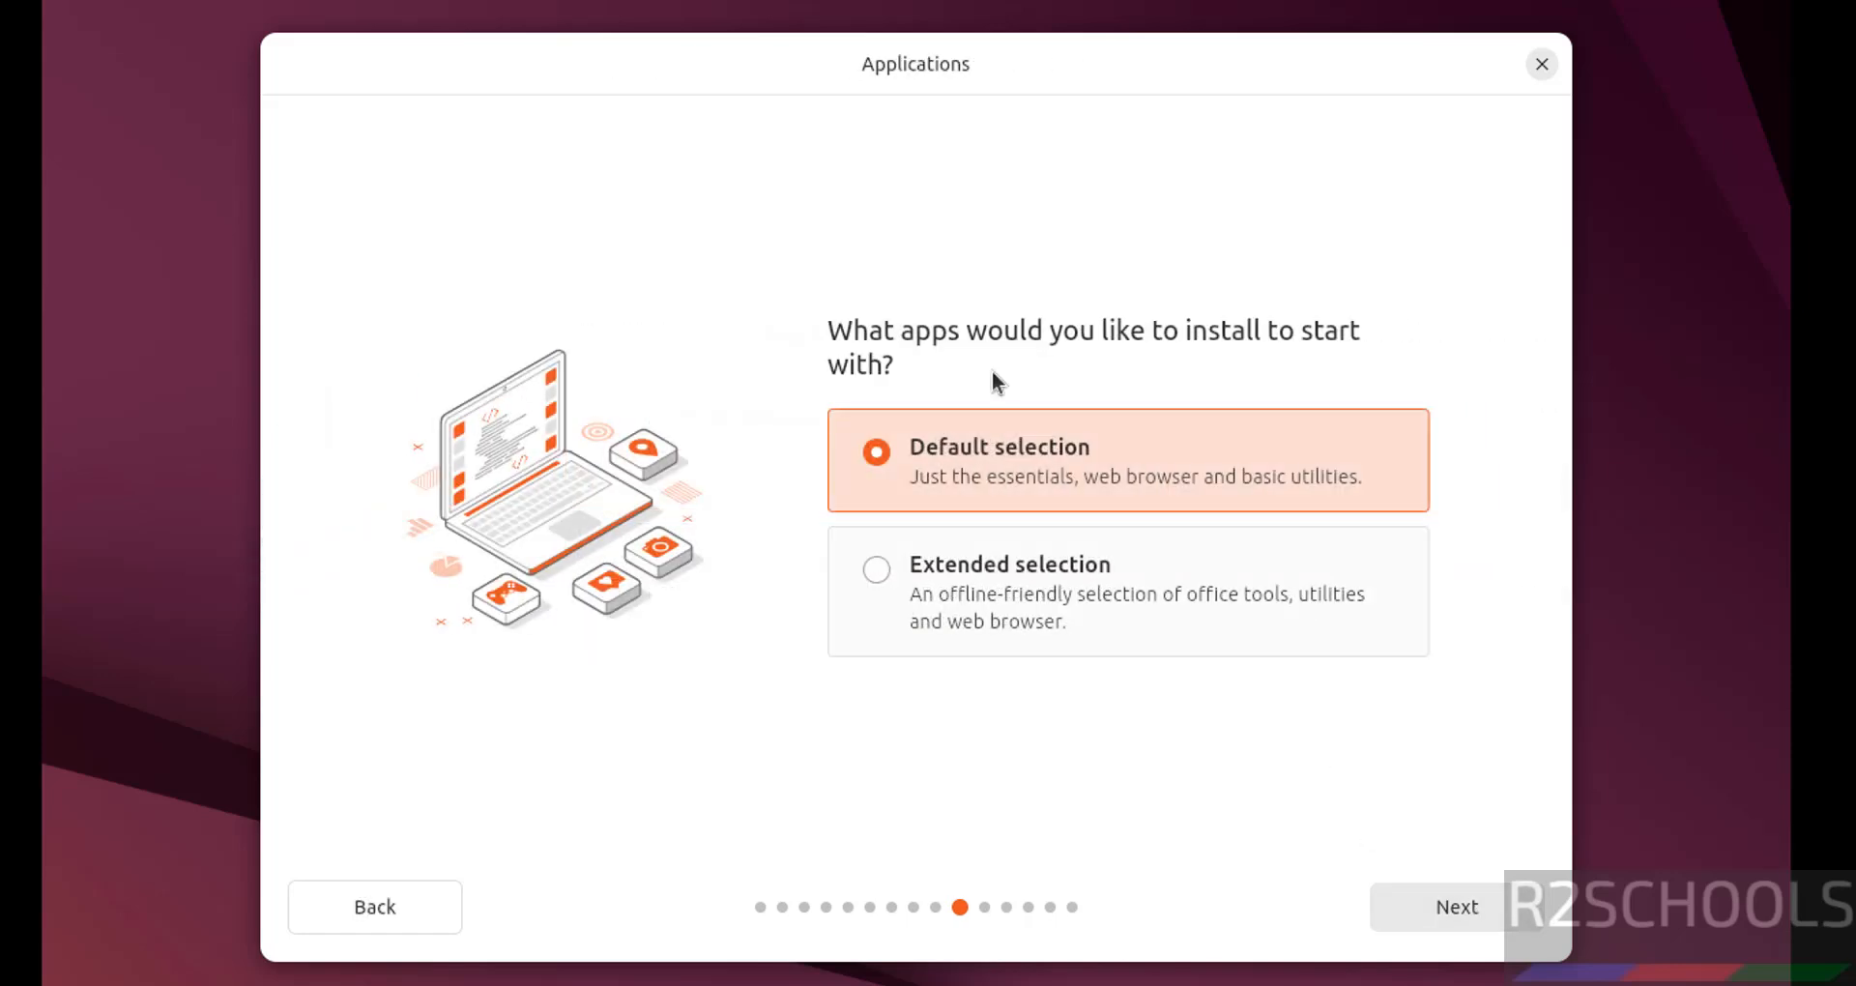
{"action": "mouse_move", "coordinate": [927, 464]}
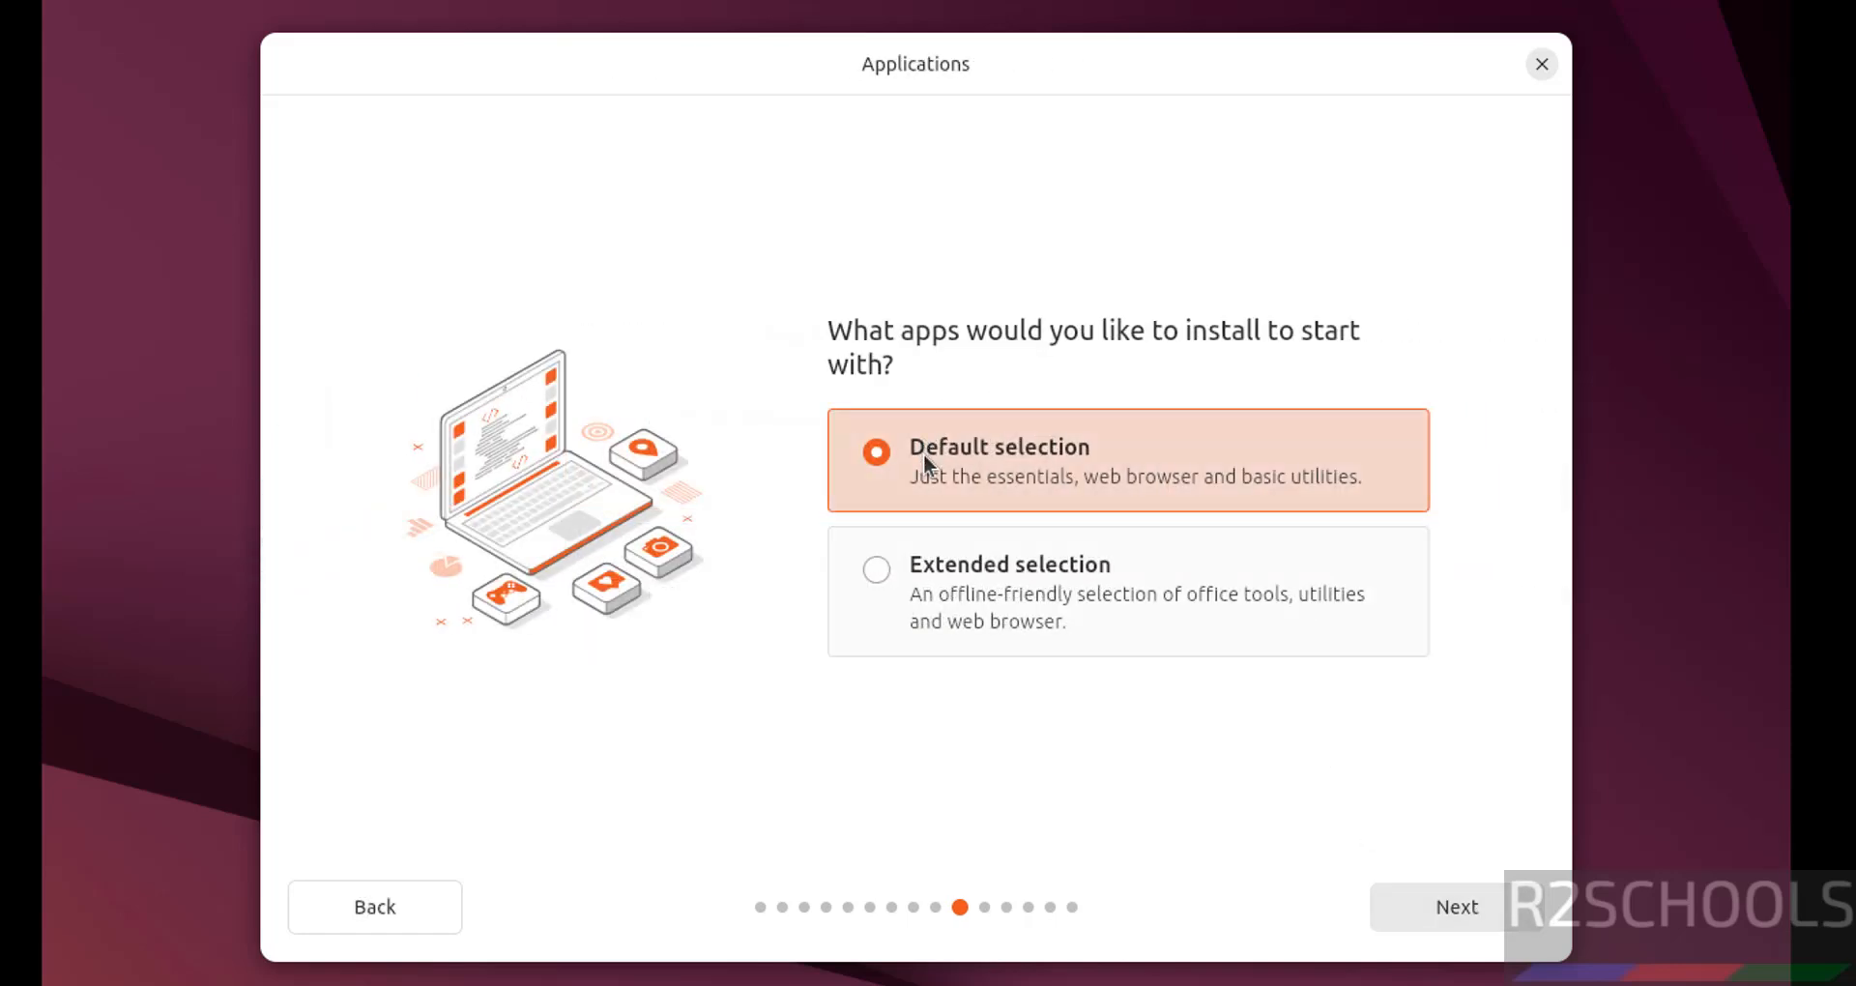
{"action": "mouse_move", "coordinate": [879, 569]}
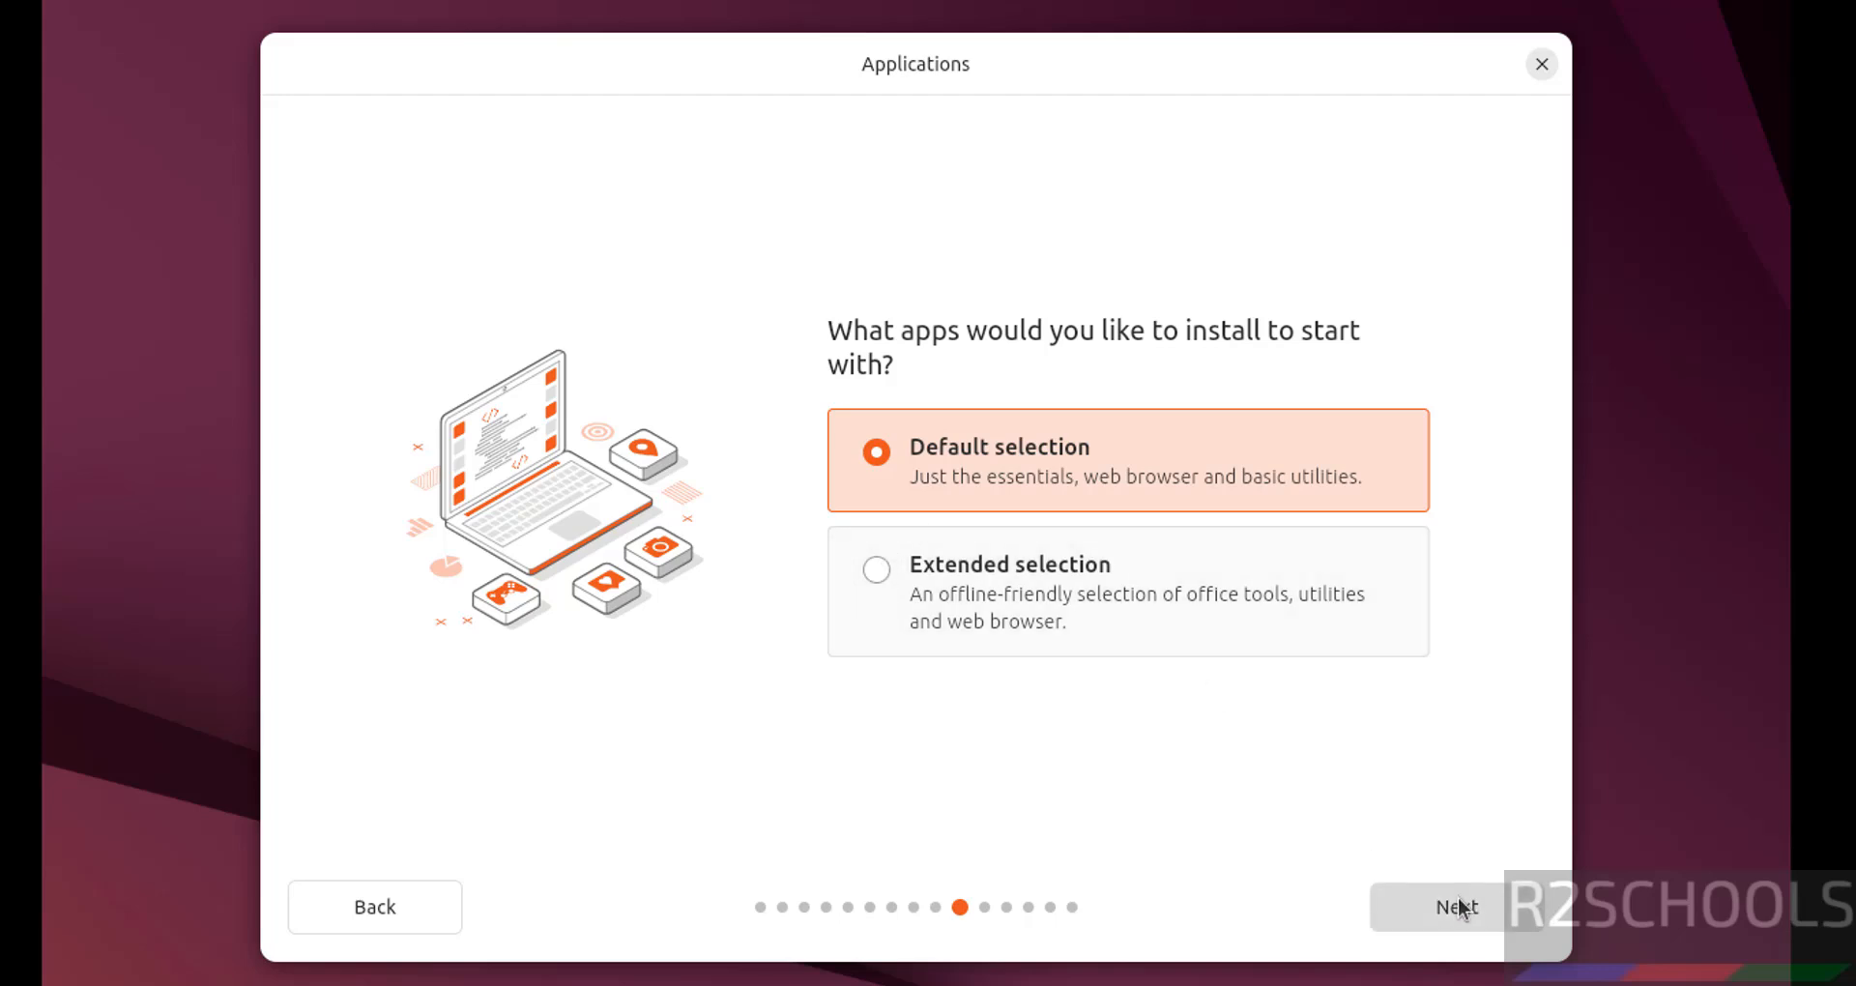
{"action": "left_click", "coordinate": [1454, 906]}
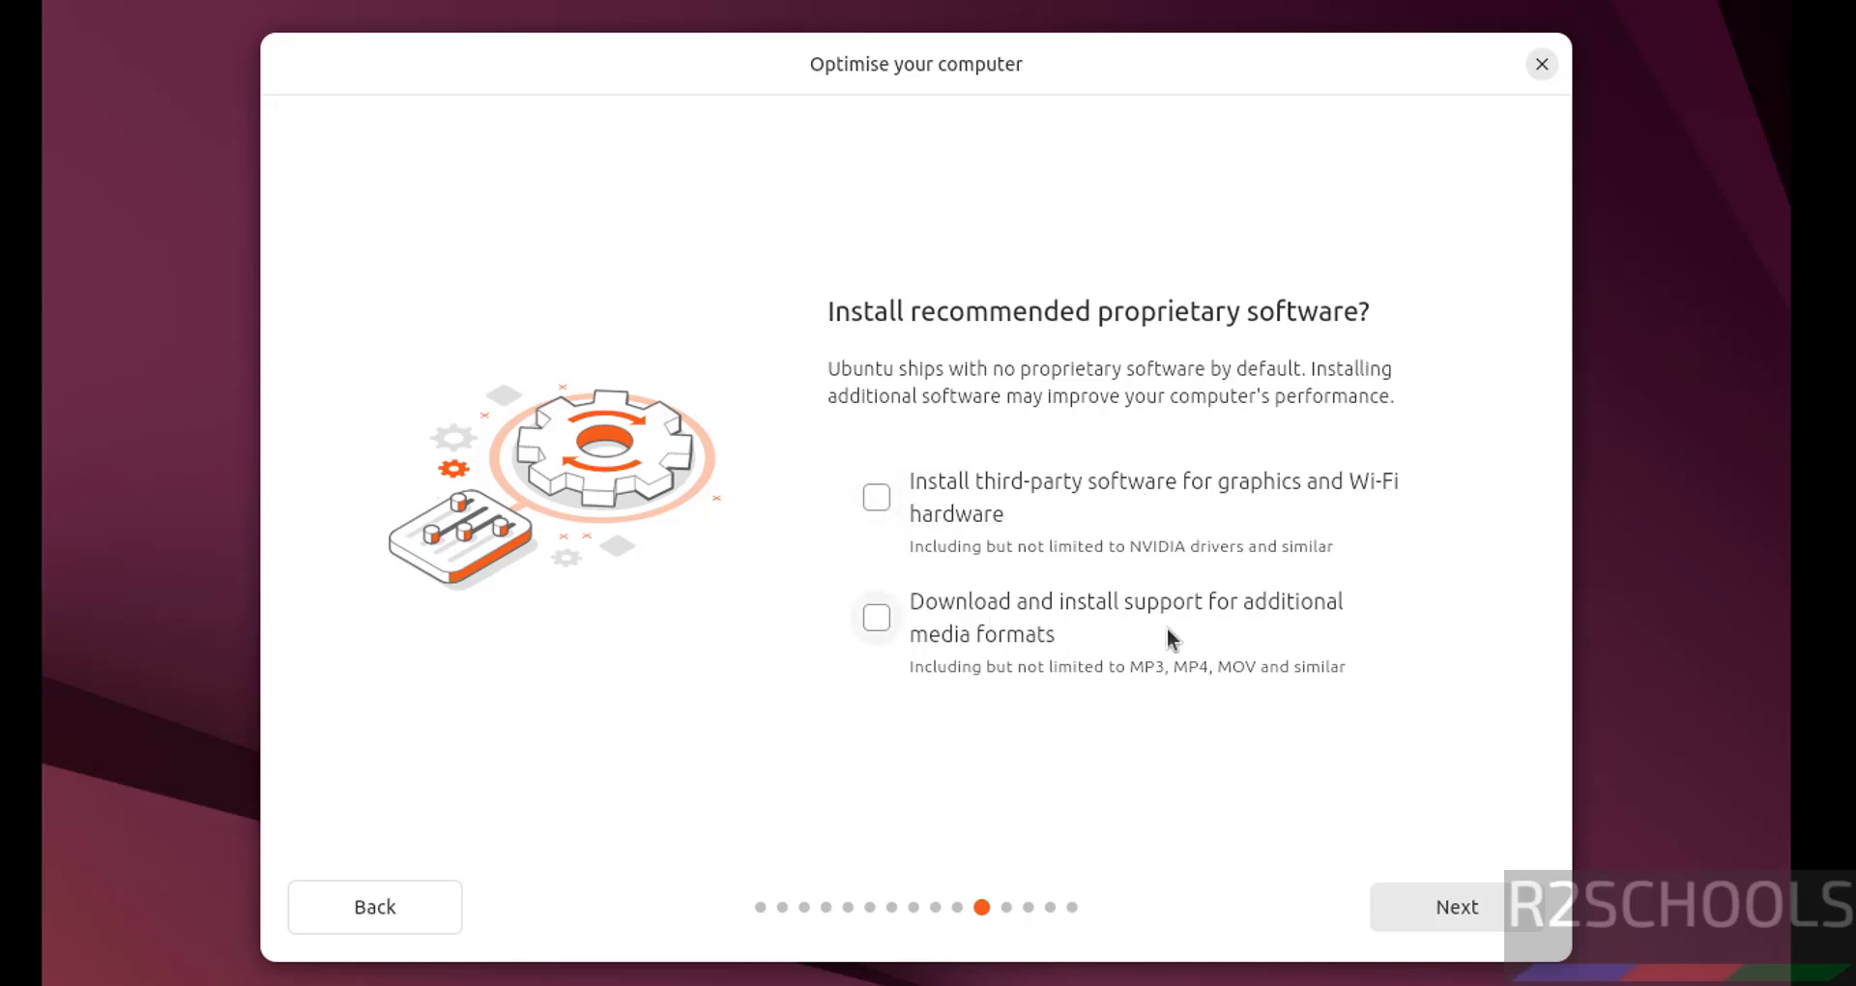
{"action": "mouse_move", "coordinate": [900, 639]}
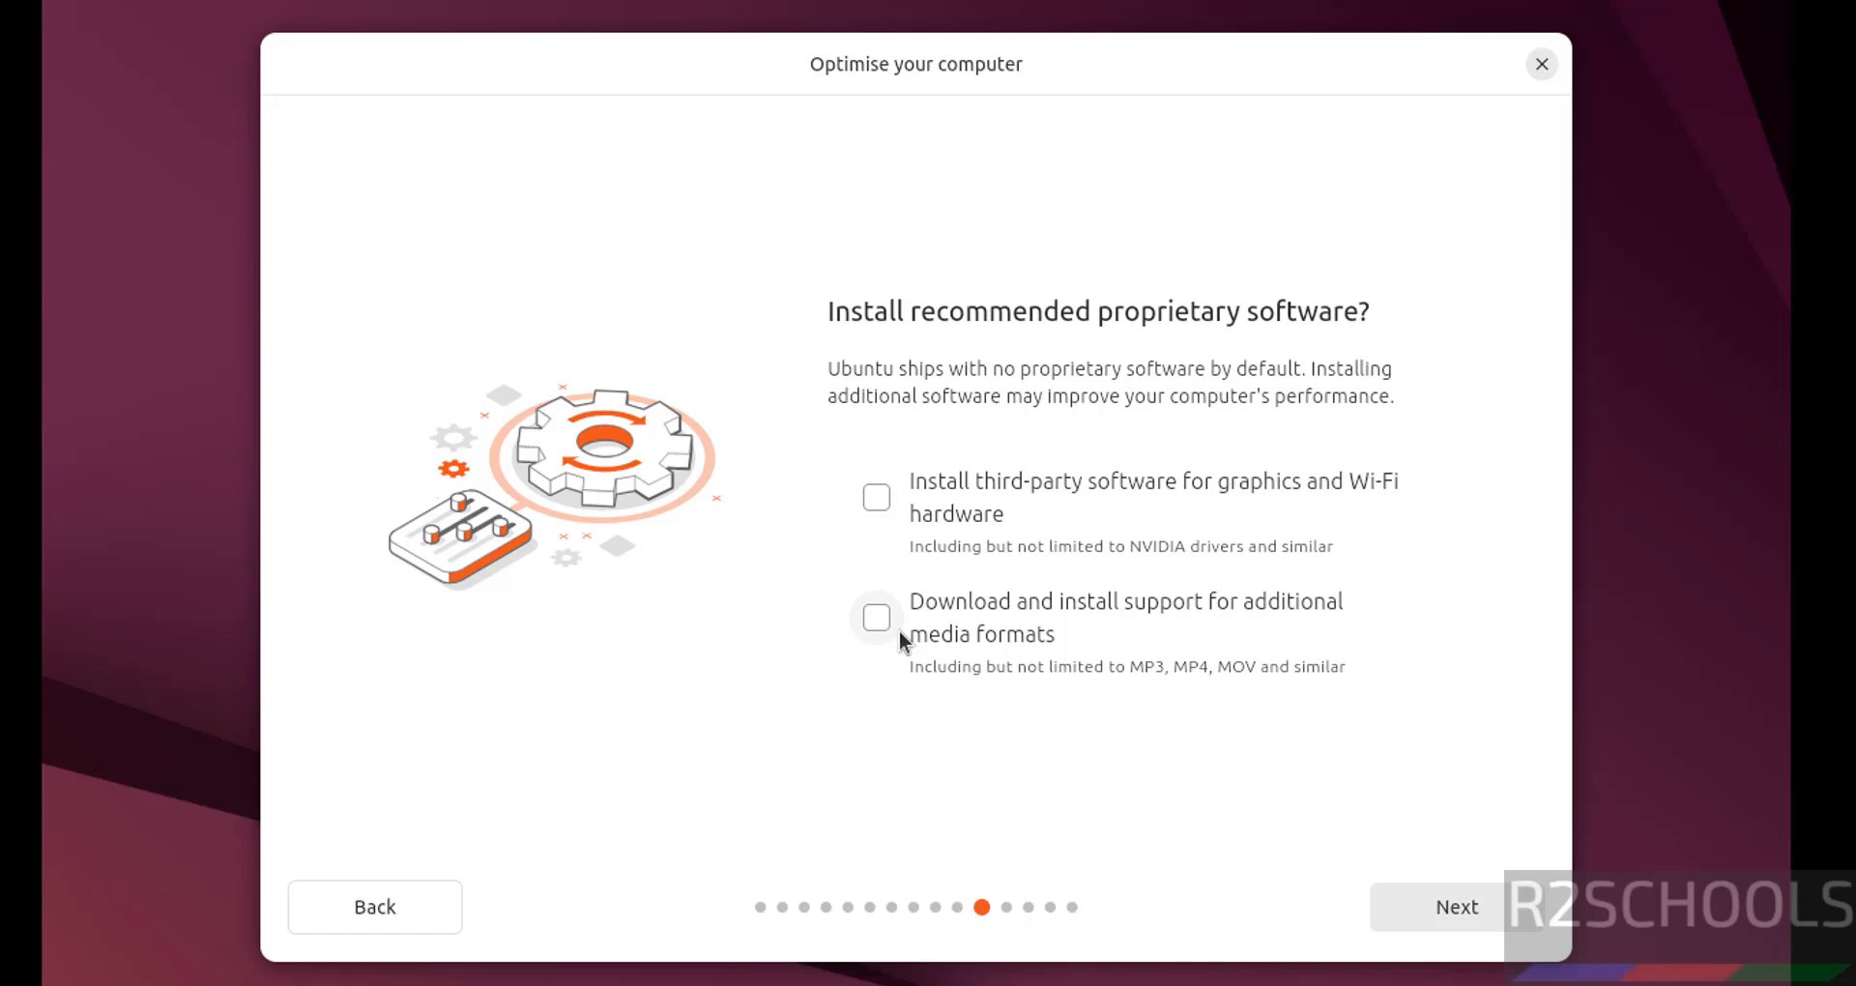
{"action": "mouse_move", "coordinate": [891, 639]}
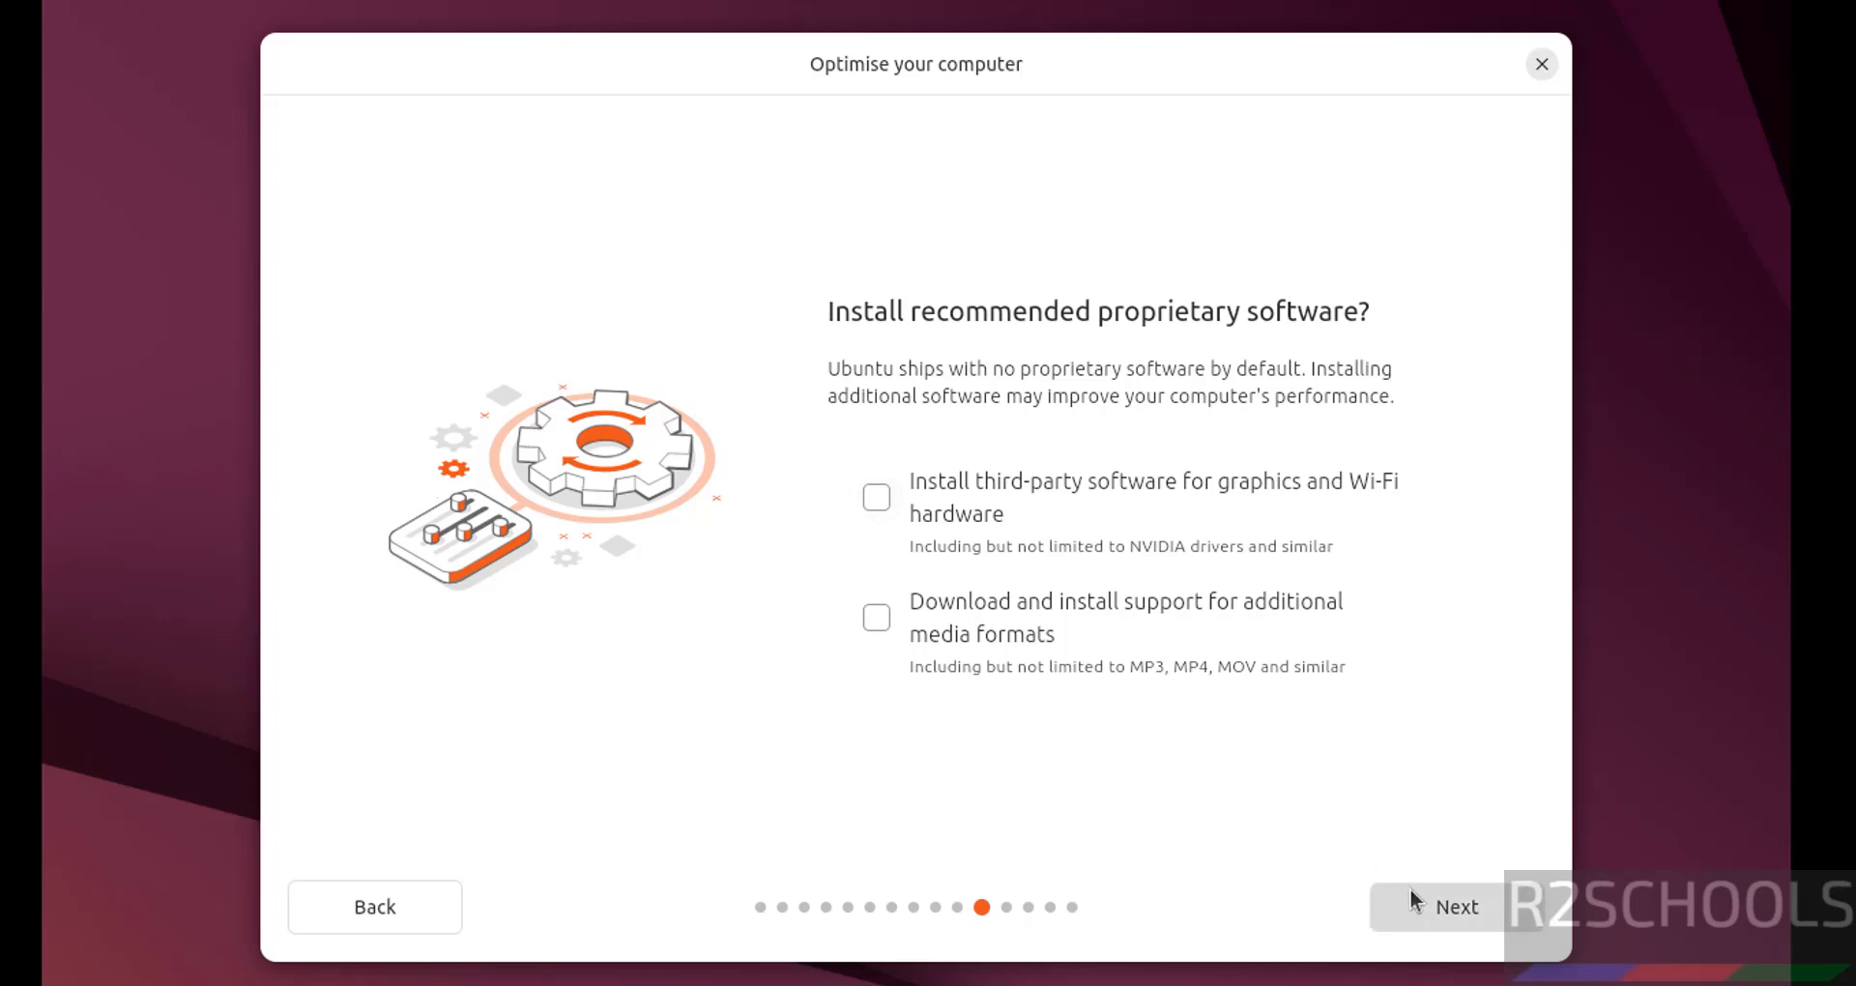
- Continue past the proprietary software step with both checkboxes left unticked
{"action": "left_click", "coordinate": [1457, 906]}
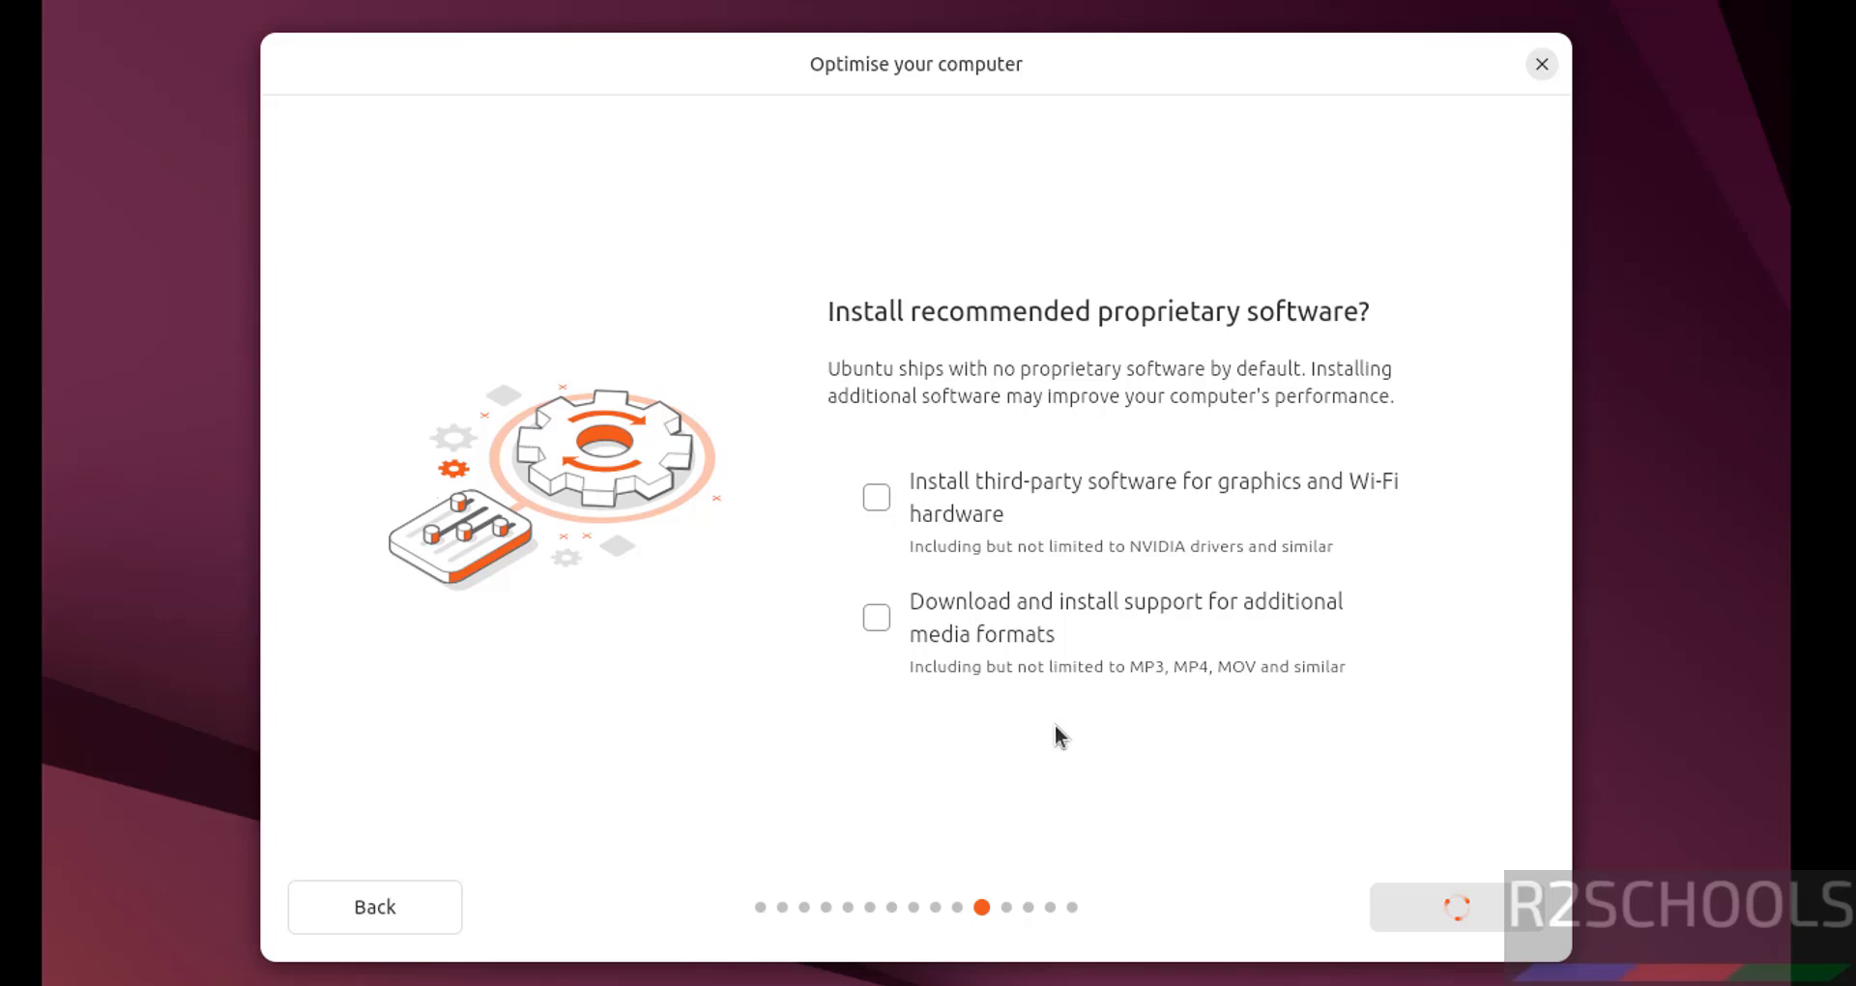
{"action": "left_click", "coordinate": [1456, 906]}
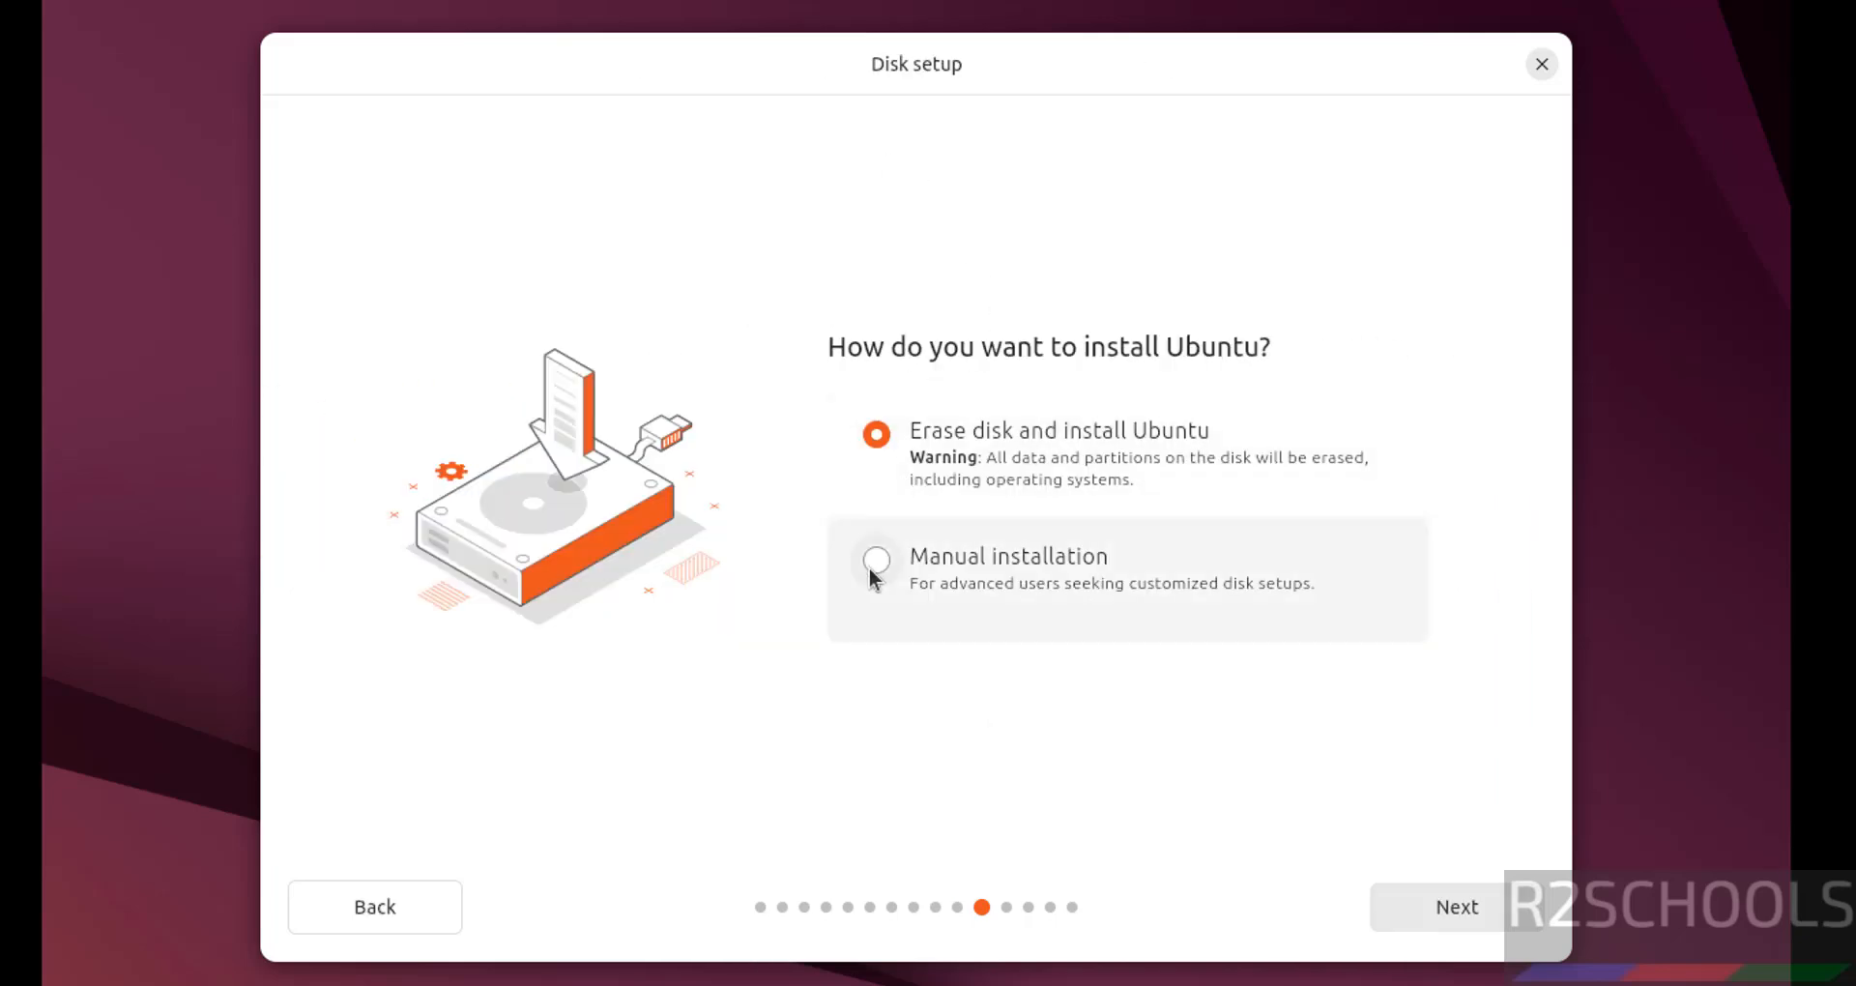
- Choose Erase disk and install Ubuntu after briefly trying manual partitioning, then continue
{"action": "left_click", "coordinate": [875, 560]}
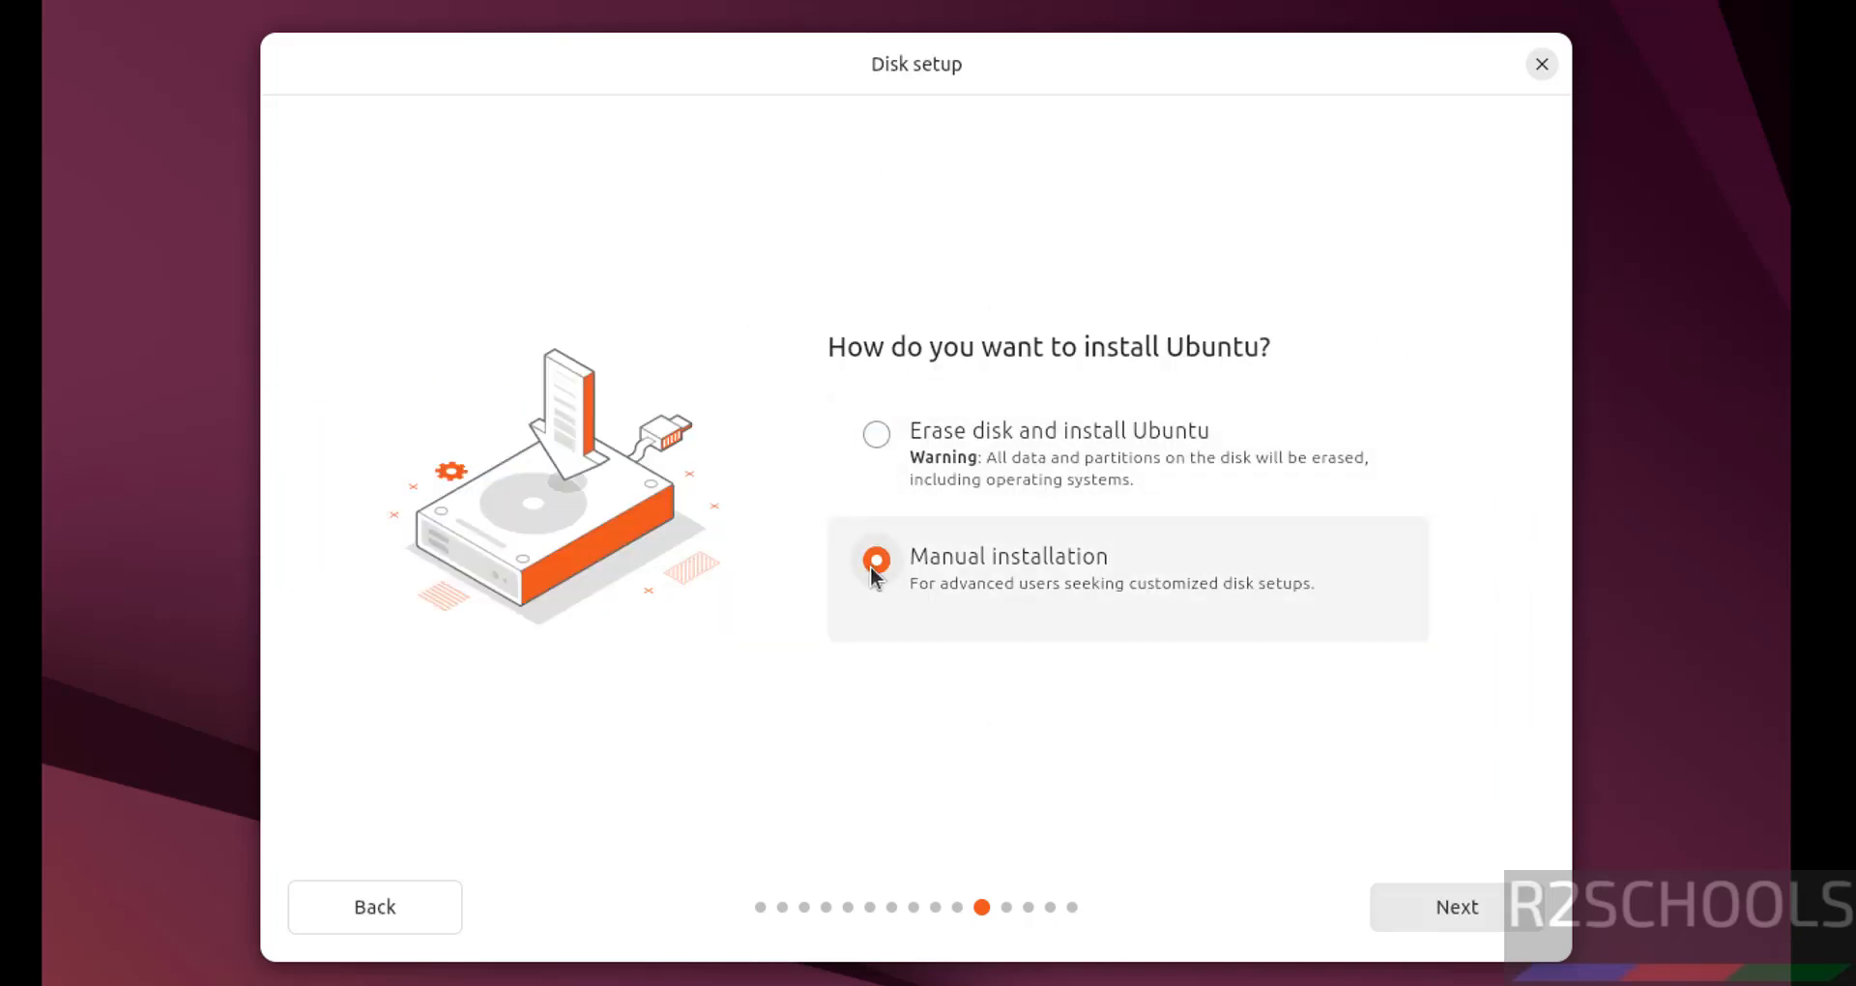
{"action": "mouse_move", "coordinate": [875, 429]}
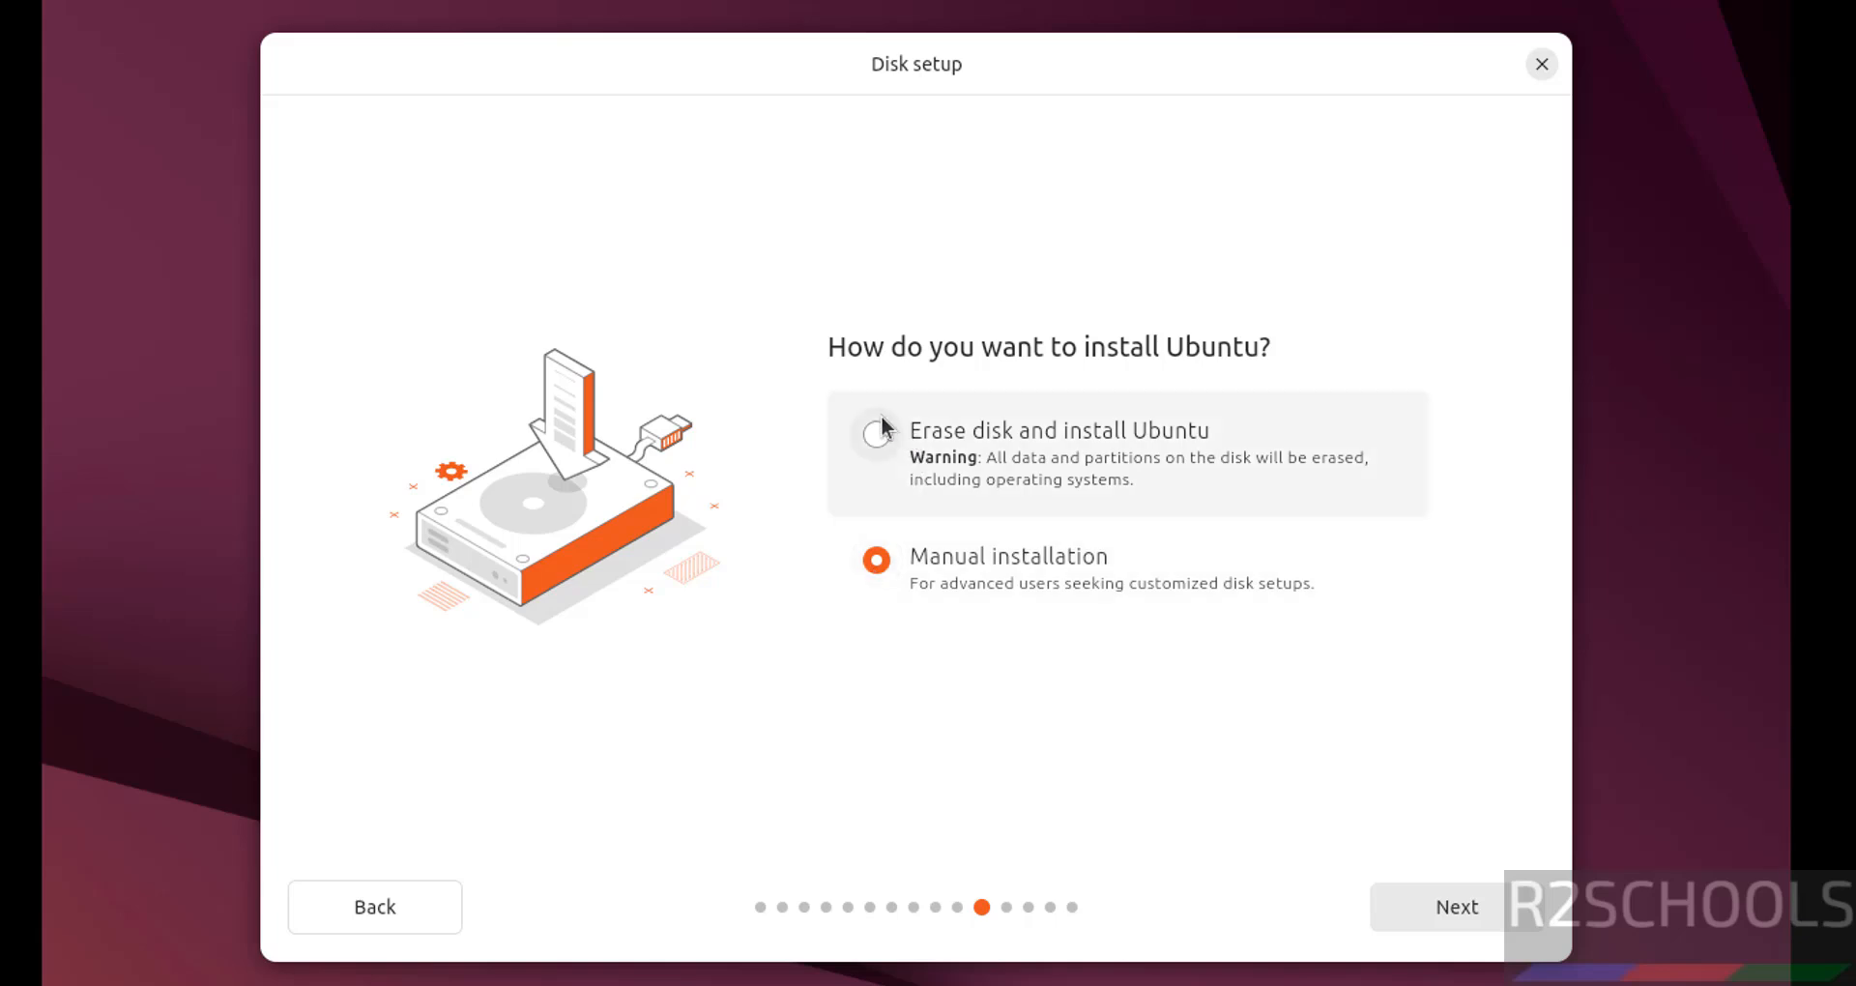
{"action": "left_click", "coordinate": [876, 434]}
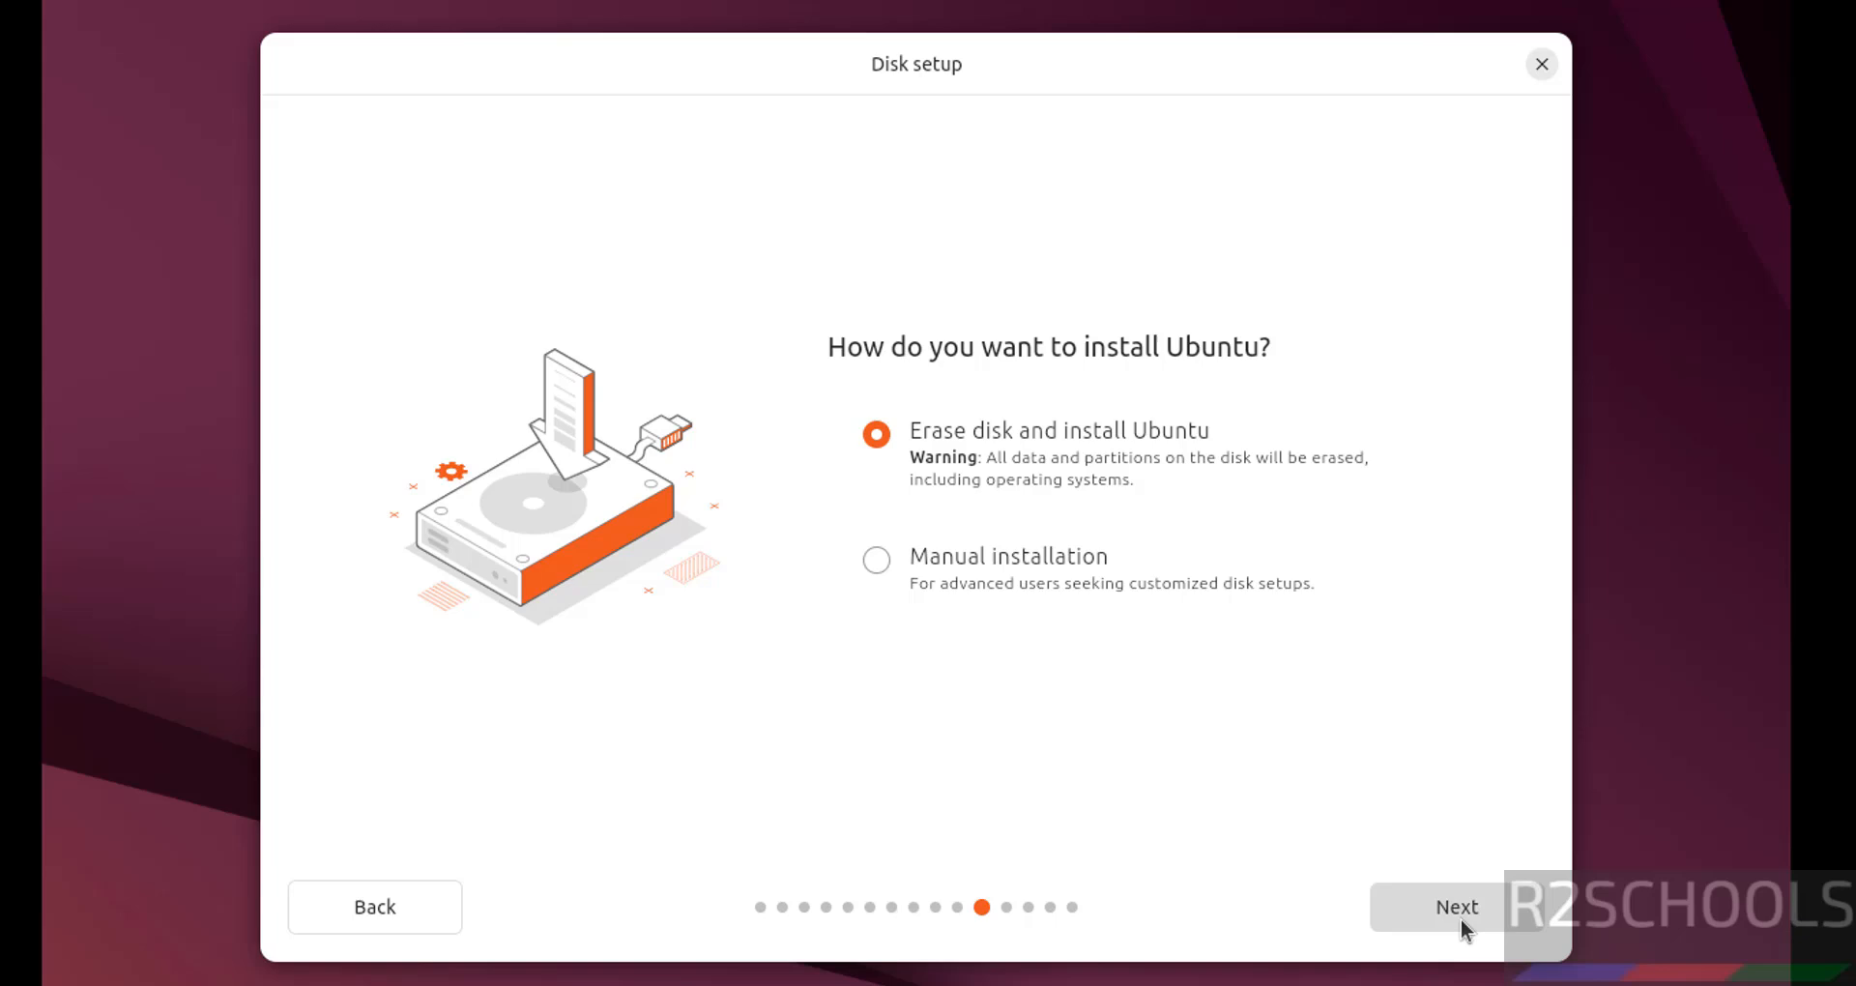
{"action": "left_click", "coordinate": [1456, 907]}
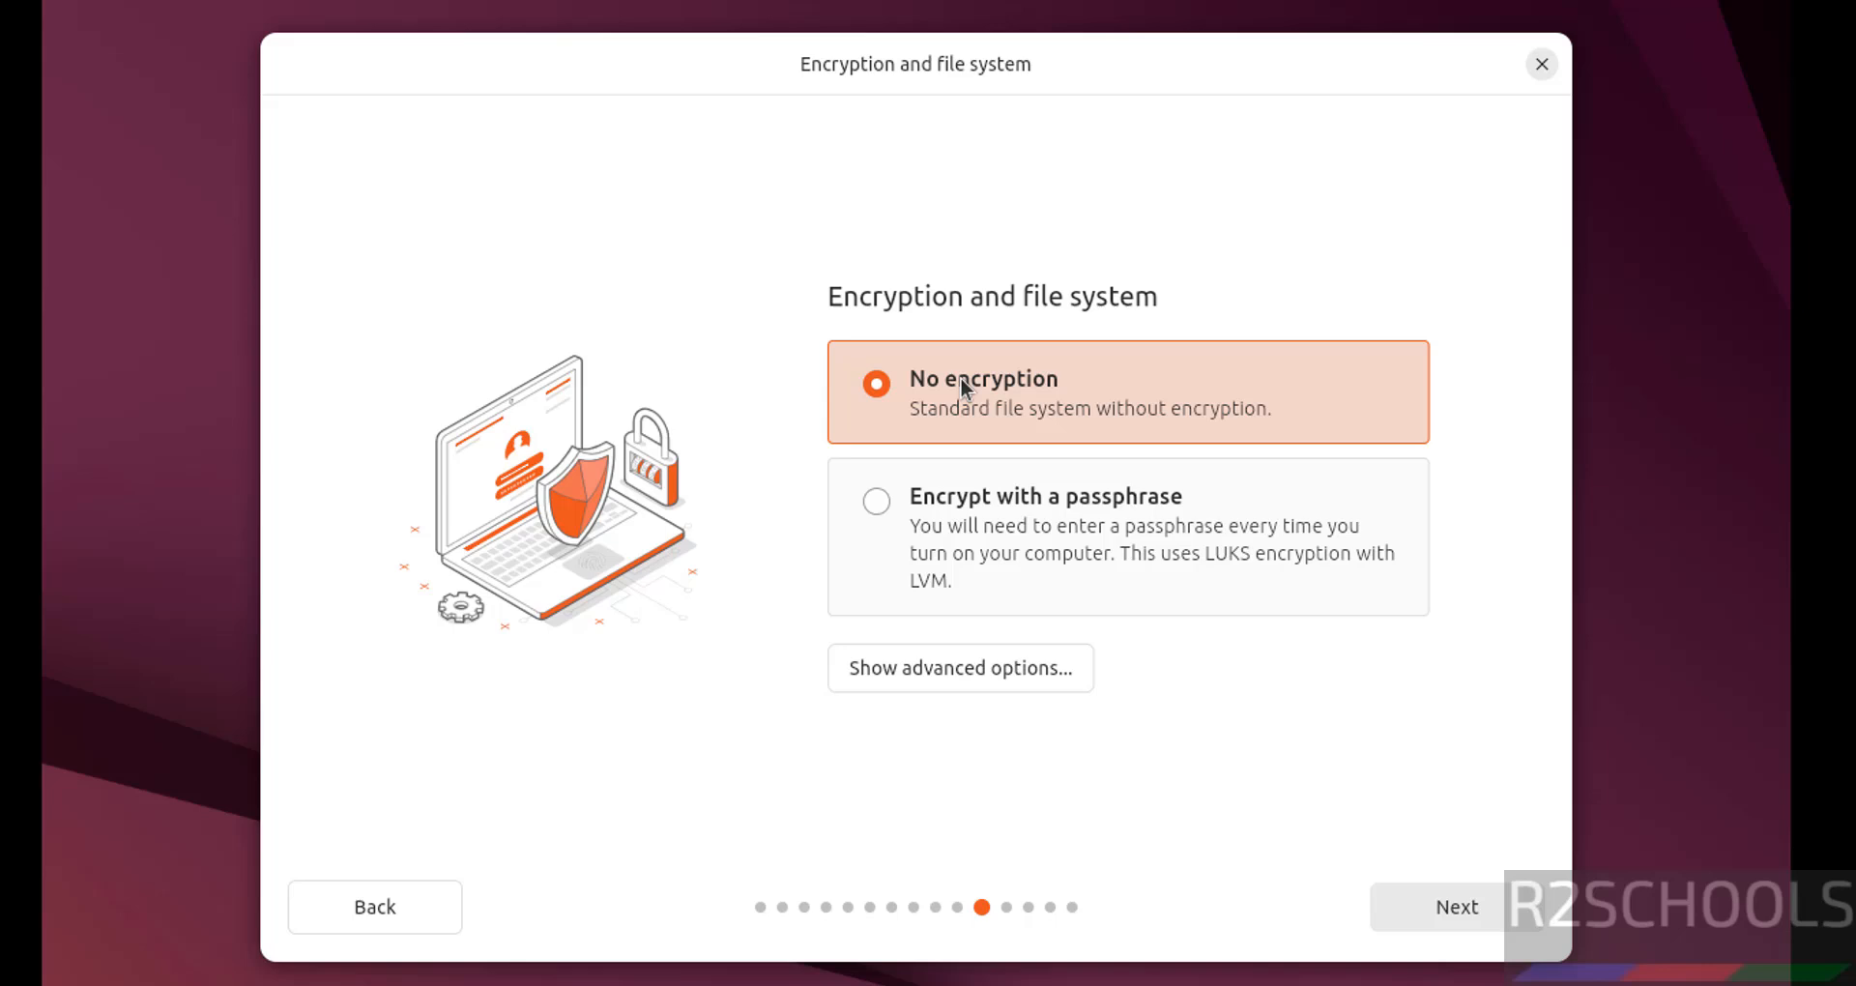
- Choose No encryption after briefly trying passphrase encryption, then continue to account creation
{"action": "left_click", "coordinate": [875, 501]}
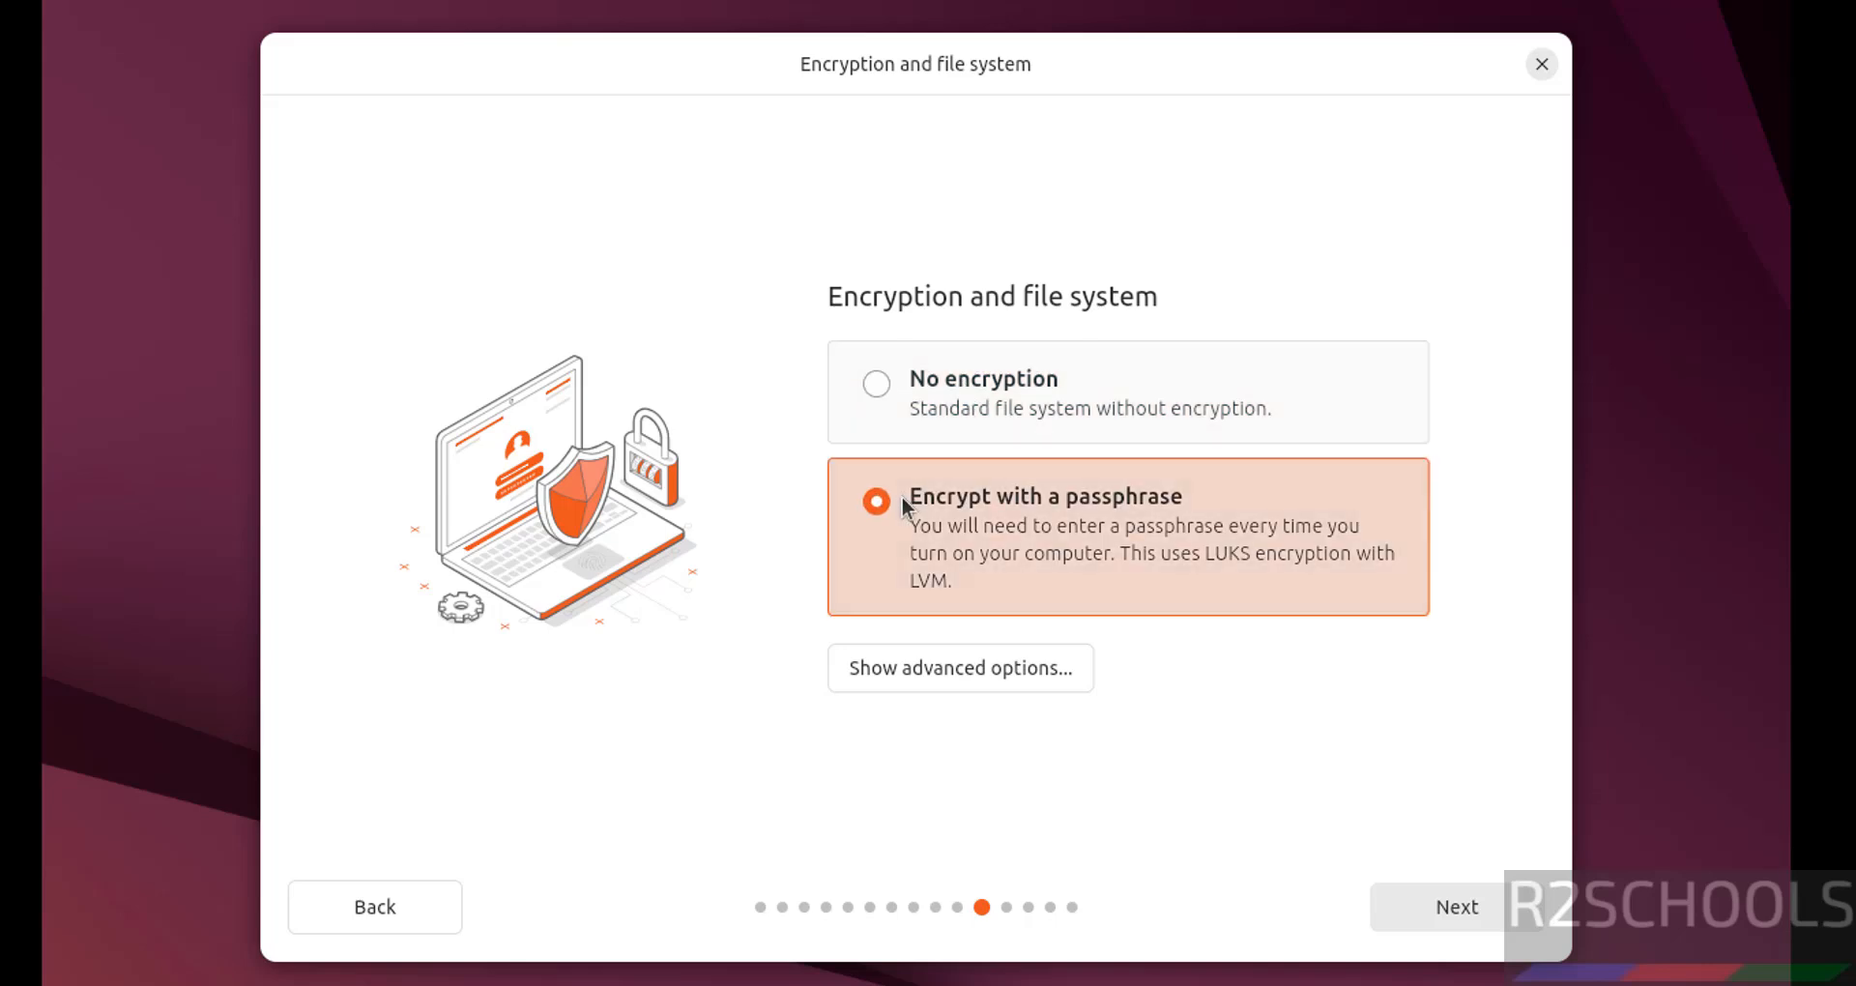
{"action": "mouse_move", "coordinate": [876, 385]}
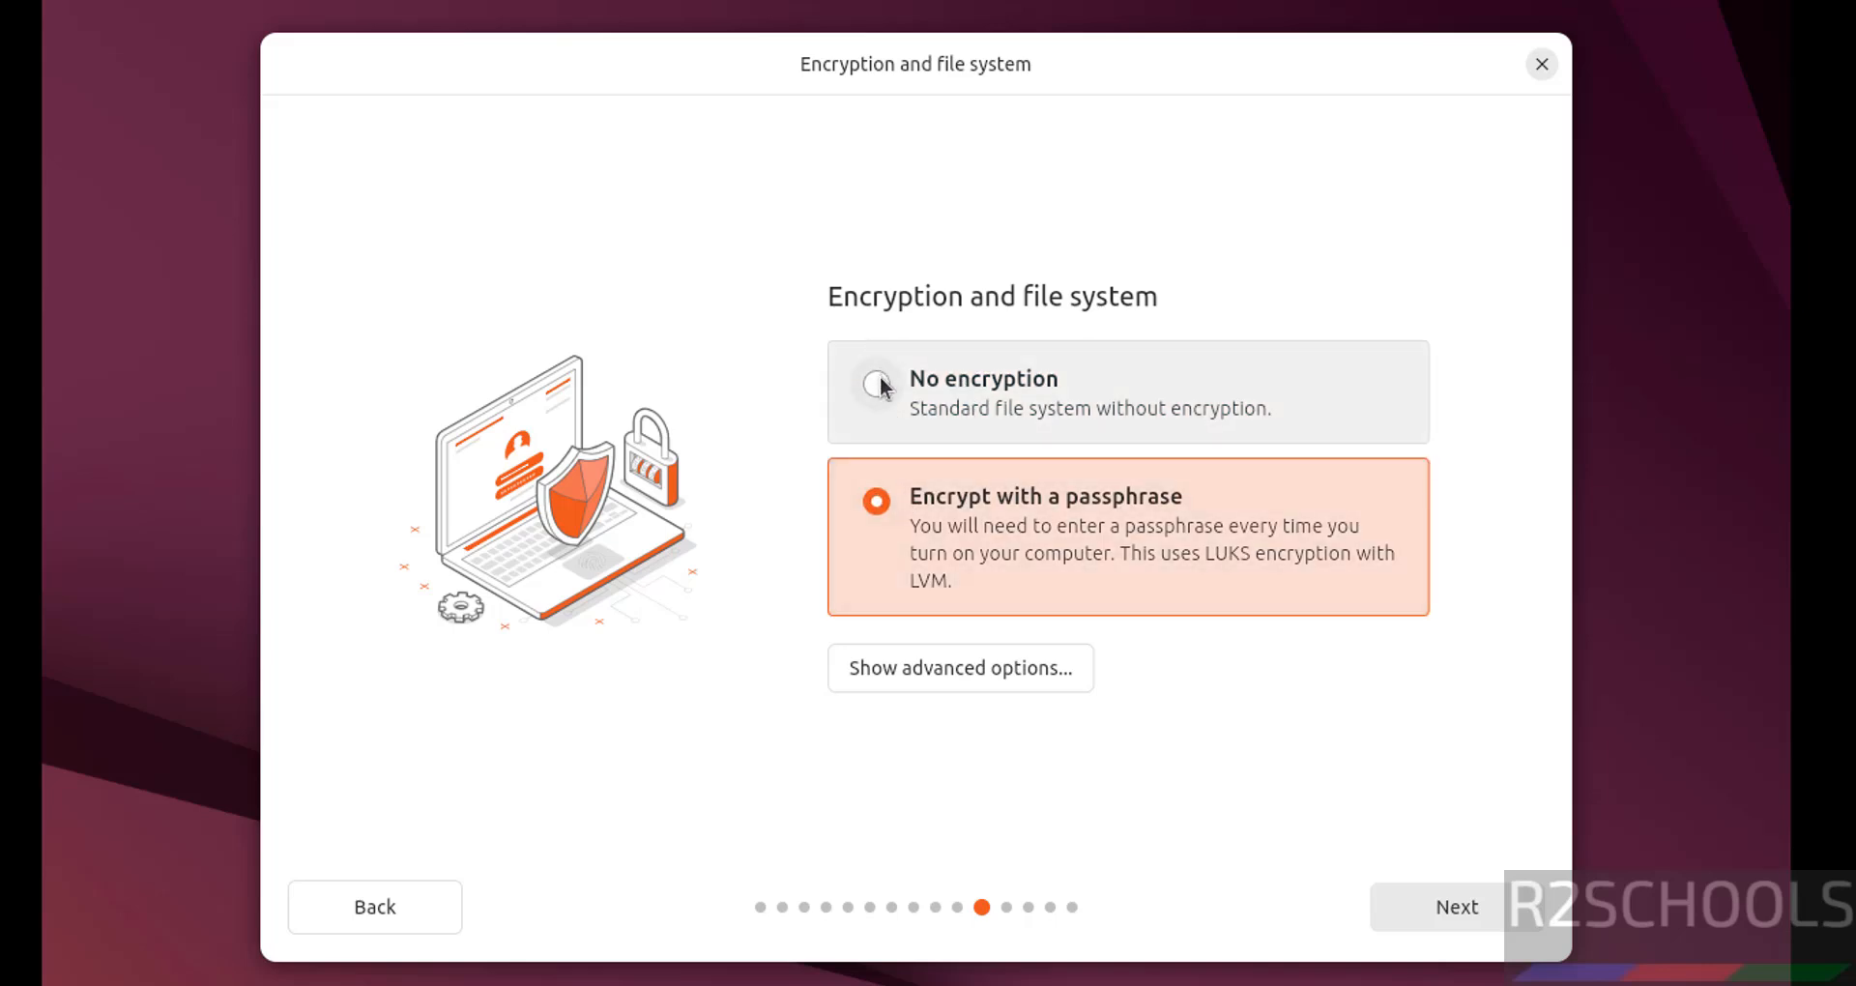
{"action": "left_click", "coordinate": [874, 384]}
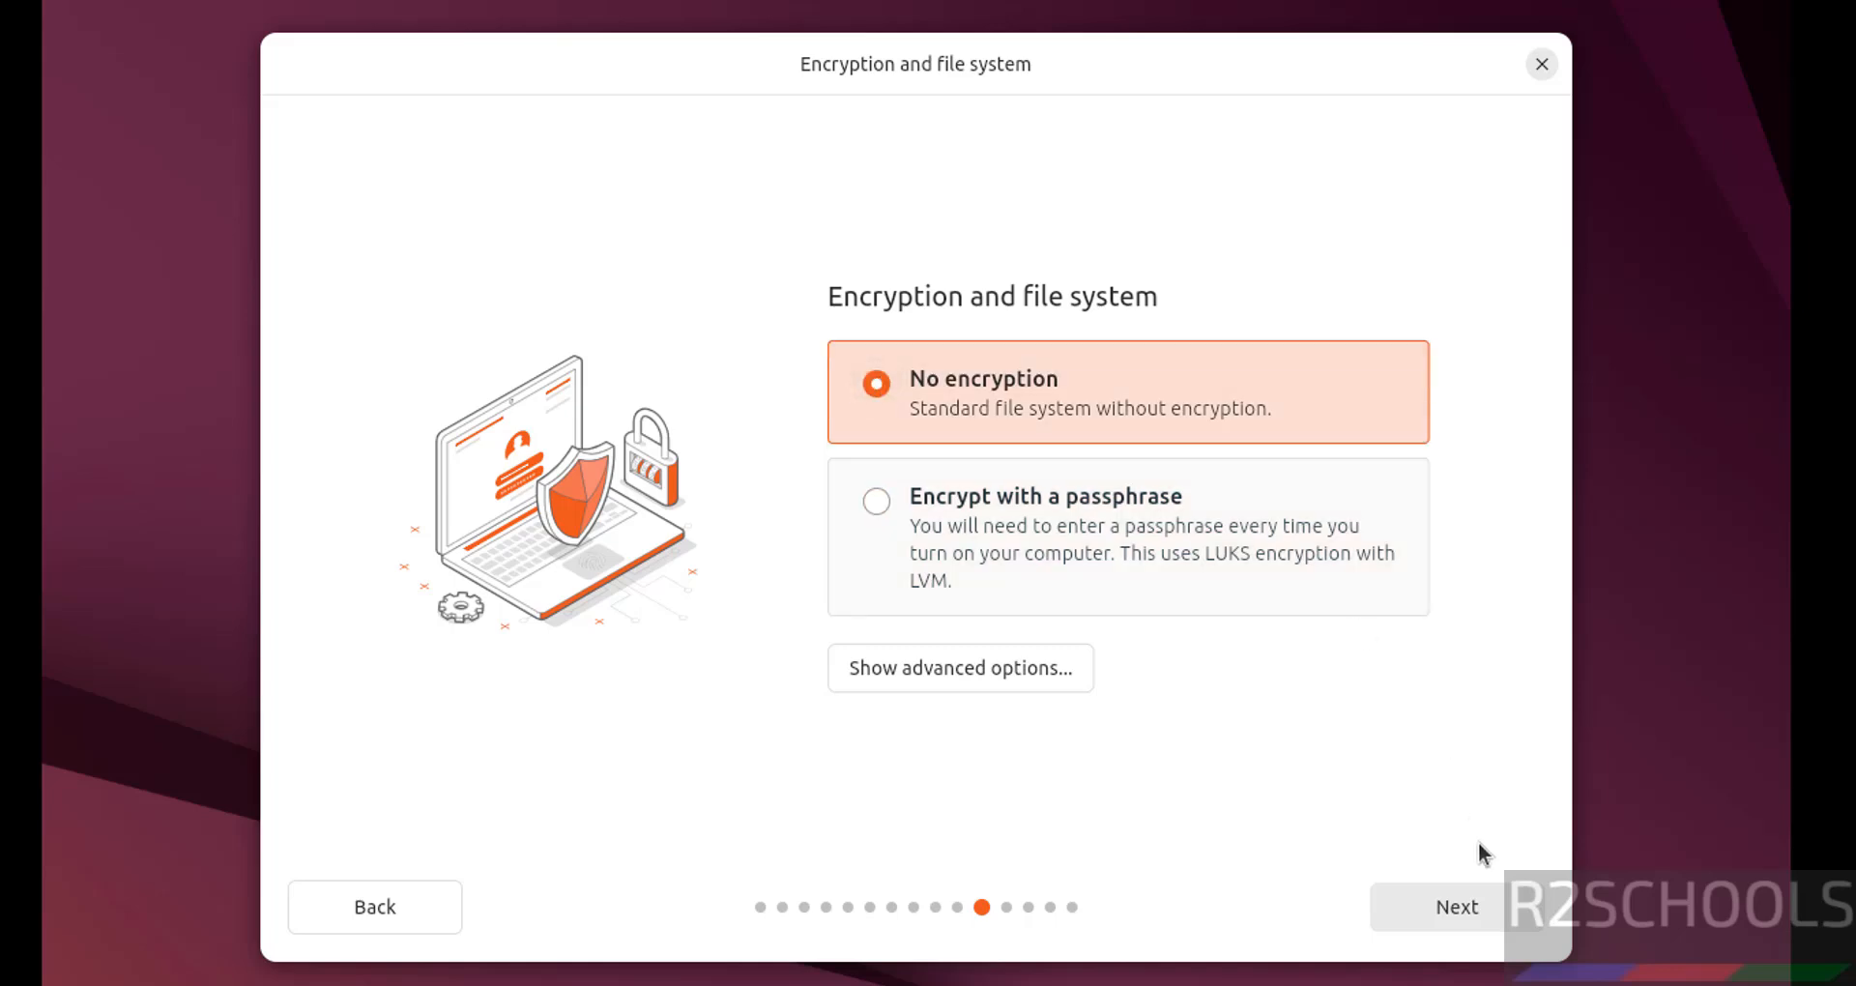
{"action": "left_click", "coordinate": [1455, 906]}
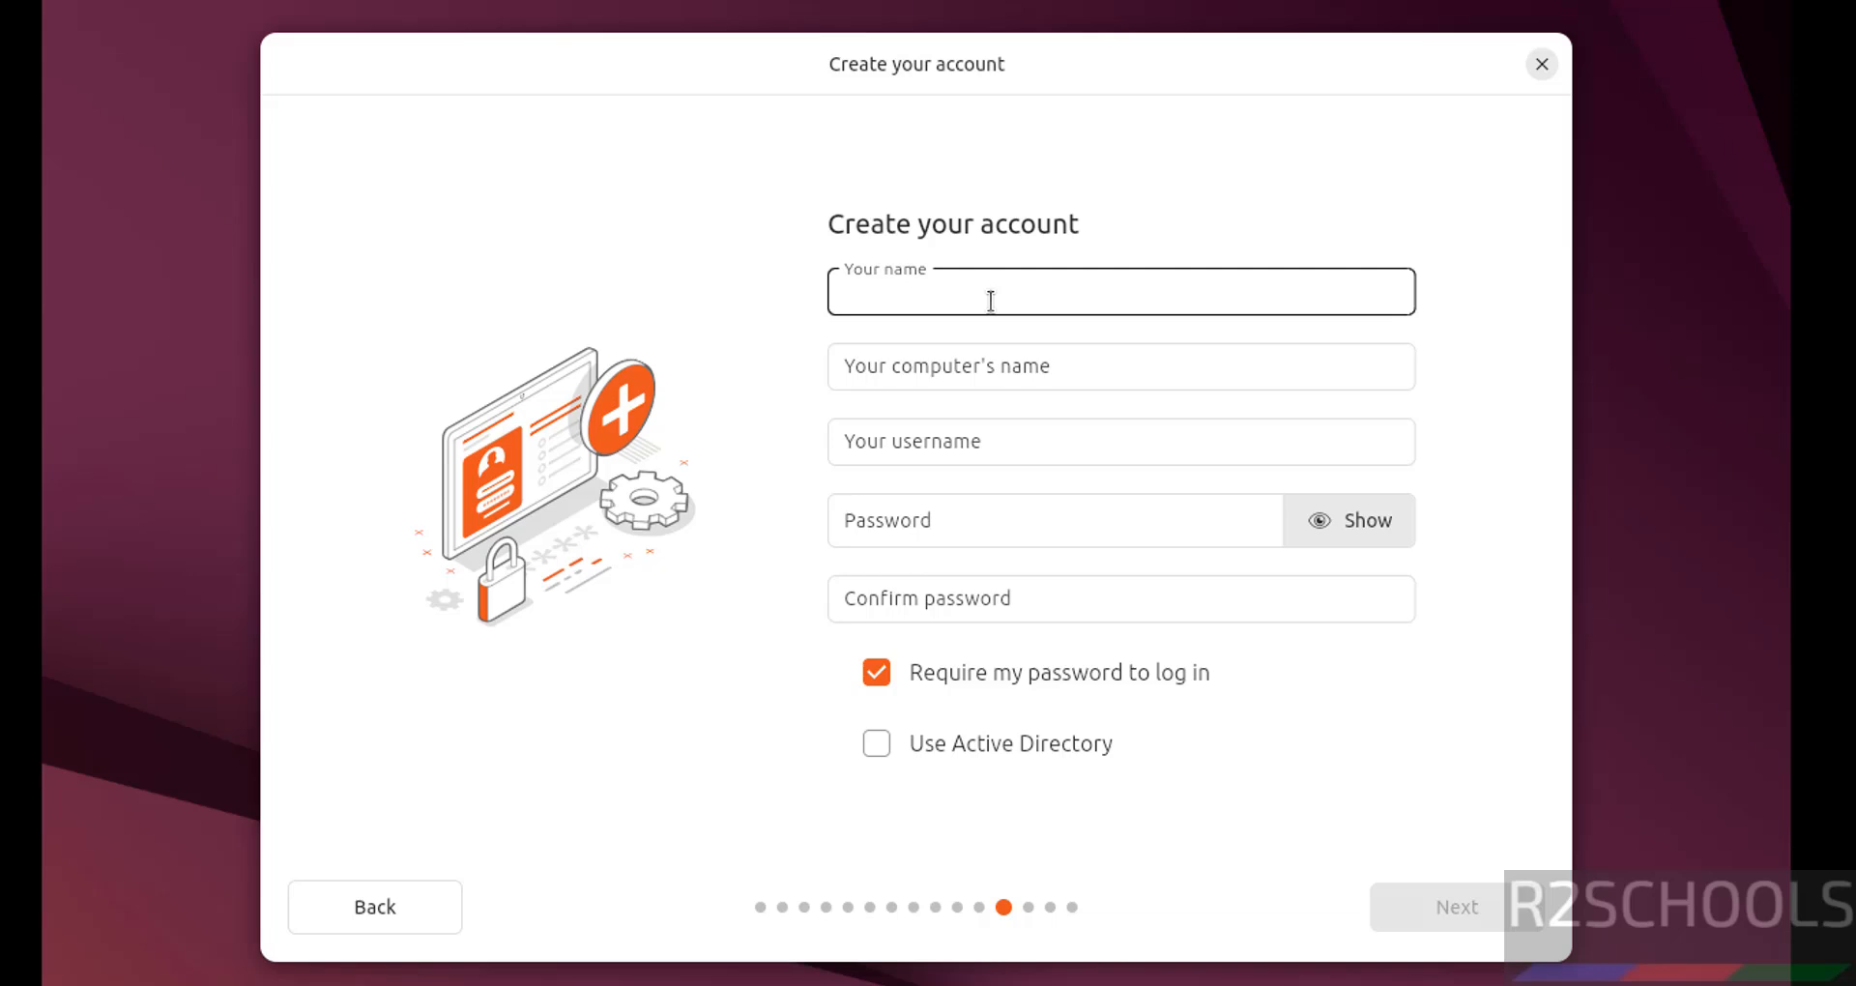
- Enter name r2schools, computer name ub2504vm, username r2schools and a confirmed password, then submit
{"action": "type", "text": "r2schools"}
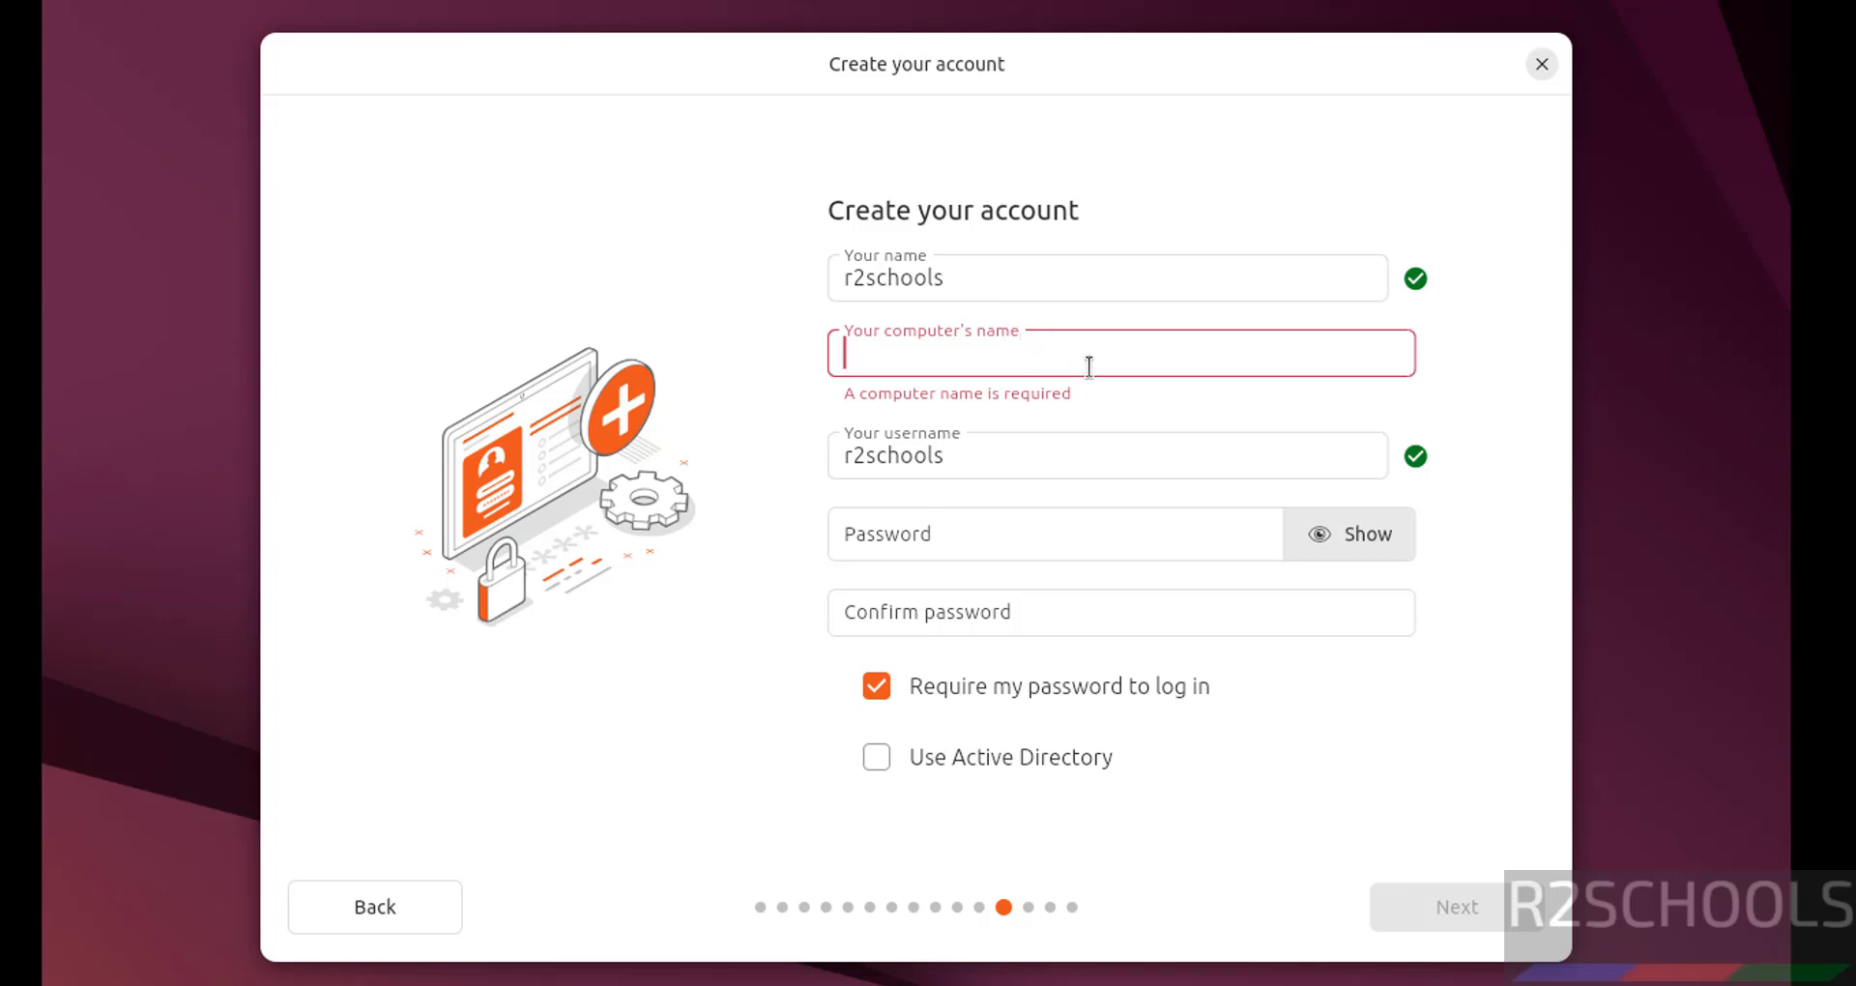
{"action": "type", "text": "ub2504vm"}
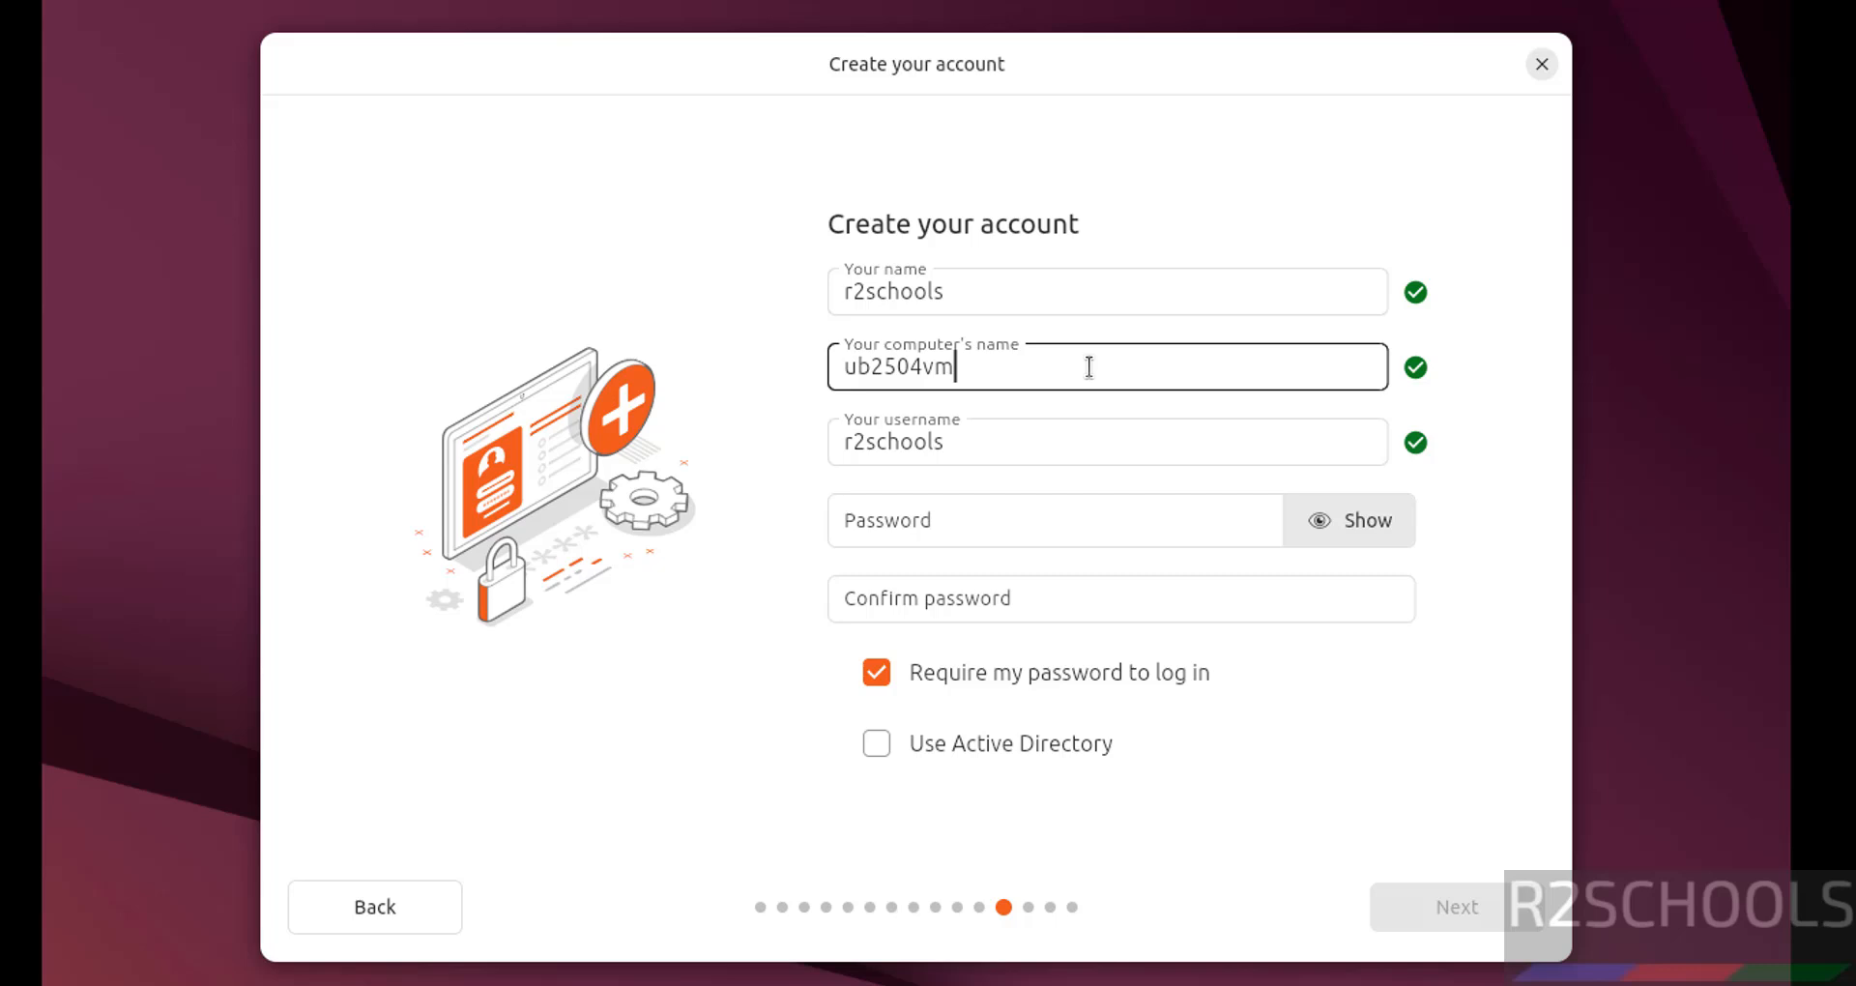
{"action": "double_click", "coordinate": [891, 441]}
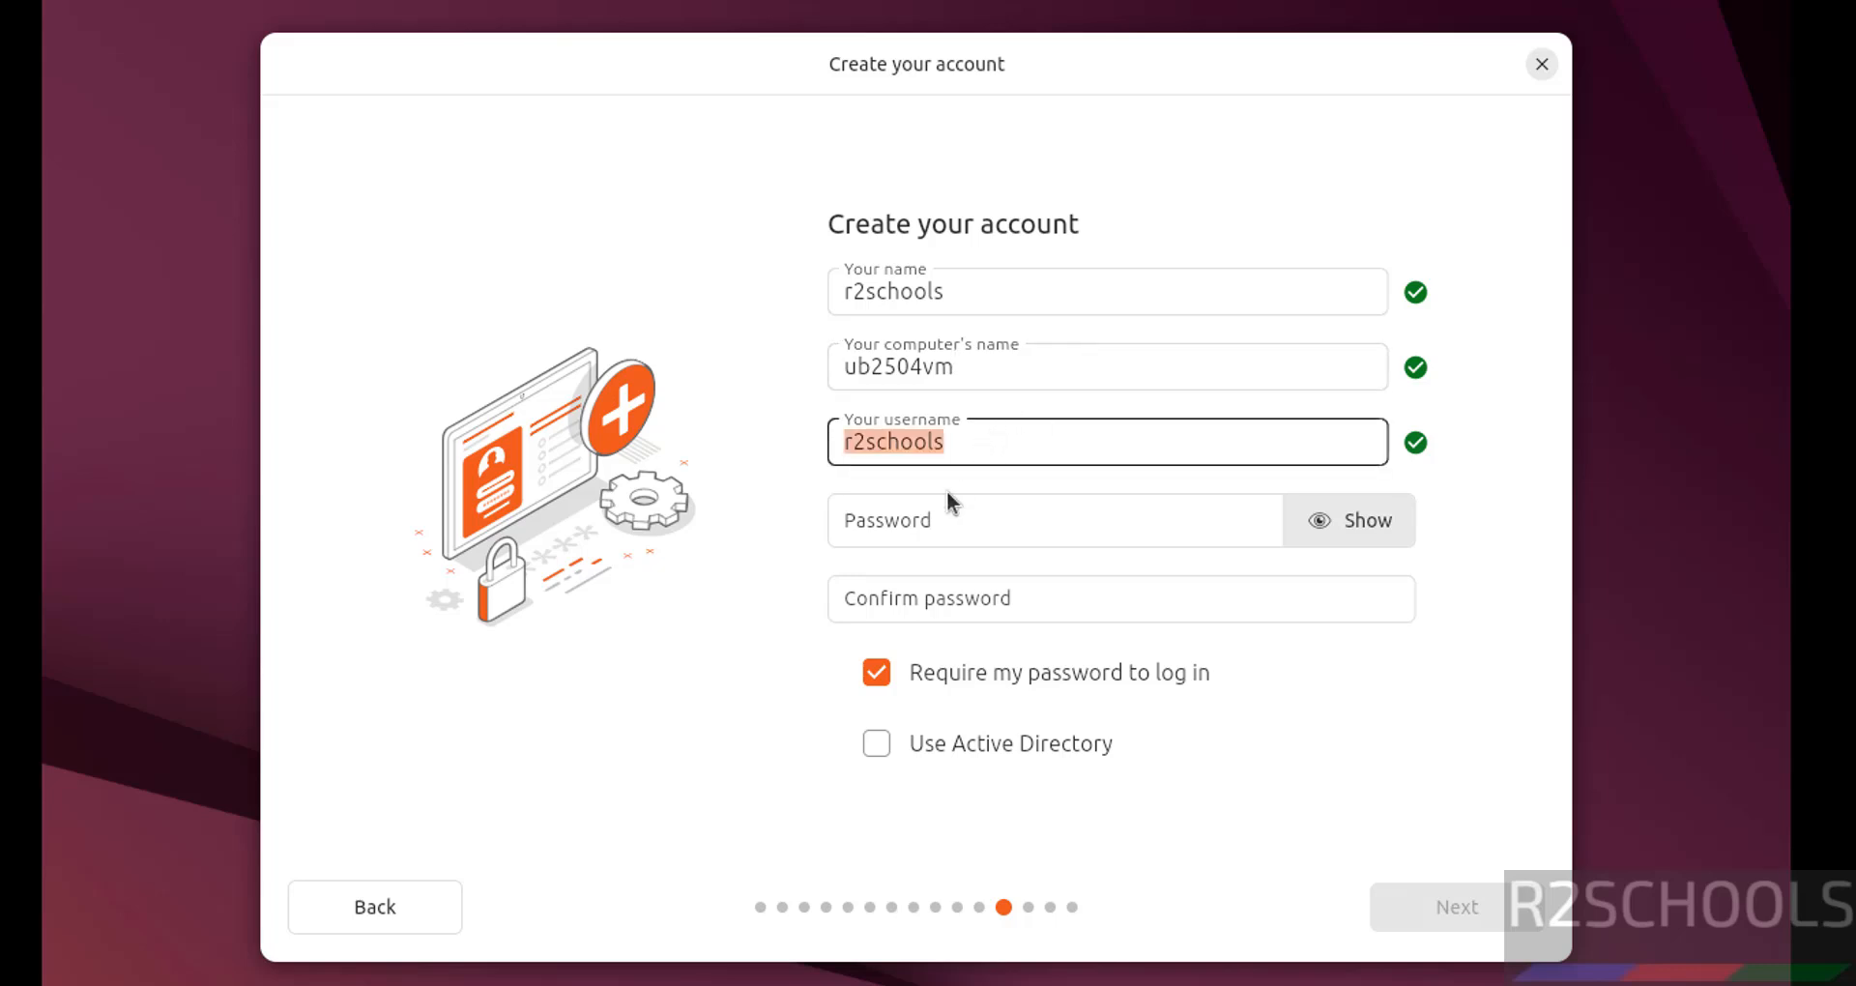
{"action": "mouse_move", "coordinate": [917, 557]}
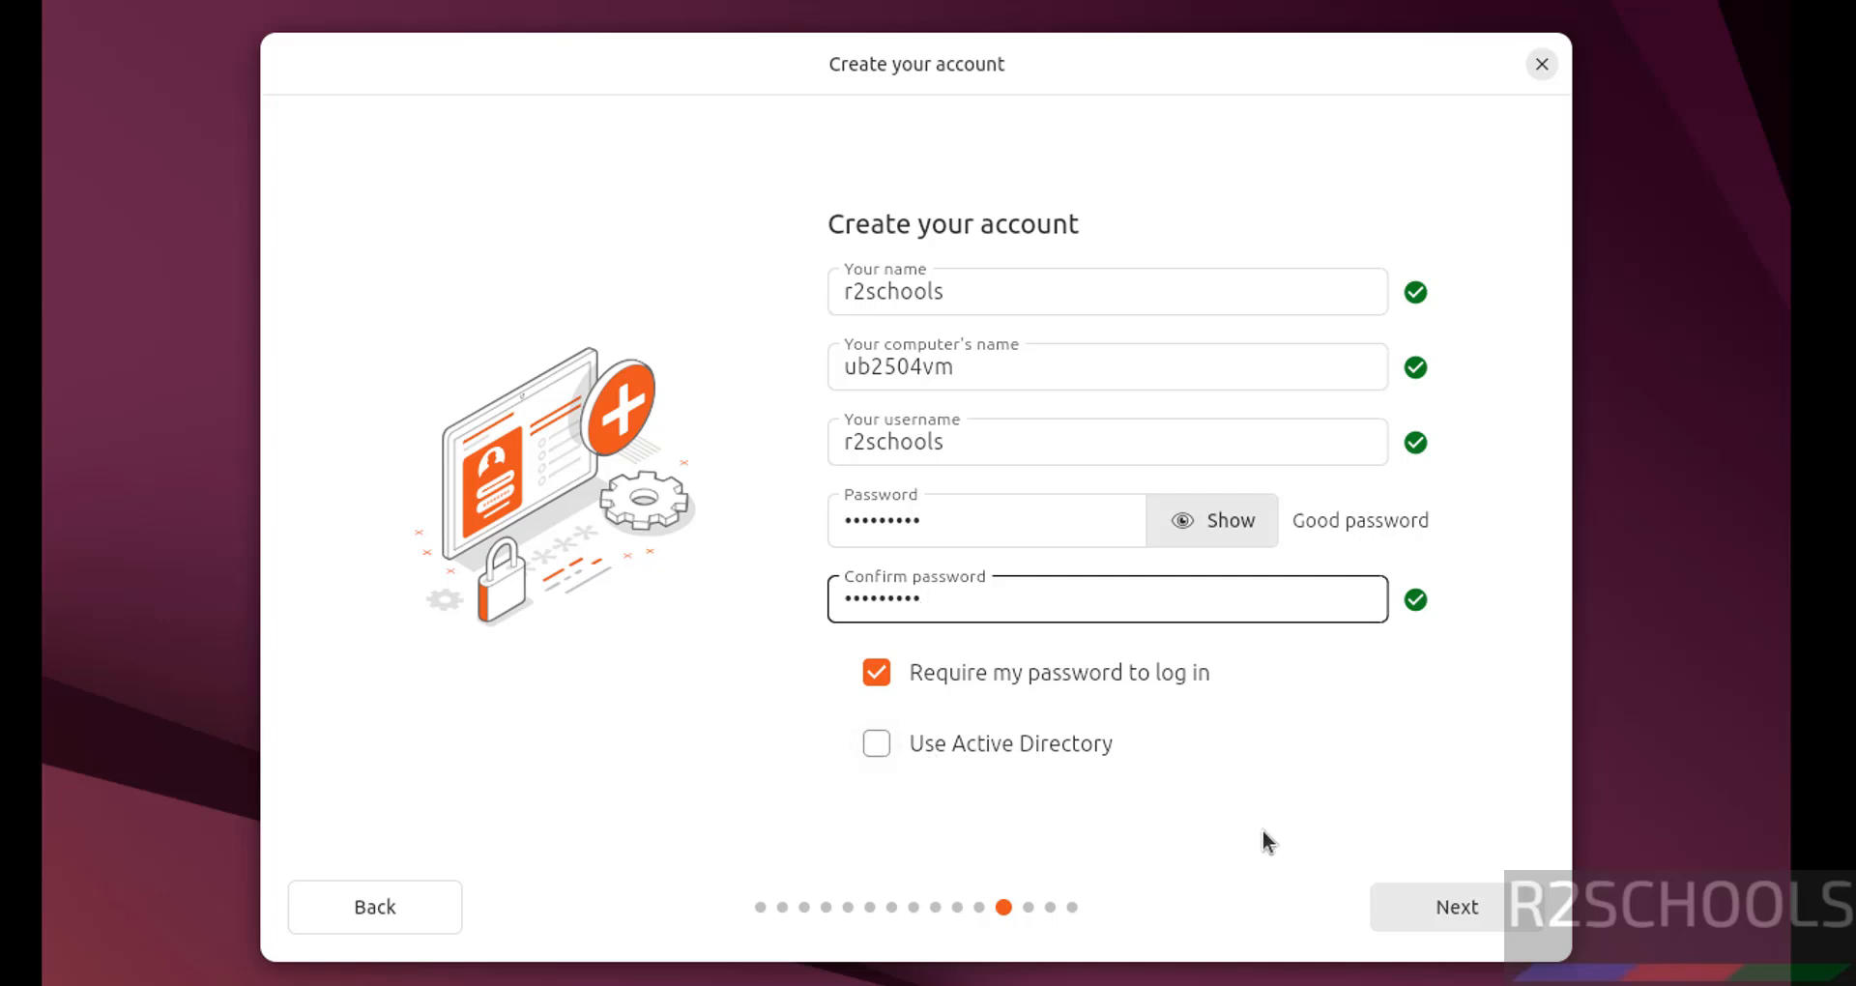
{"action": "left_click", "coordinate": [1456, 906]}
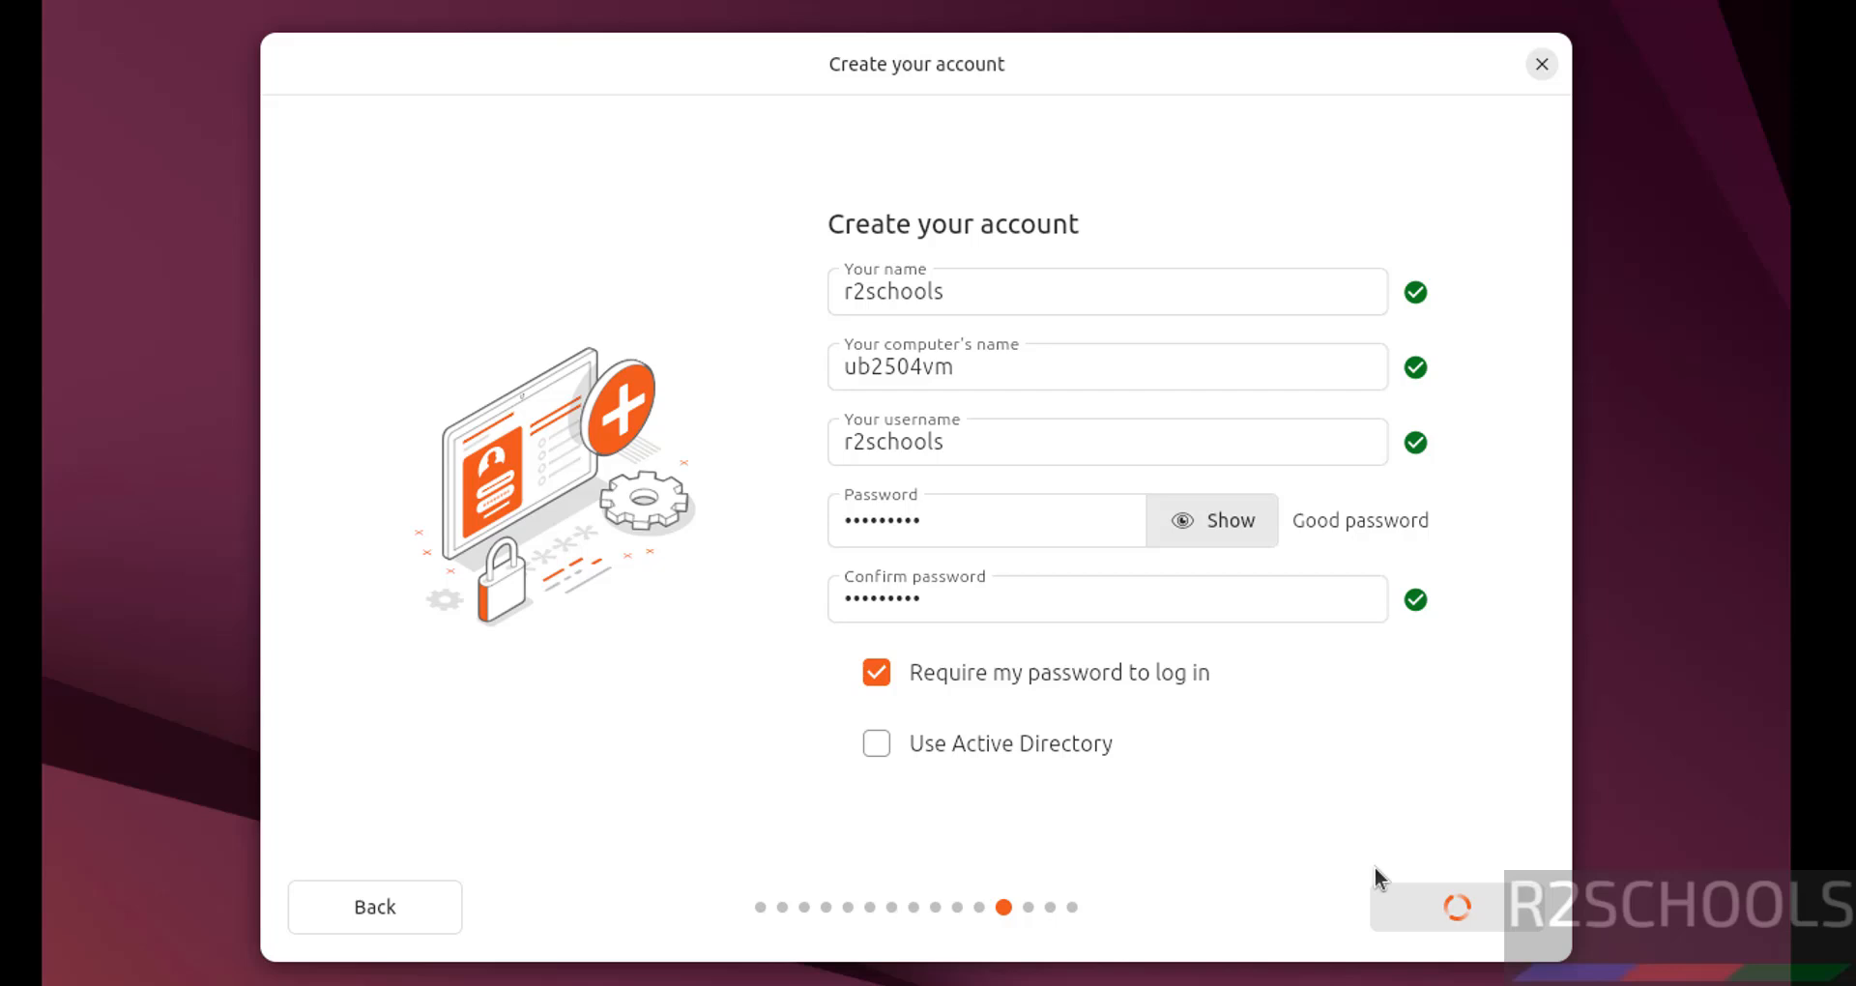
- Set the timezone location to Mumbai, India (Asia/Kolkata) after trying Denver, then continue
{"action": "left_click", "coordinate": [1456, 907]}
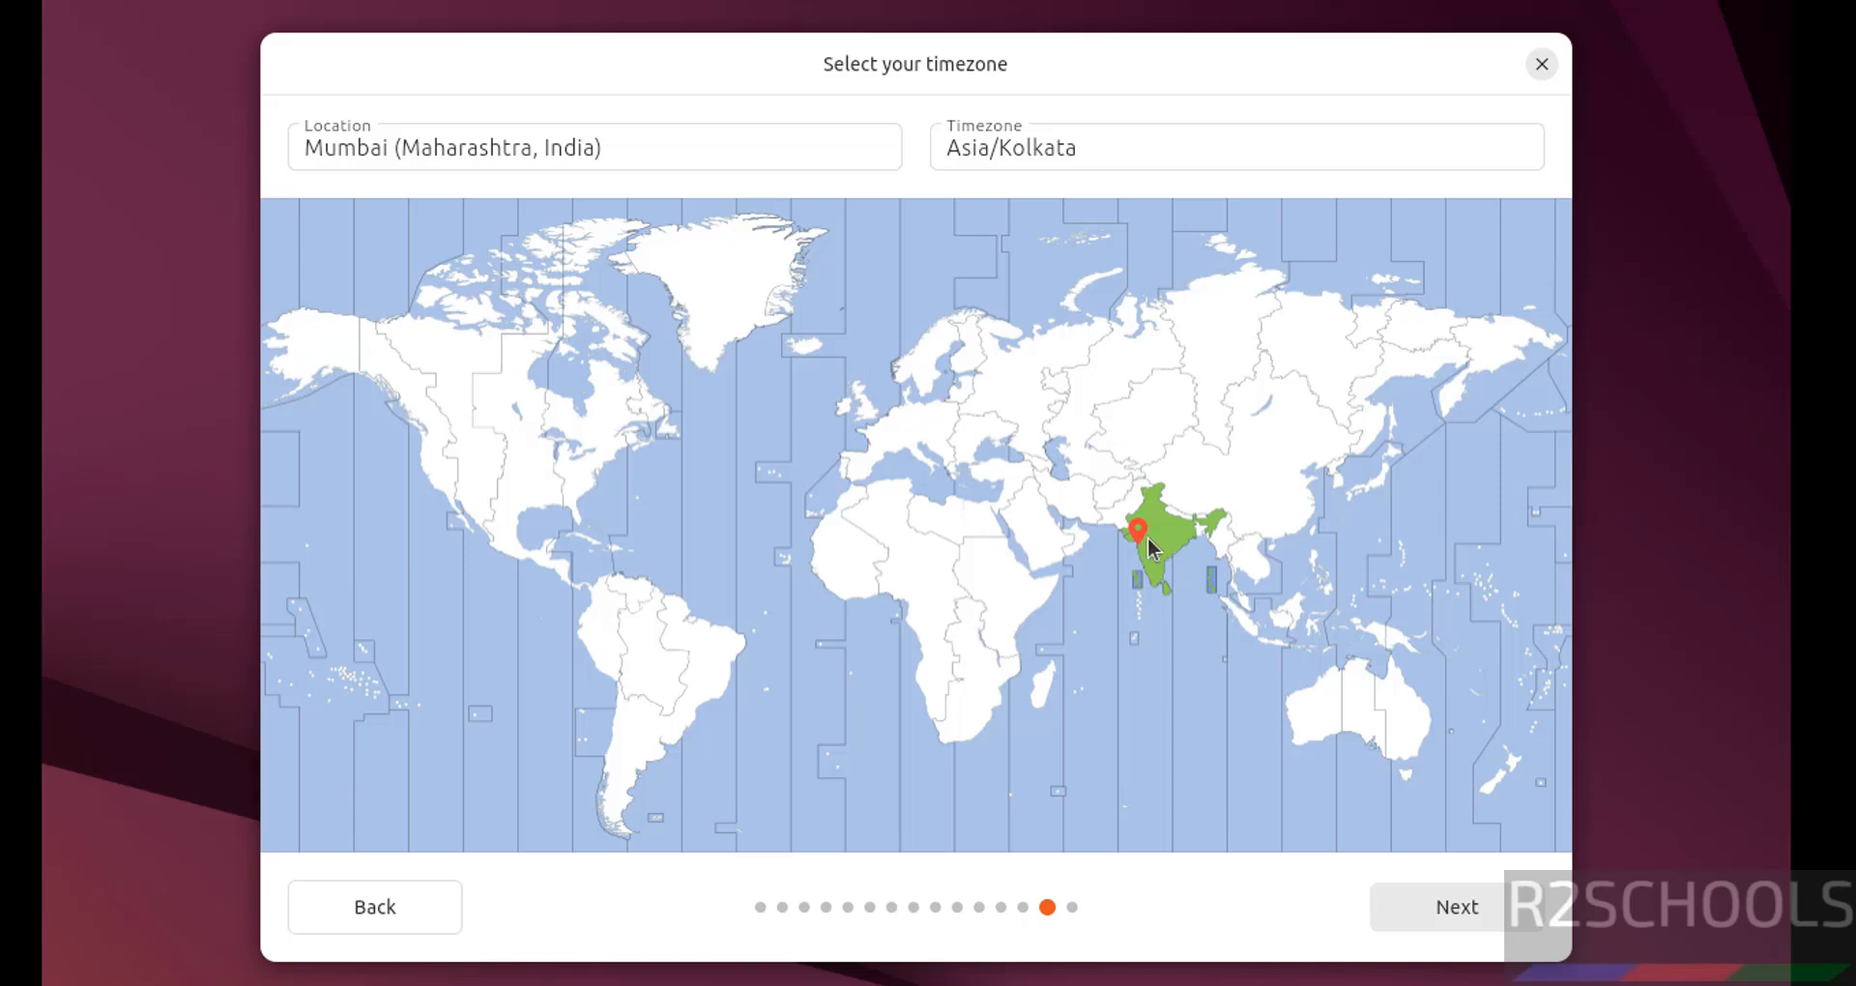
{"action": "mouse_move", "coordinate": [517, 509]}
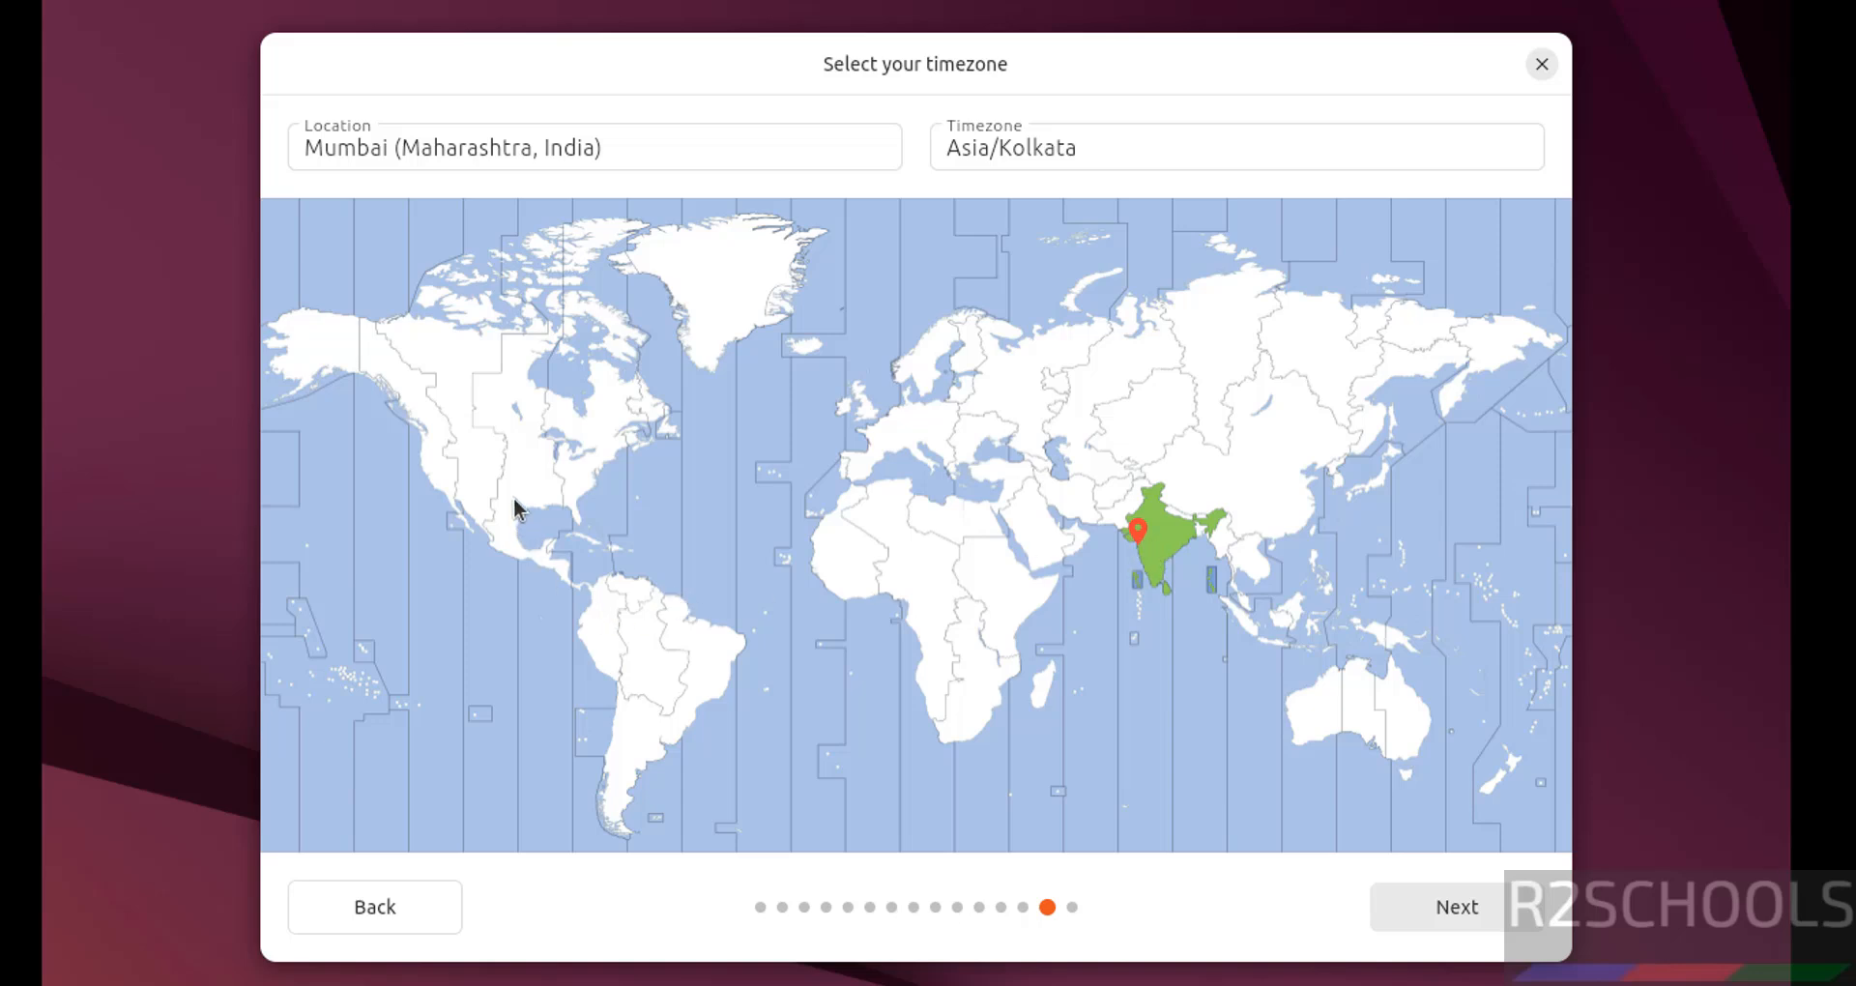
{"action": "left_click", "coordinate": [486, 449]}
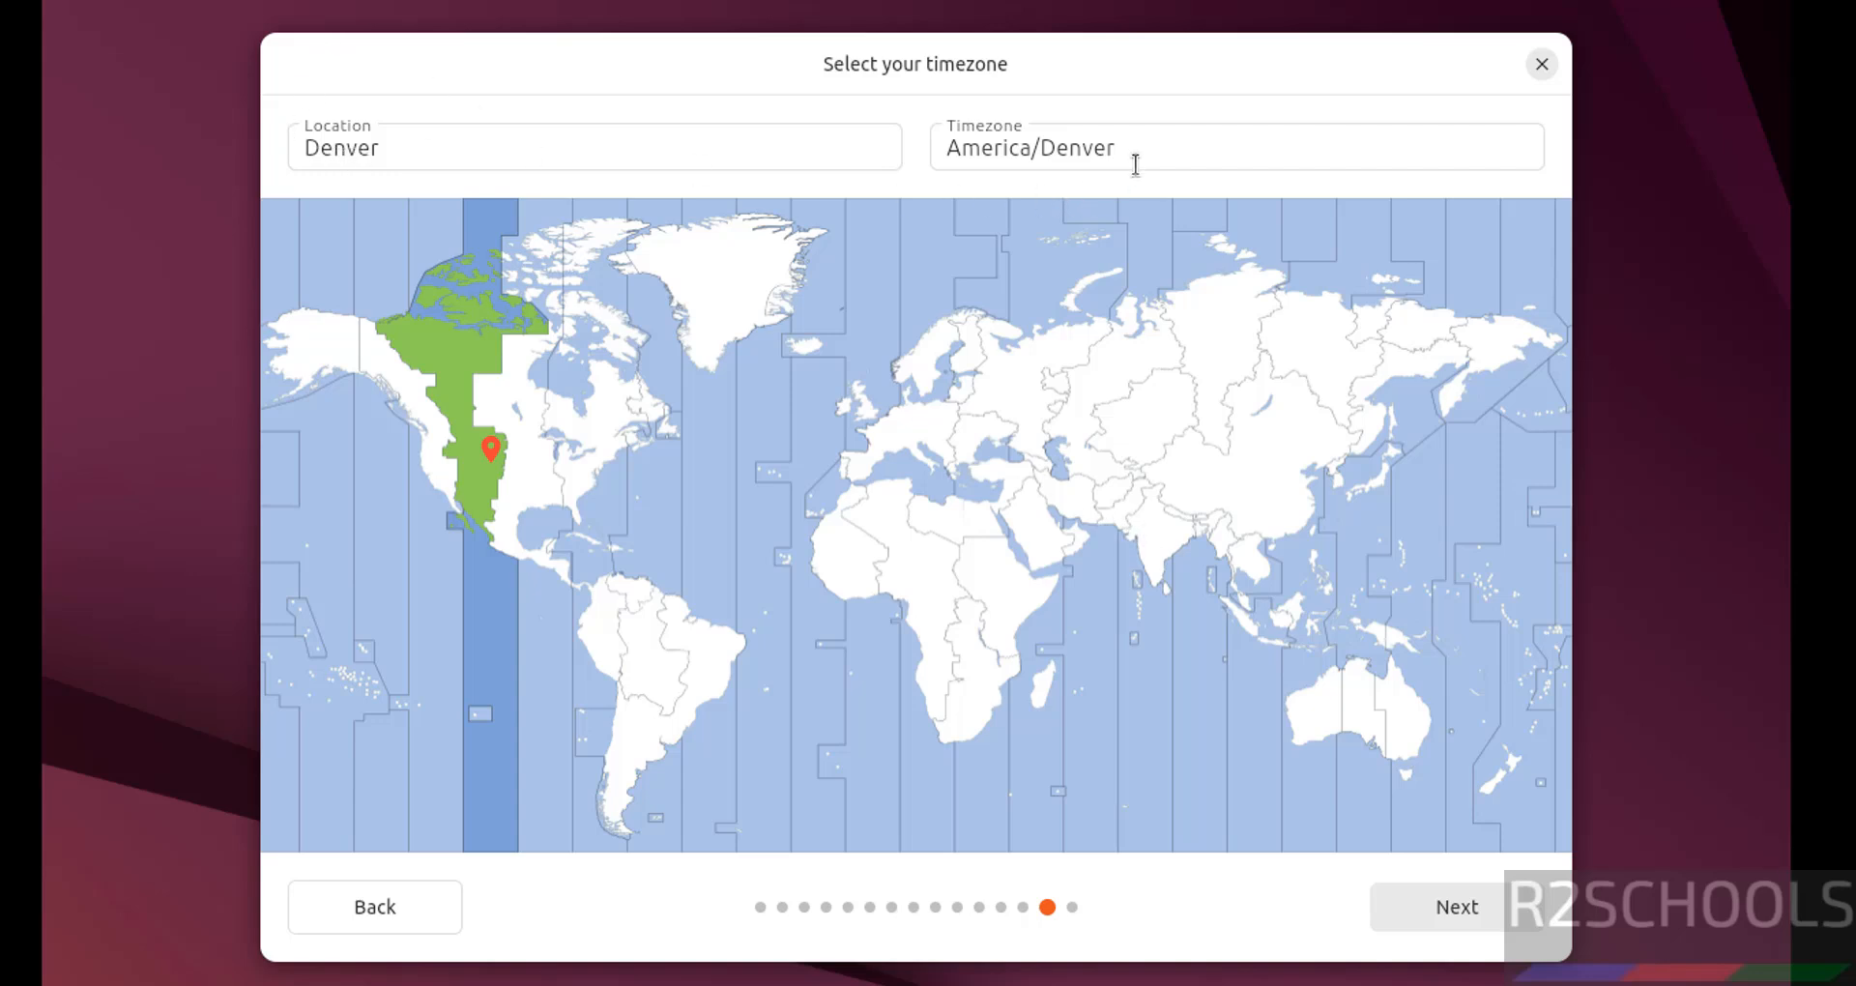
{"action": "left_click", "coordinate": [1160, 527]}
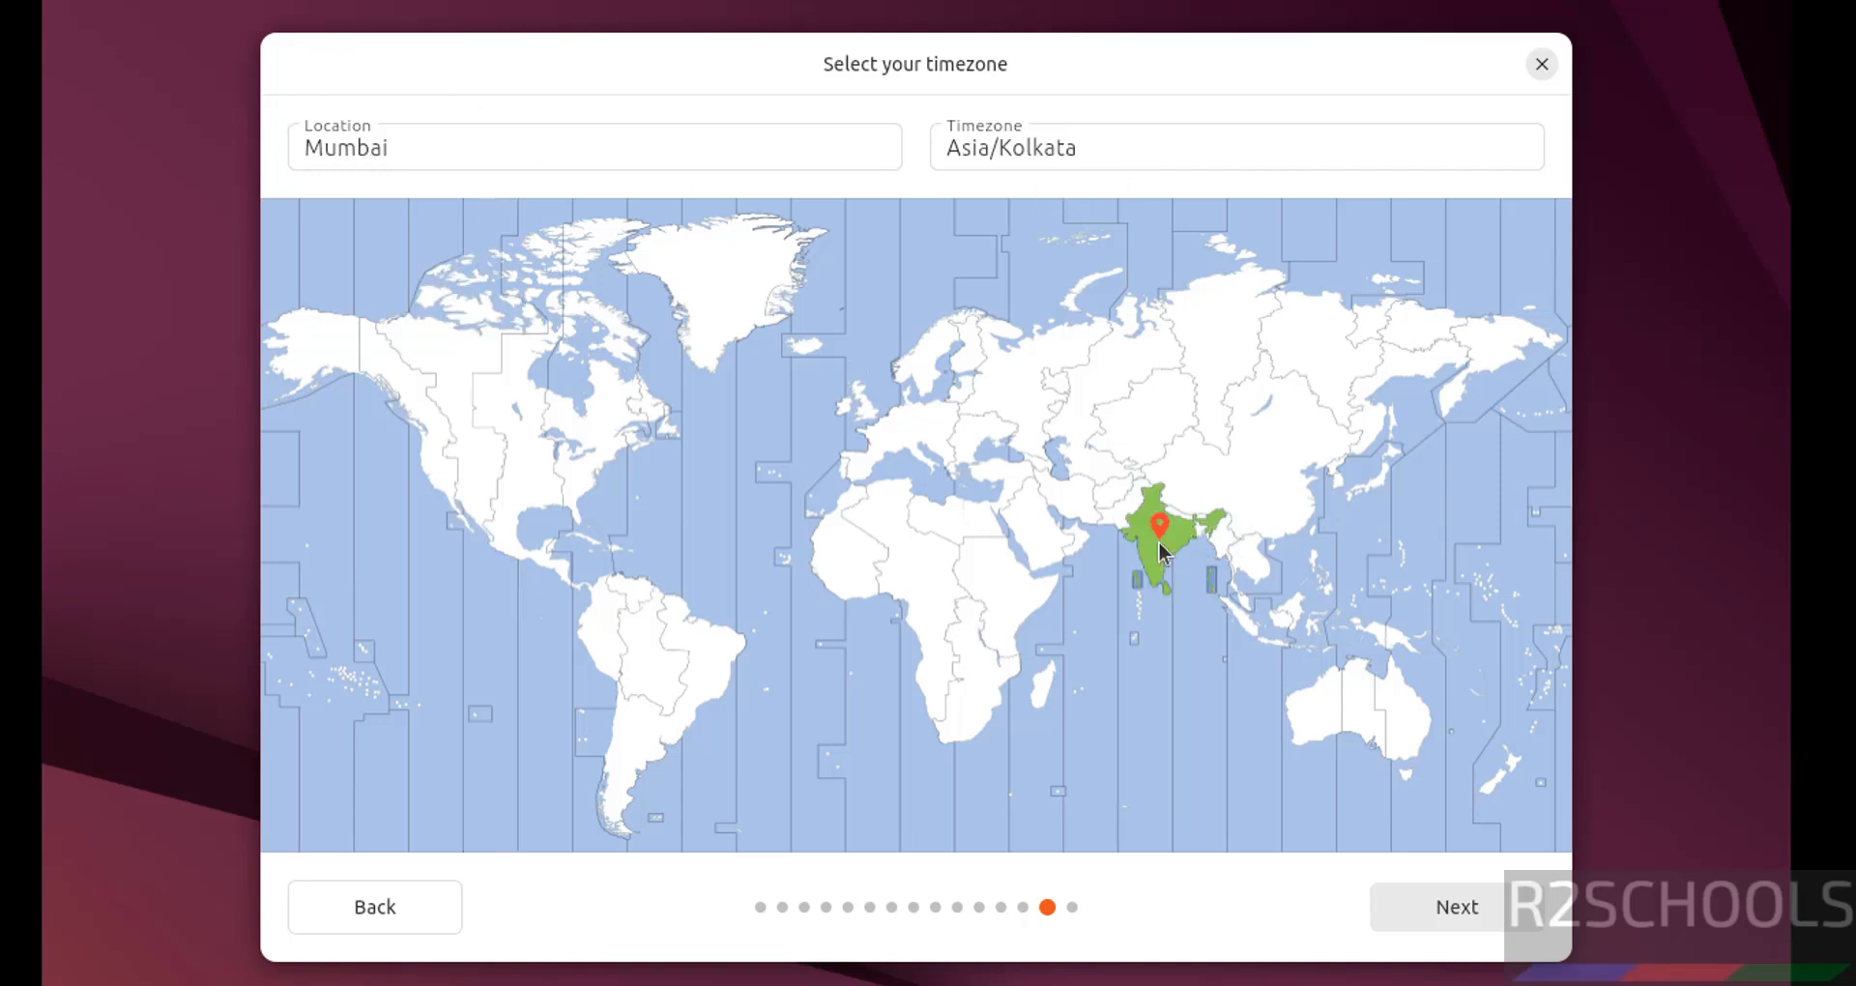
{"action": "left_click", "coordinate": [1455, 906]}
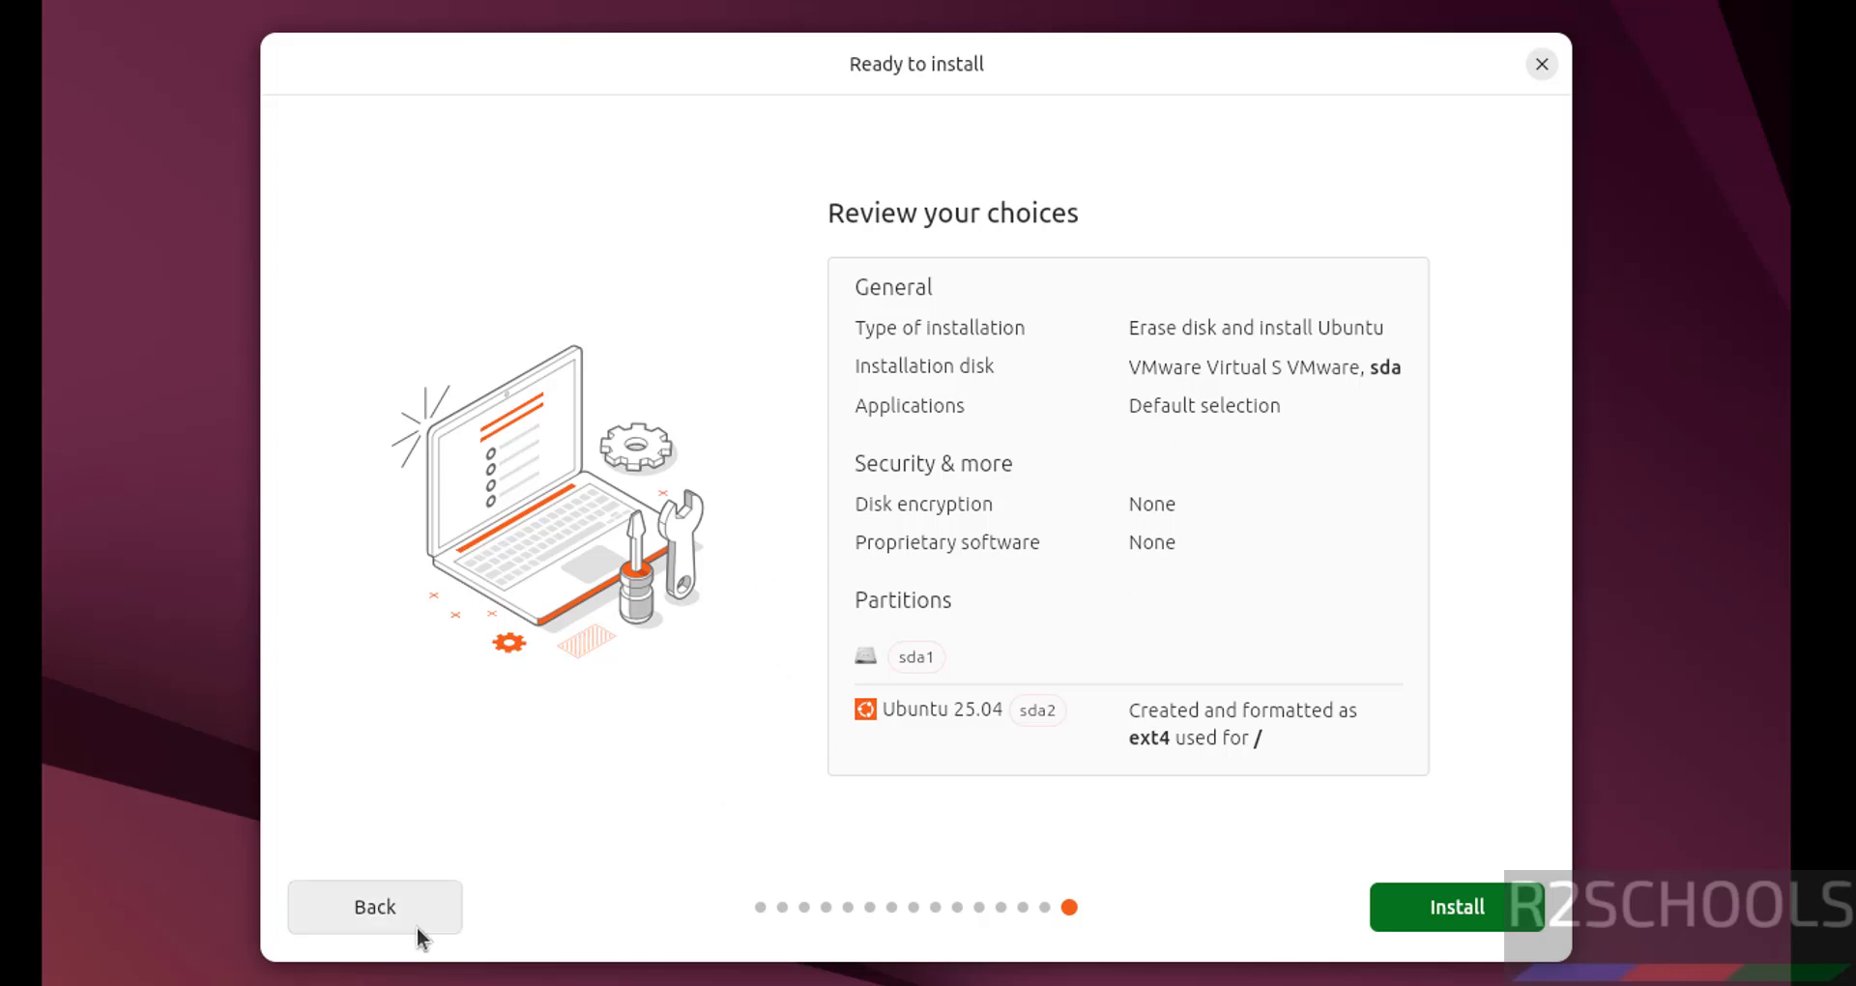
{"action": "mouse_move", "coordinate": [794, 465]}
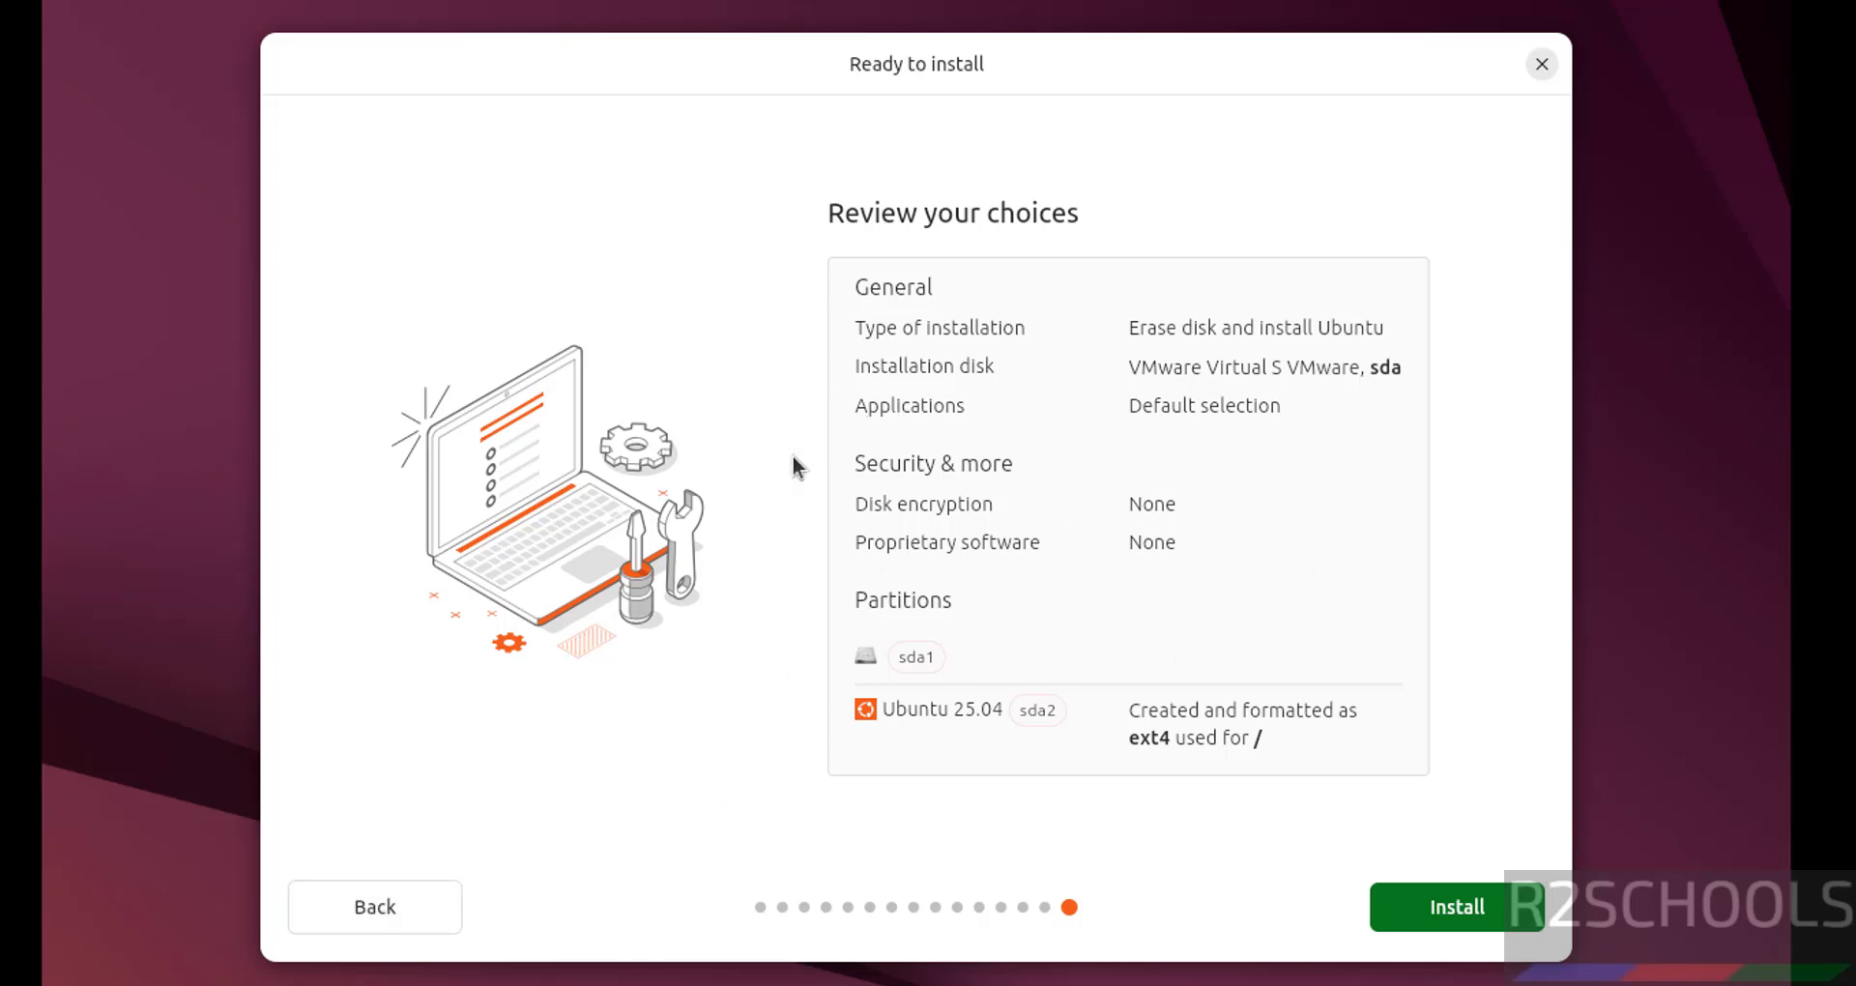
{"action": "mouse_move", "coordinate": [374, 907]}
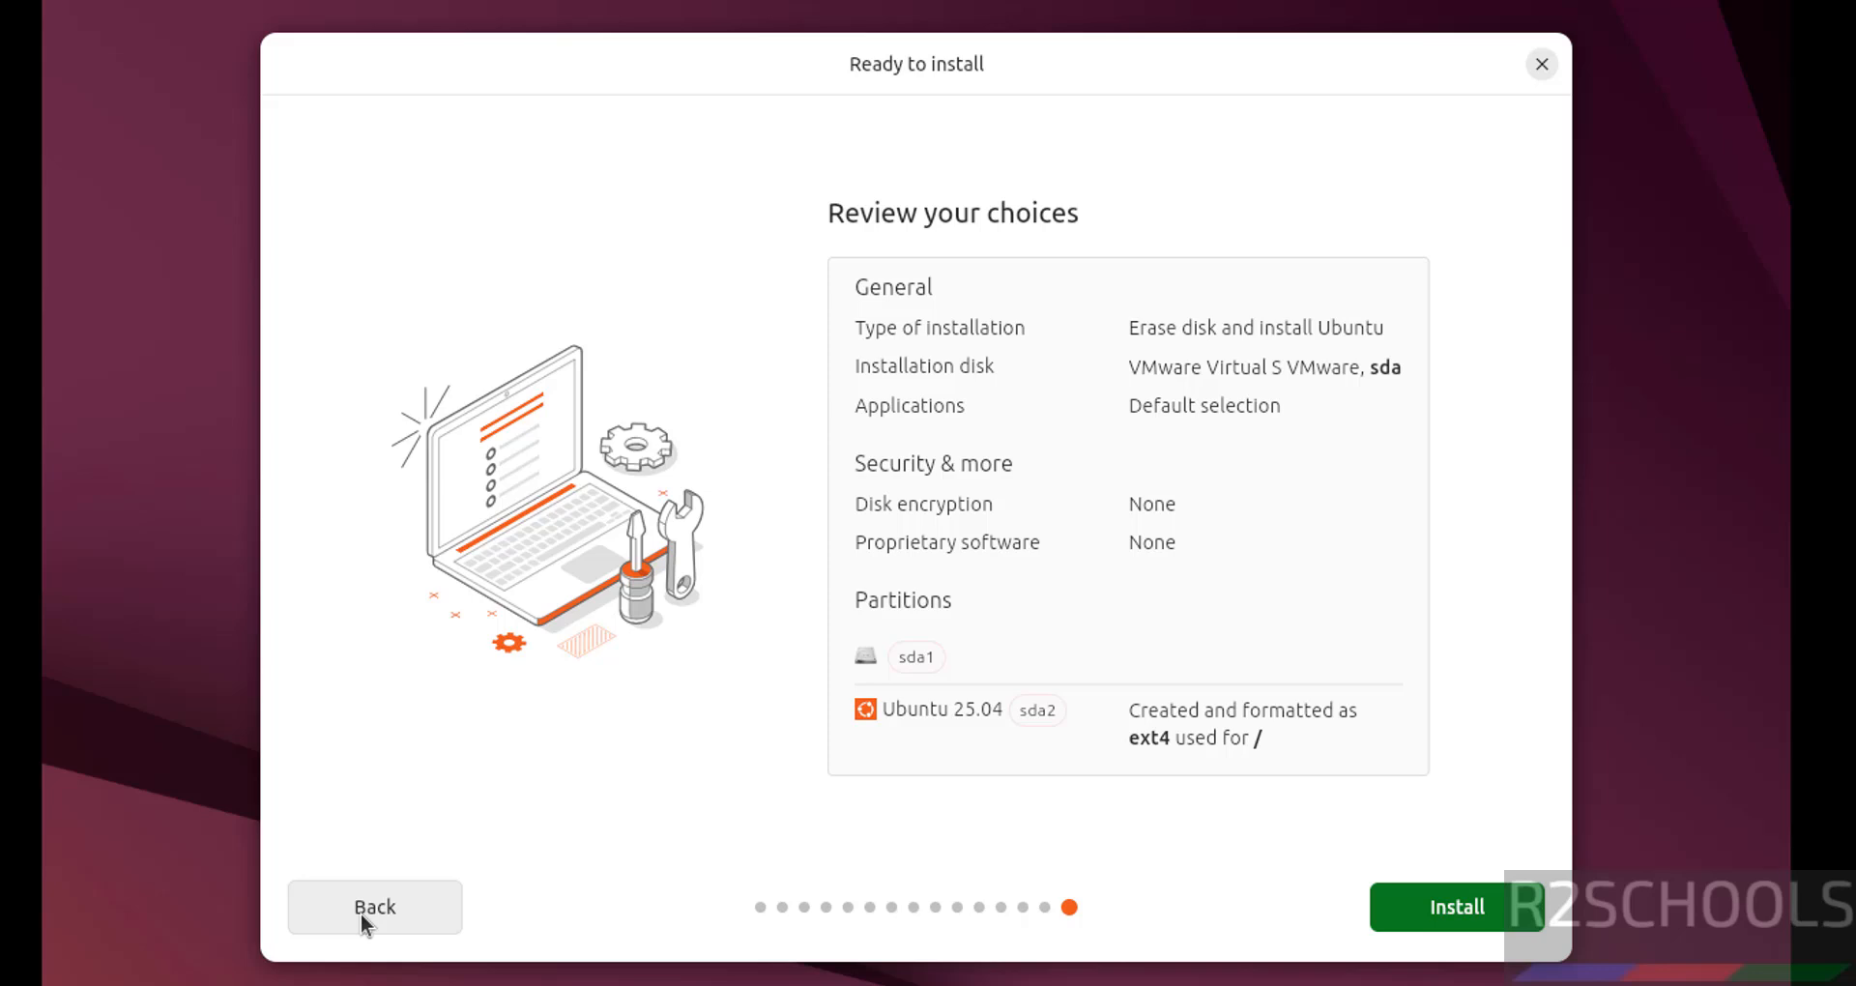
{"action": "mouse_move", "coordinate": [1431, 784]}
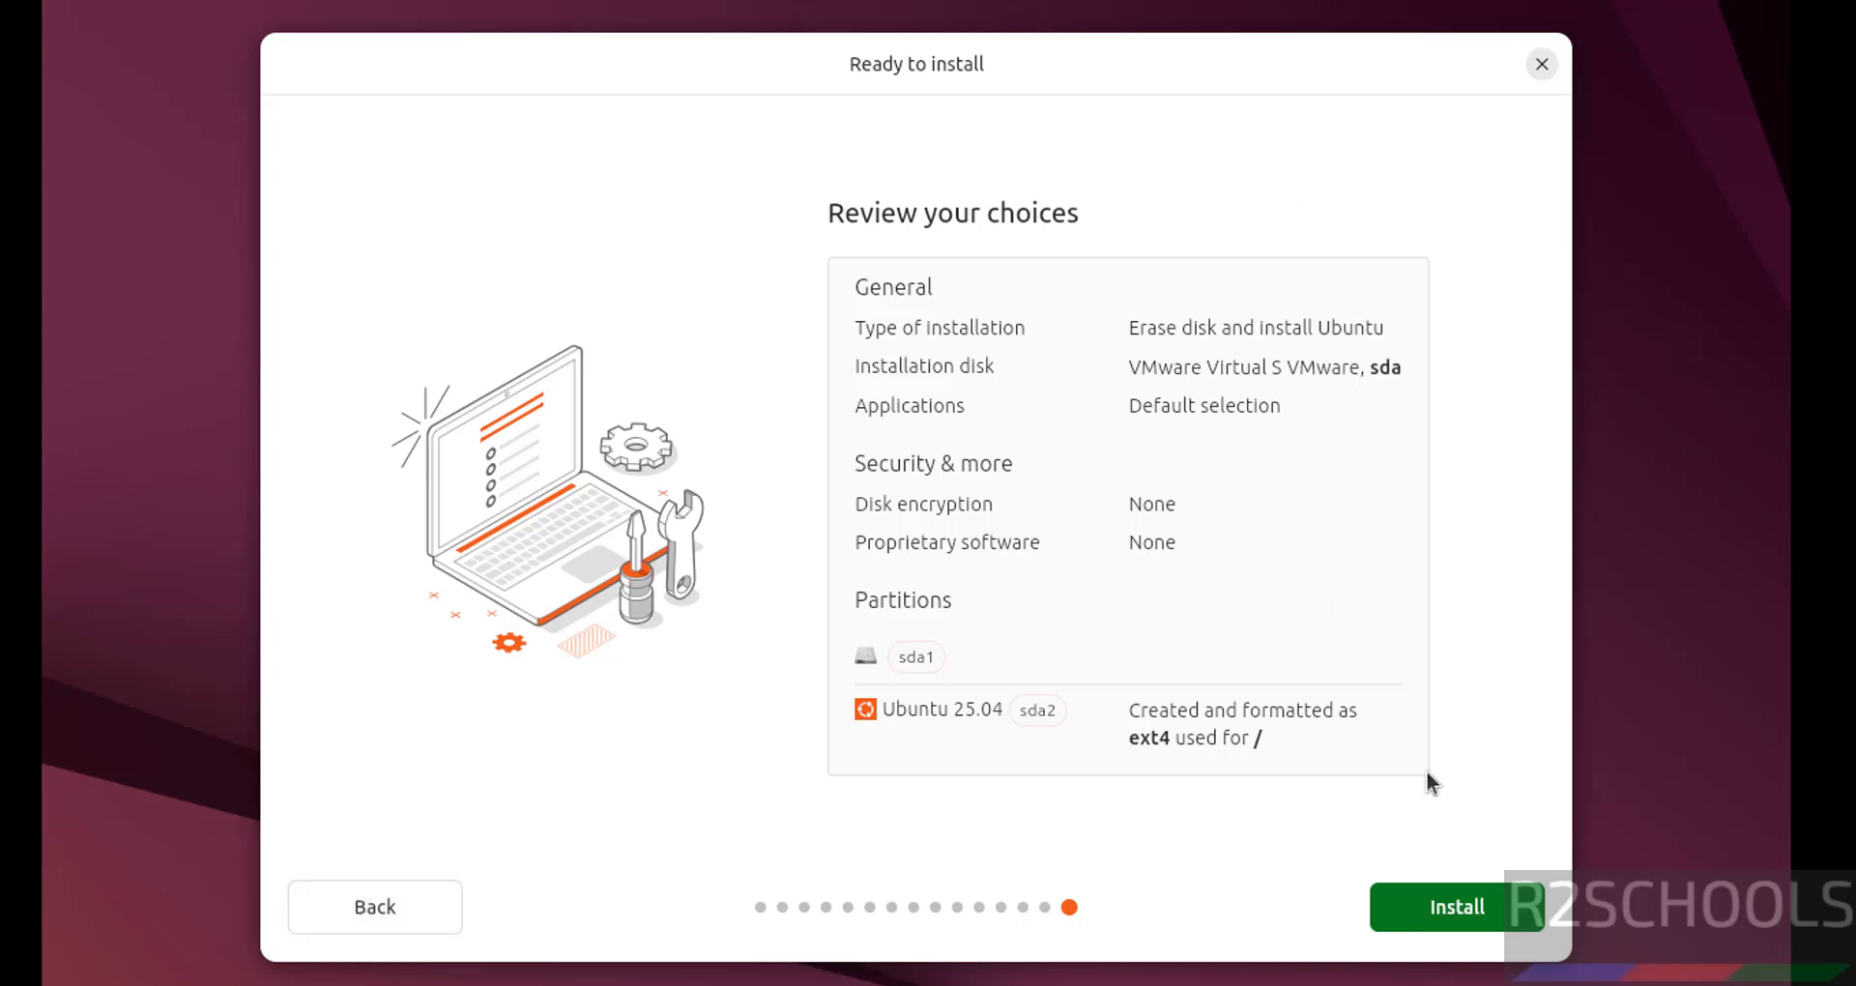
- Confirm the Ready to install summary and start installing Ubuntu 25.04
{"action": "left_click", "coordinate": [1455, 907]}
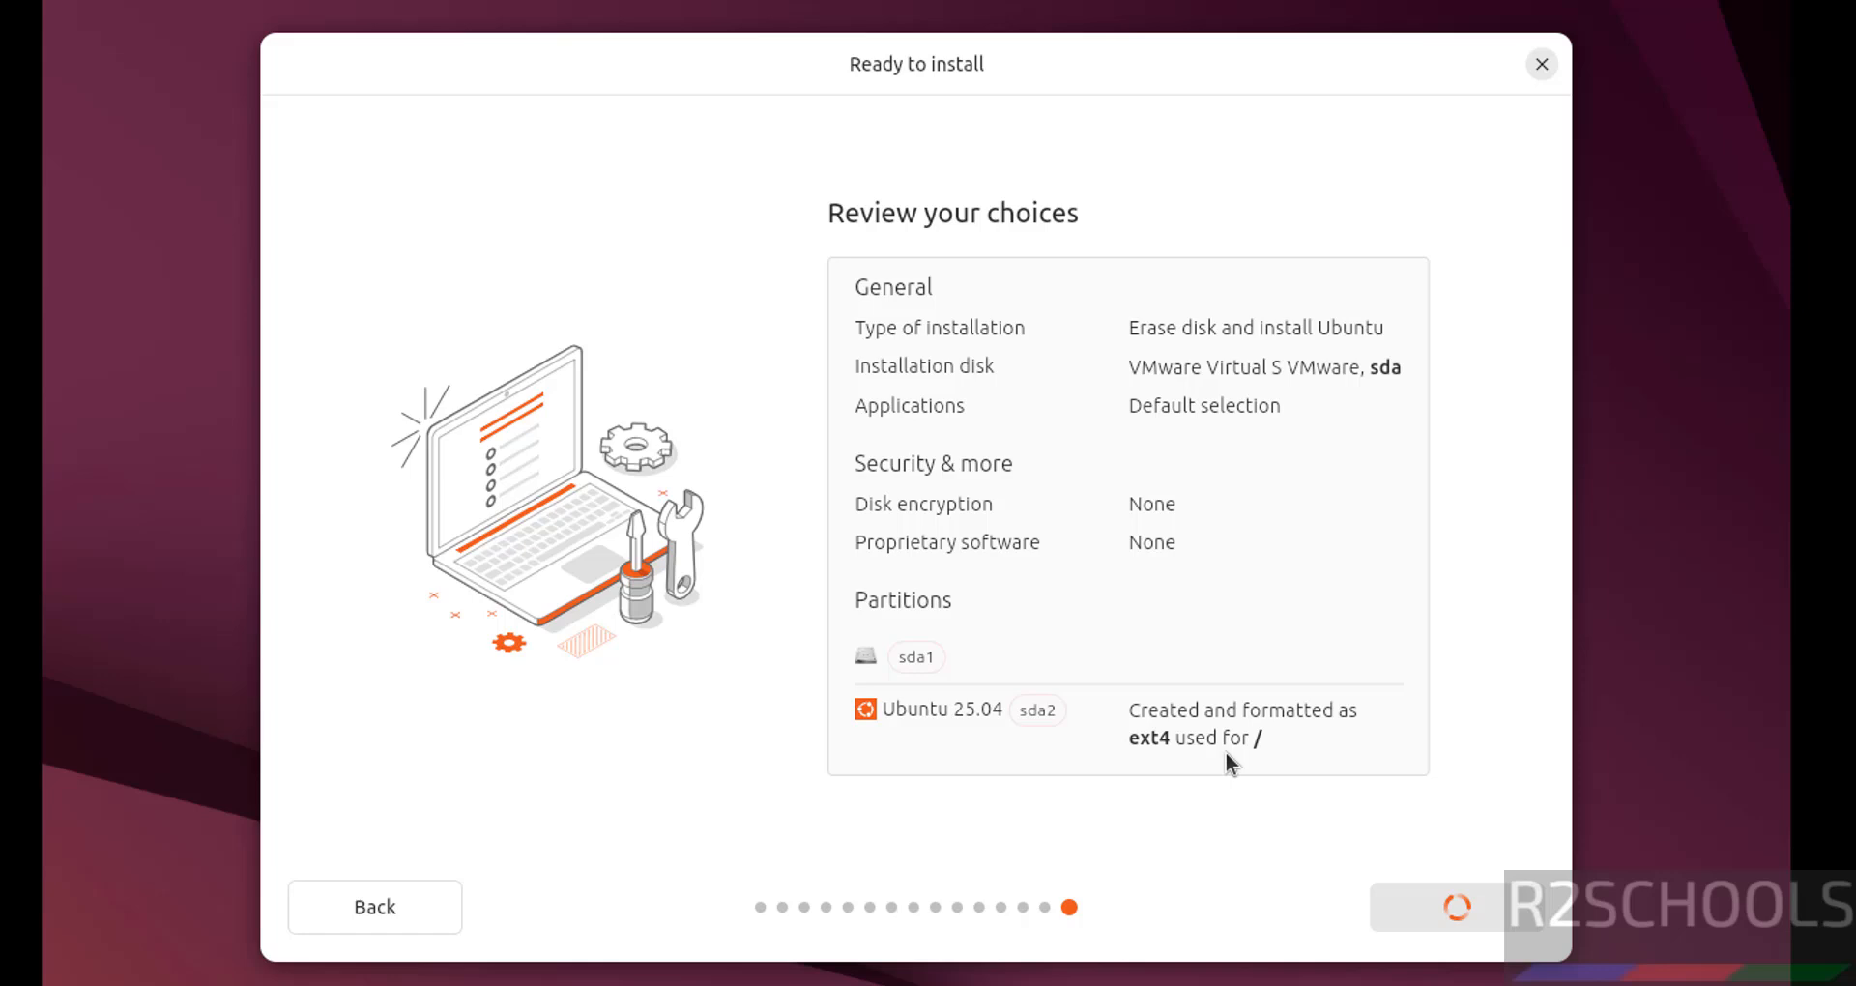
{"action": "left_click", "coordinate": [1457, 906]}
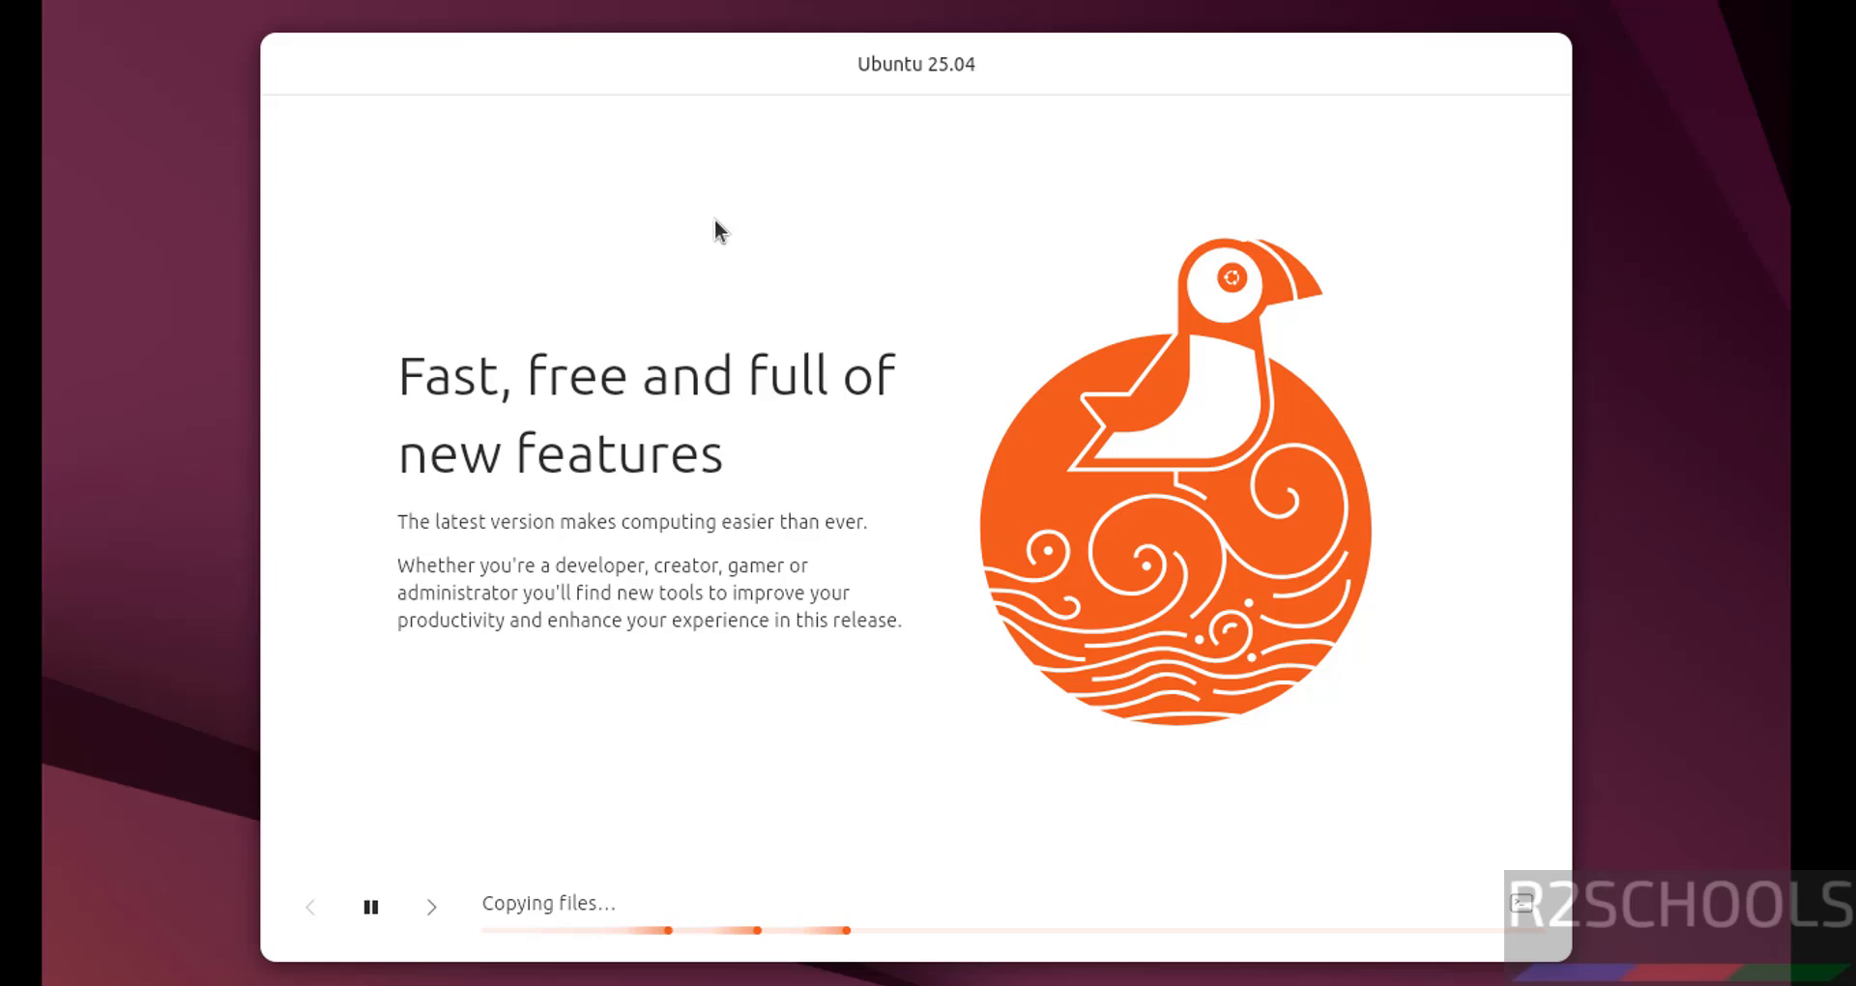
{"action": "mouse_move", "coordinate": [628, 324]}
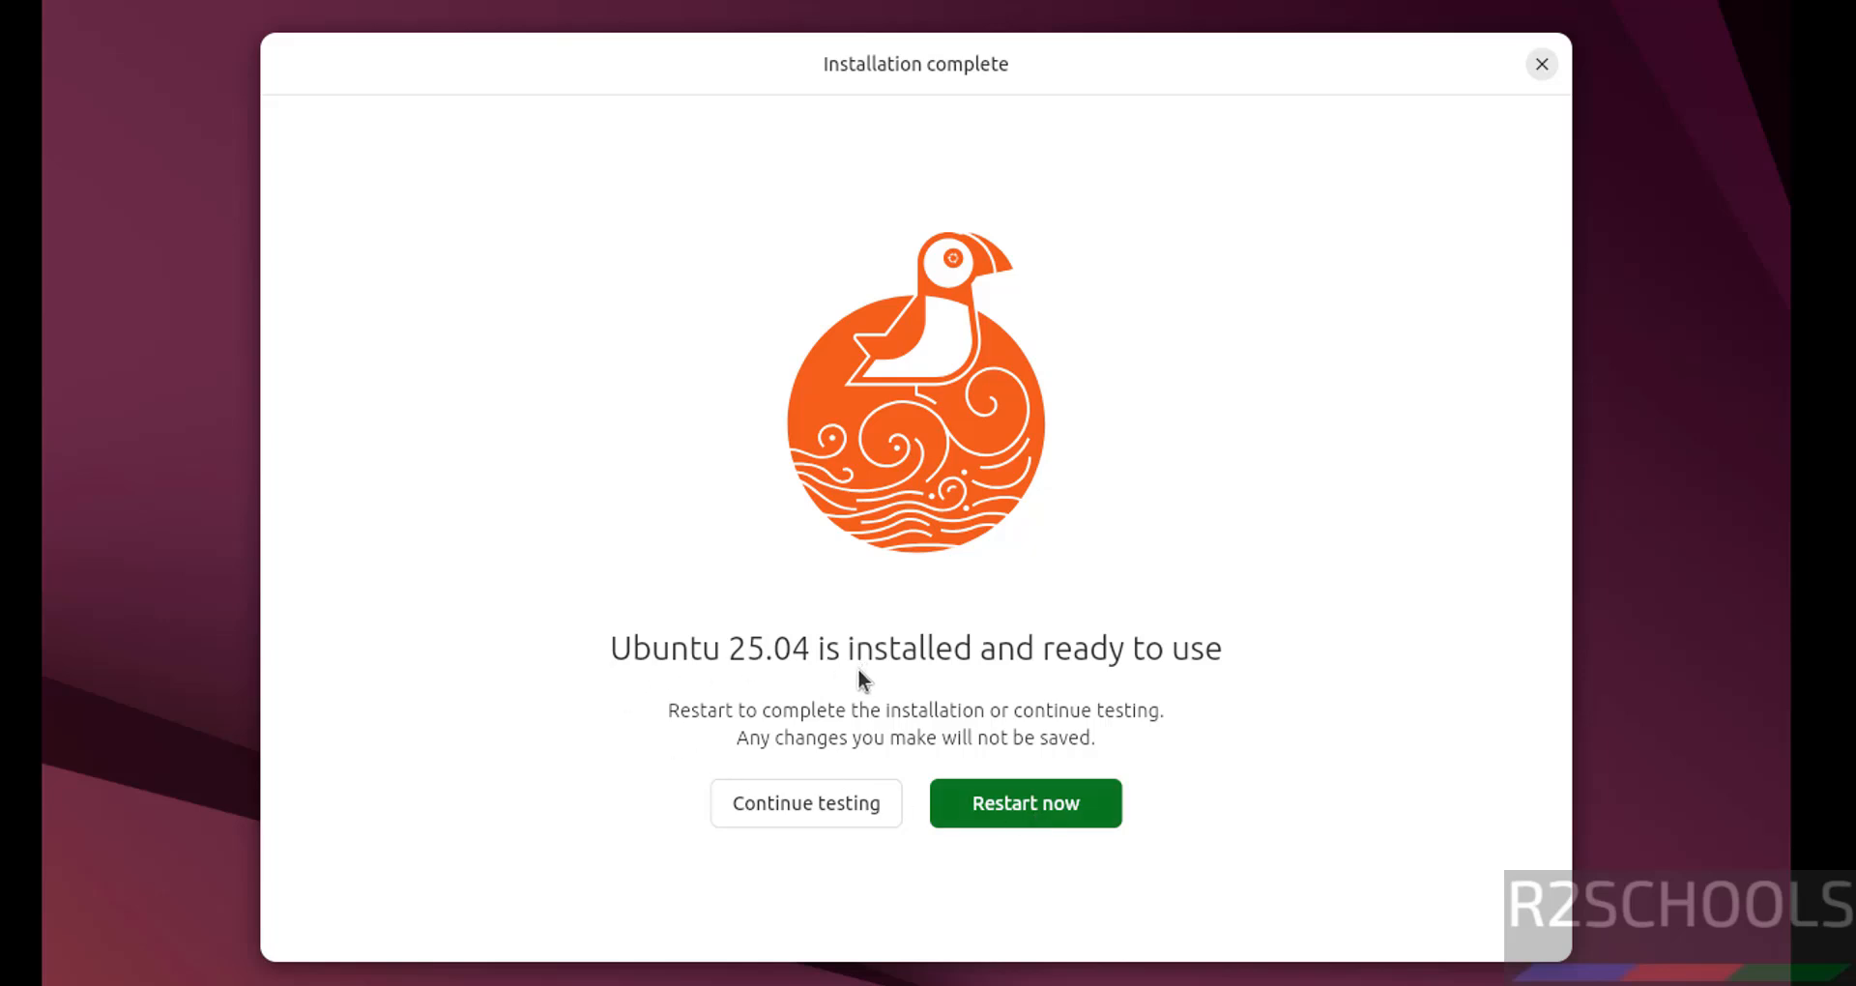
{"action": "mouse_move", "coordinate": [1119, 678]}
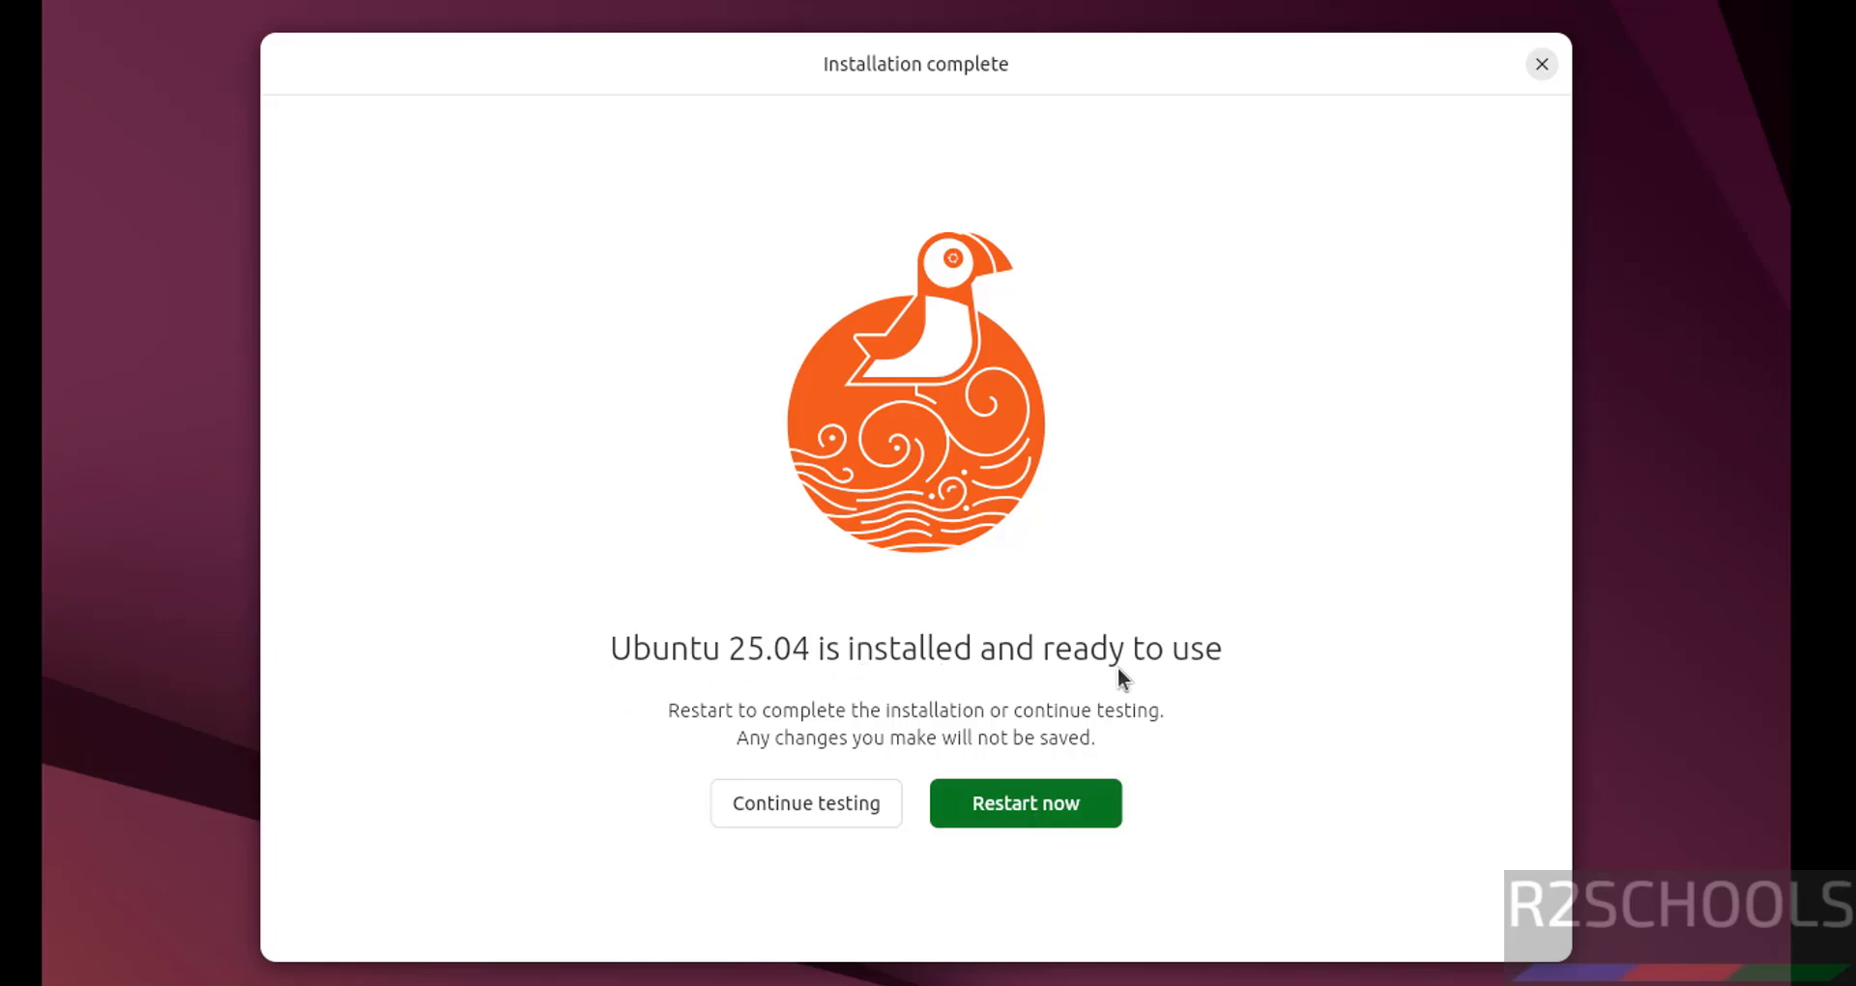
{"action": "mouse_move", "coordinate": [922, 752]}
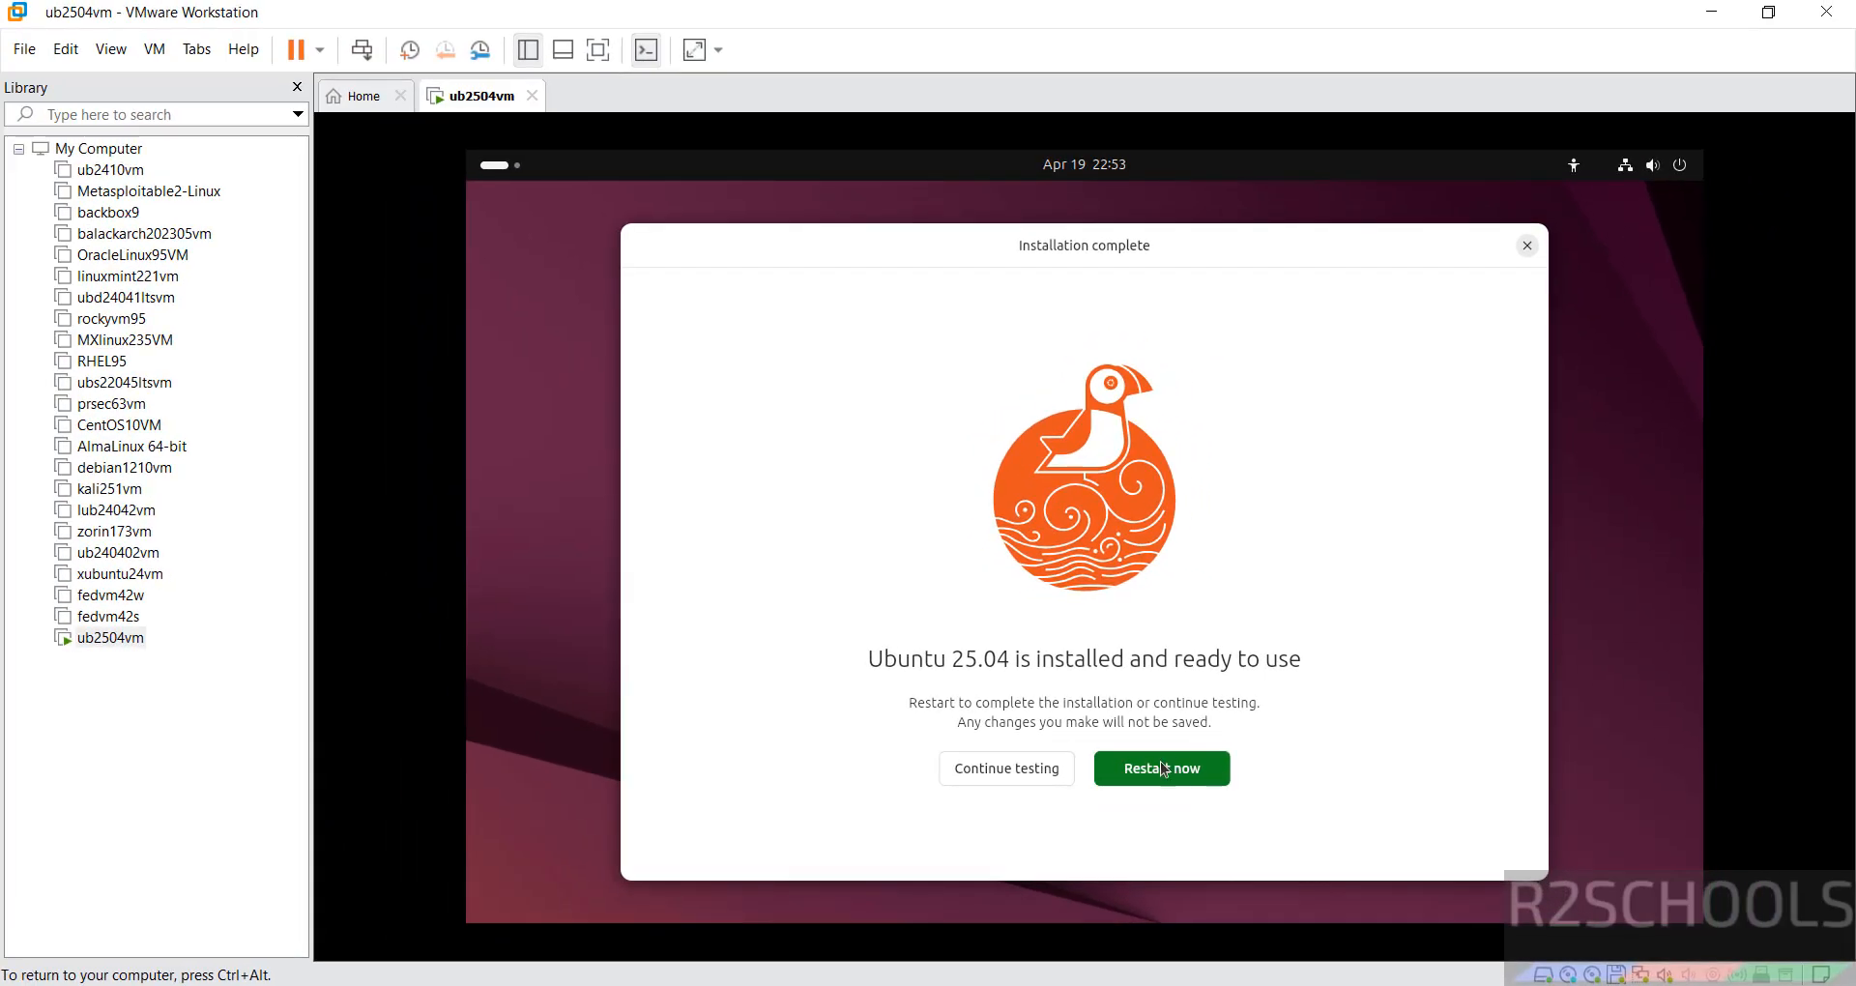
- Restart the machine after installation and select ub2504vm in the Library pane
{"action": "left_click", "coordinate": [1160, 768]}
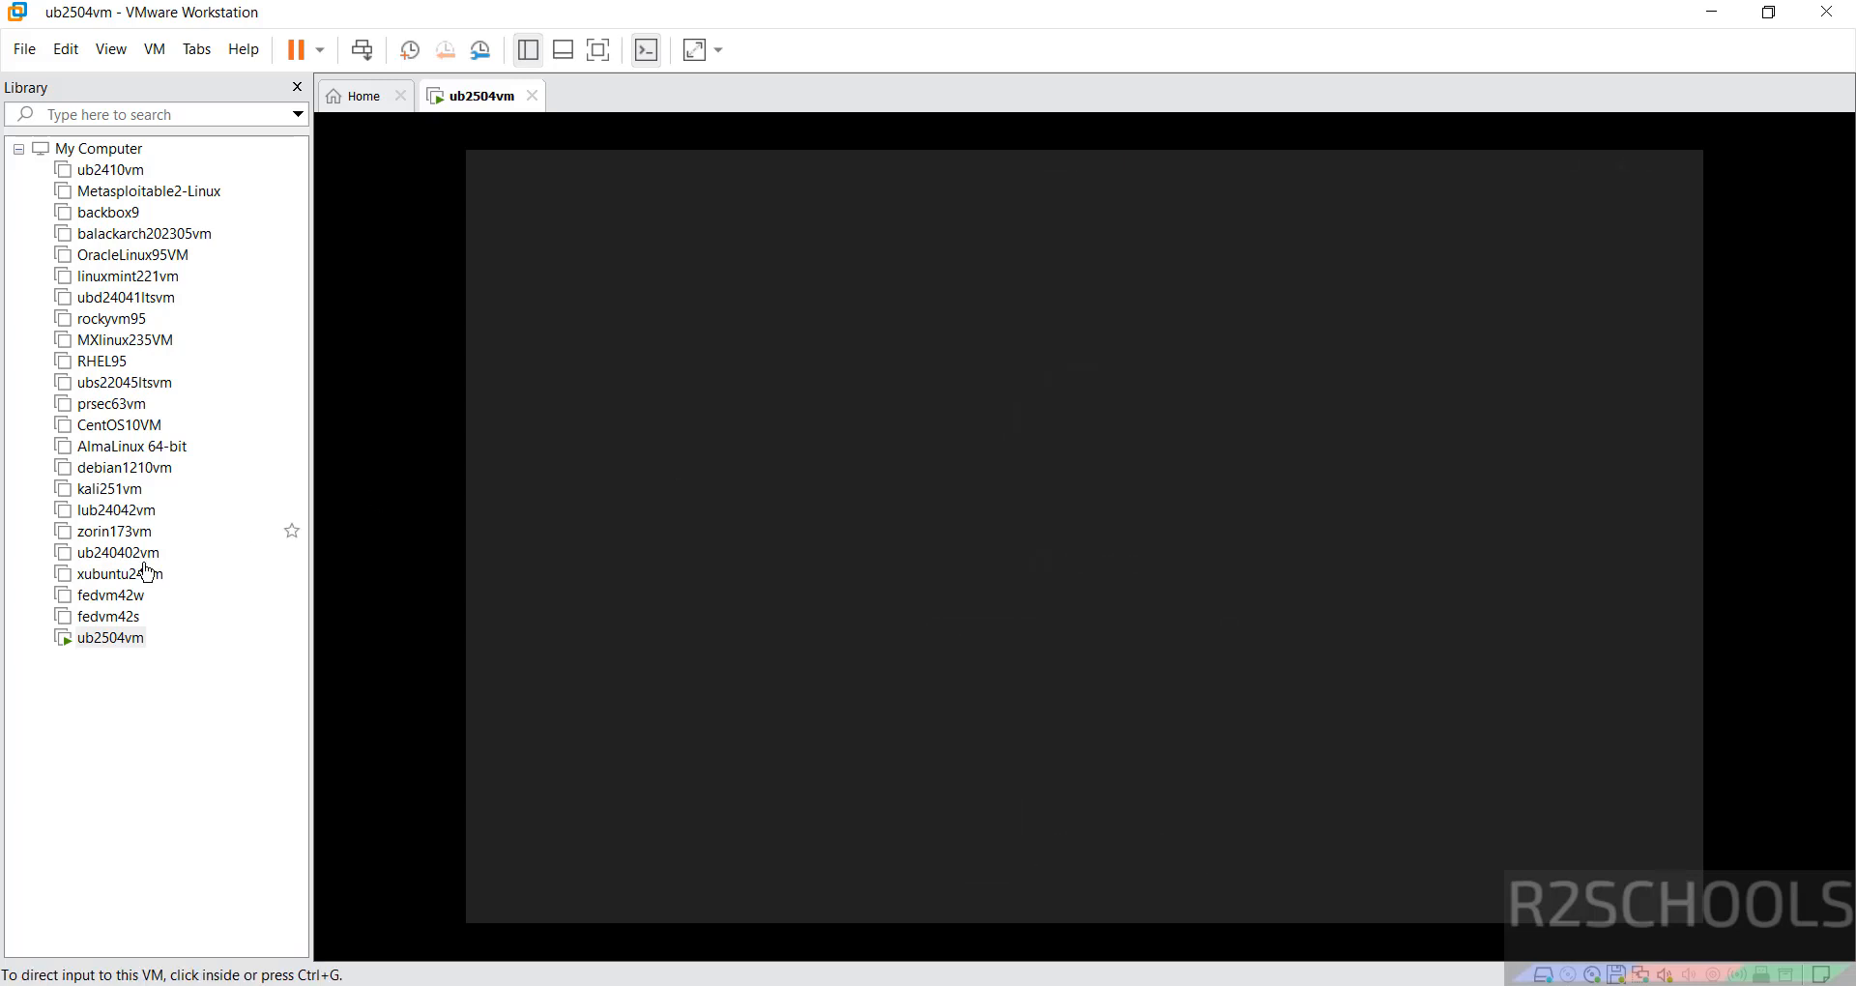
{"action": "left_click", "coordinate": [110, 637]}
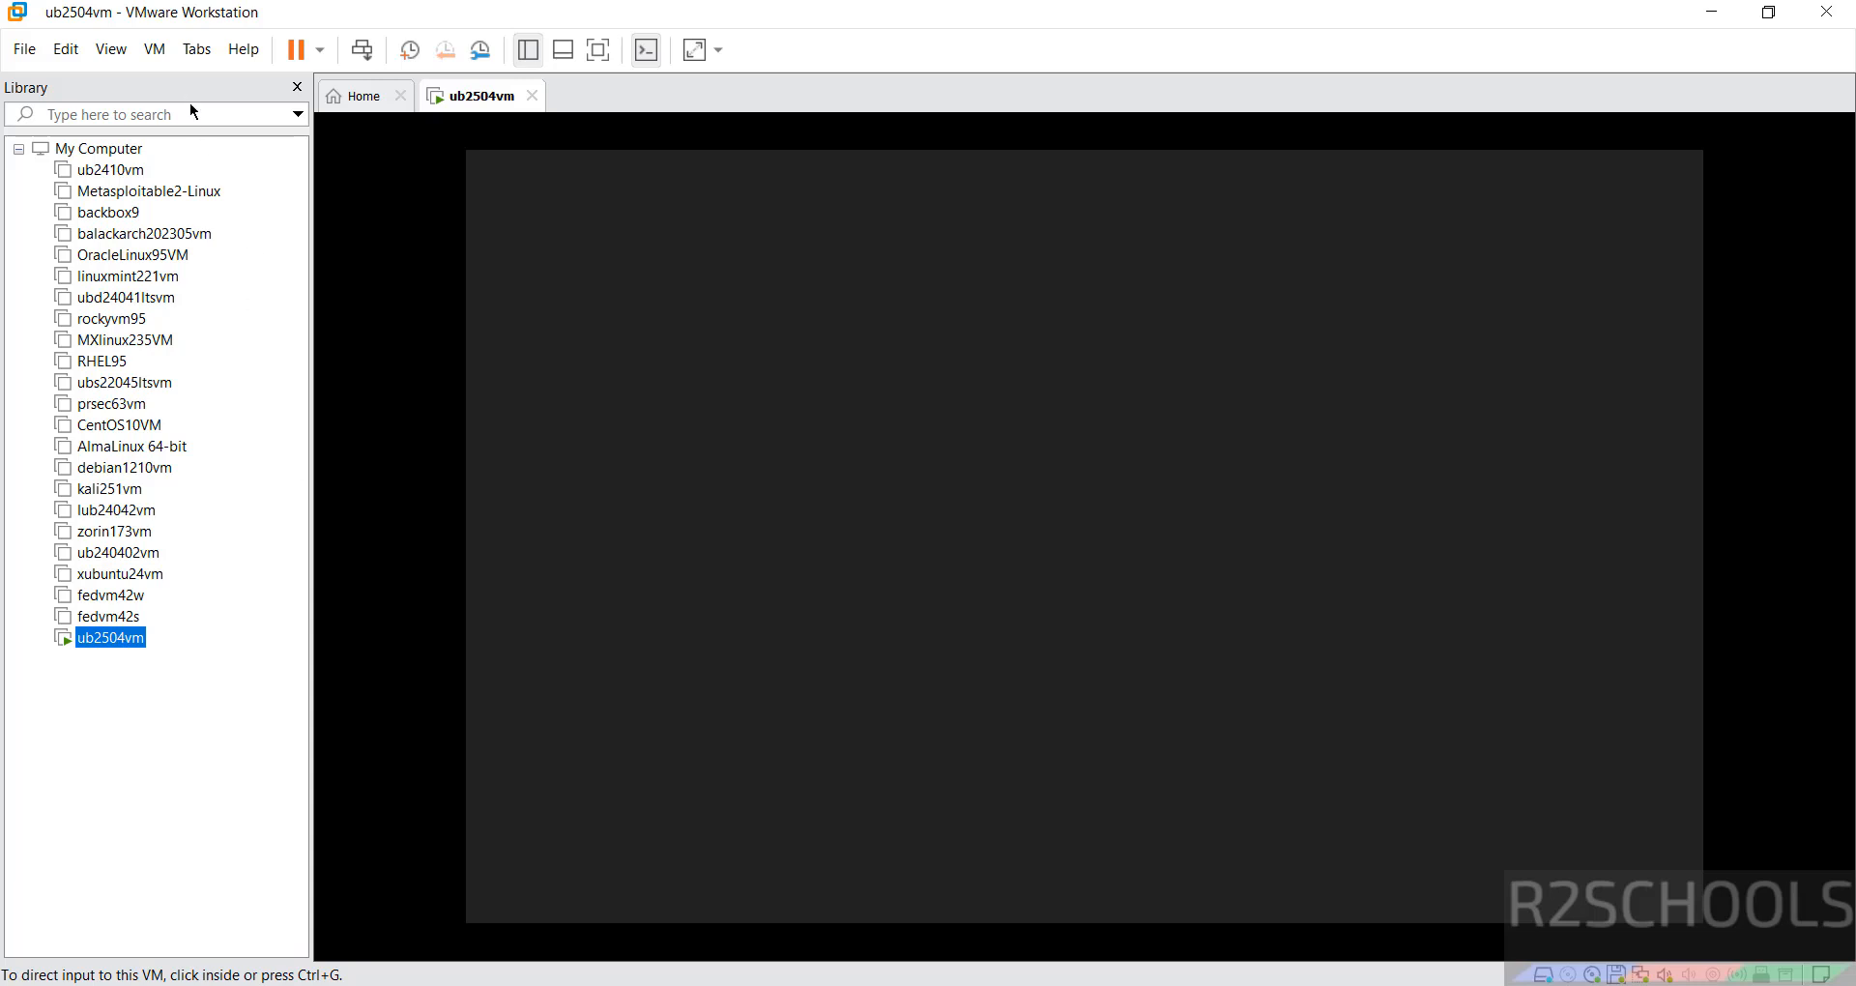
{"action": "left_click", "coordinate": [154, 49]}
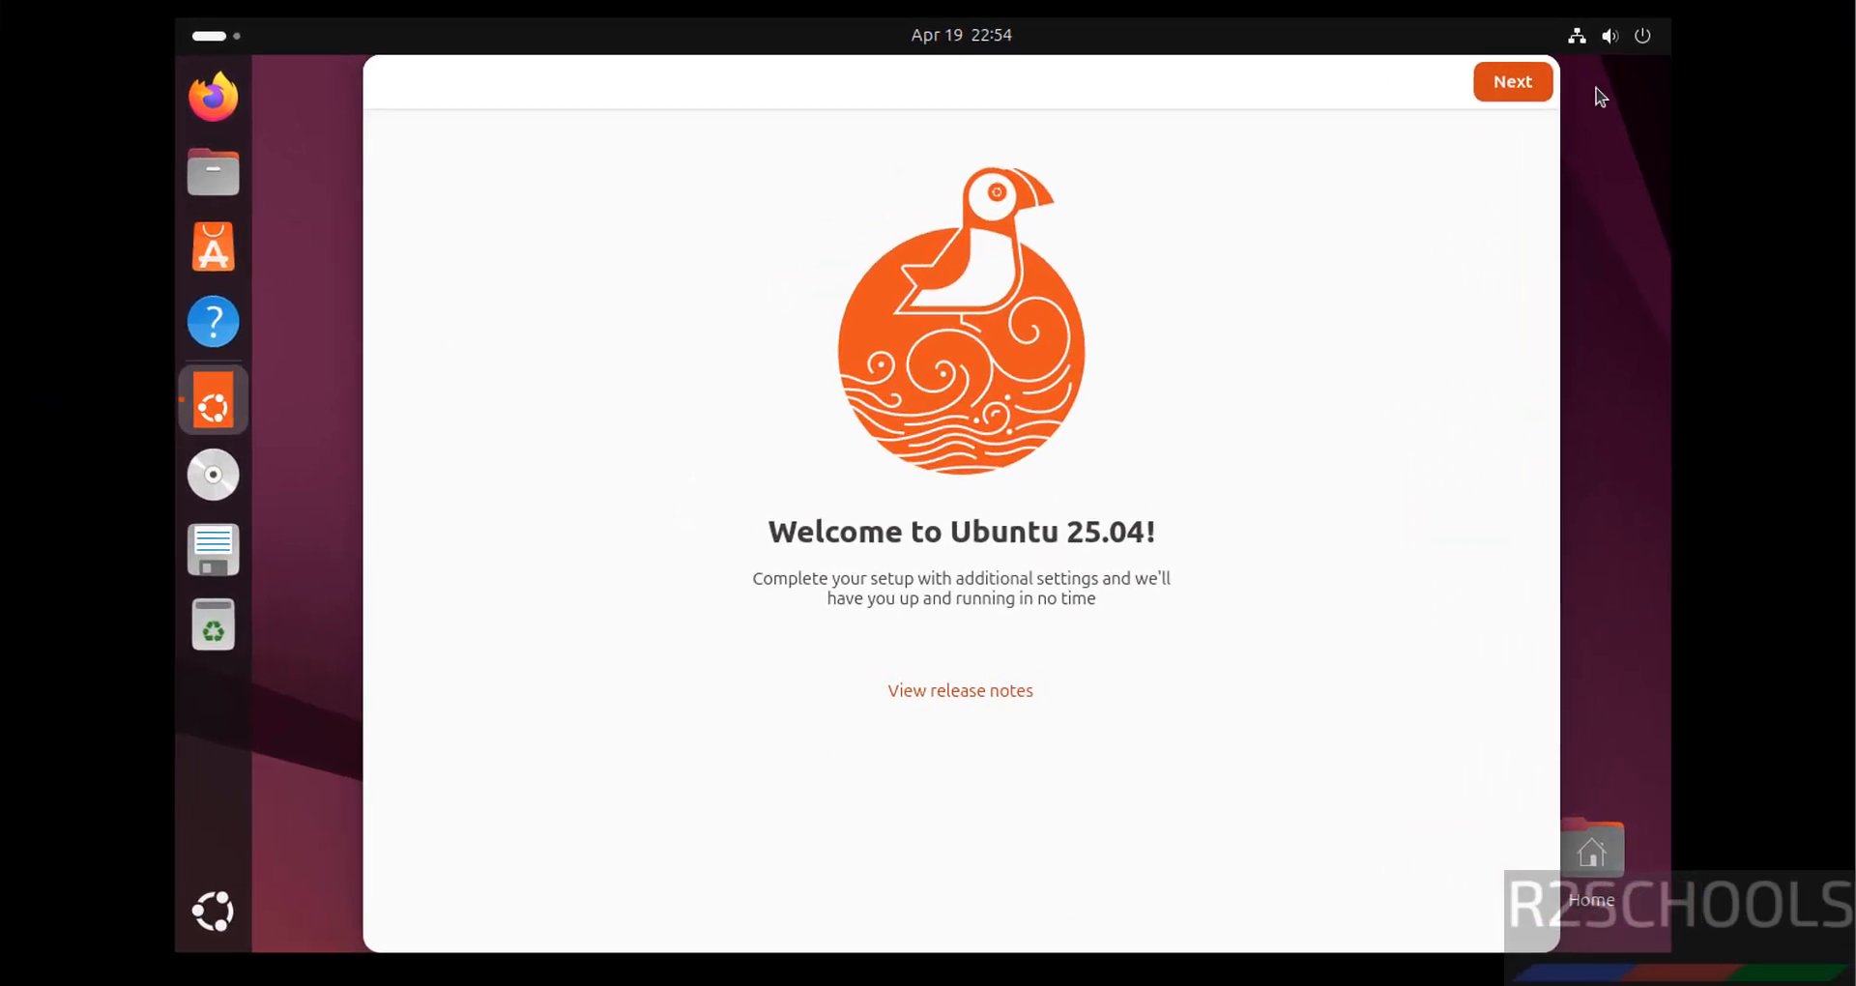
- Finish the Ubuntu welcome wizard with 'No, don't share system data' chosen
{"action": "left_click", "coordinate": [1512, 80]}
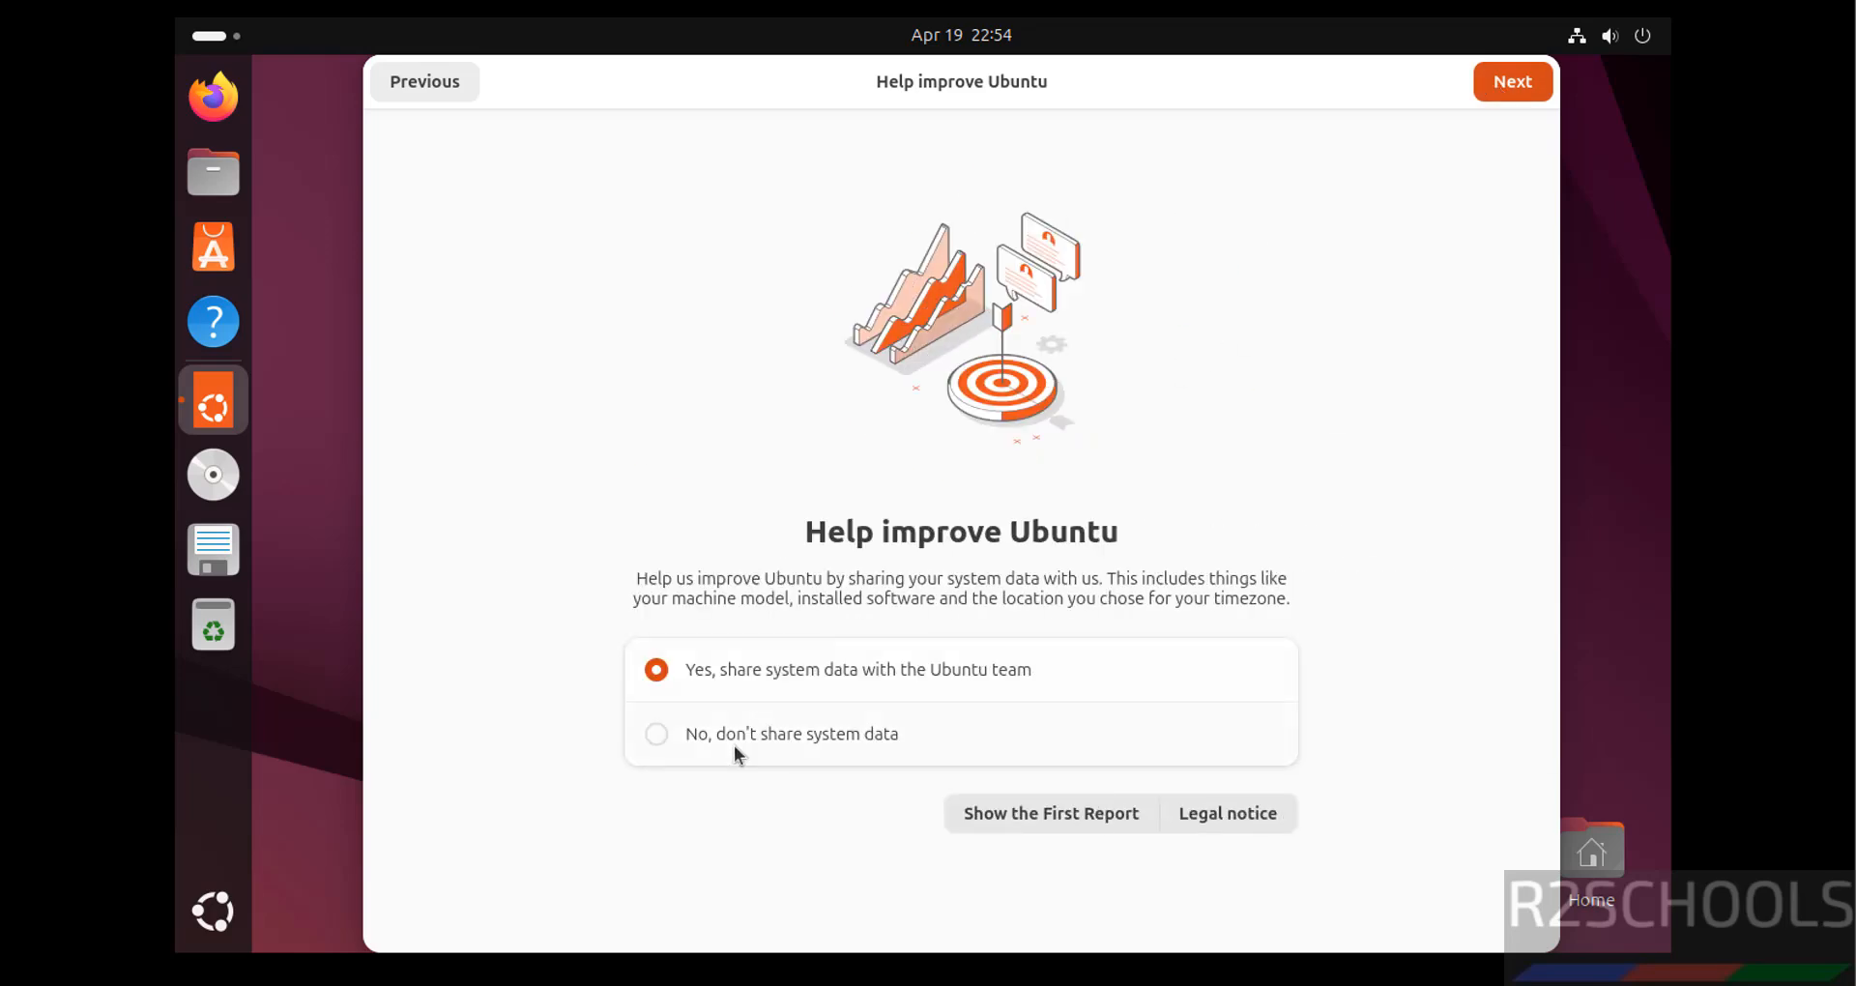
{"action": "left_click", "coordinate": [655, 733]}
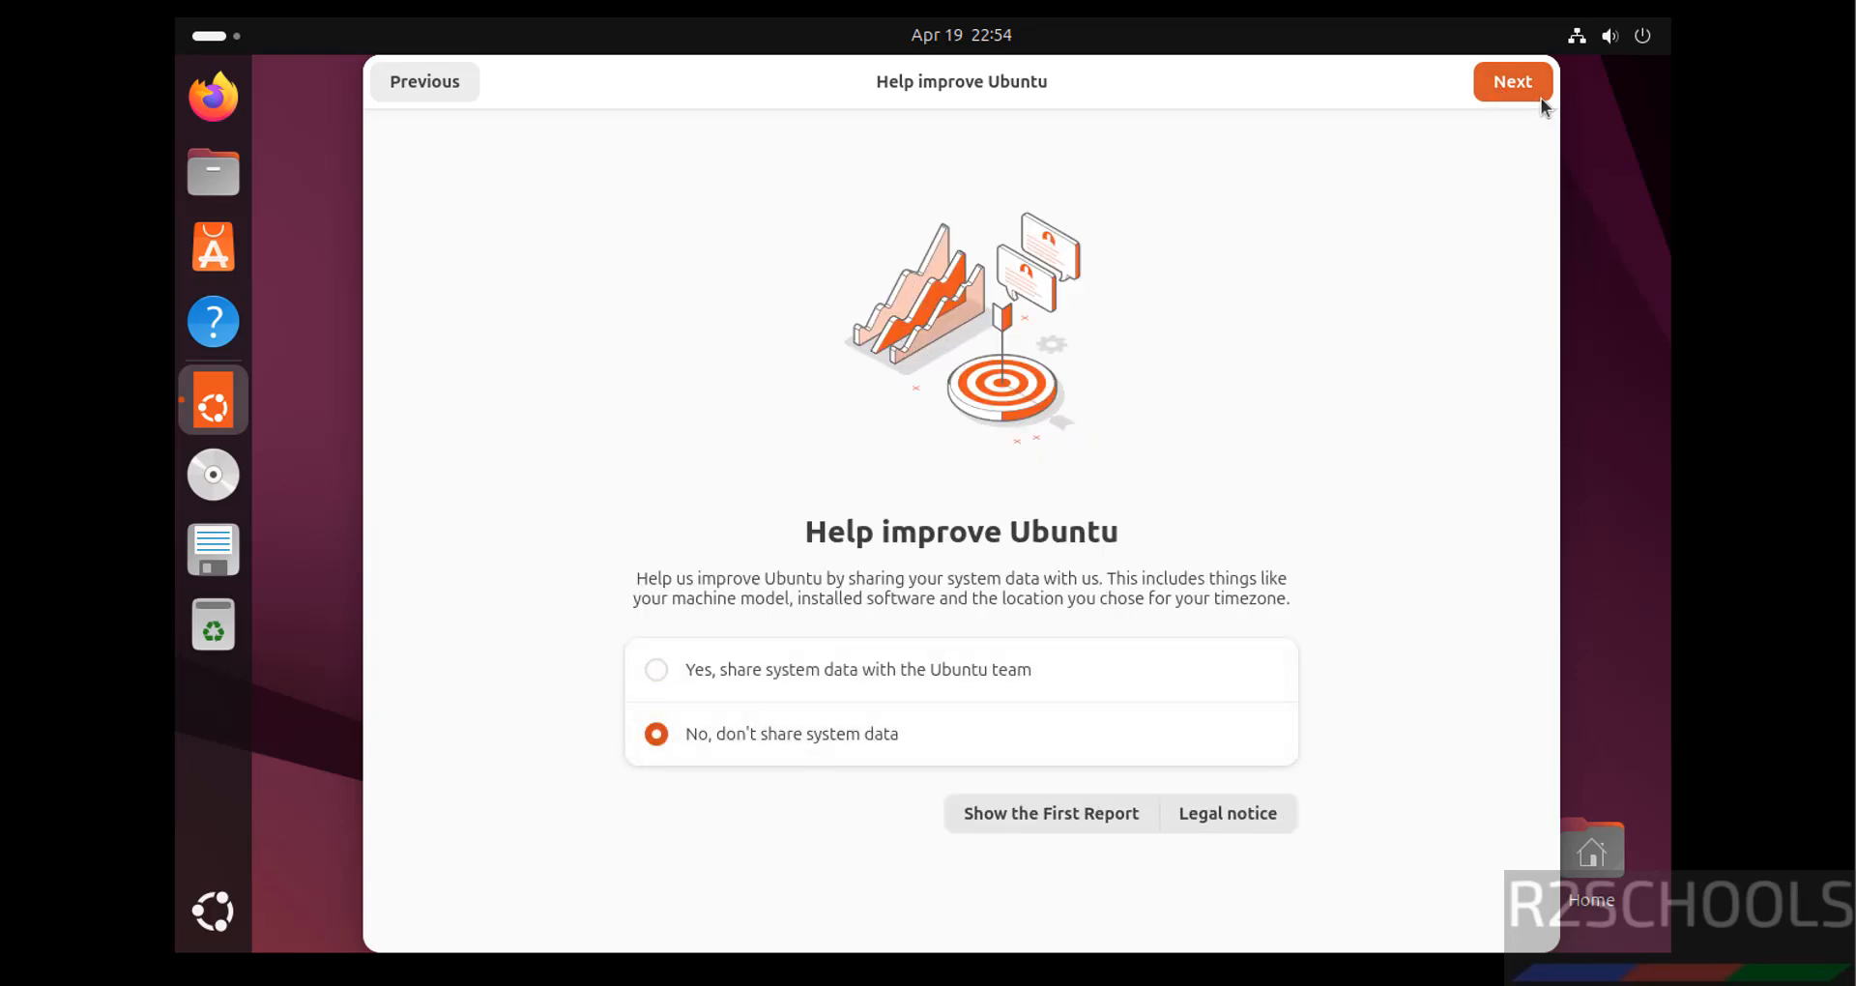
{"action": "left_click", "coordinate": [1512, 81]}
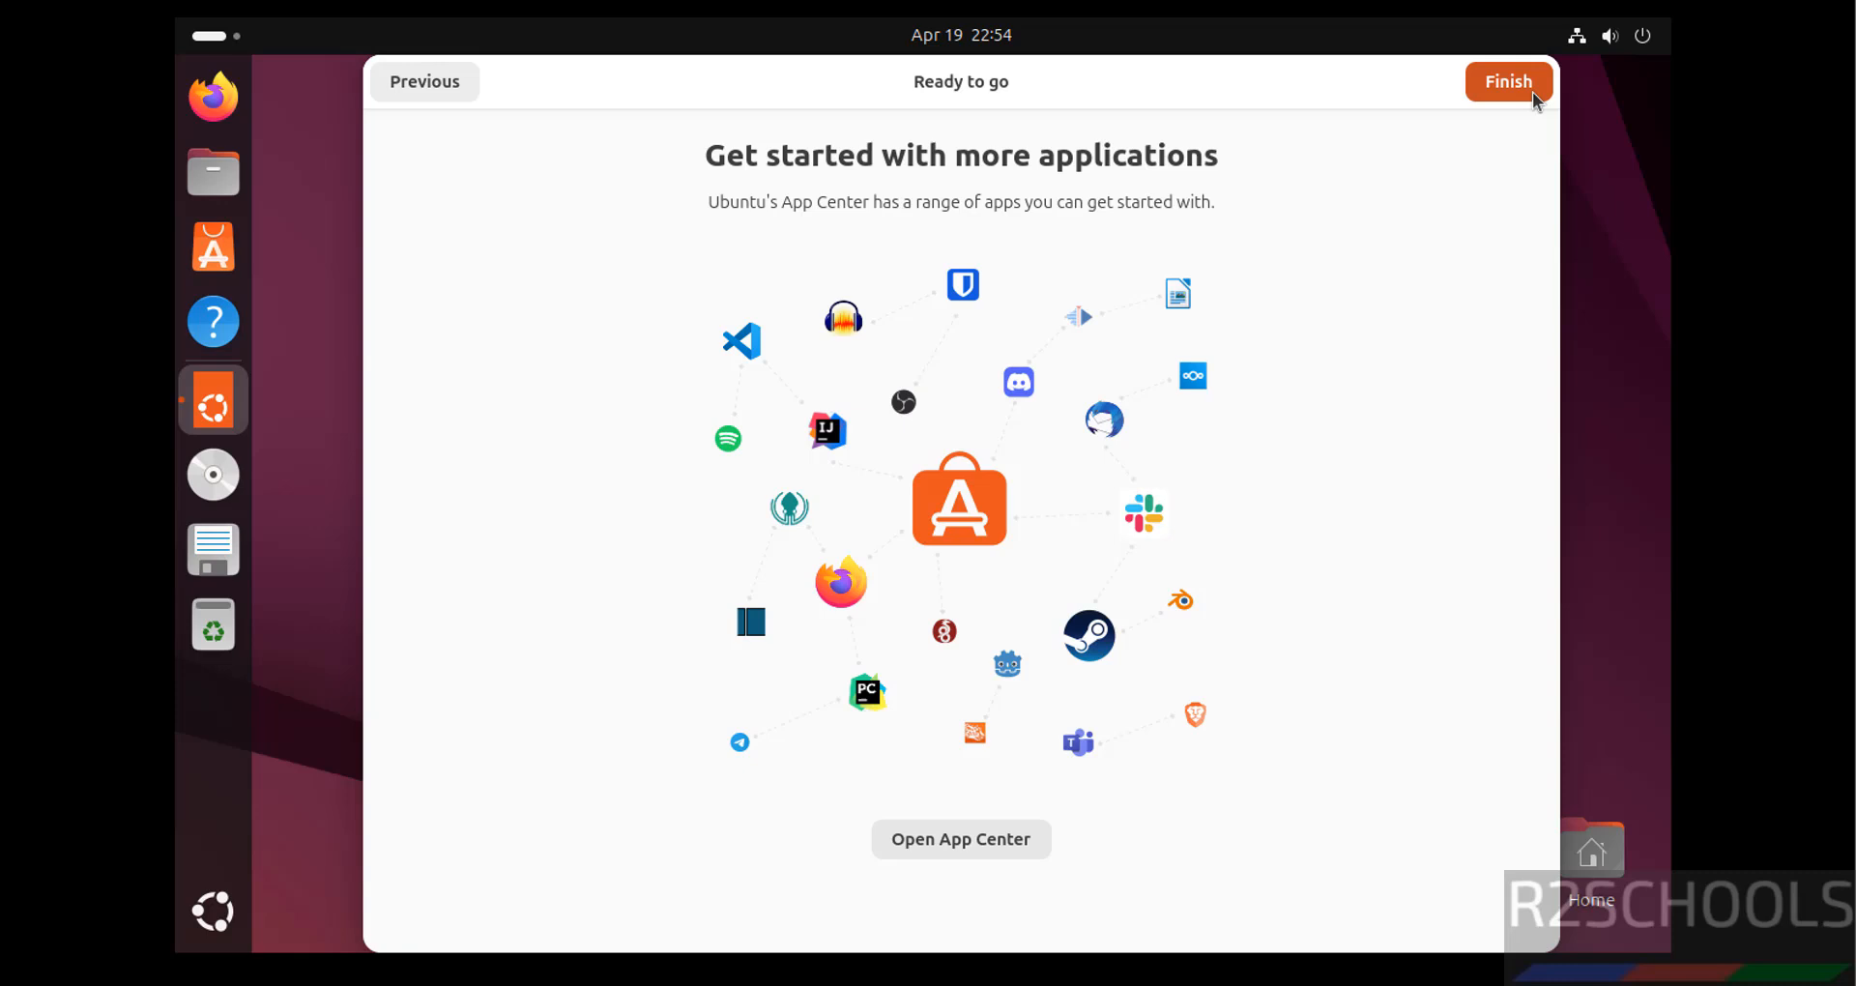
{"action": "left_click", "coordinate": [1506, 81]}
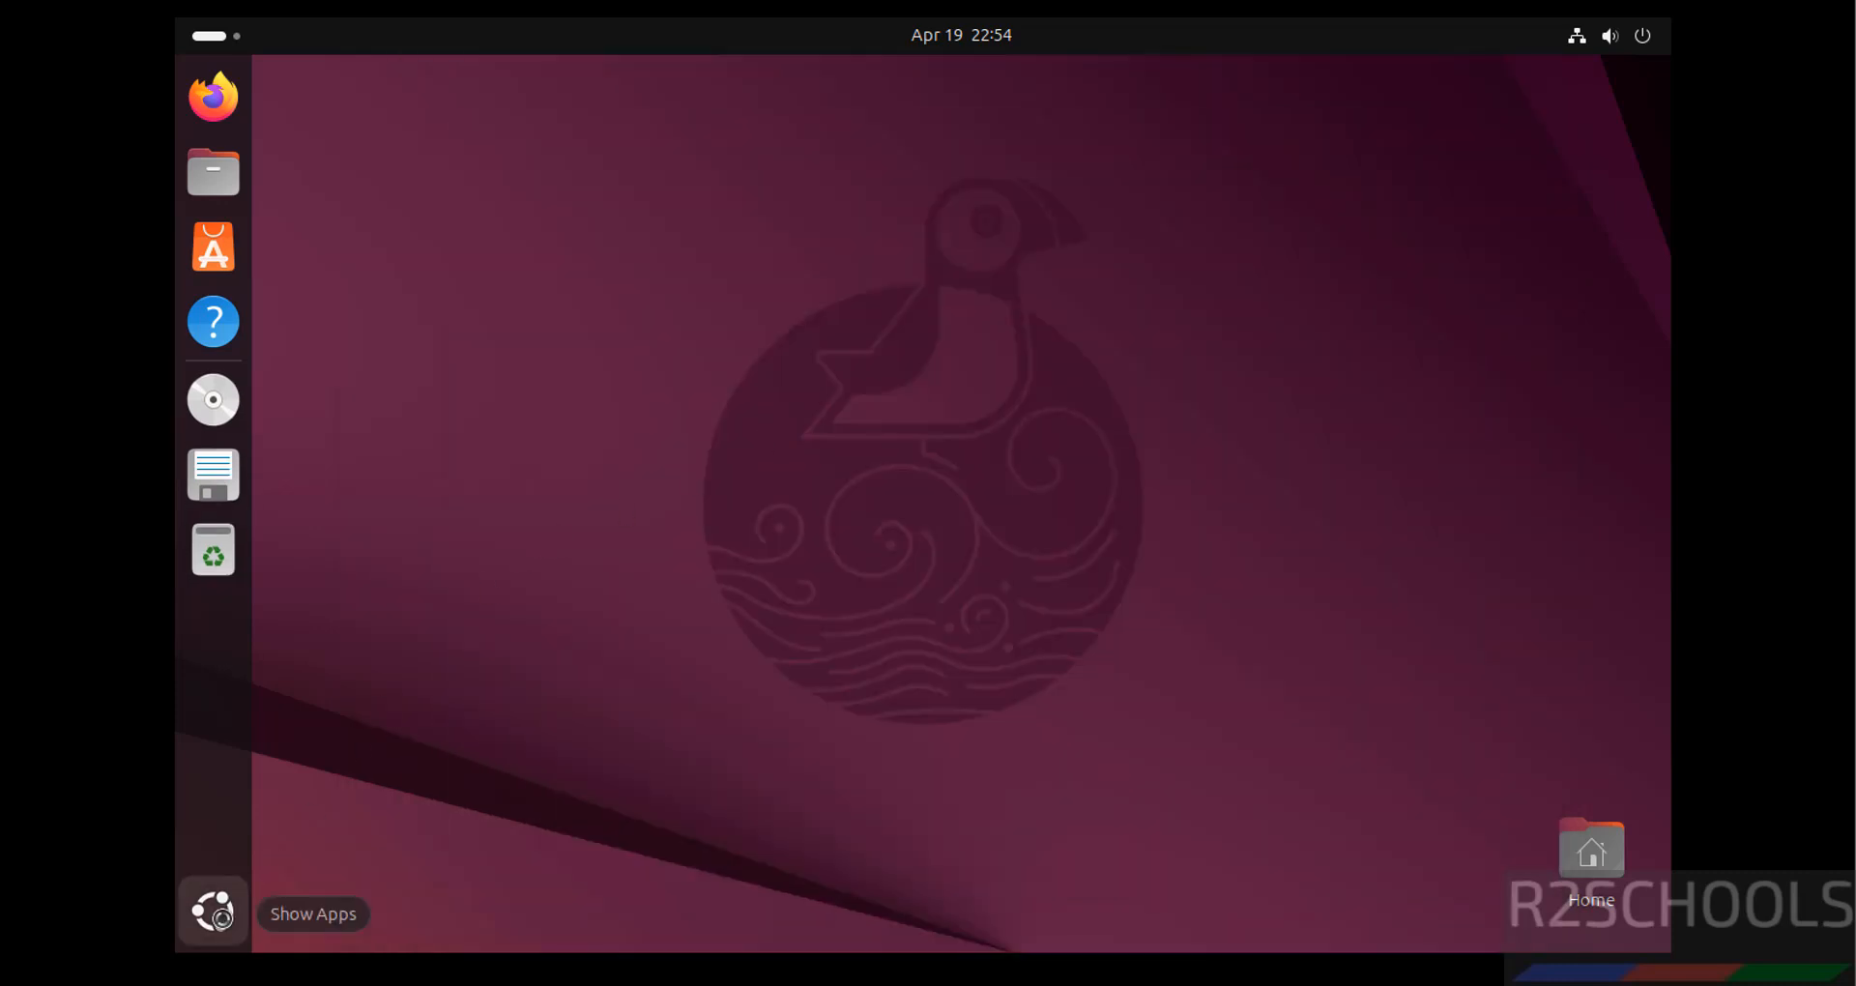
- Launch Terminal from the applications grid and reach the Unnamed profile's preferences
{"action": "left_click", "coordinate": [212, 911]}
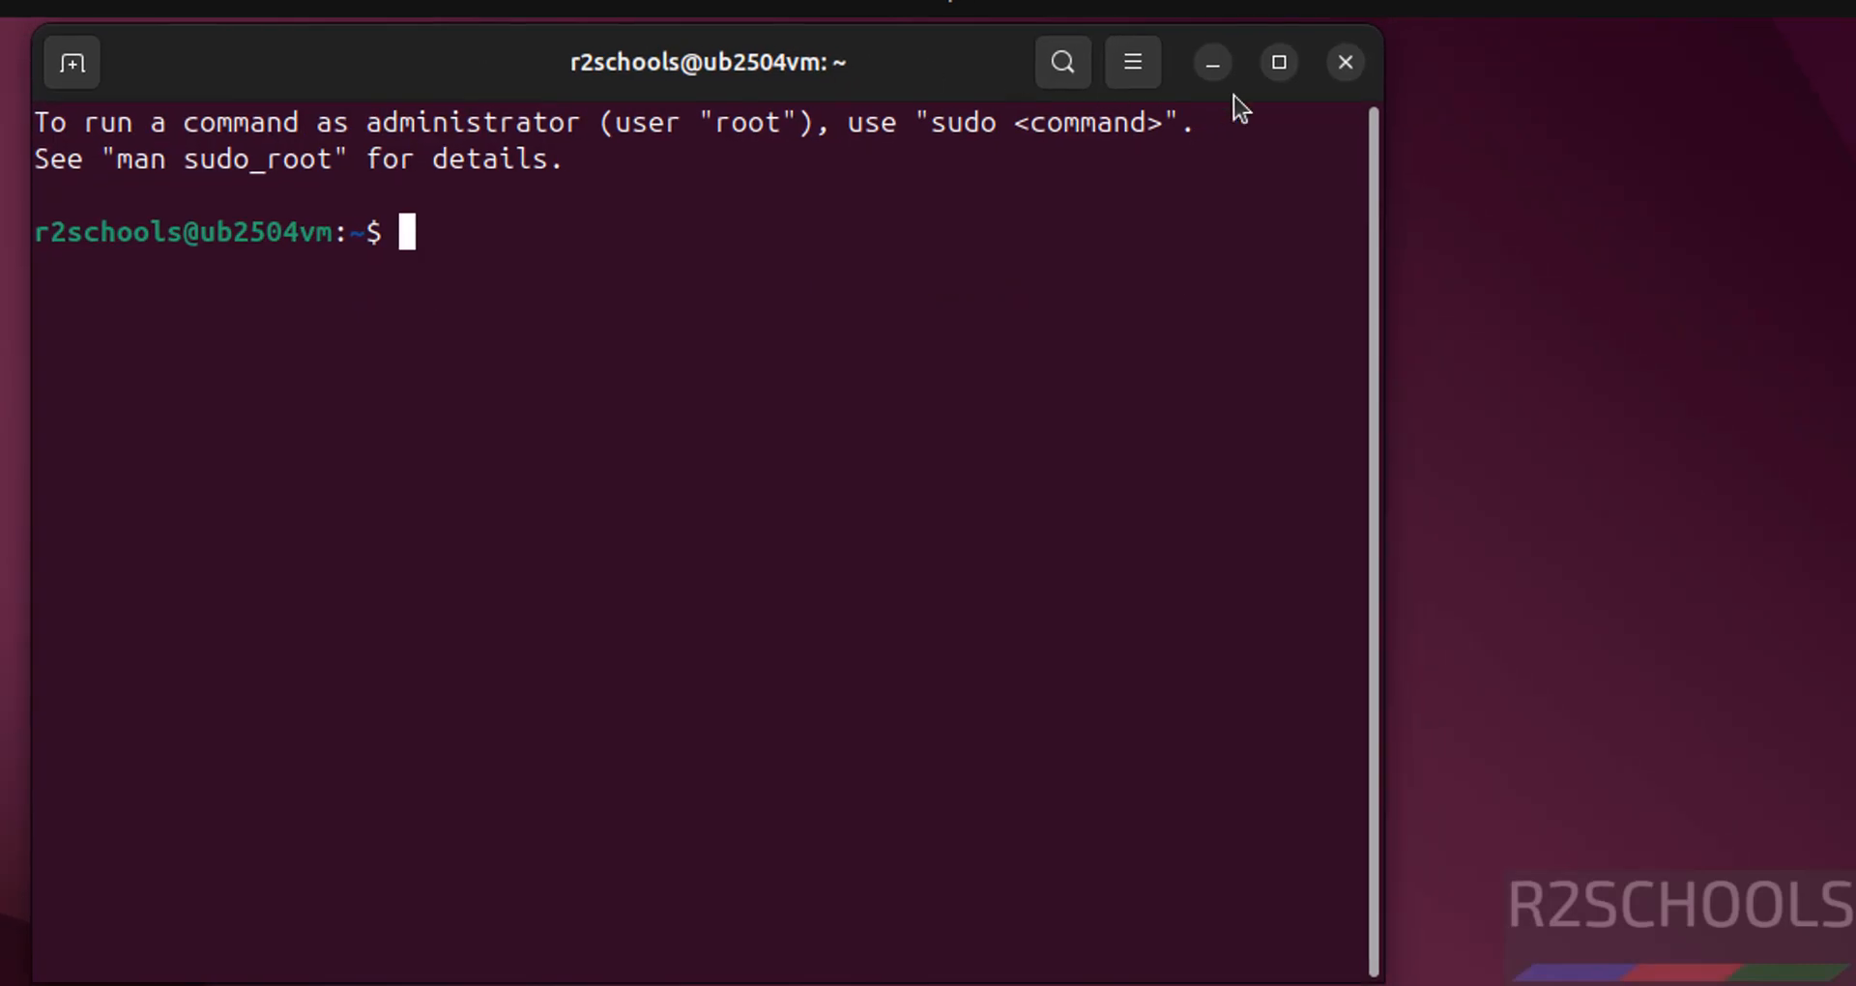
{"action": "left_click", "coordinate": [1130, 62]}
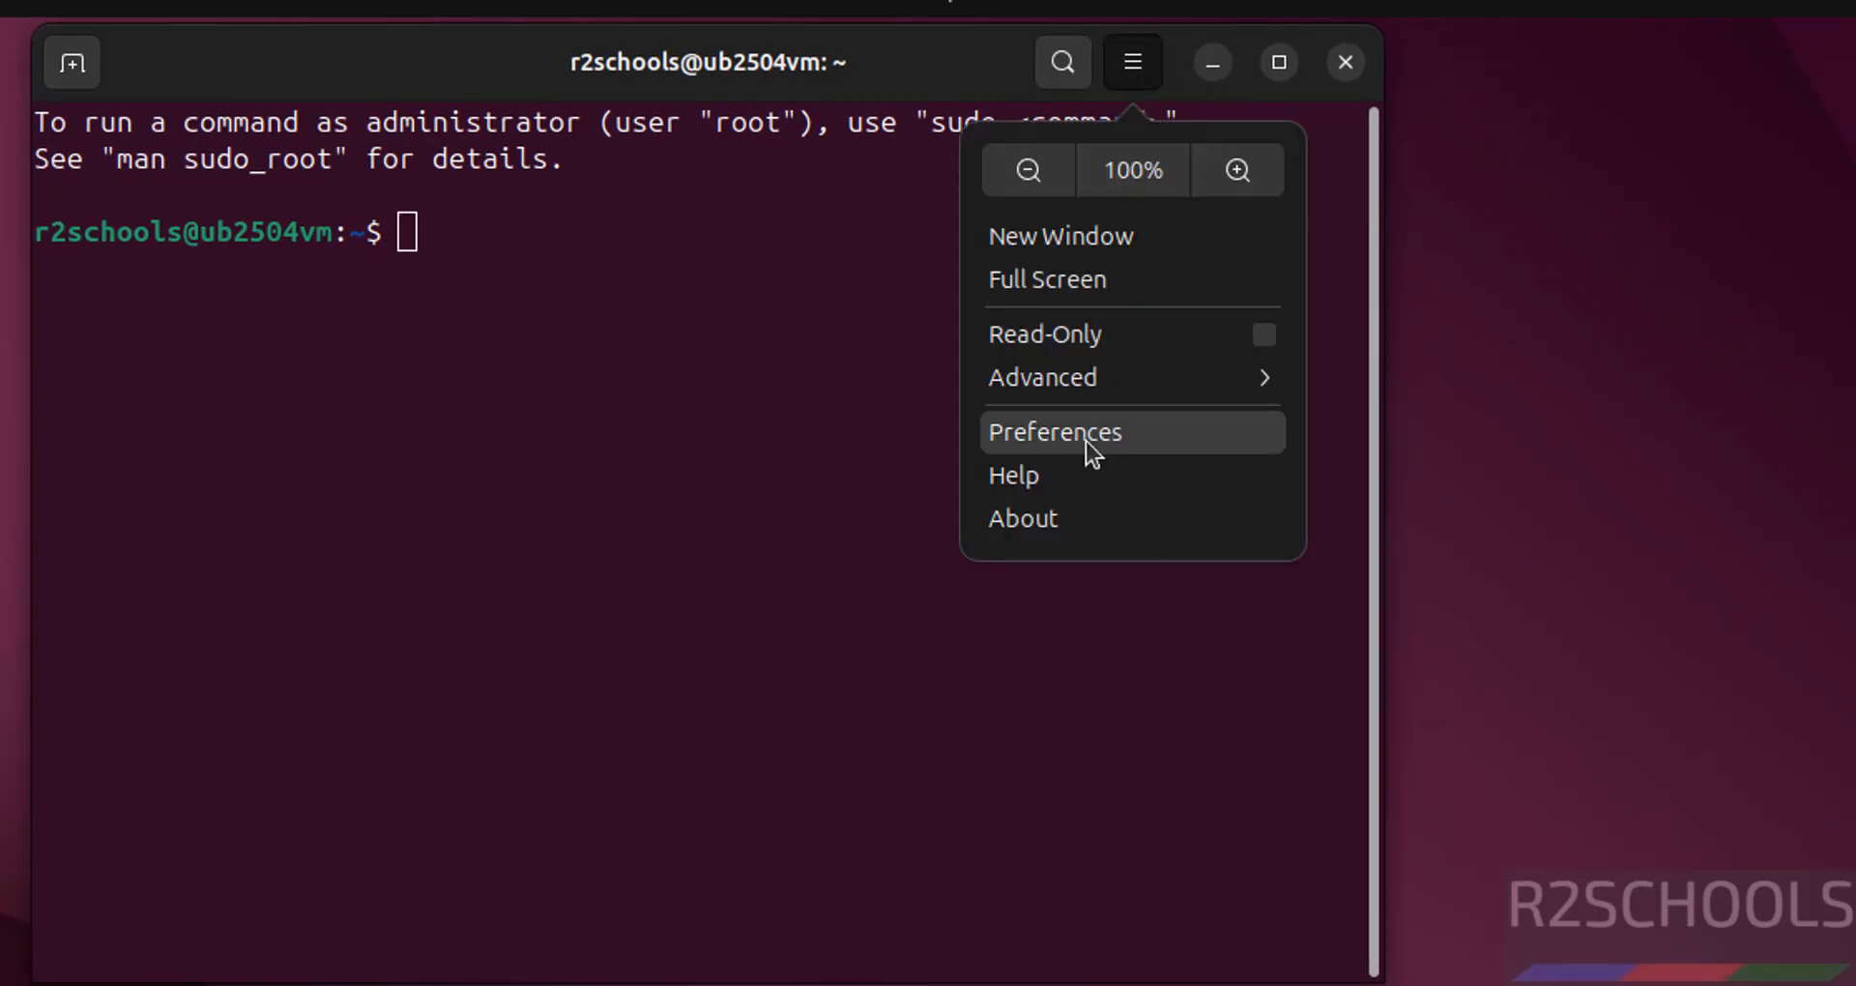
{"action": "left_click", "coordinate": [1053, 431]}
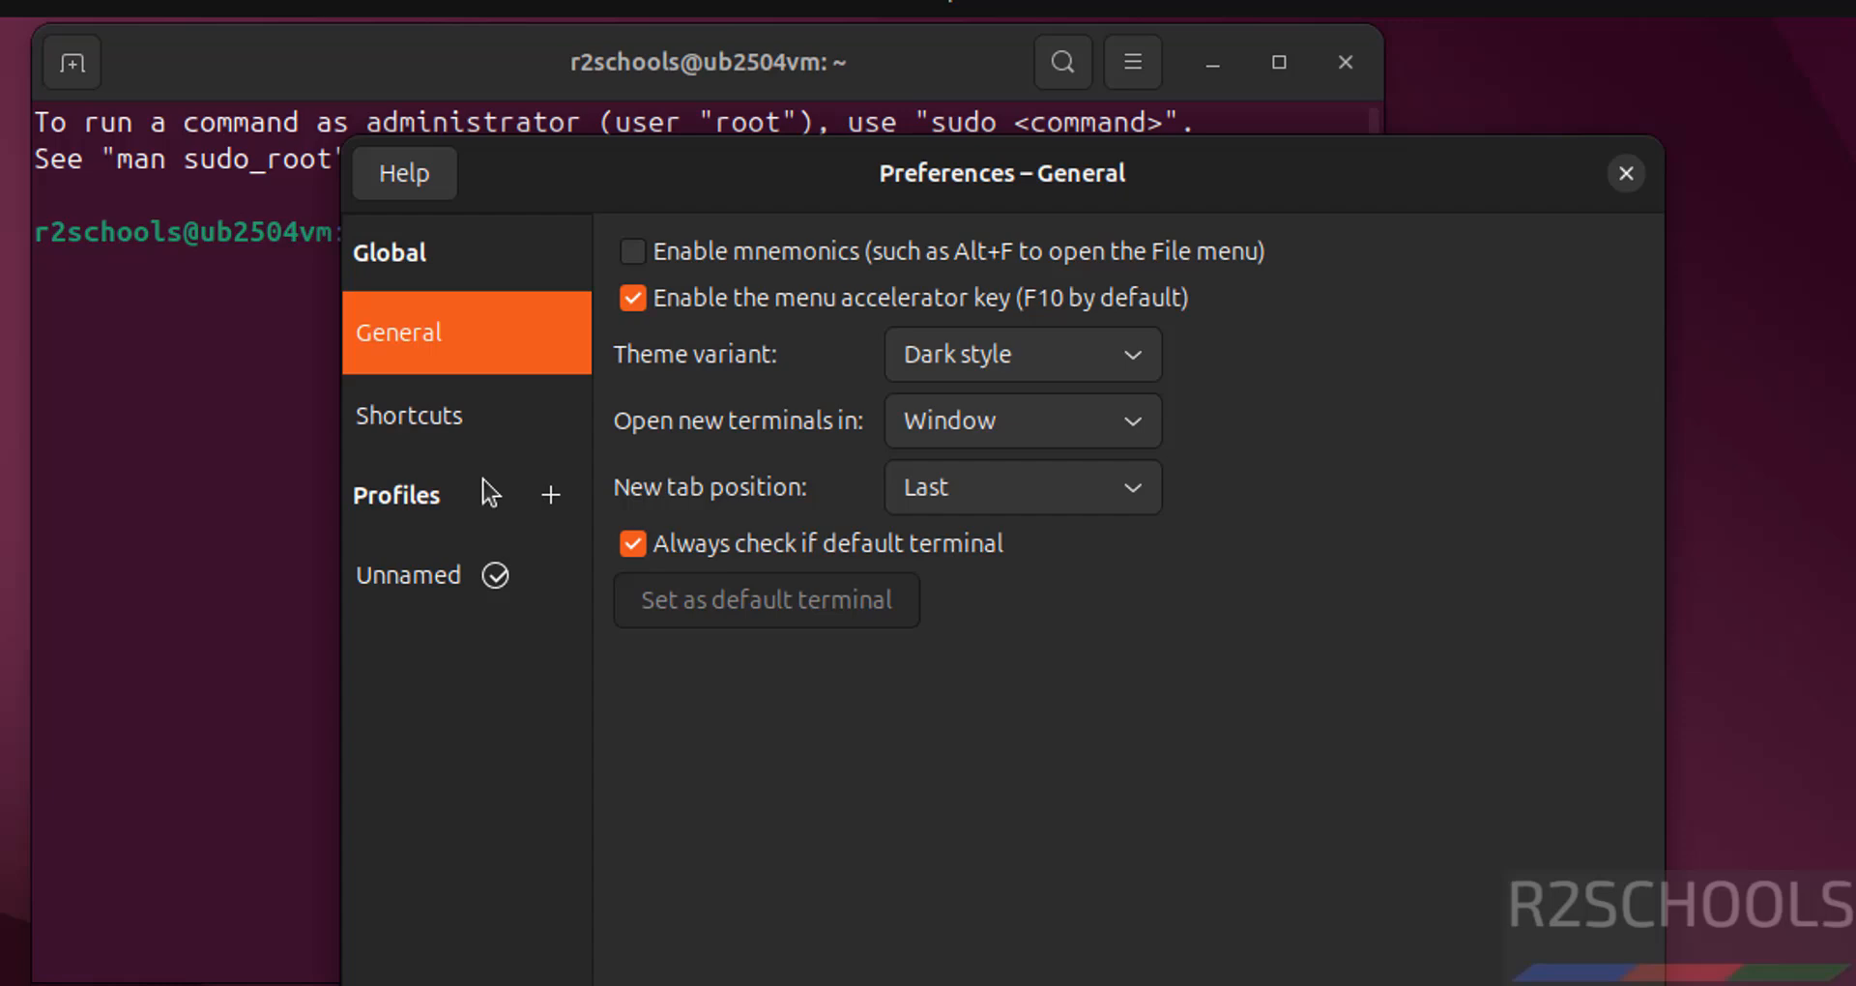
{"action": "left_click", "coordinate": [406, 575]}
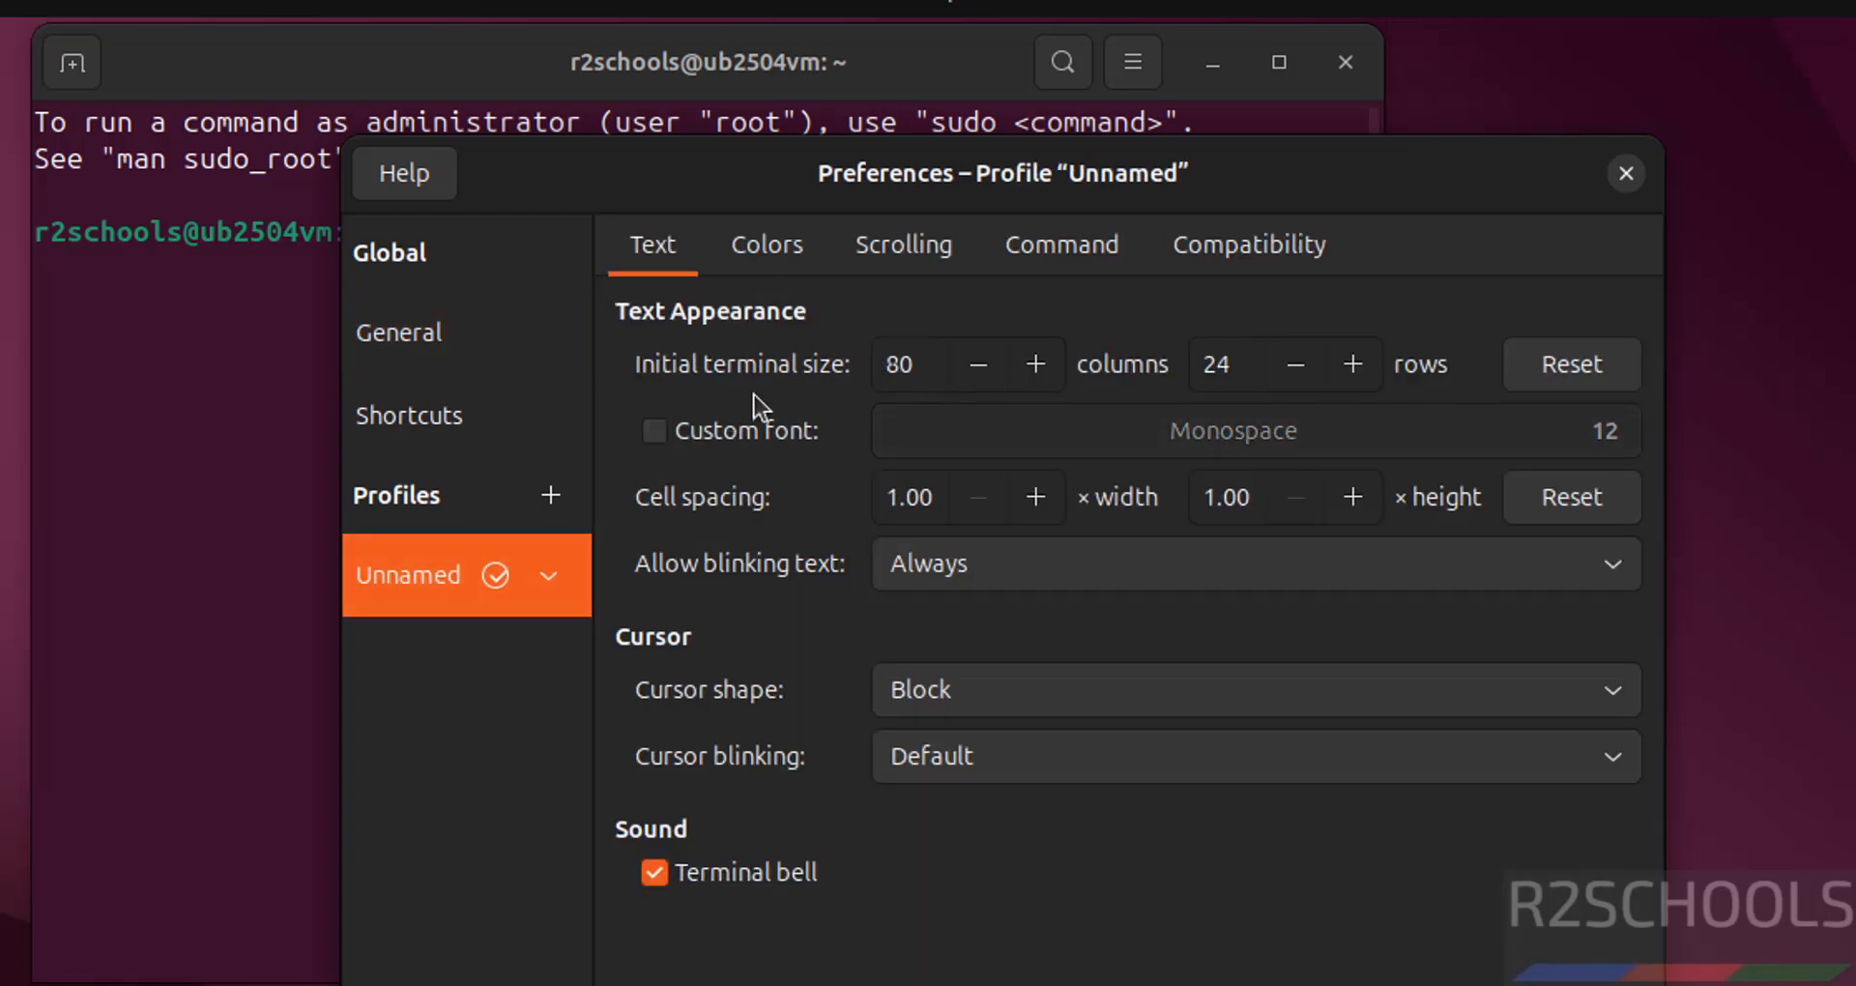
- Enable a custom Monospace font at size 14 for the profile and close Preferences
{"action": "left_click", "coordinate": [1233, 429]}
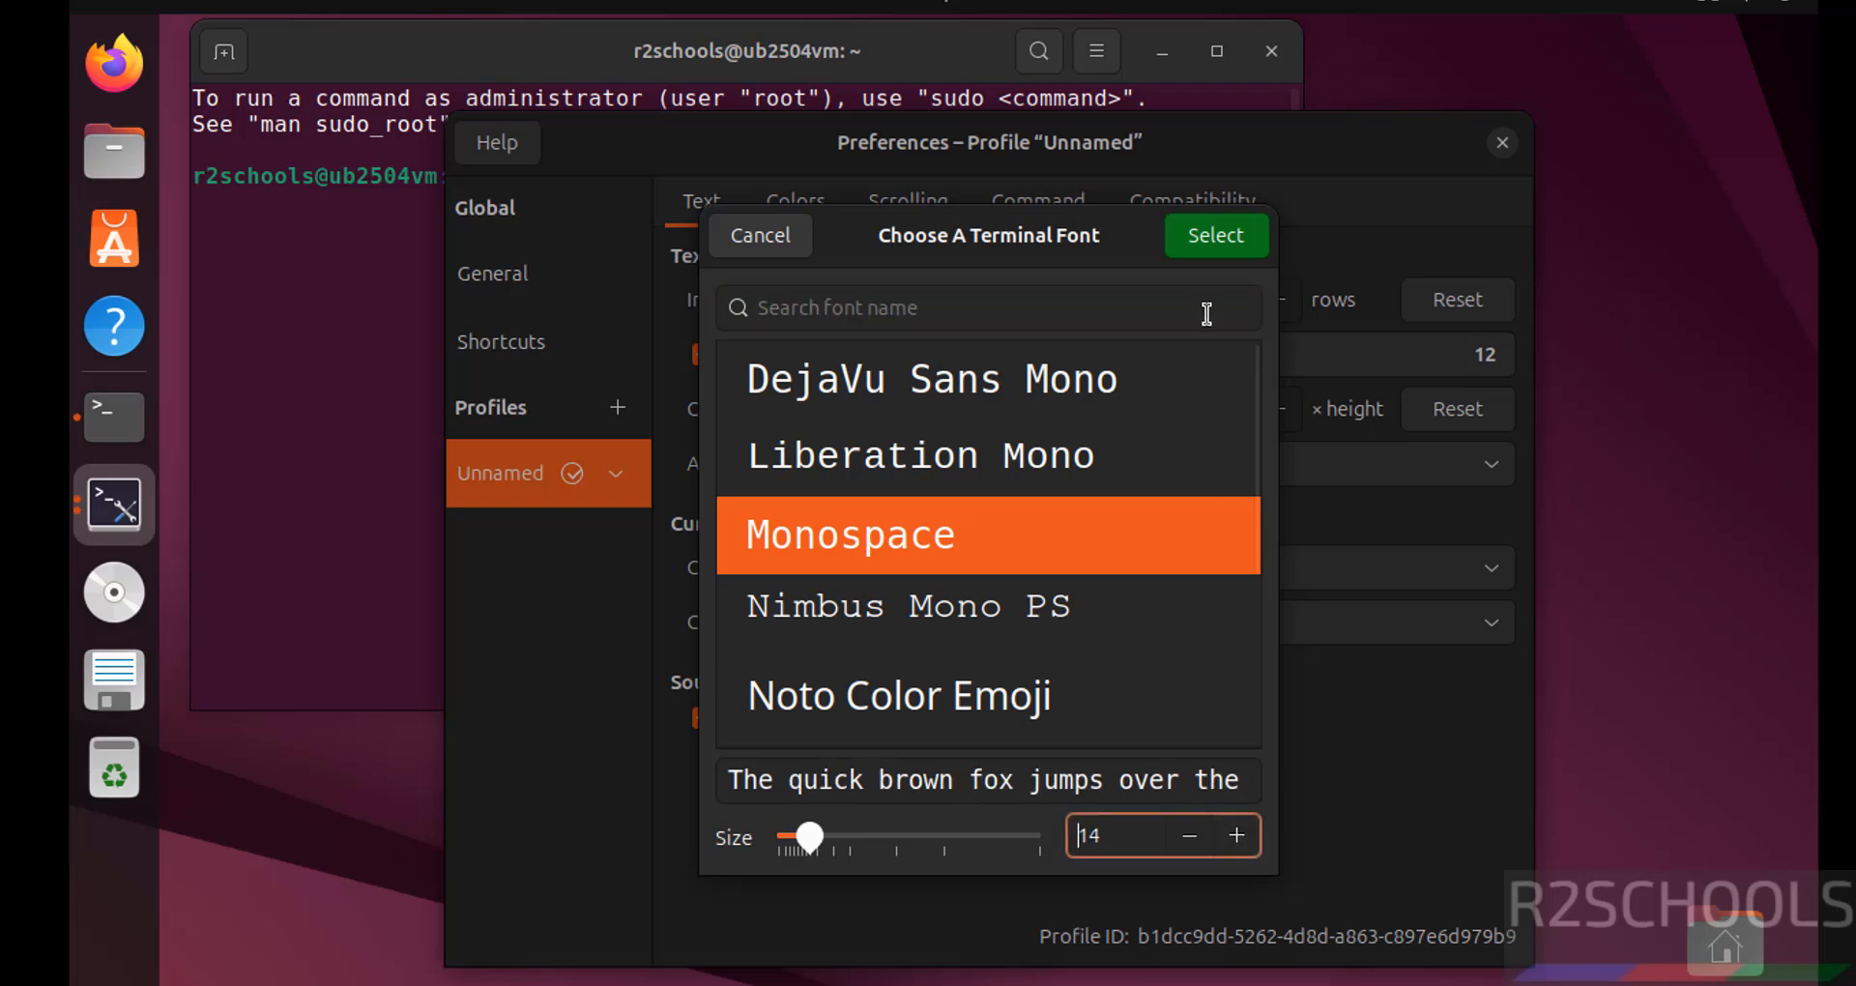
{"action": "left_click", "coordinate": [1213, 234]}
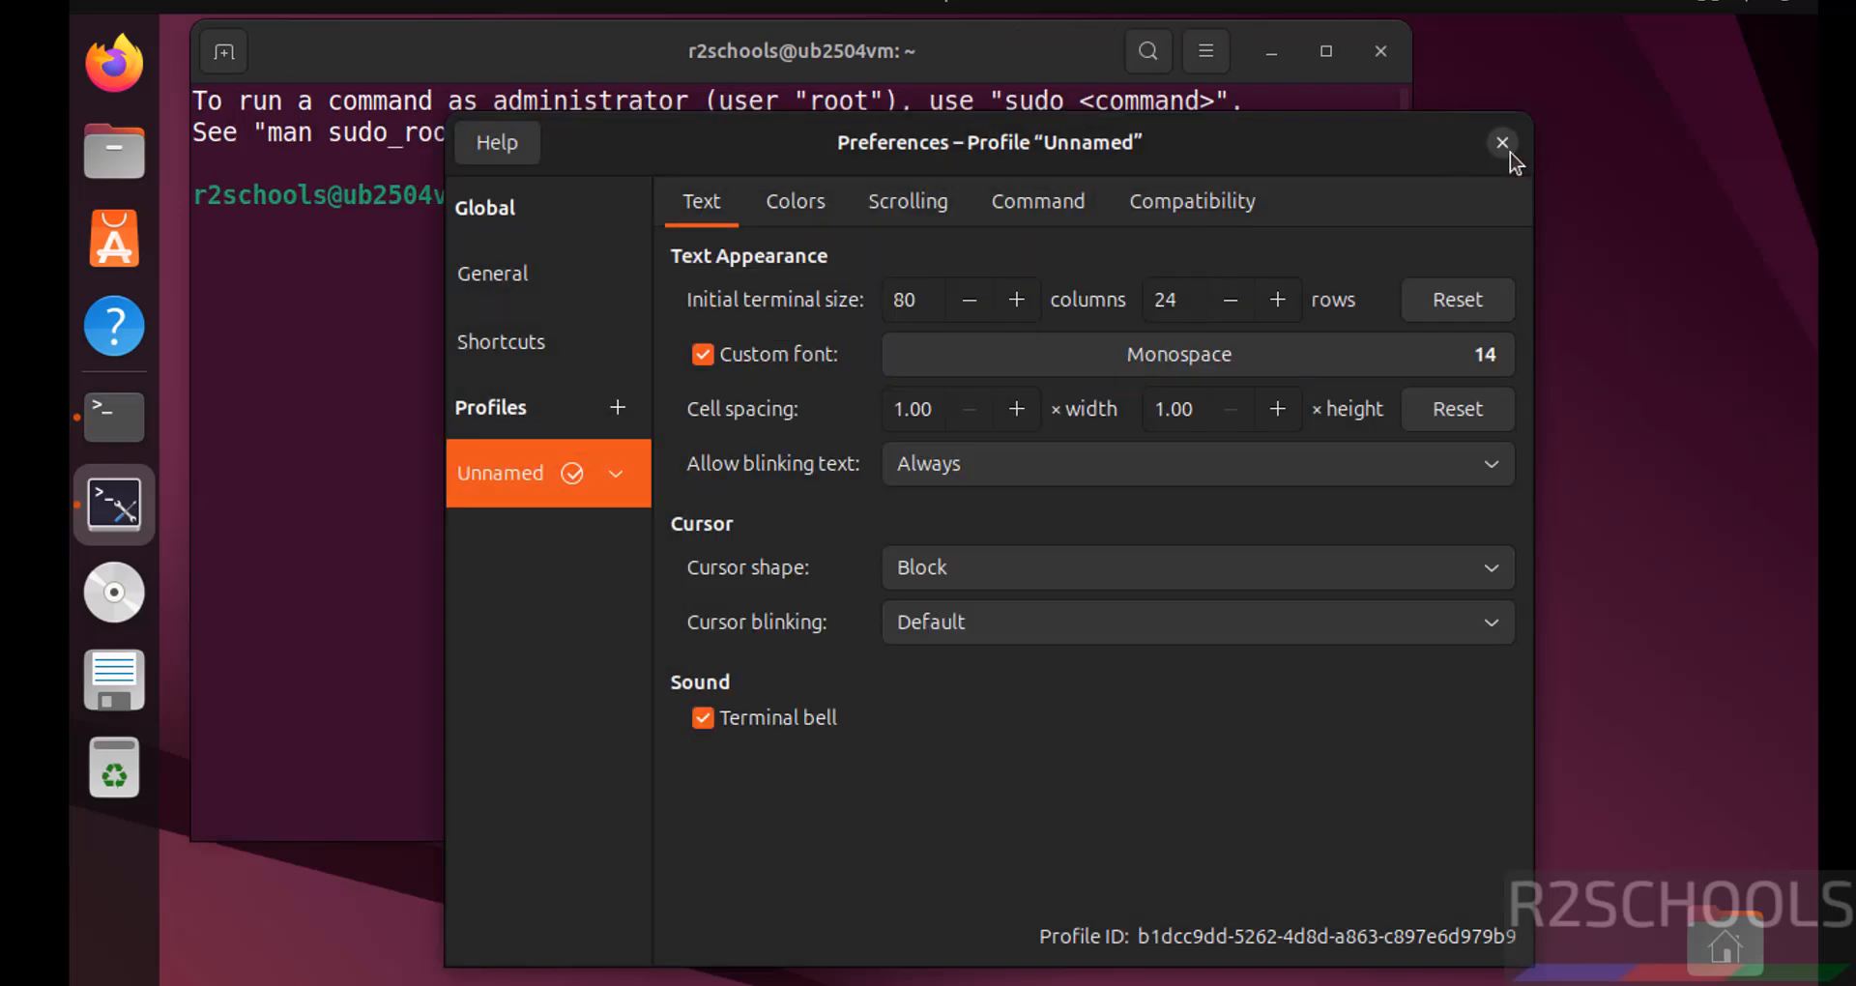
{"action": "left_click", "coordinate": [1502, 142]}
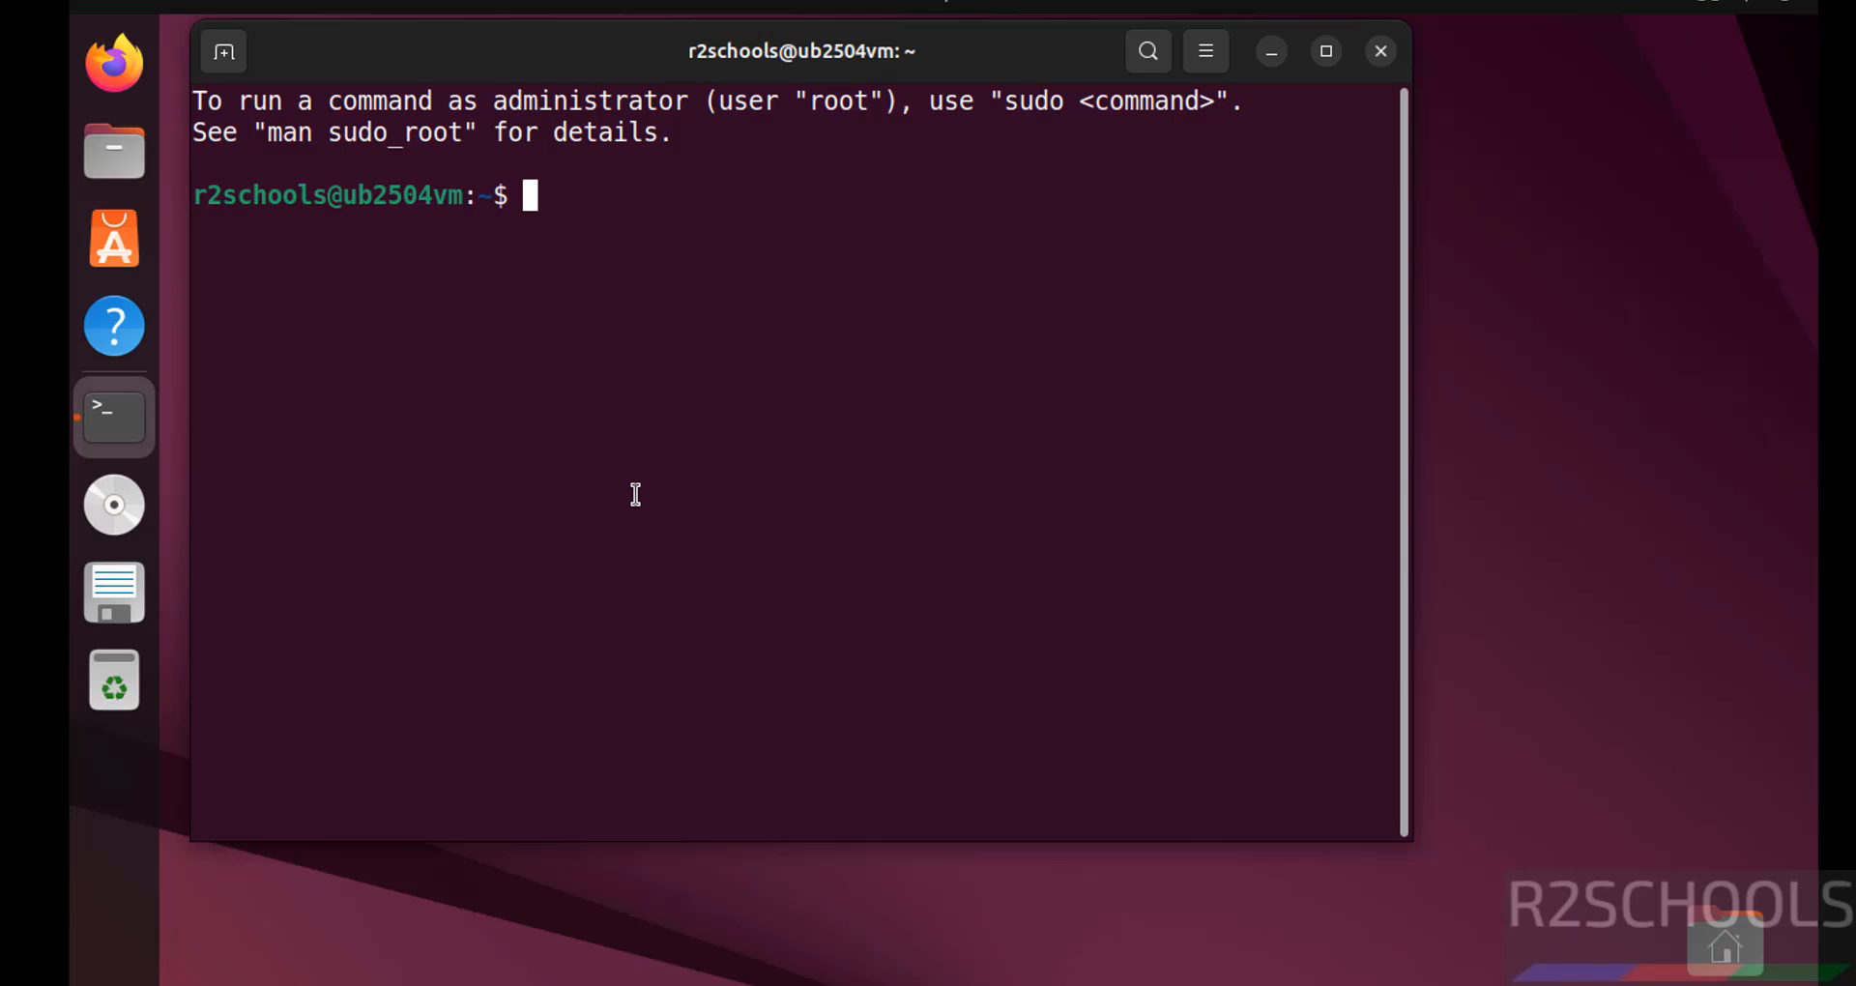
- Run 'more /etc/os-release' to display the OS release information, then clear the screen
{"action": "type", "text": "more .e"}
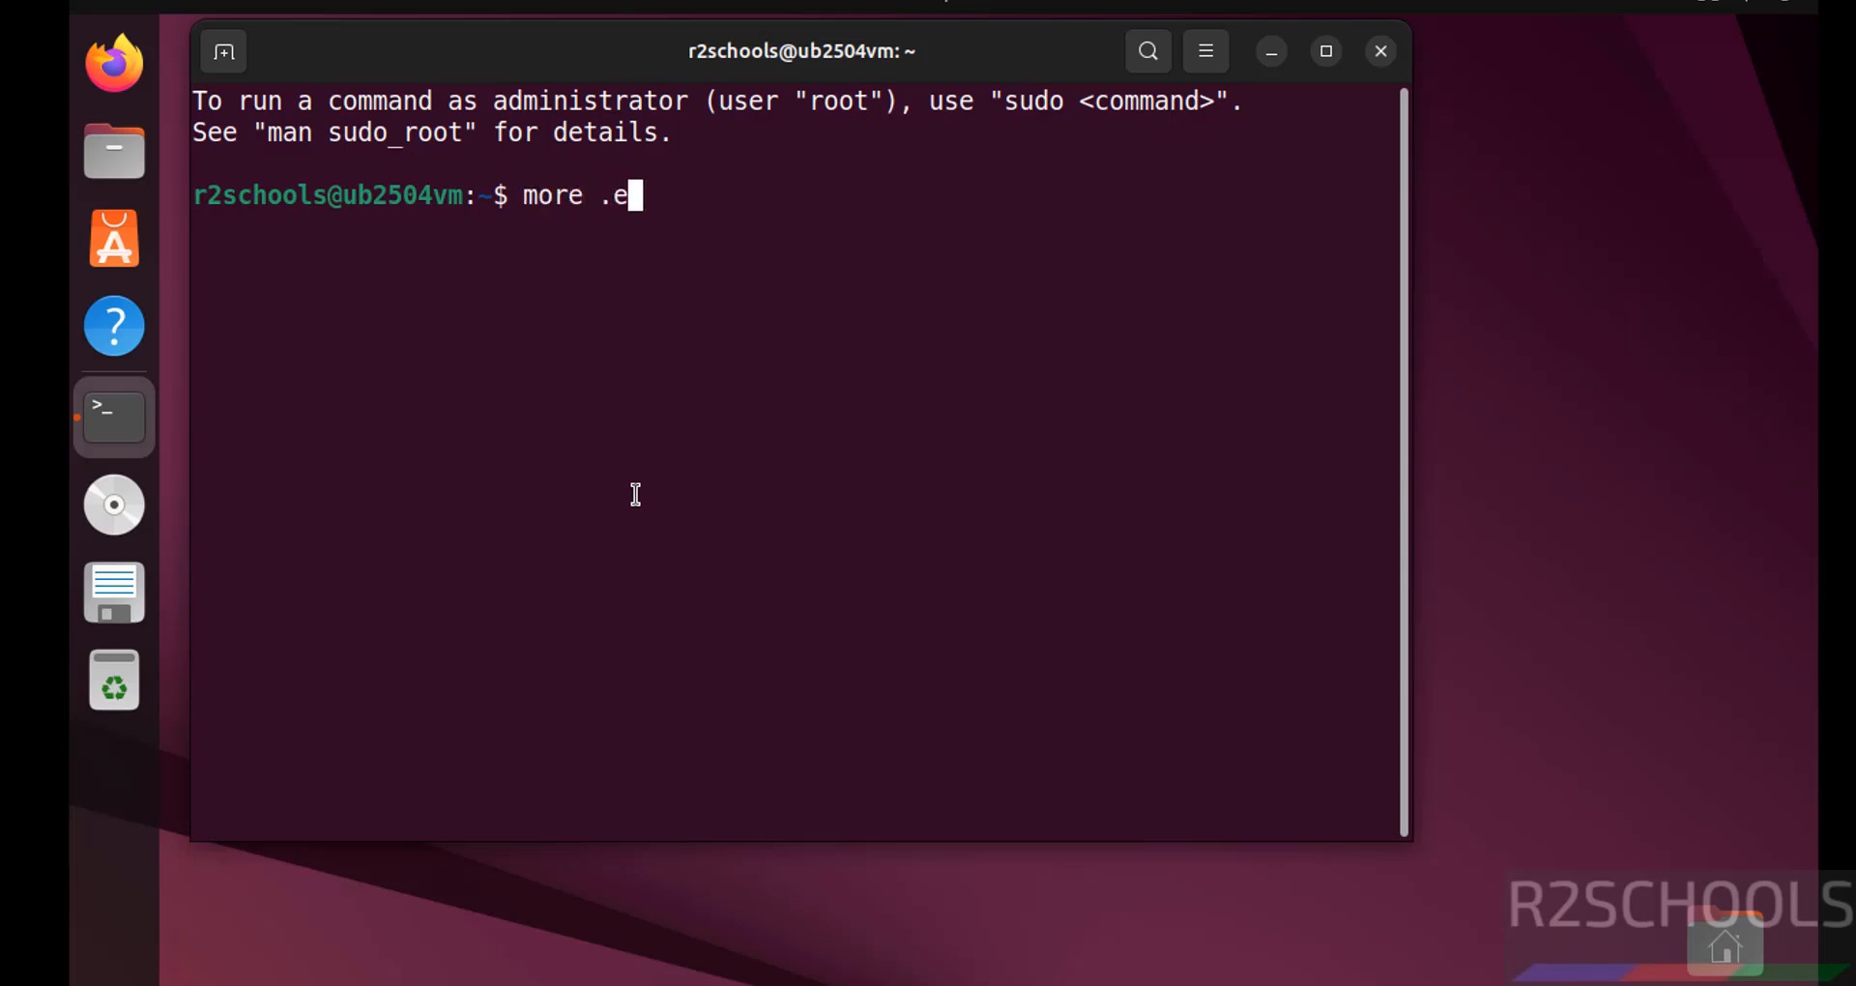
{"action": "type", "text": "/etc/"}
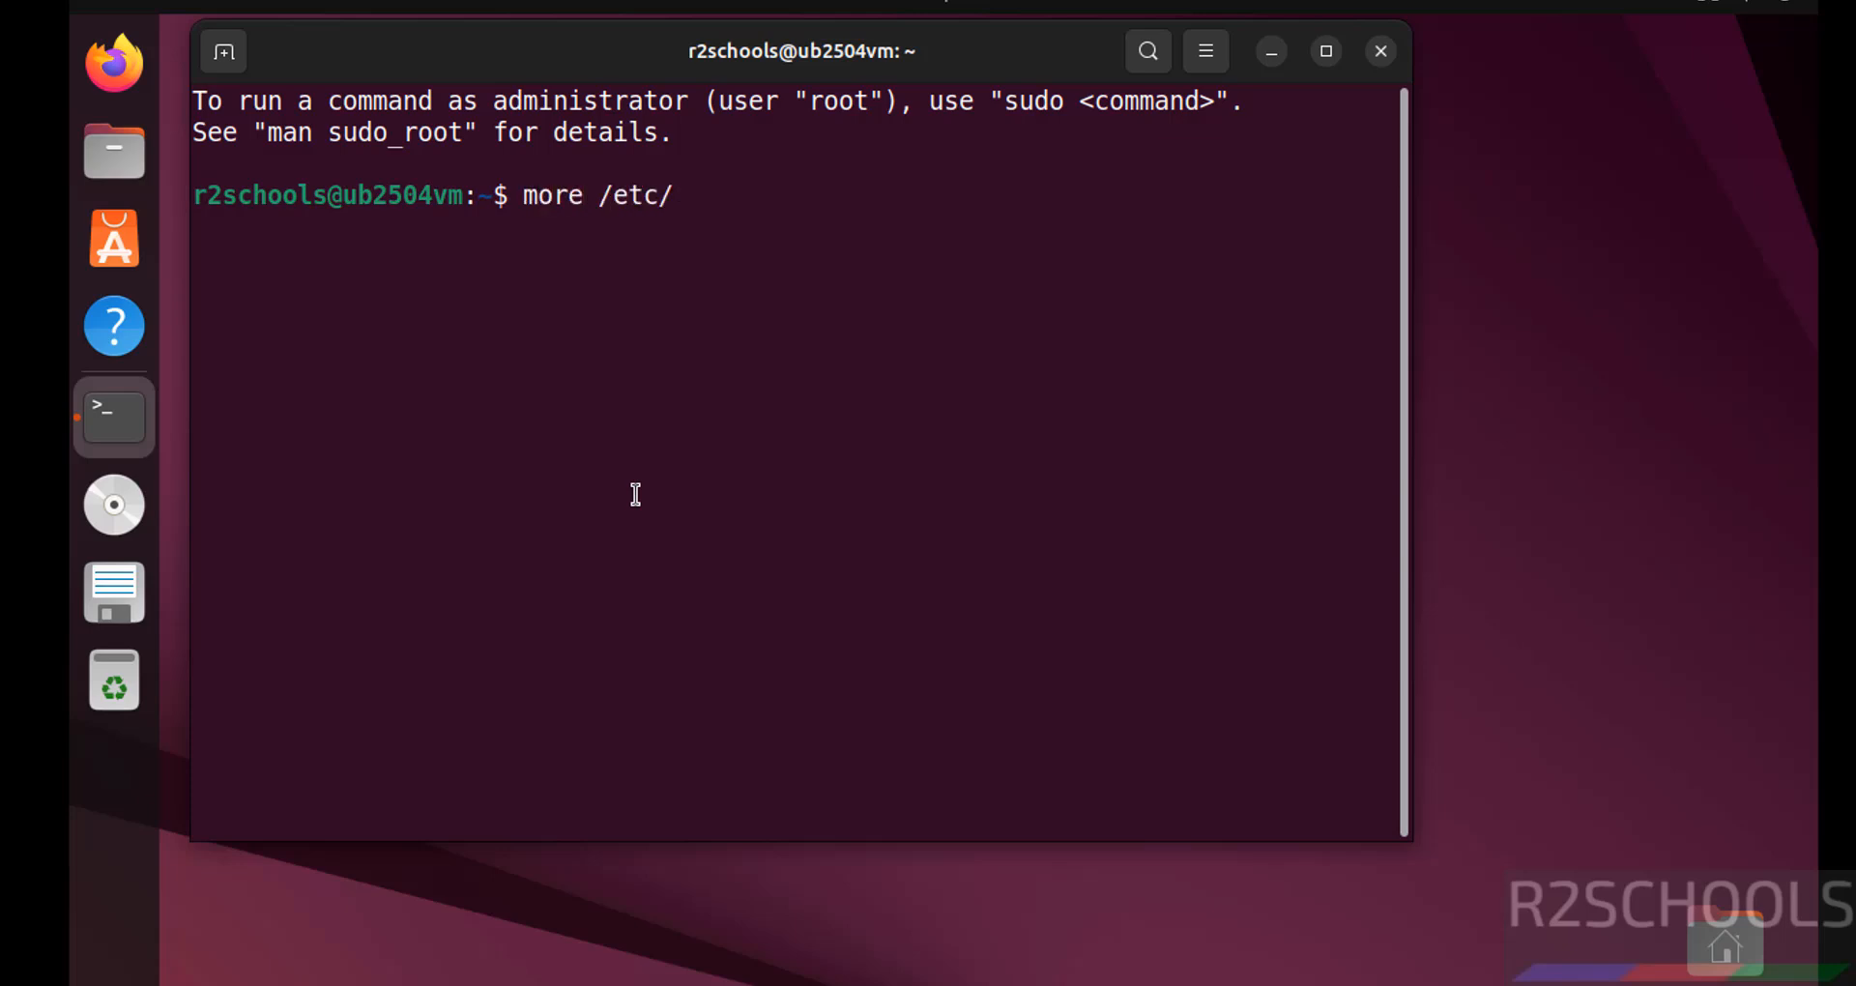
{"action": "type", "text": "os-release"}
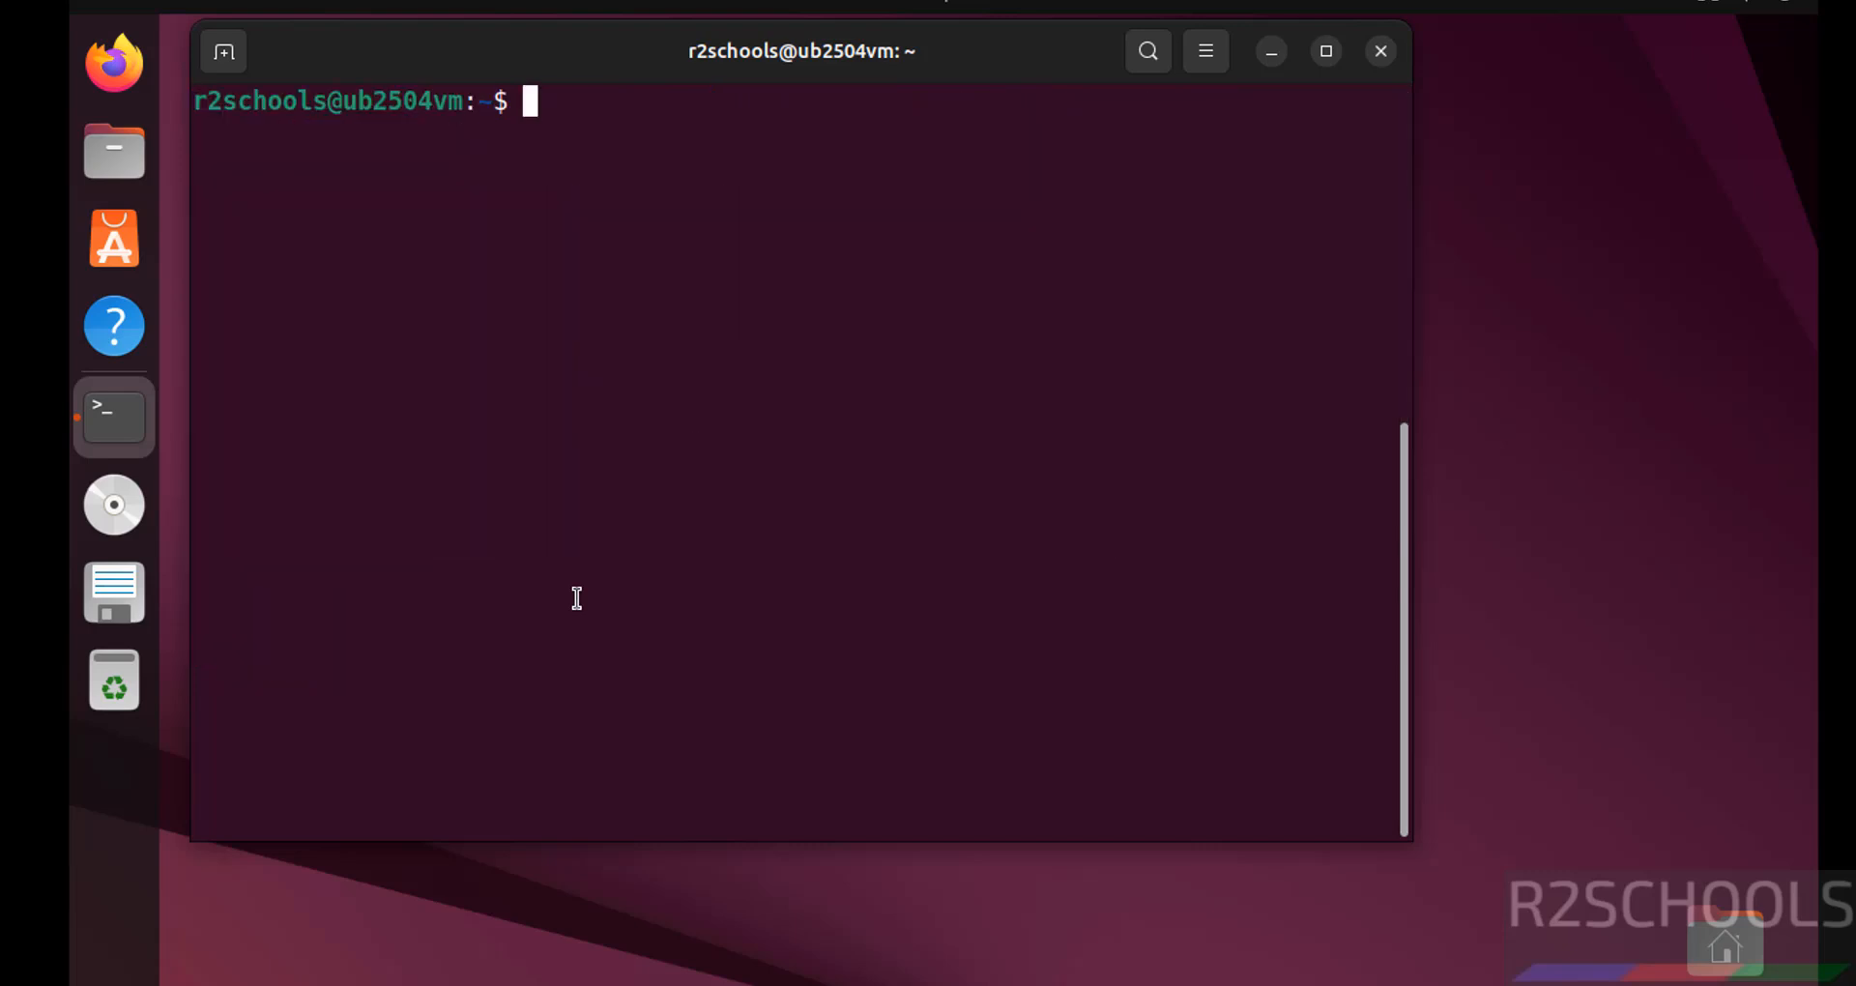
- Run ifconfig and 'ip a', selecting the VM's IP address 192.168.106.212 in the output
{"action": "type", "text": "fi"}
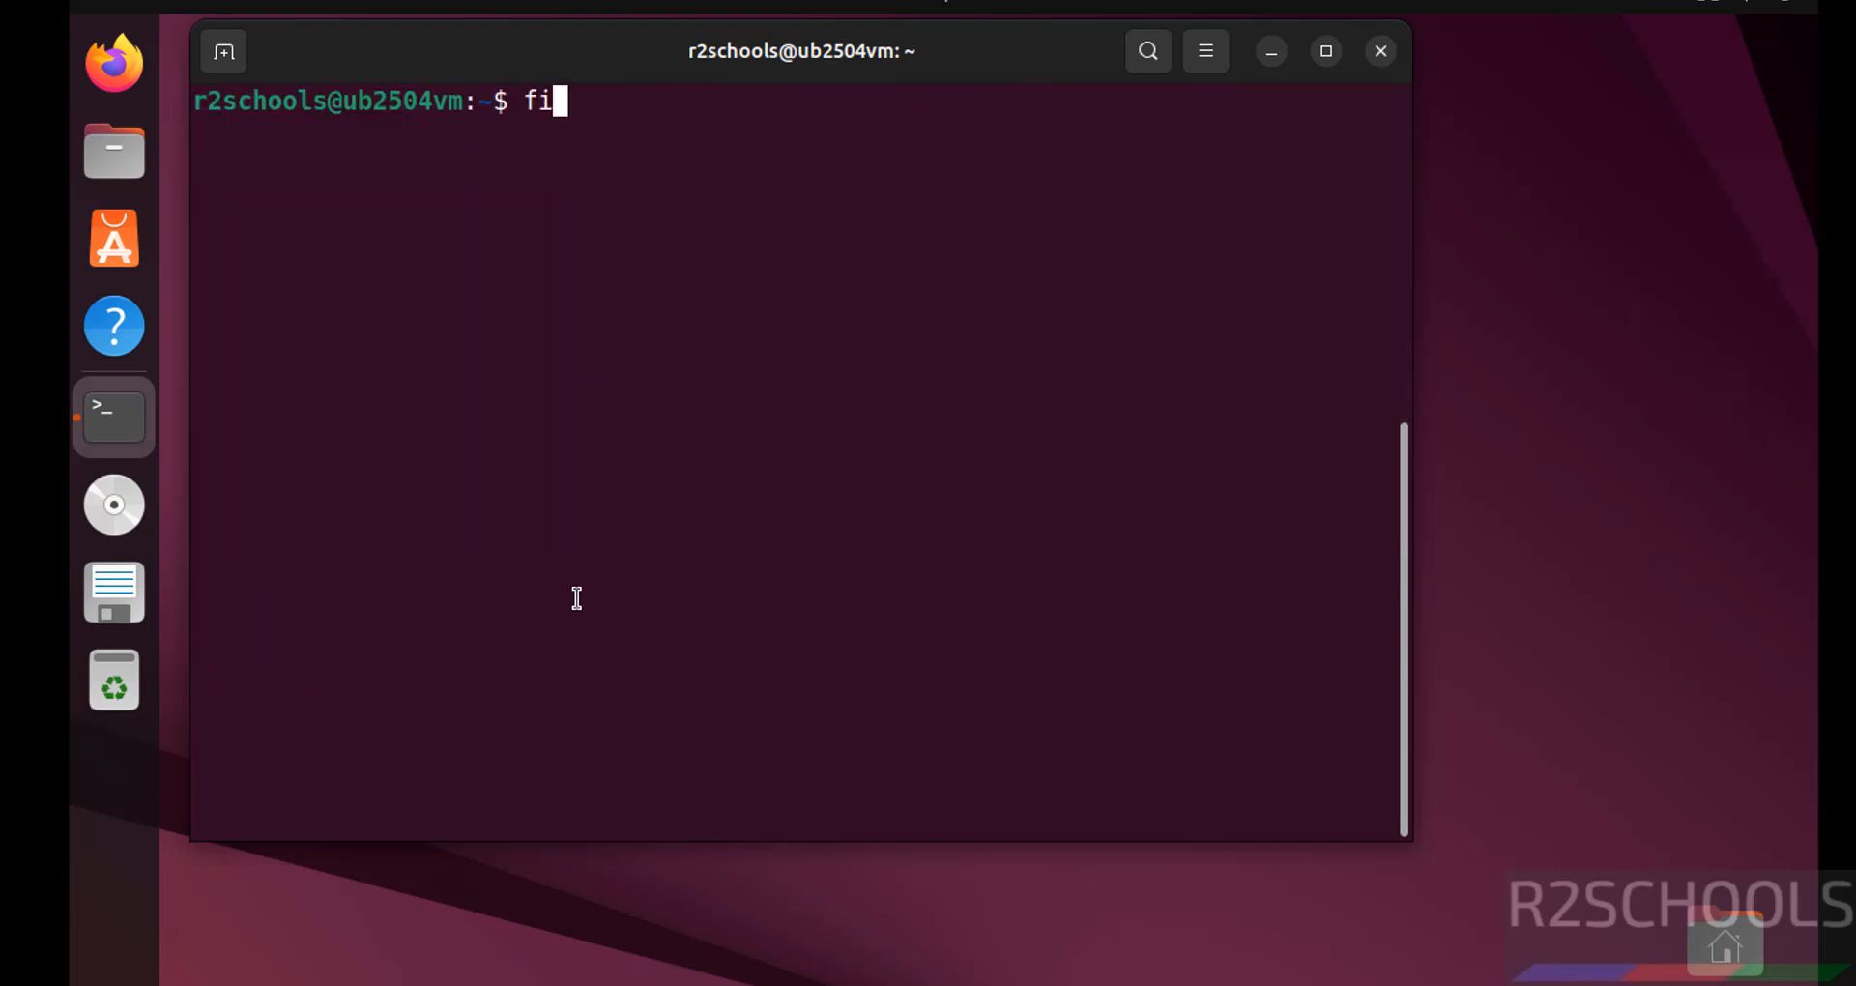
{"action": "type", "text": "config"}
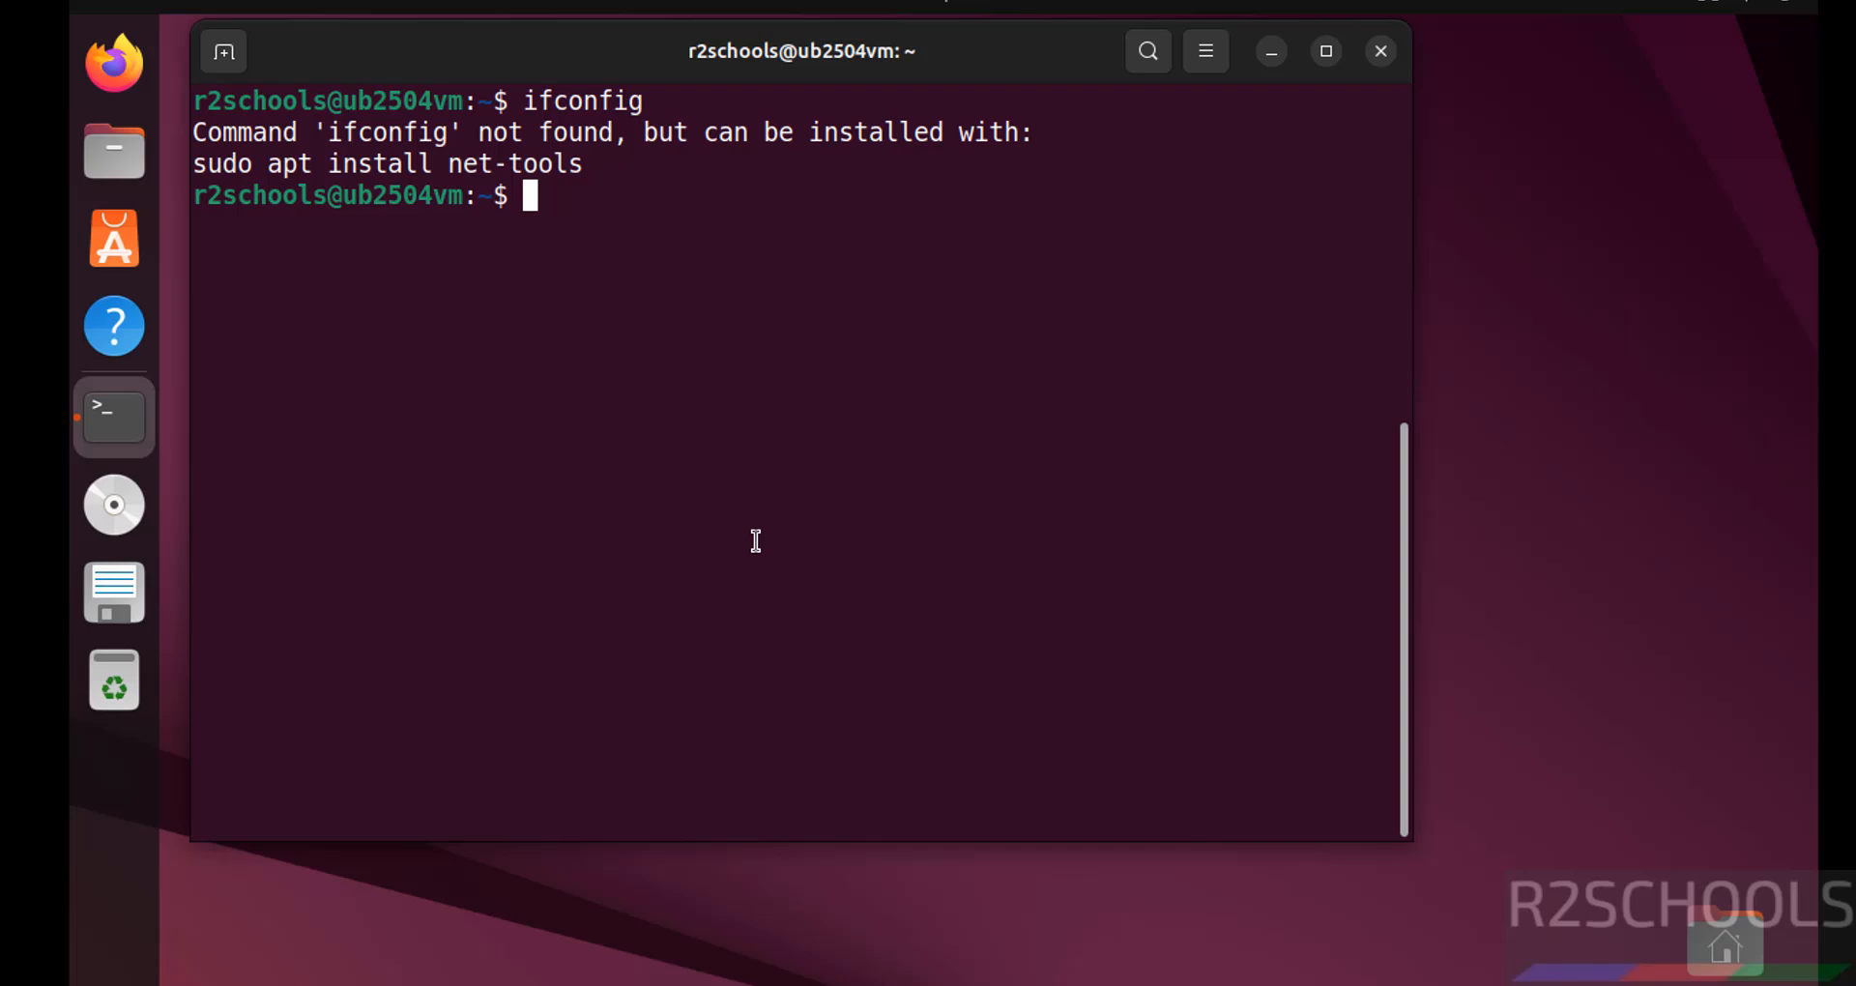
{"action": "type", "text": "ip addr"}
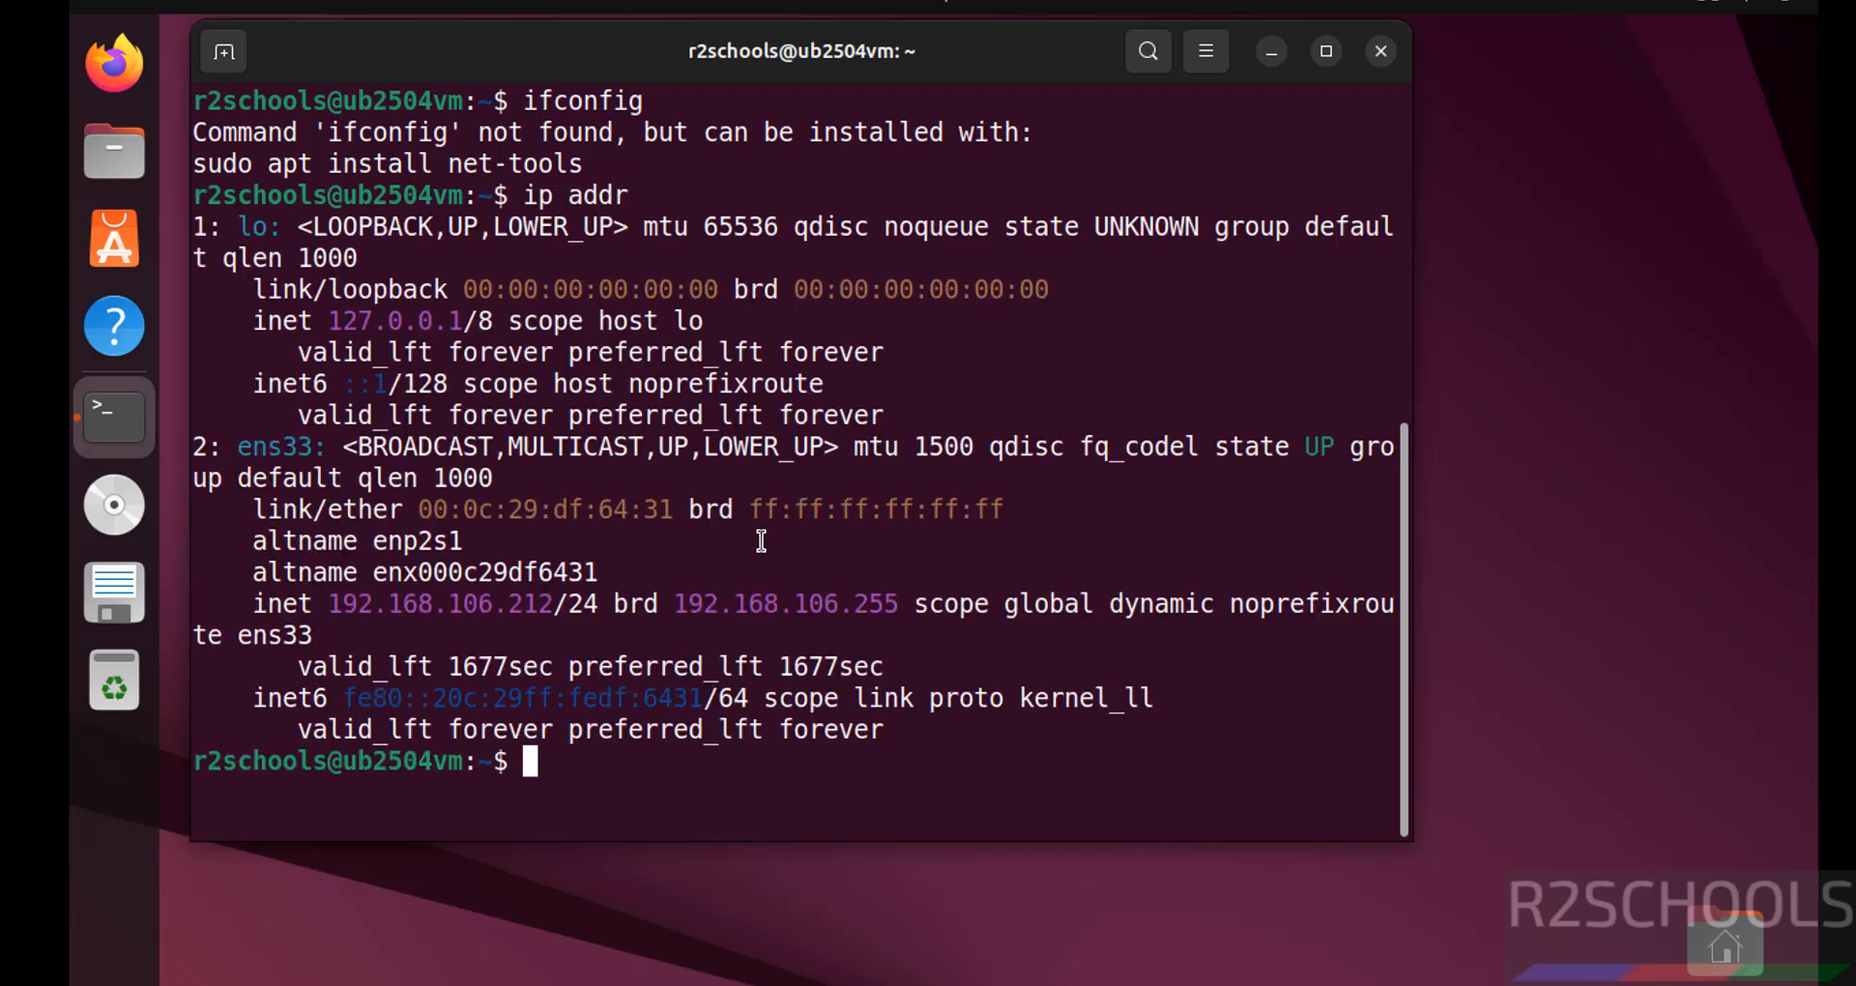
{"action": "double_click", "coordinate": [438, 603]}
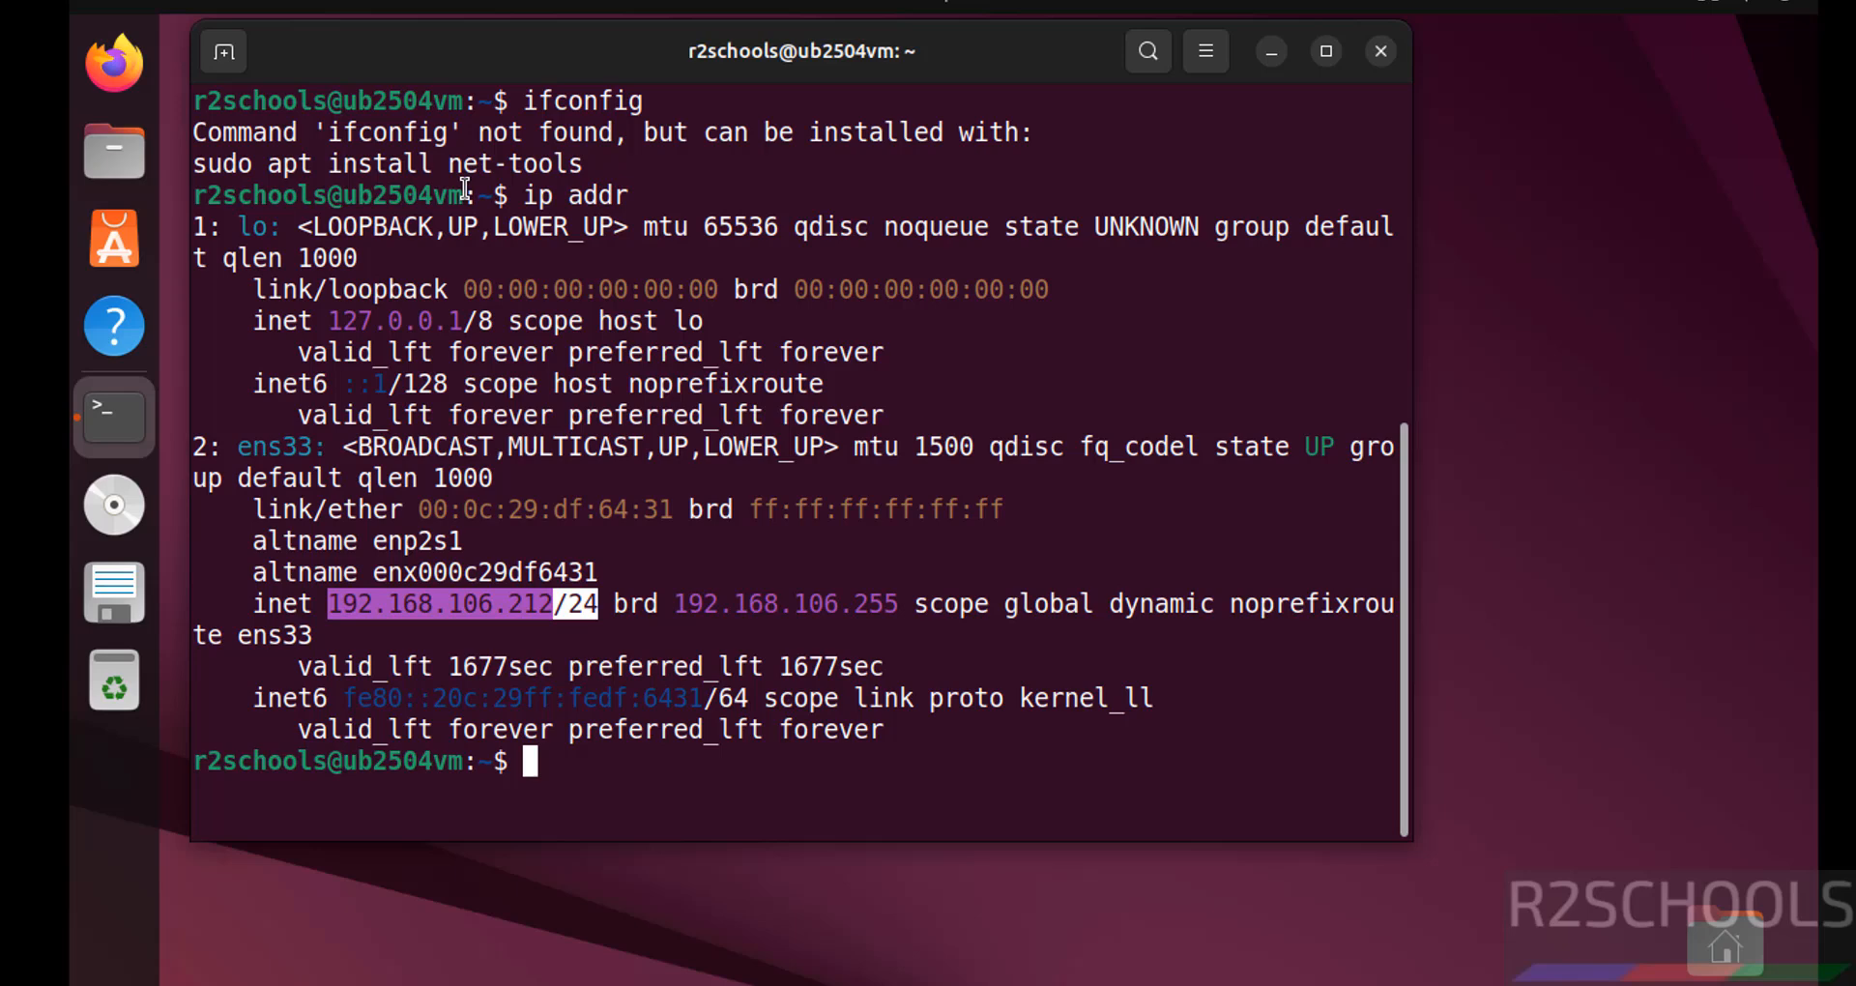
- Install net-tools with 'sudo apt install net-tools', run ifconfig listing ens33 at 192.168.106.212, and clear the screen
{"action": "type", "text": "sudo apt"}
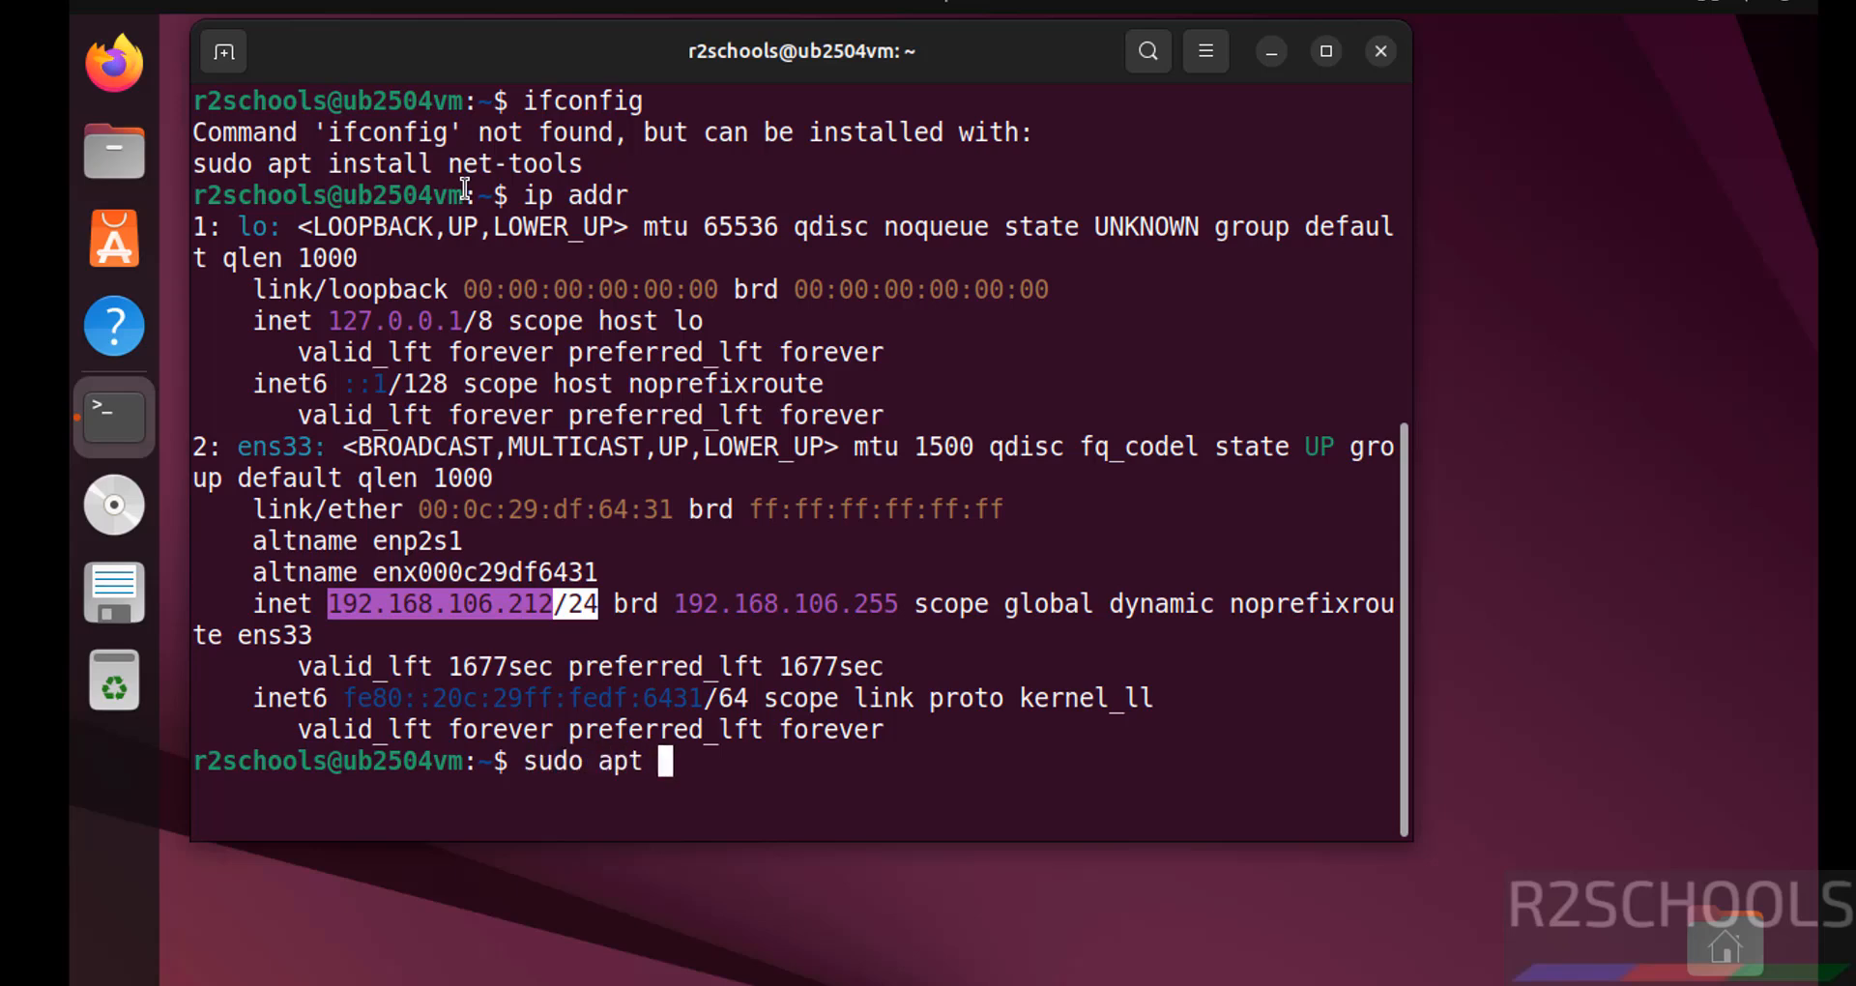
{"action": "type", "text": "install"}
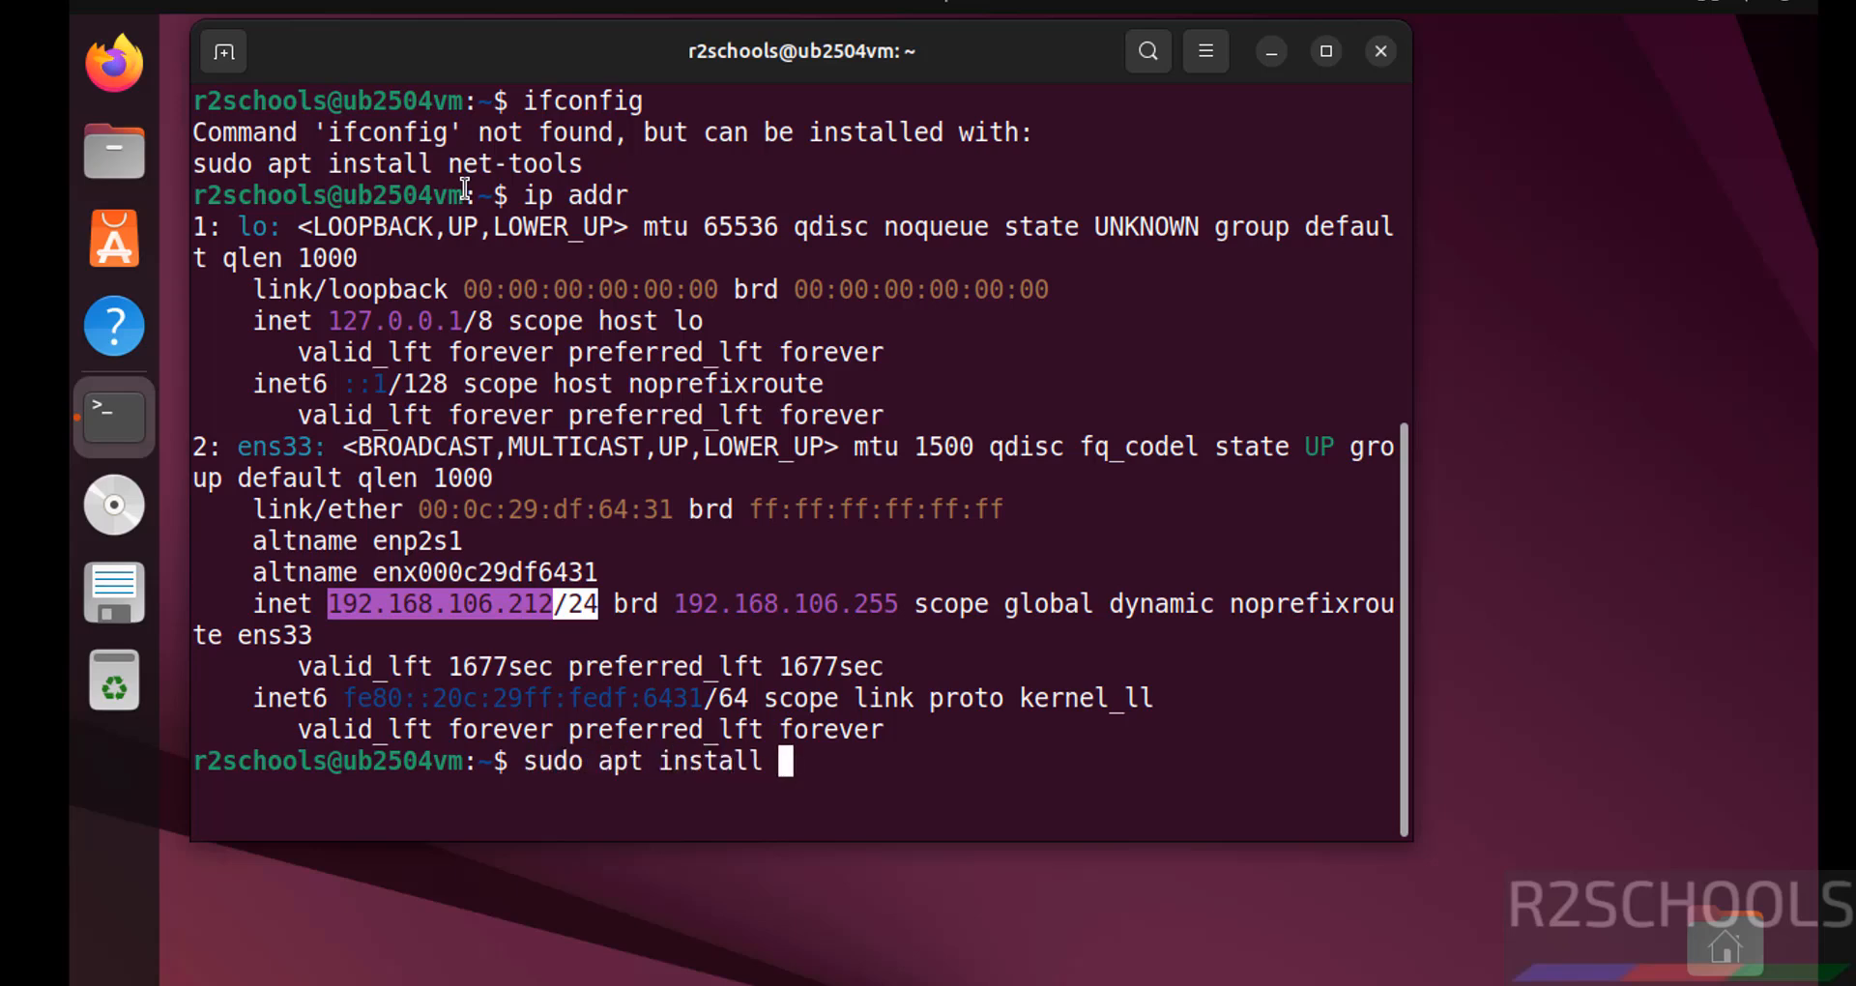
{"action": "type", "text": "net-tools"}
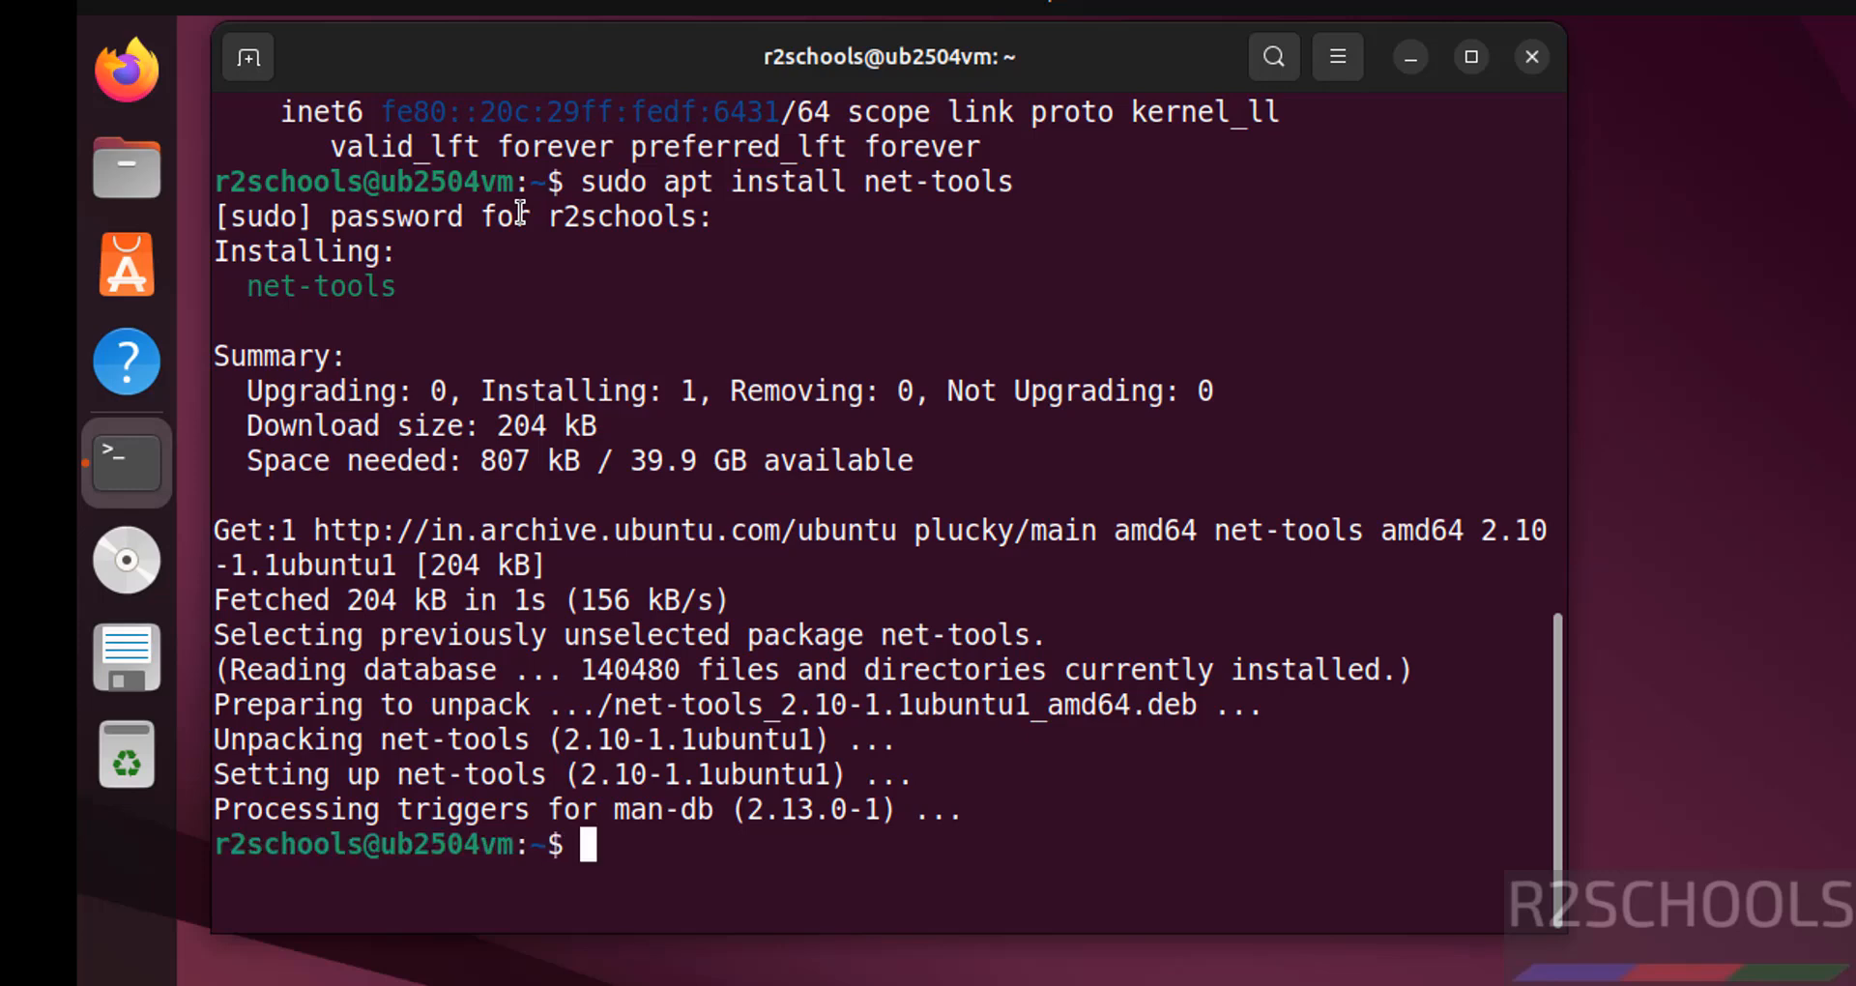
{"action": "type", "text": "fconfig"}
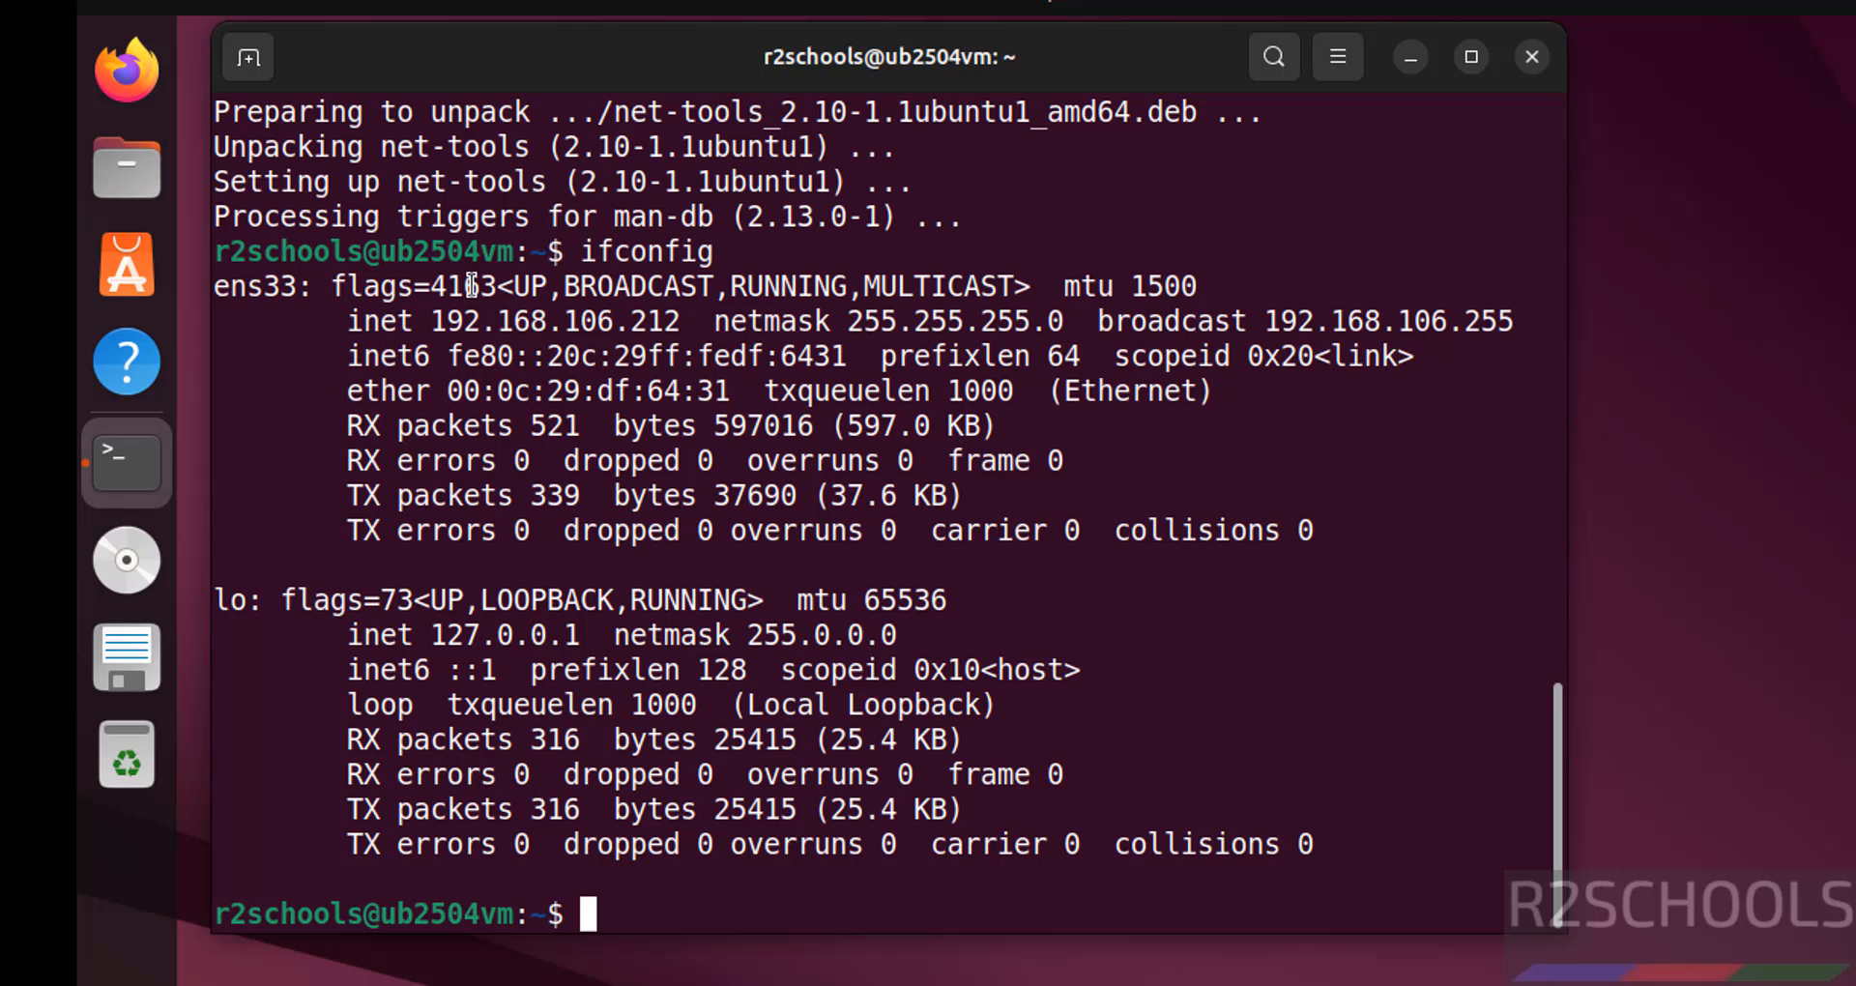
{"action": "double_click", "coordinate": [554, 321]}
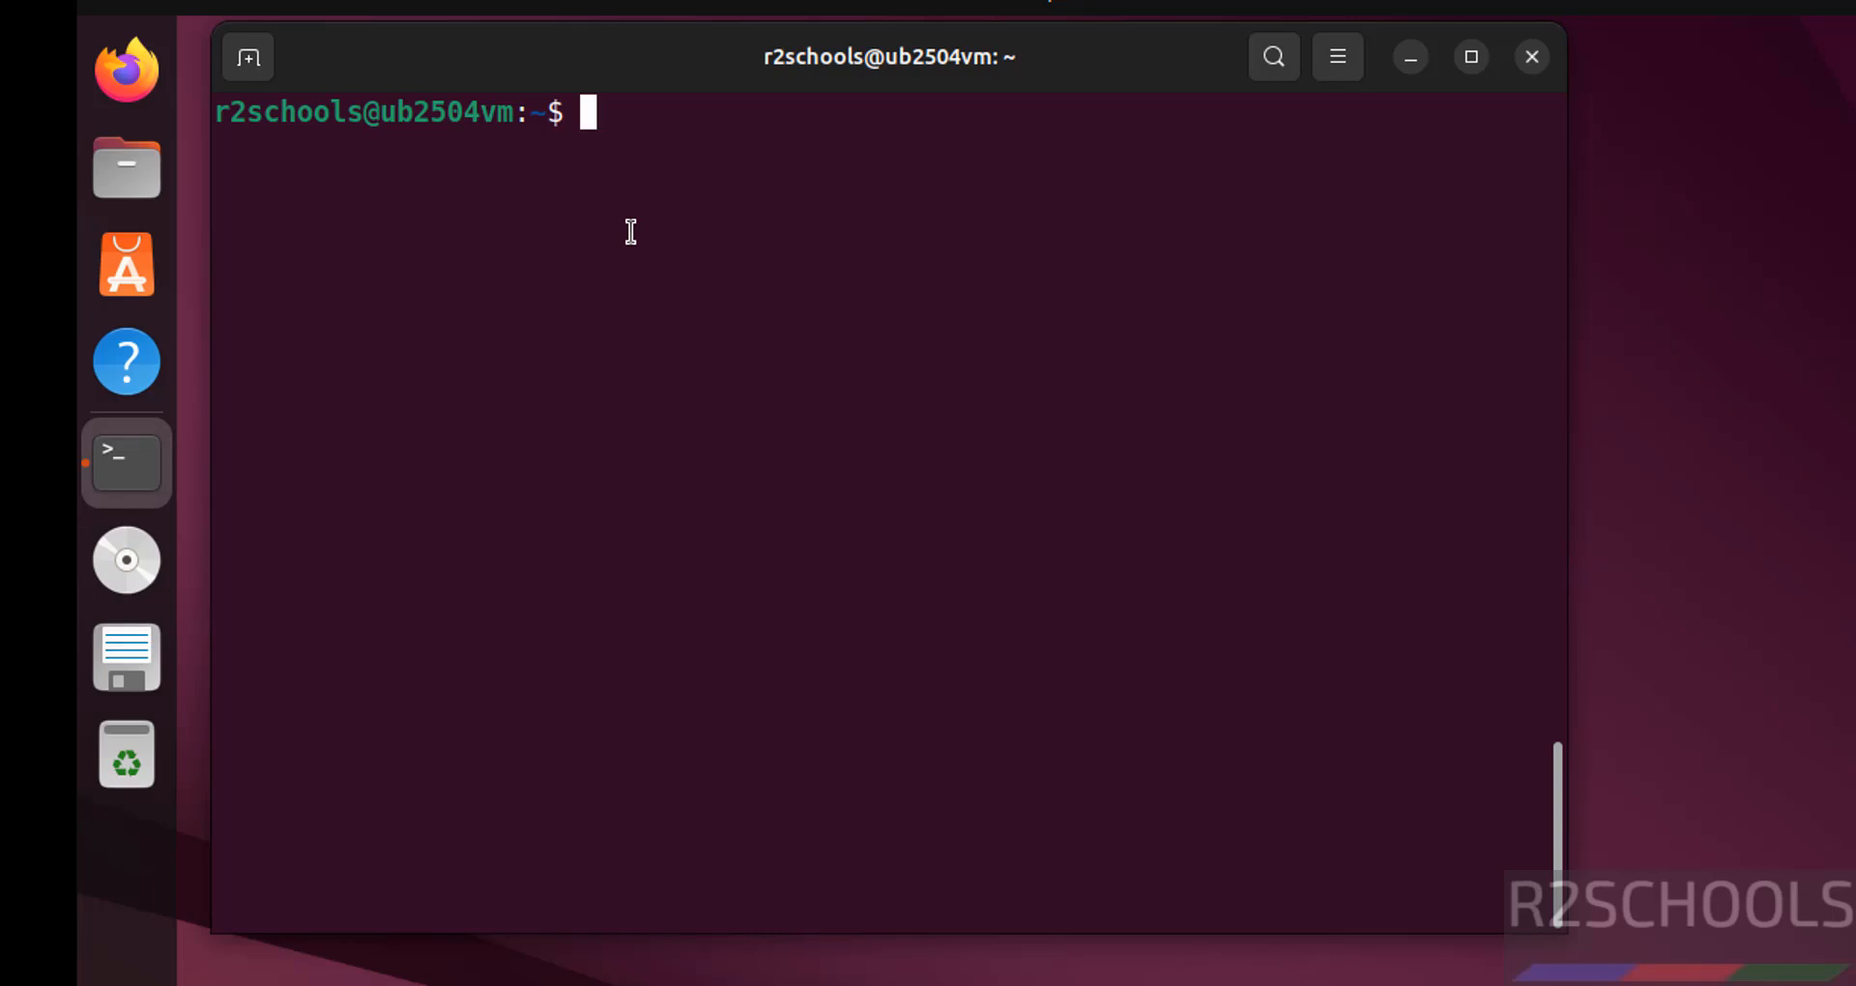
- Enter 'sudo apt update && sudo apt upgrade' at the prompt without running it yet
{"action": "type", "text": "sudo apt"}
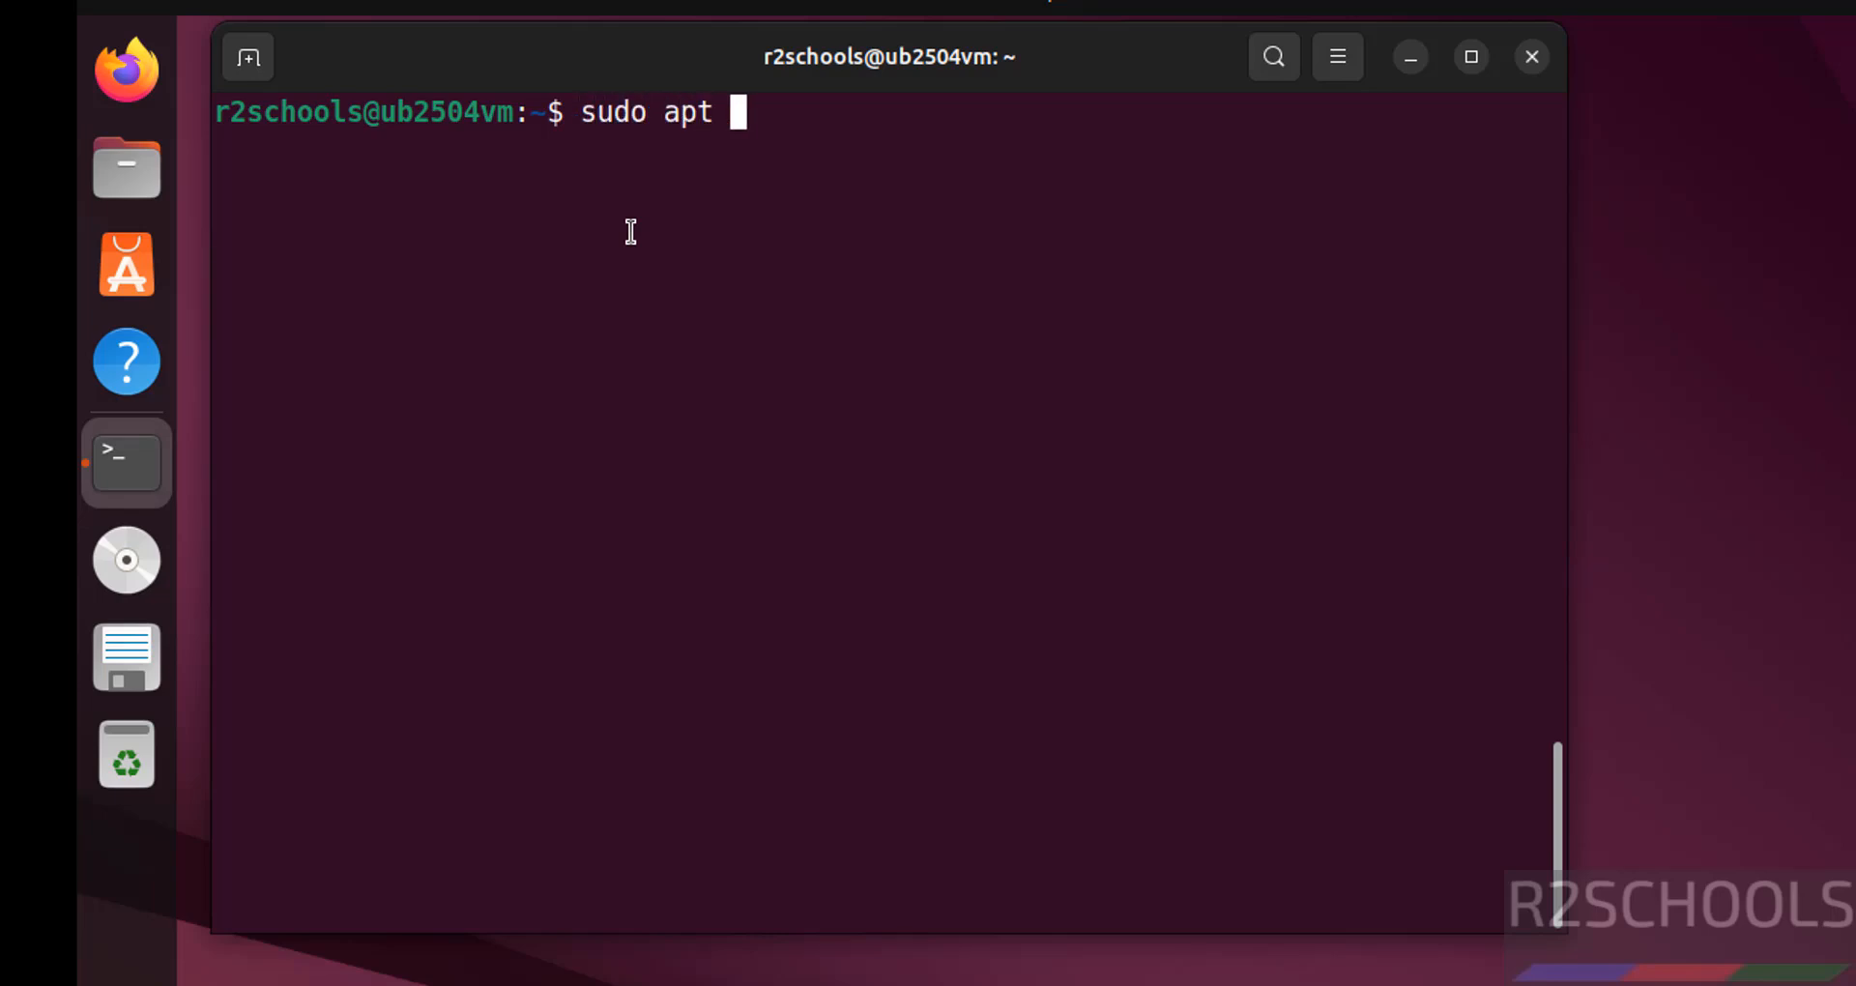
{"action": "type", "text": "update"}
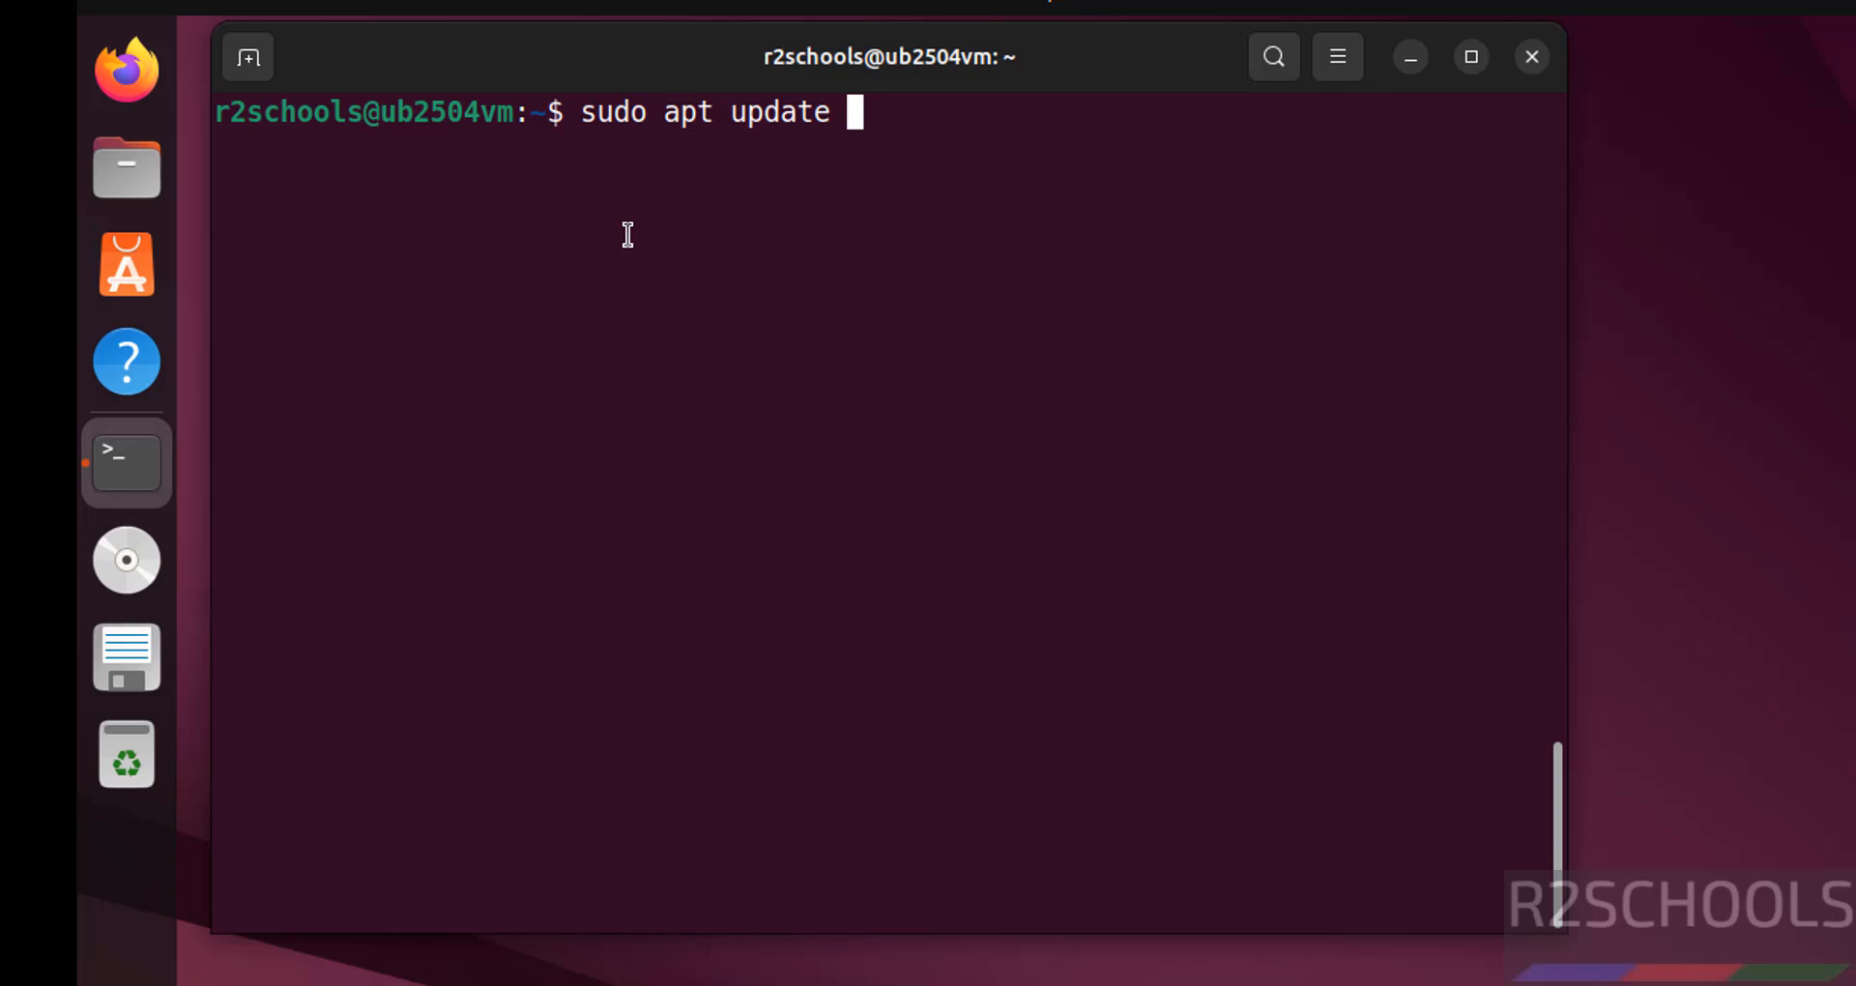
{"action": "type", "text": "&& sudo a"}
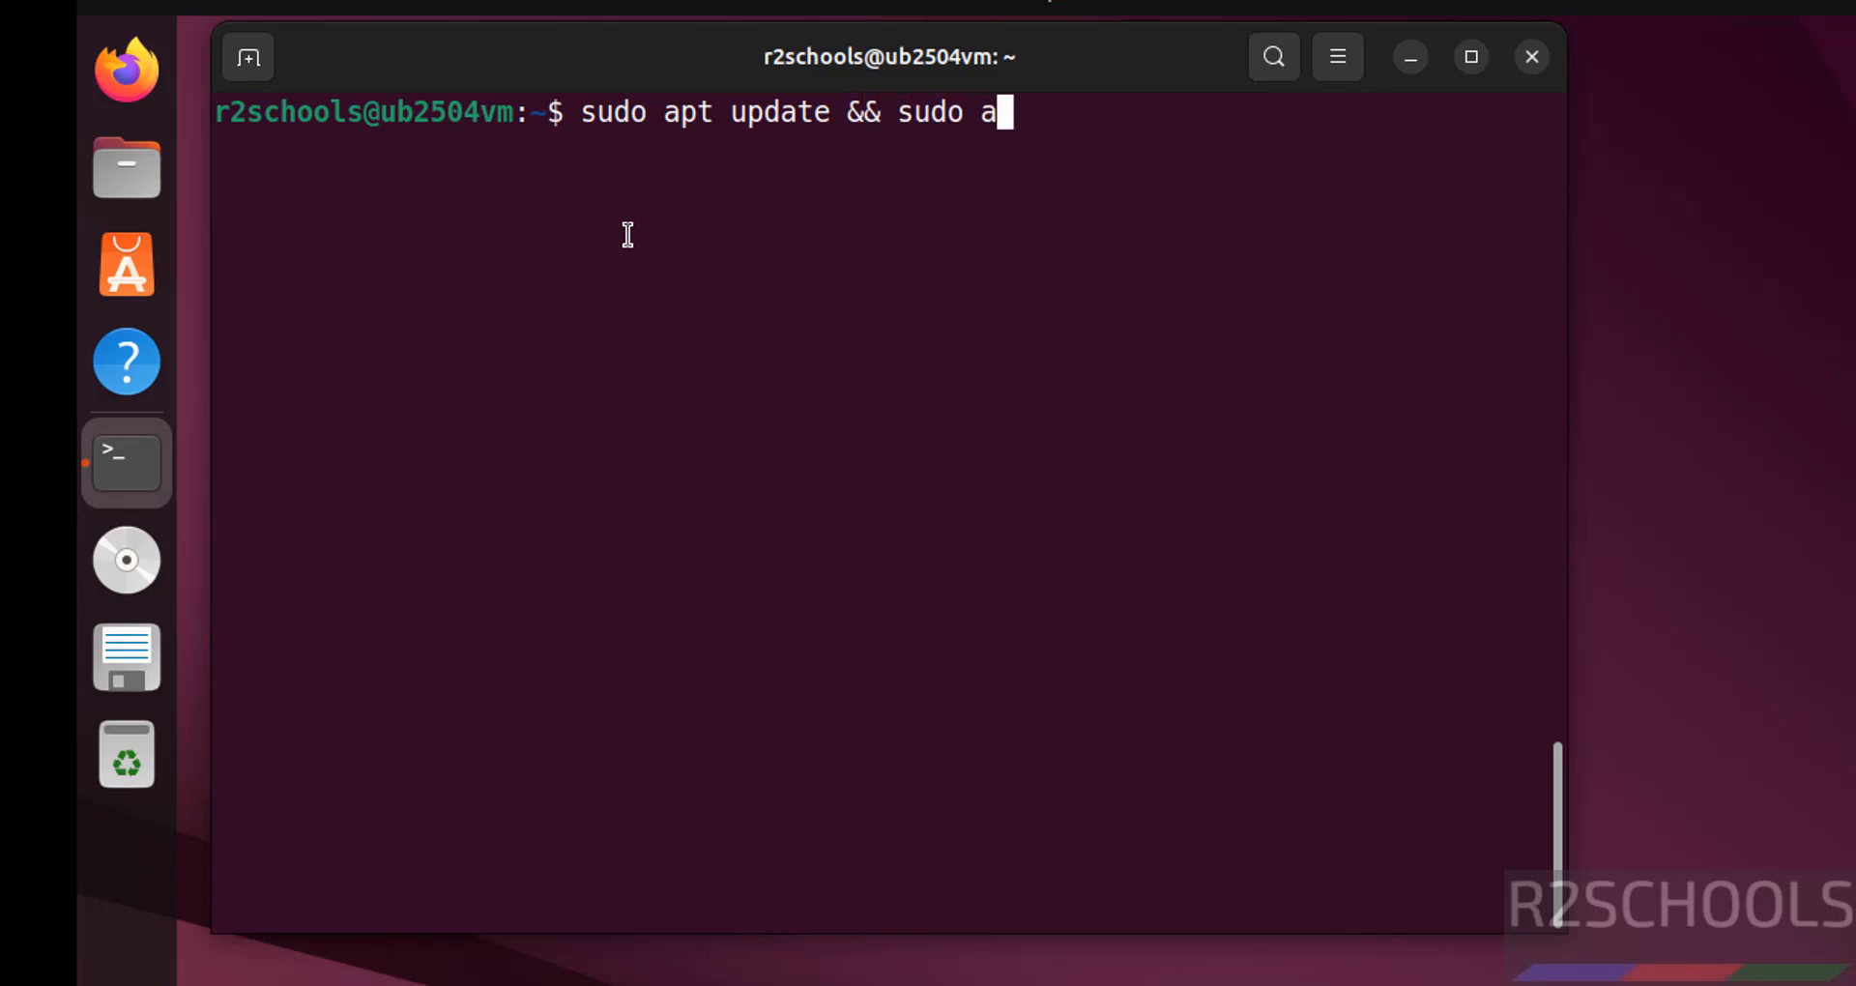
{"action": "type", "text": "pt upgrad"}
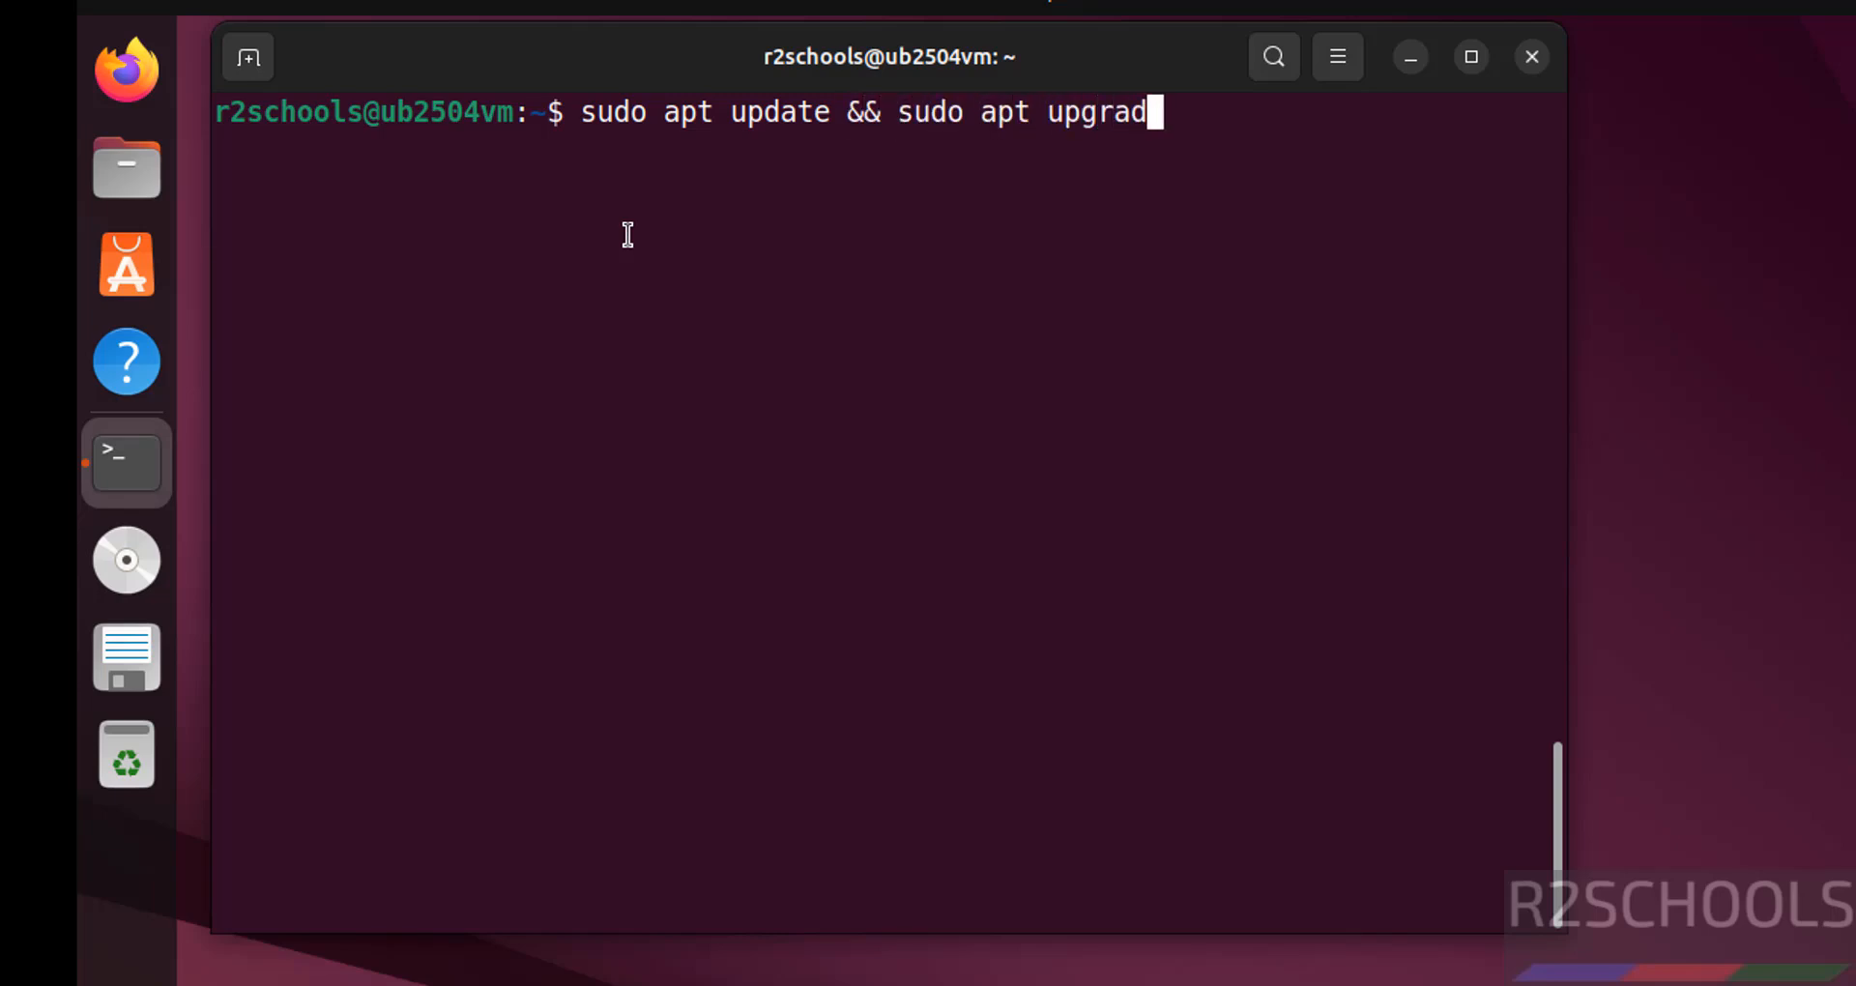